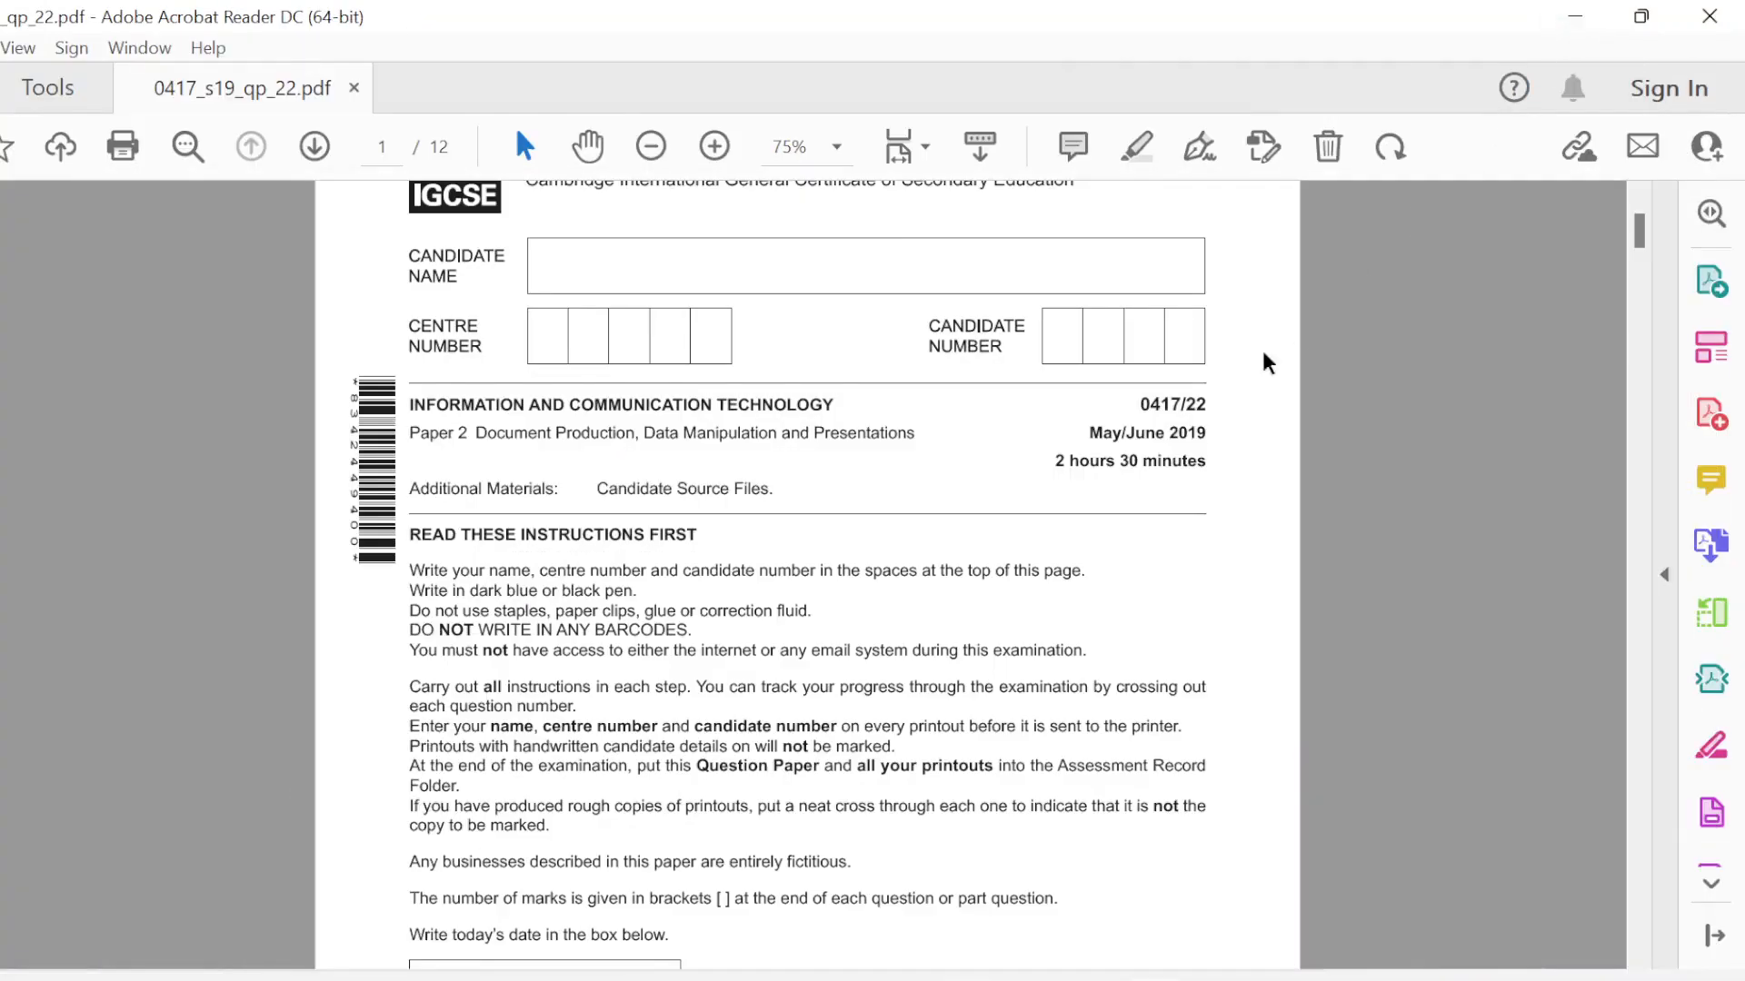
mouse_move(1384, 543)
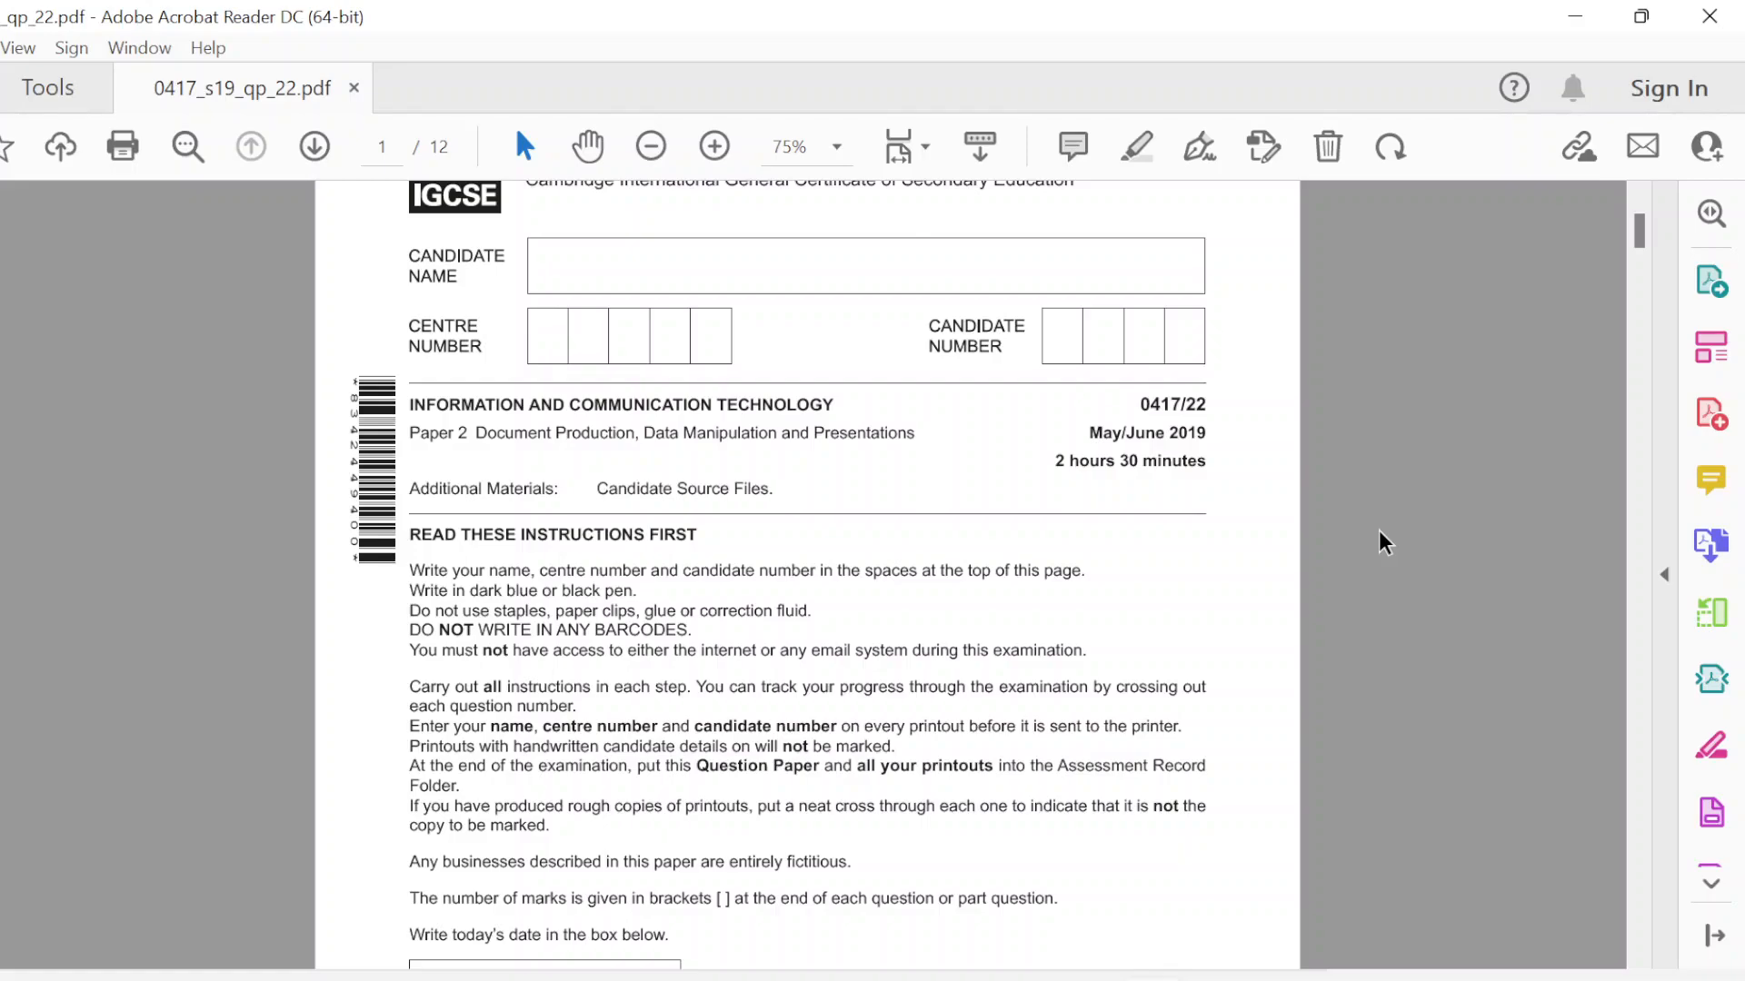
mouse_move(1603, 306)
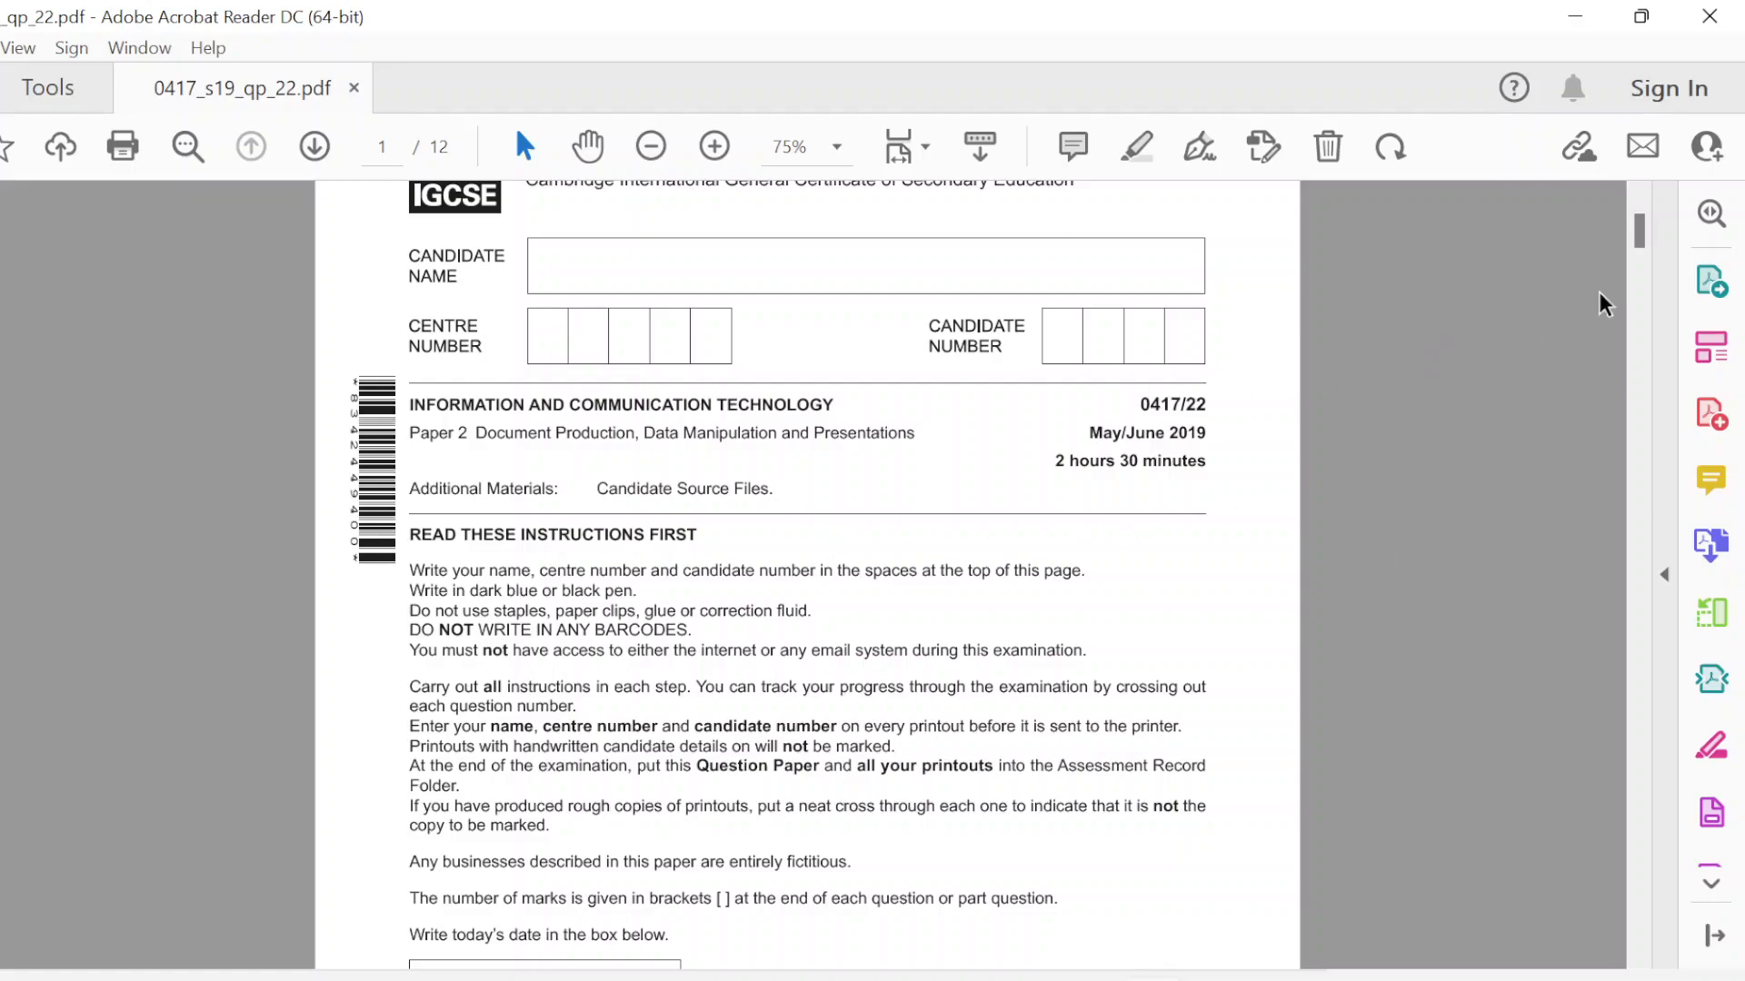
mouse_move(1215, 474)
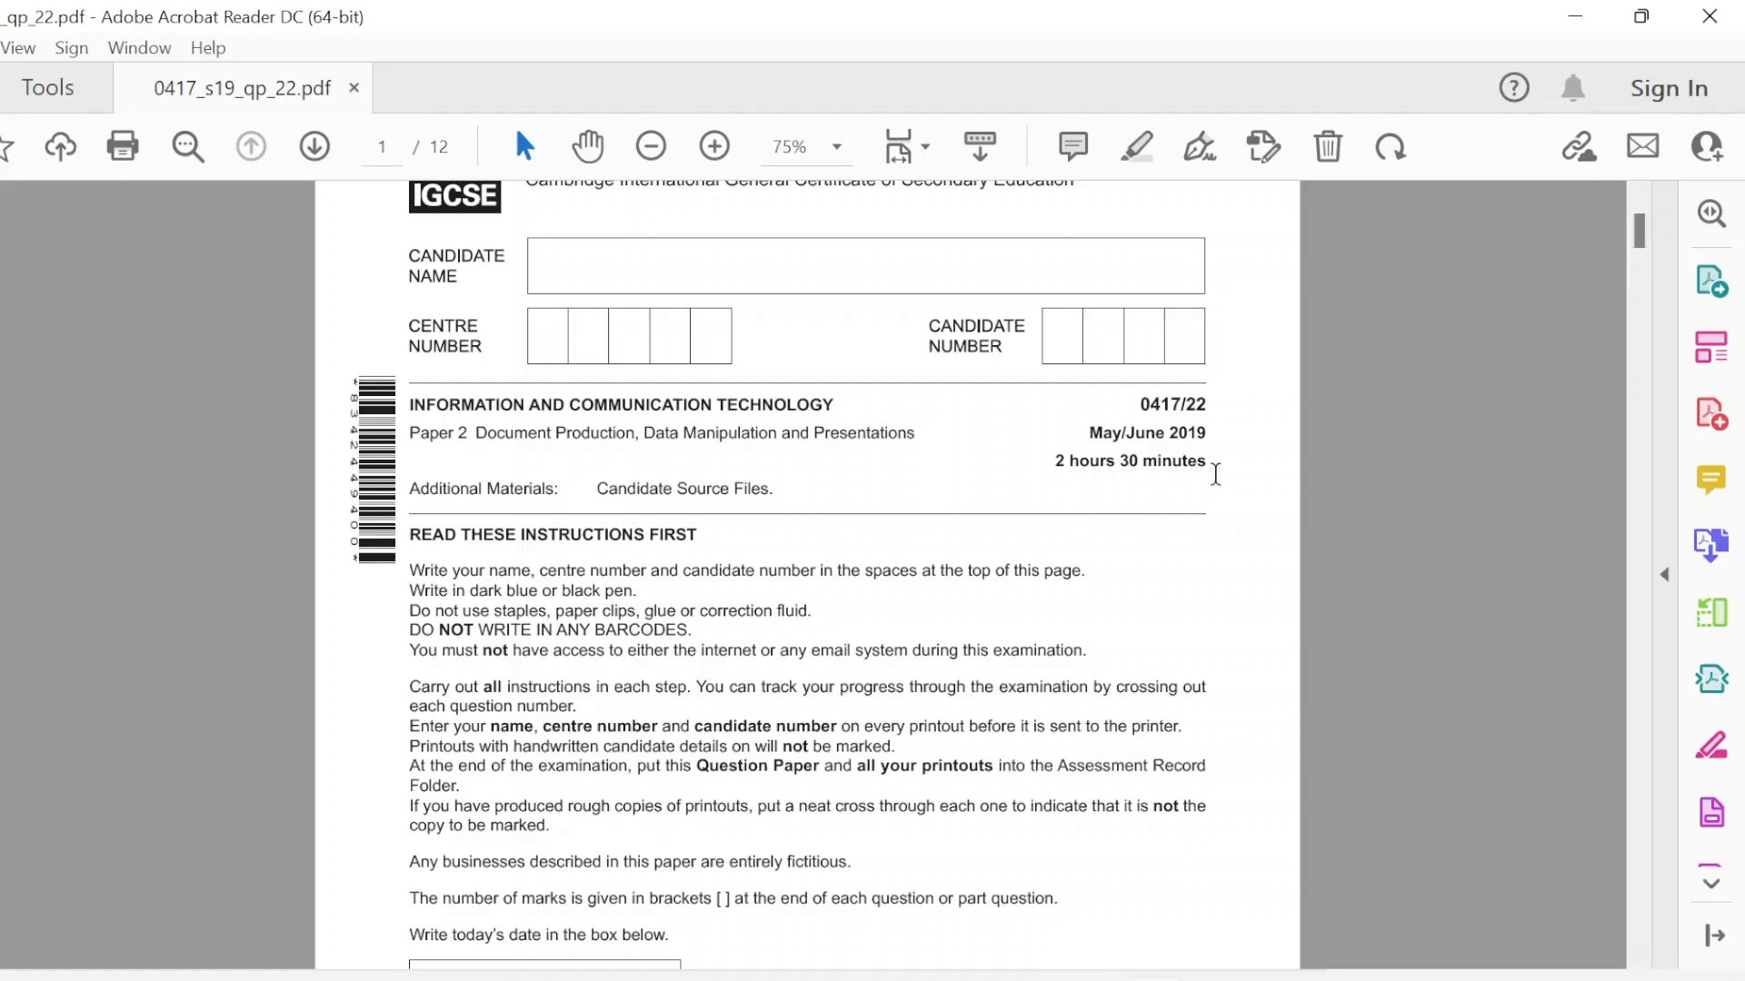
mouse_move(1246, 474)
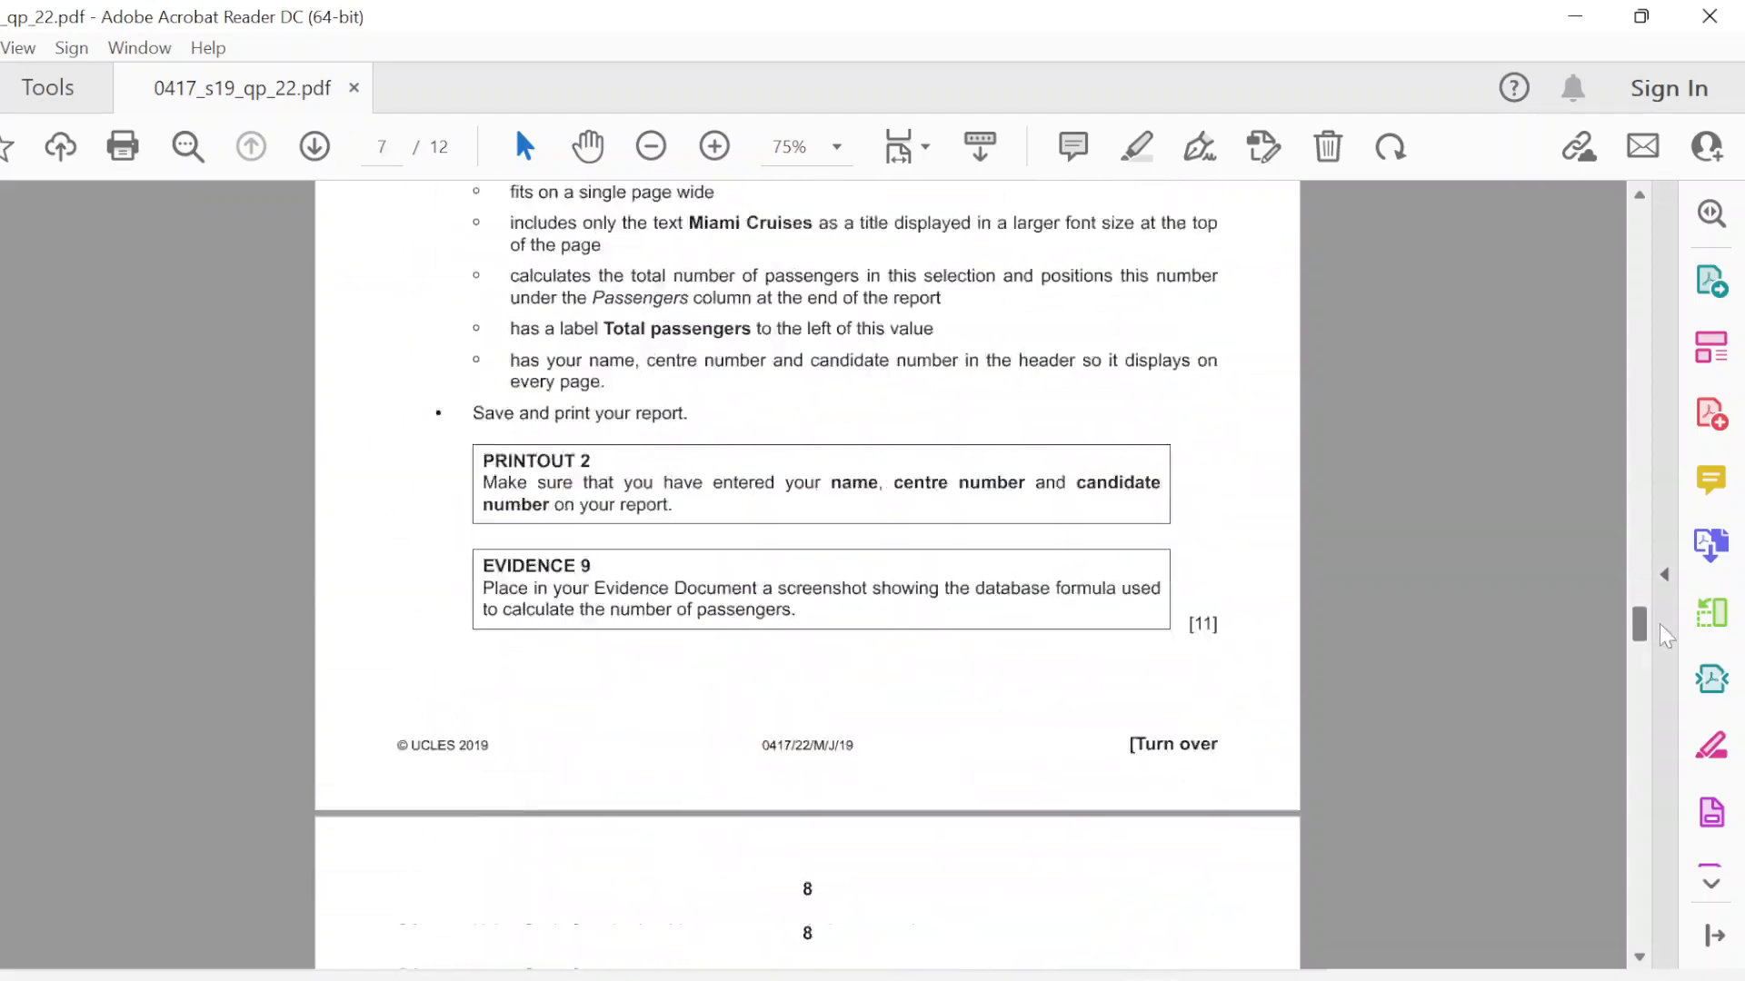
Step: Scroll to the Task 5 mail merge instructions and highlight the J229LETTER file name
scroll("down", 3)
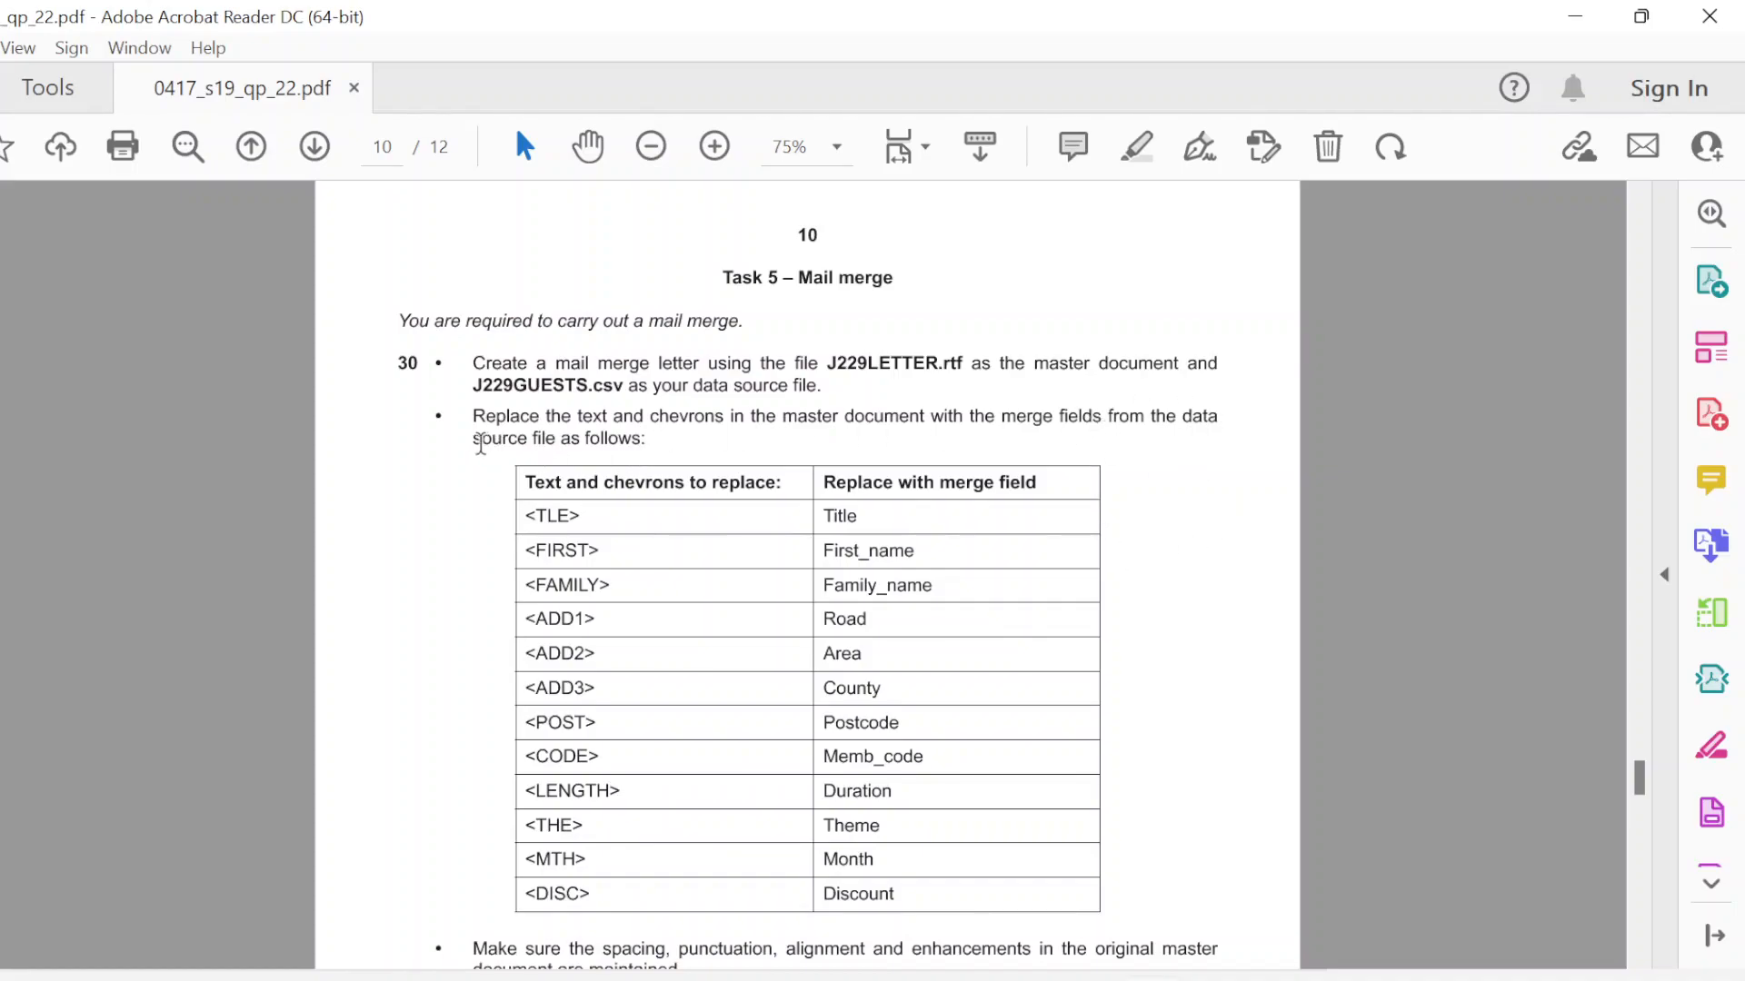
left_click_drag(524, 482, 884, 826)
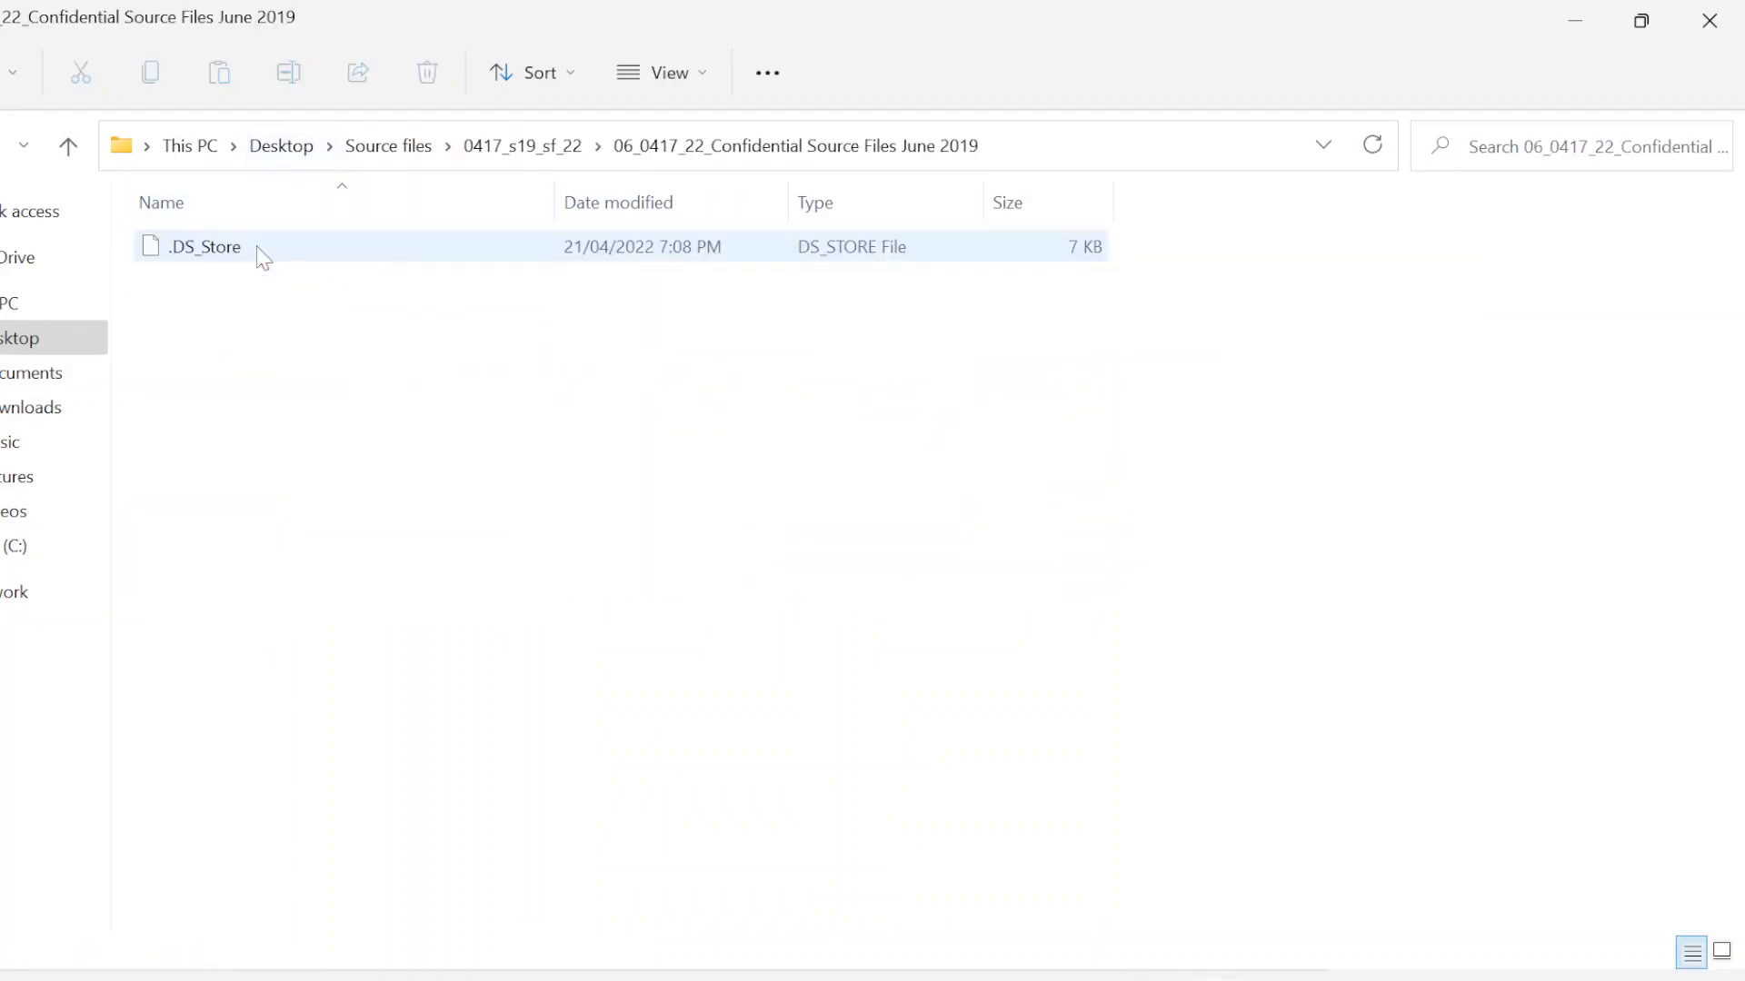
Step: Browse the sidebar folders to Desktop > Source files and open J229LETTER.rtf
left_click(31, 407)
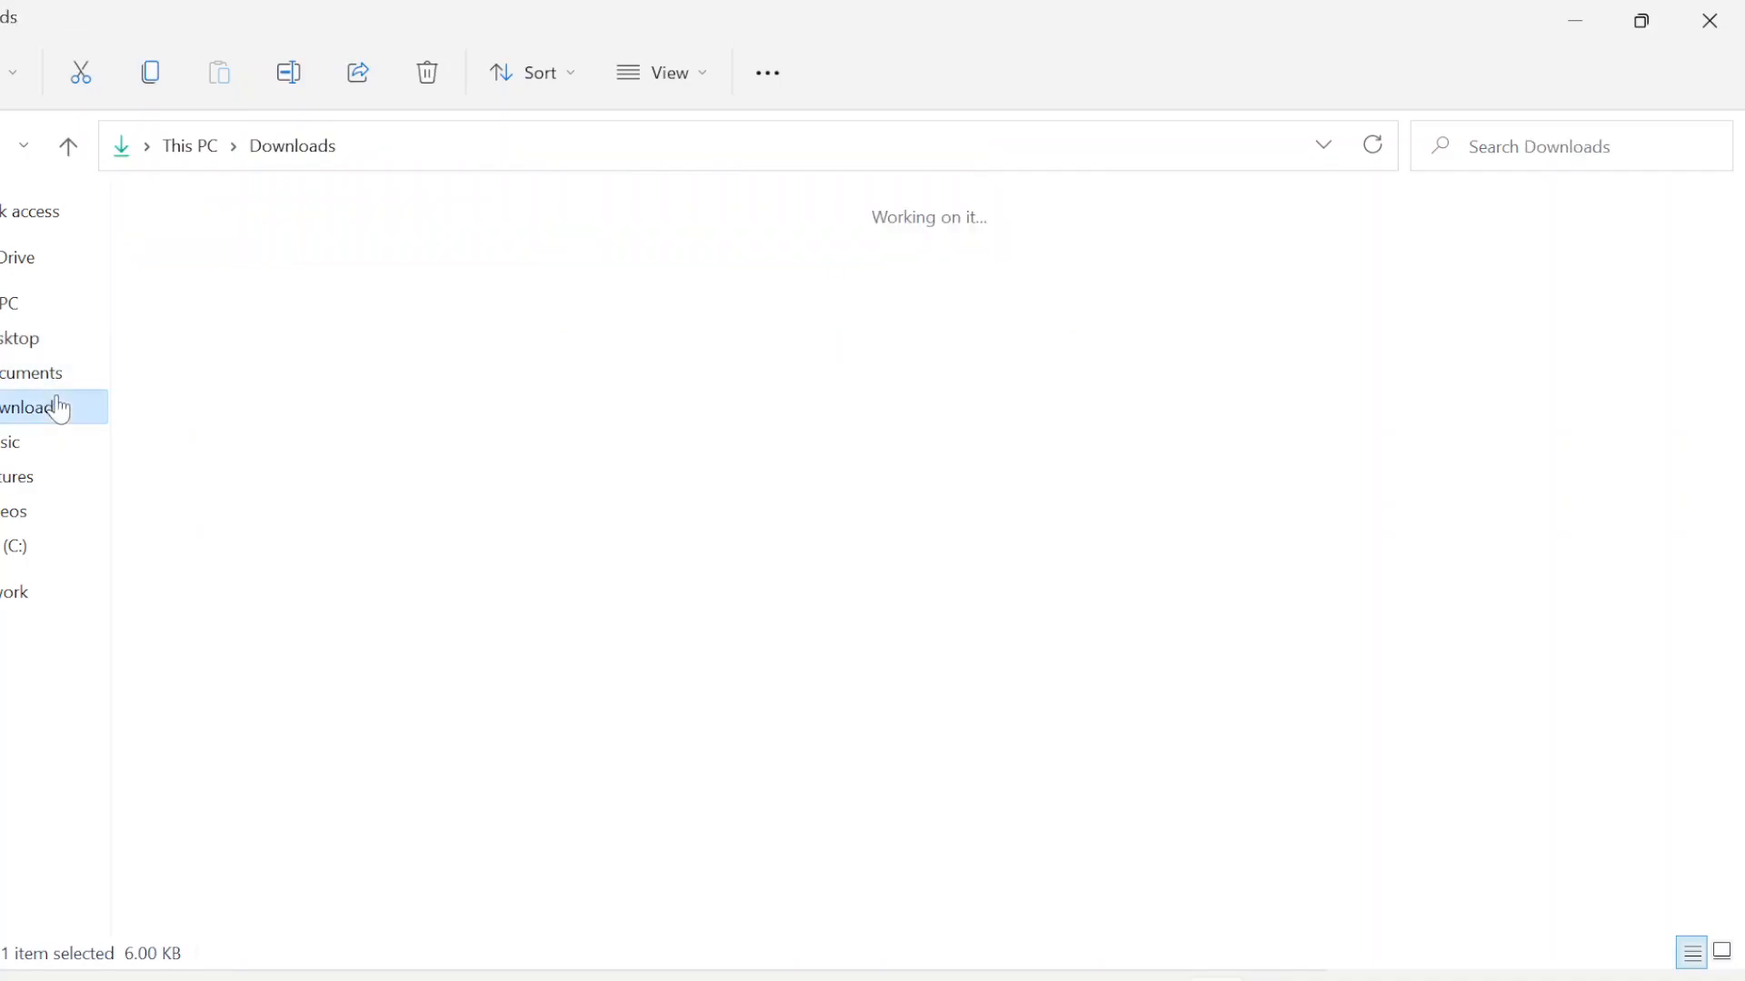
left_click(33, 372)
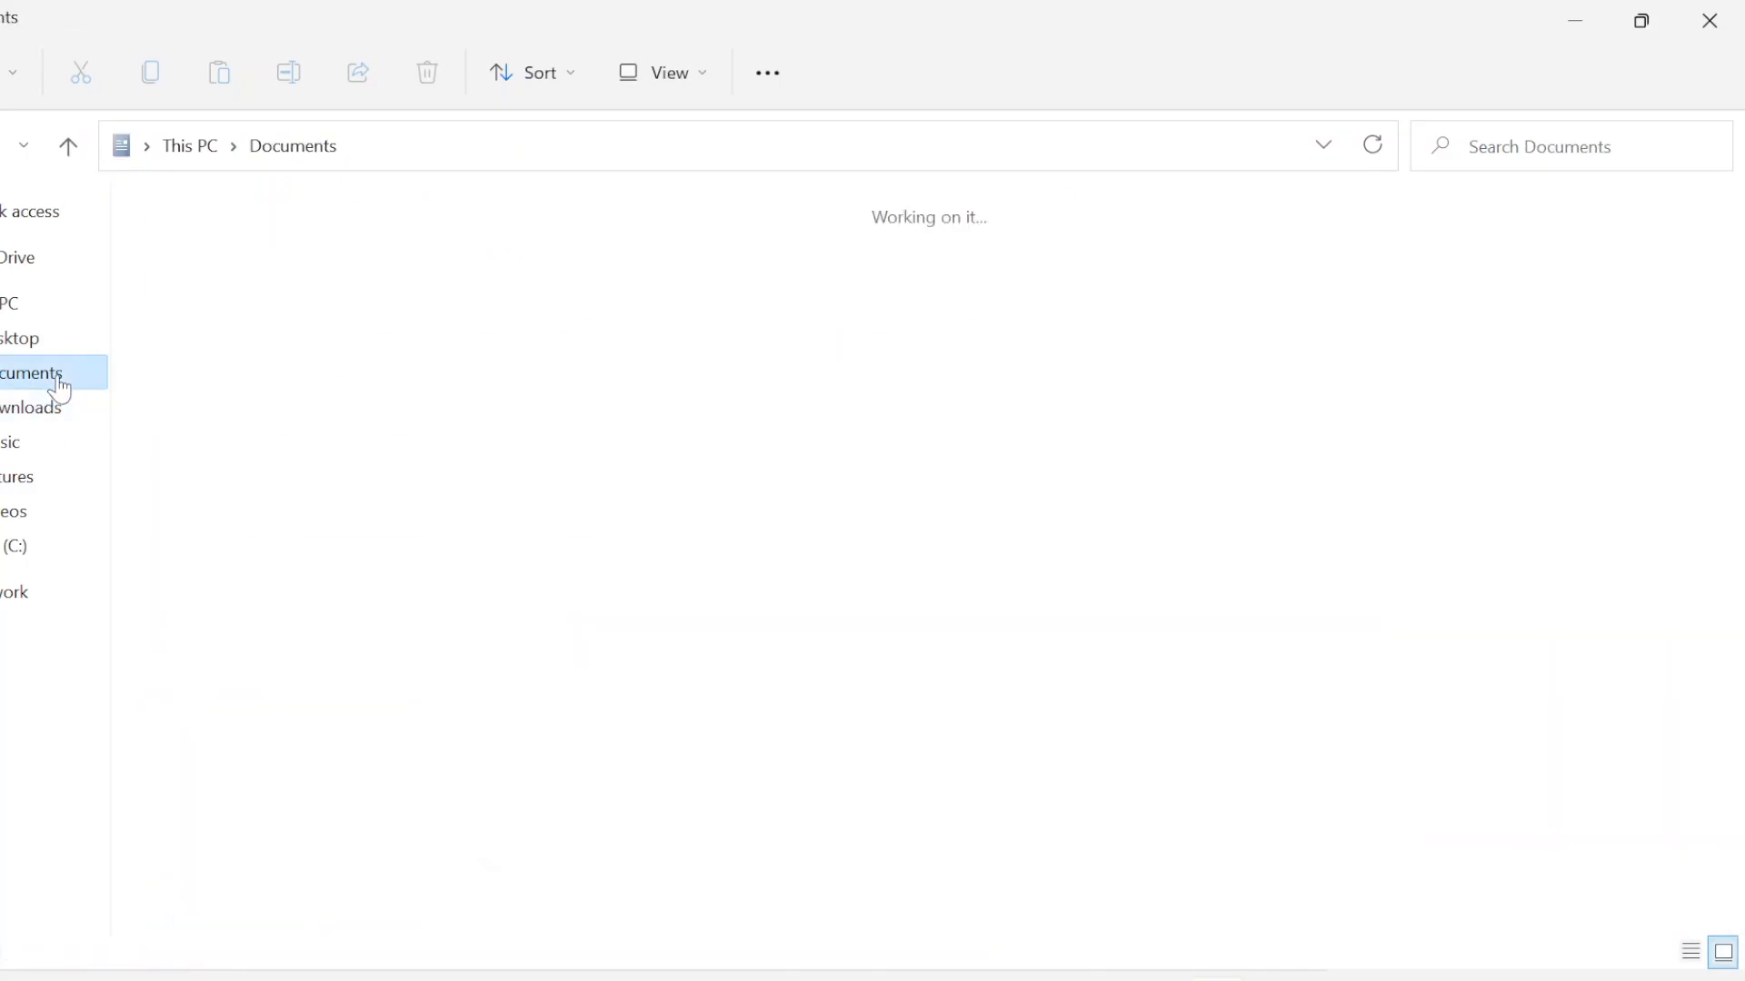
left_click(33, 373)
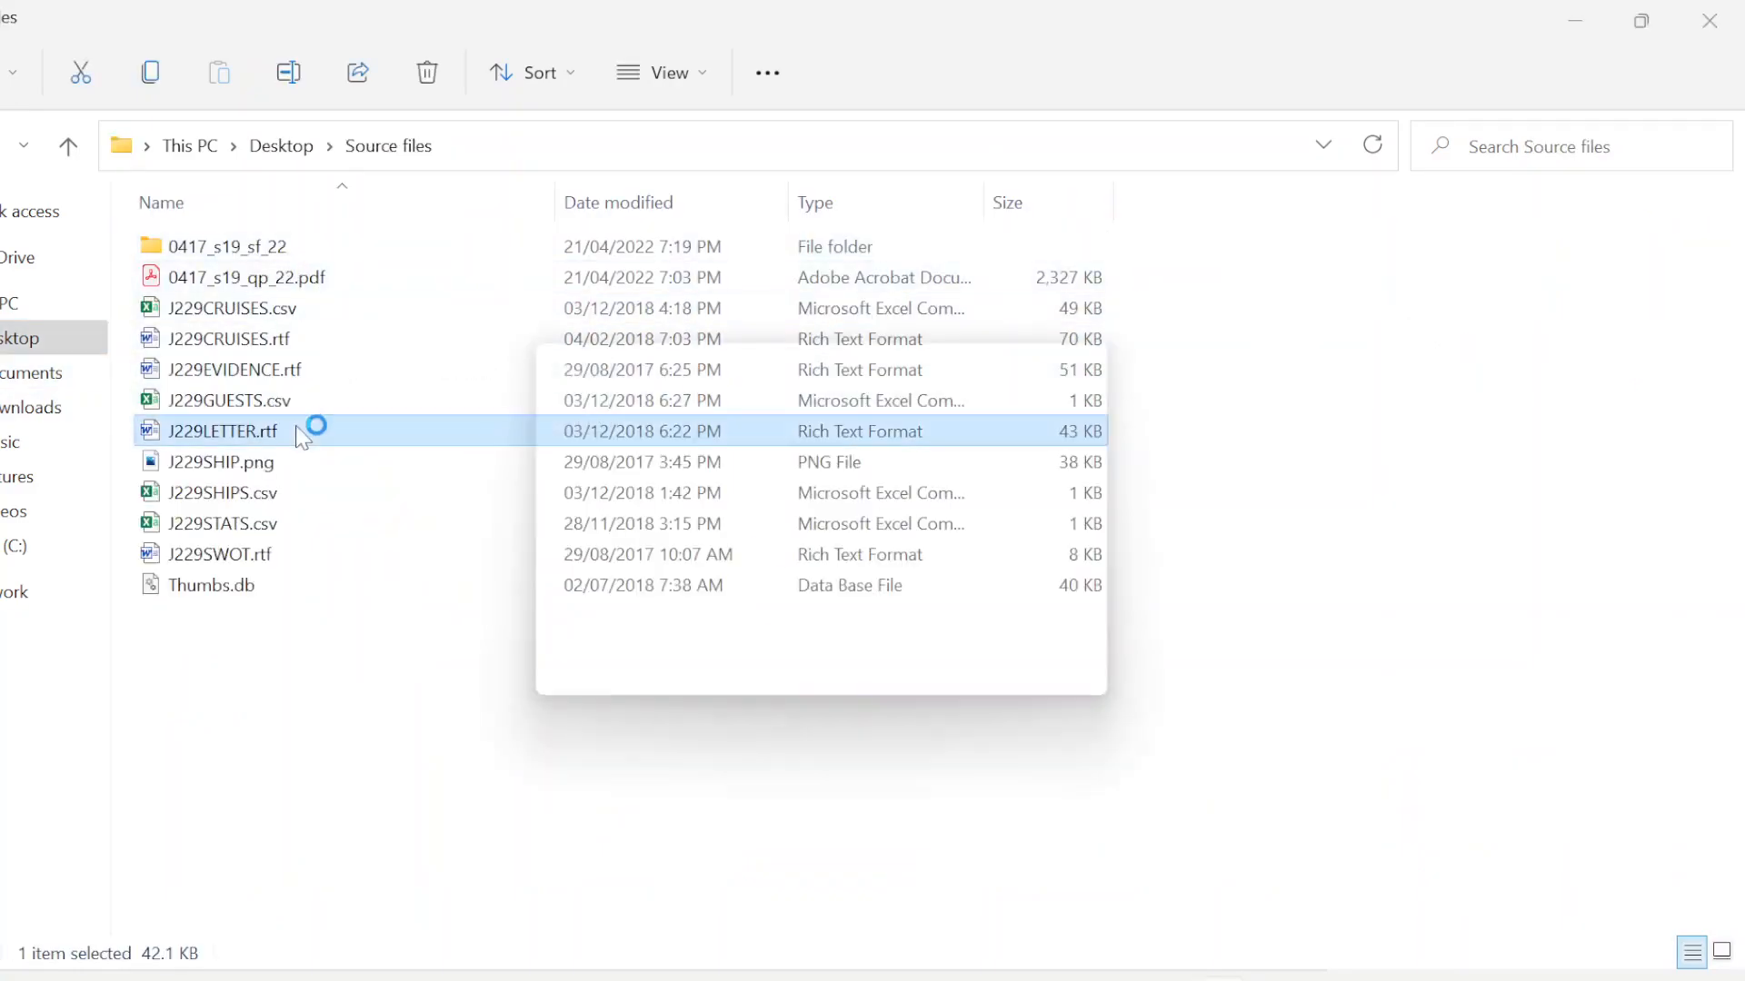
double_click(226, 432)
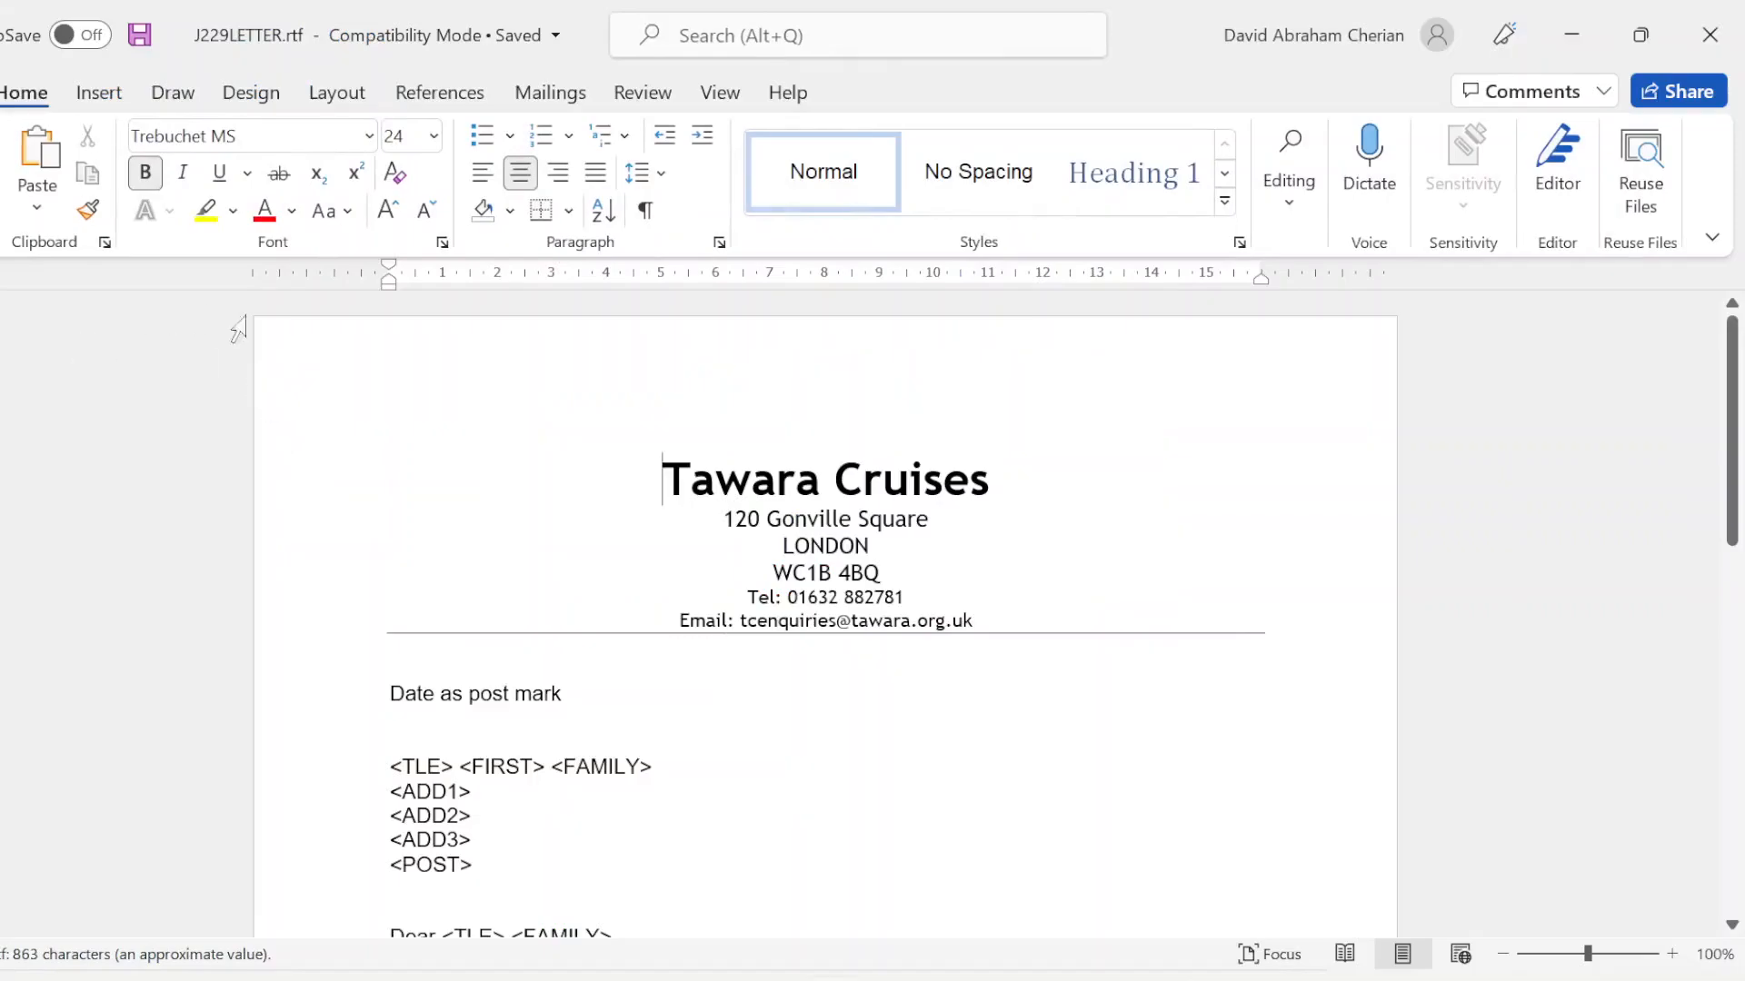
Step: Magnify the Tawara Cruises letter to 130% and switch back to Acrobat Reader
scroll("down", 3)
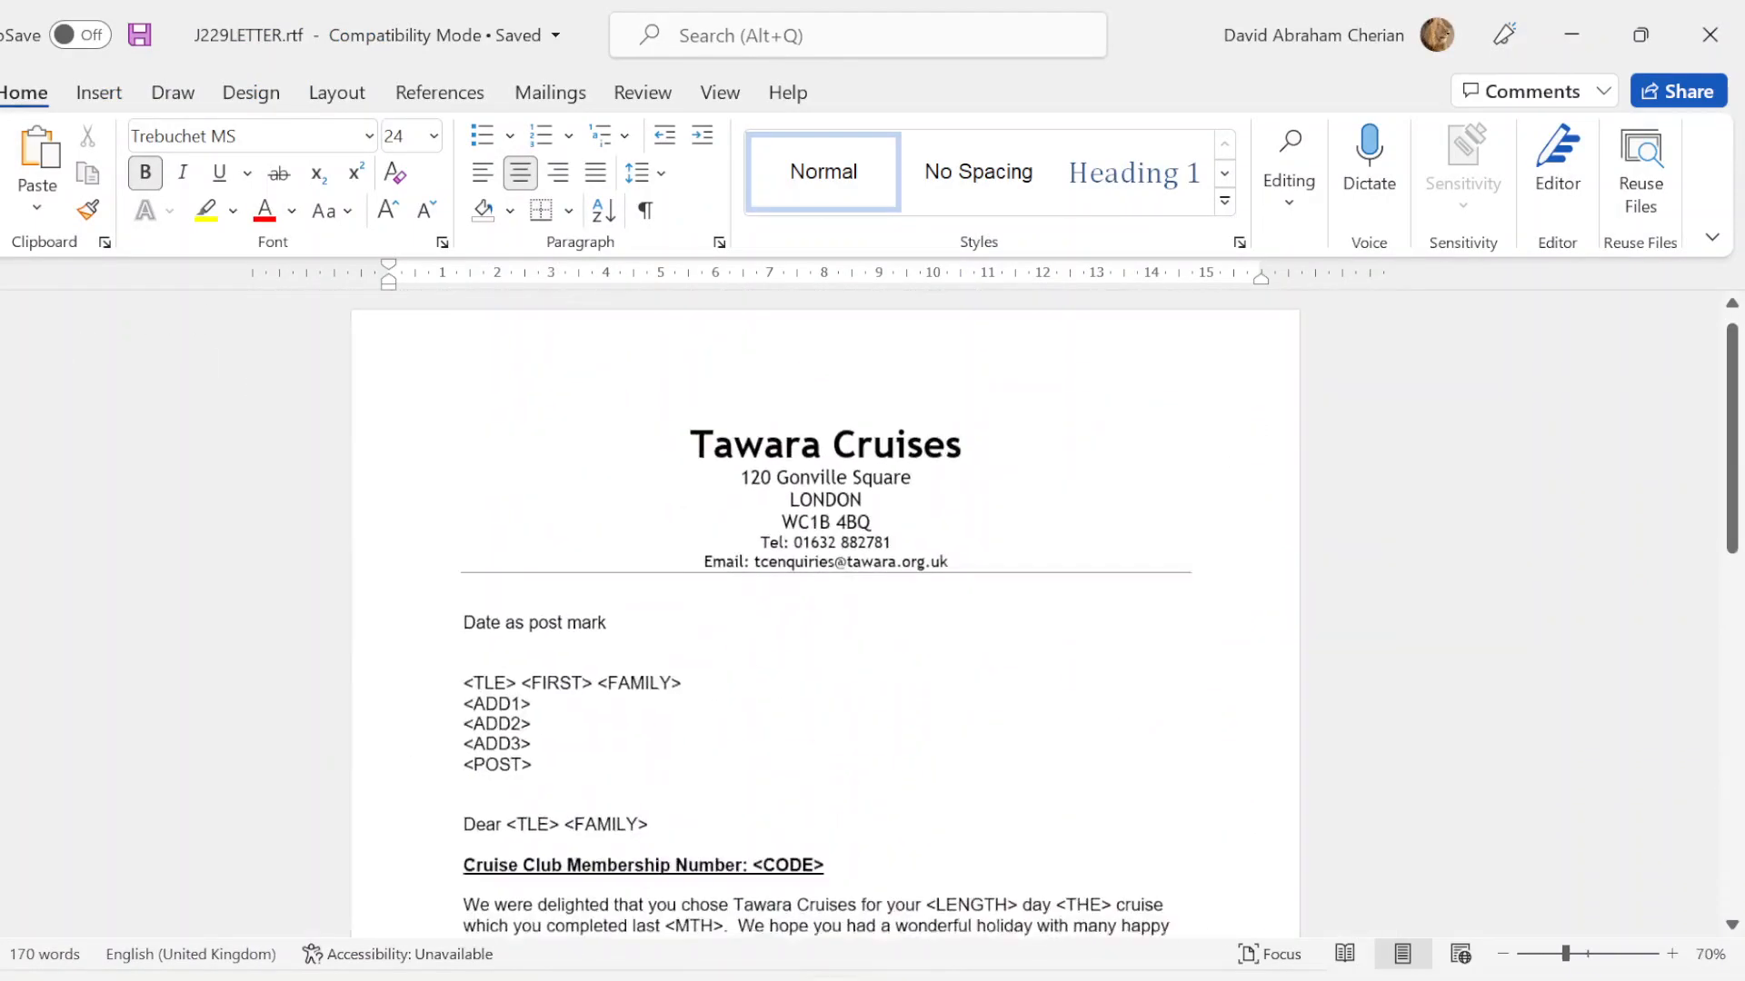
left_click(1671, 953)
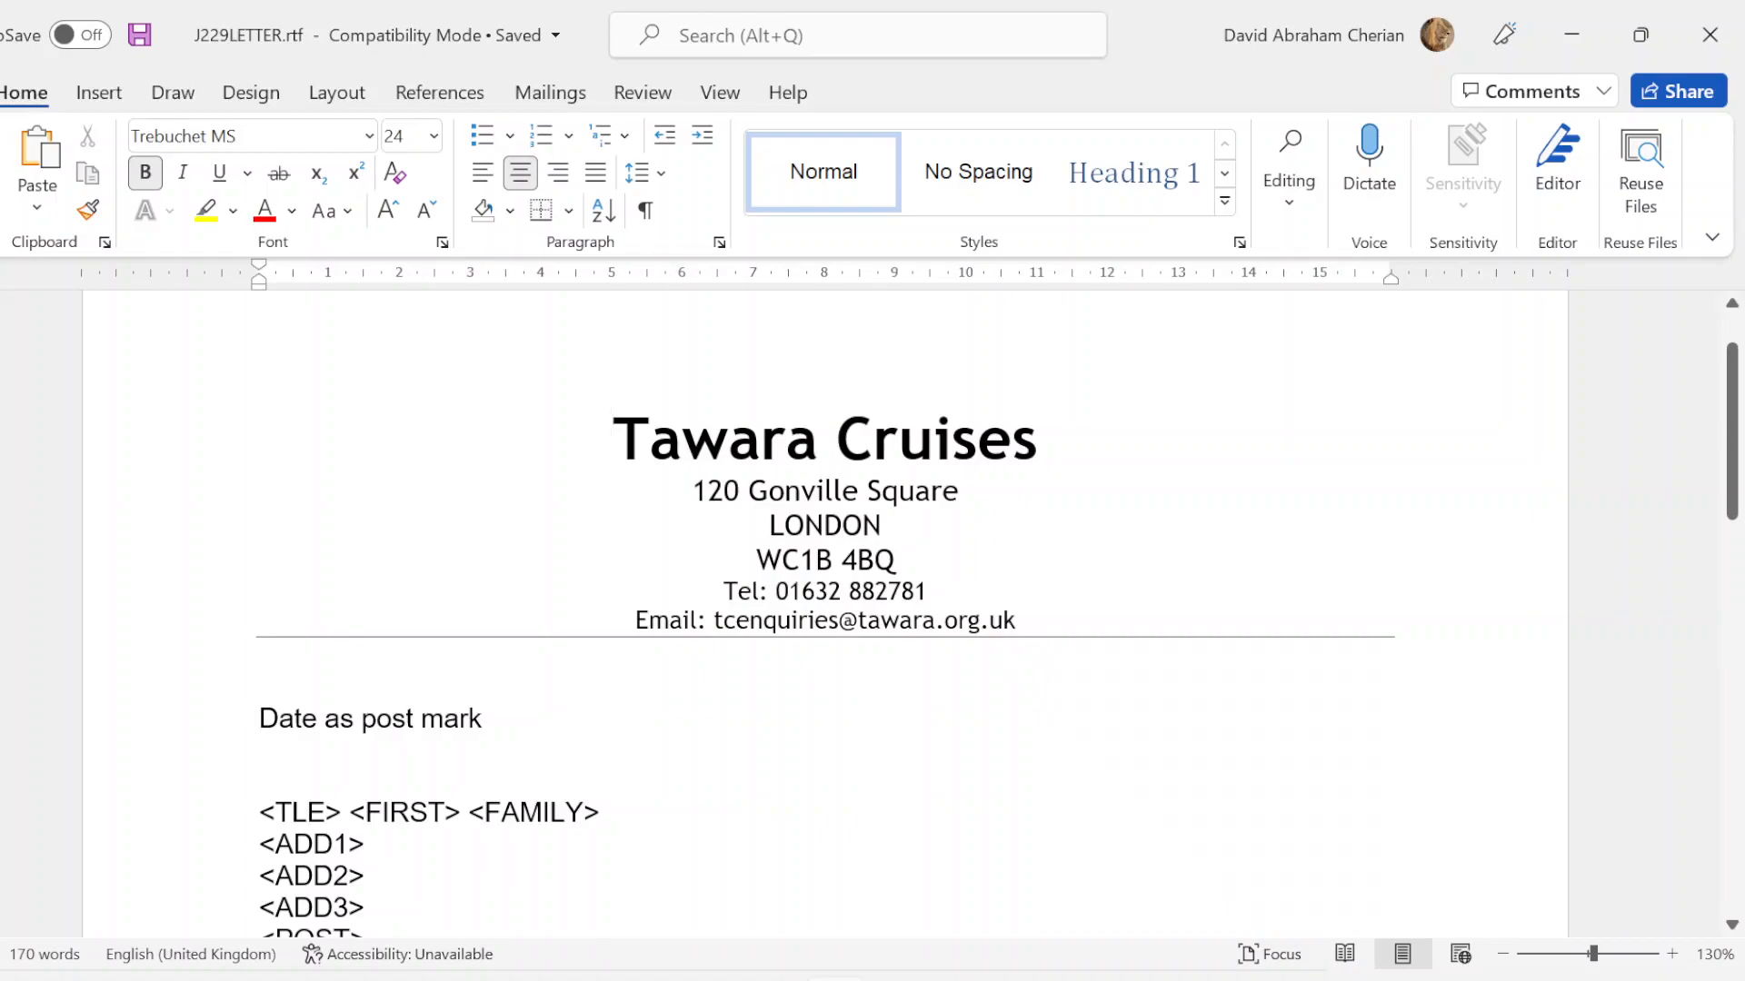
left_click(612, 437)
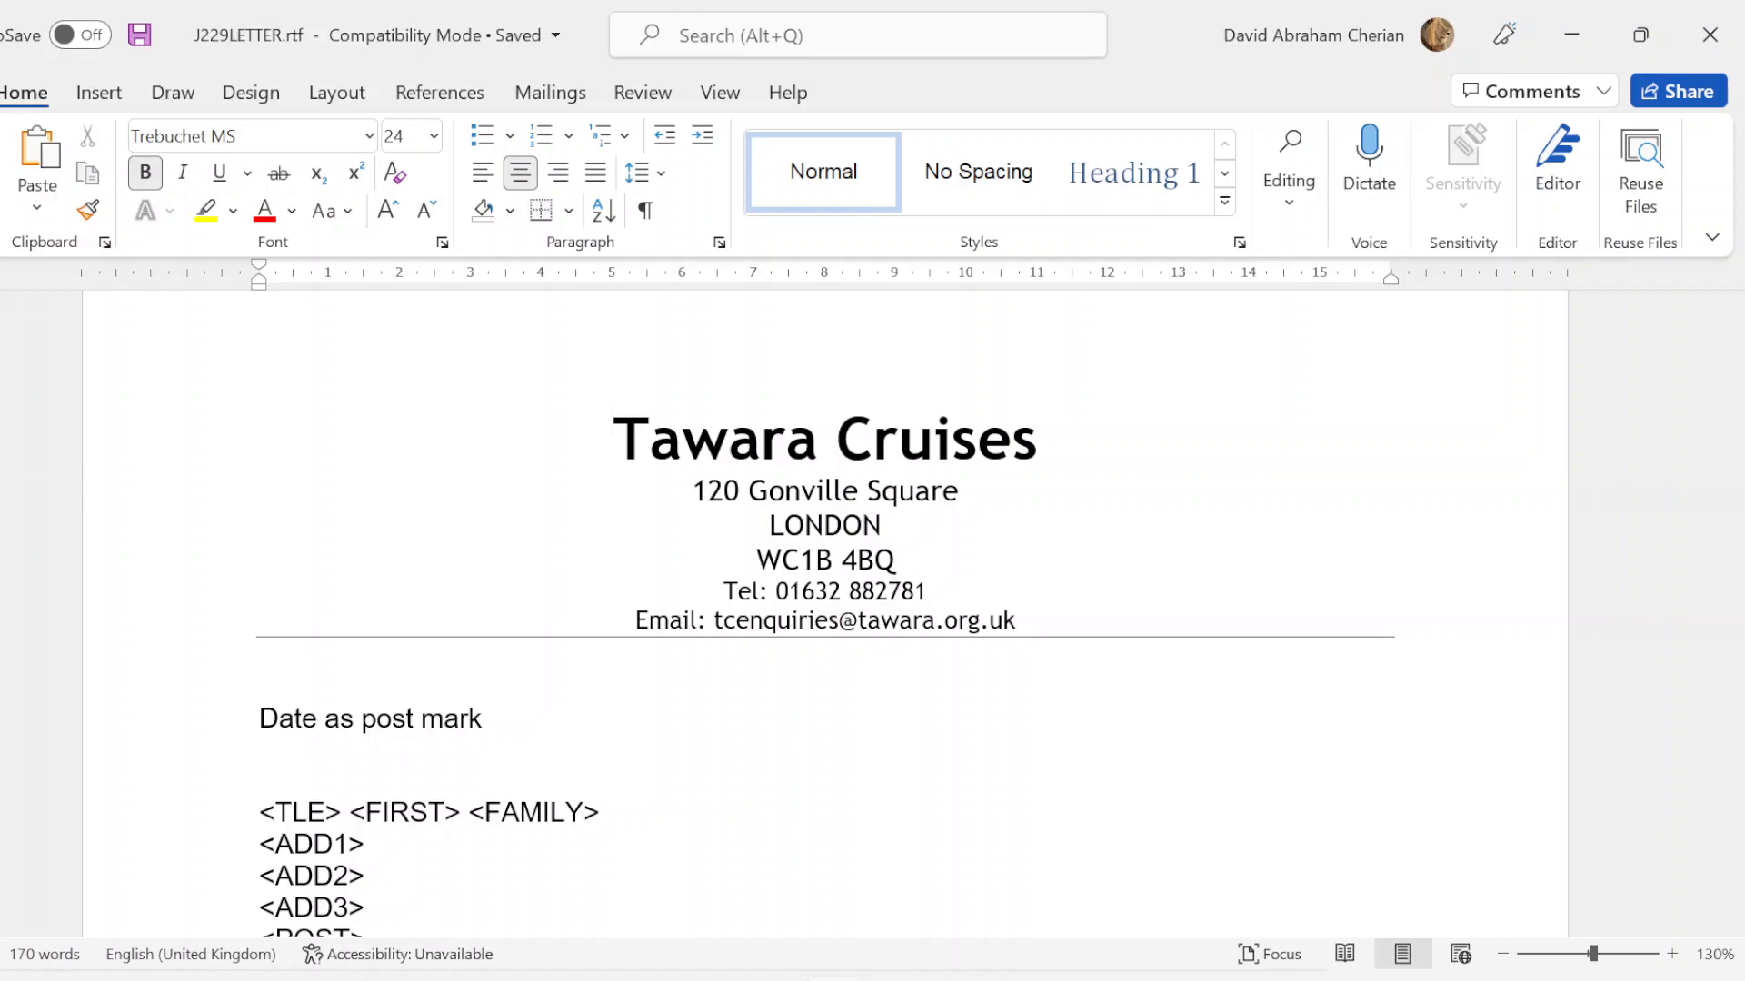
left_click(611, 437)
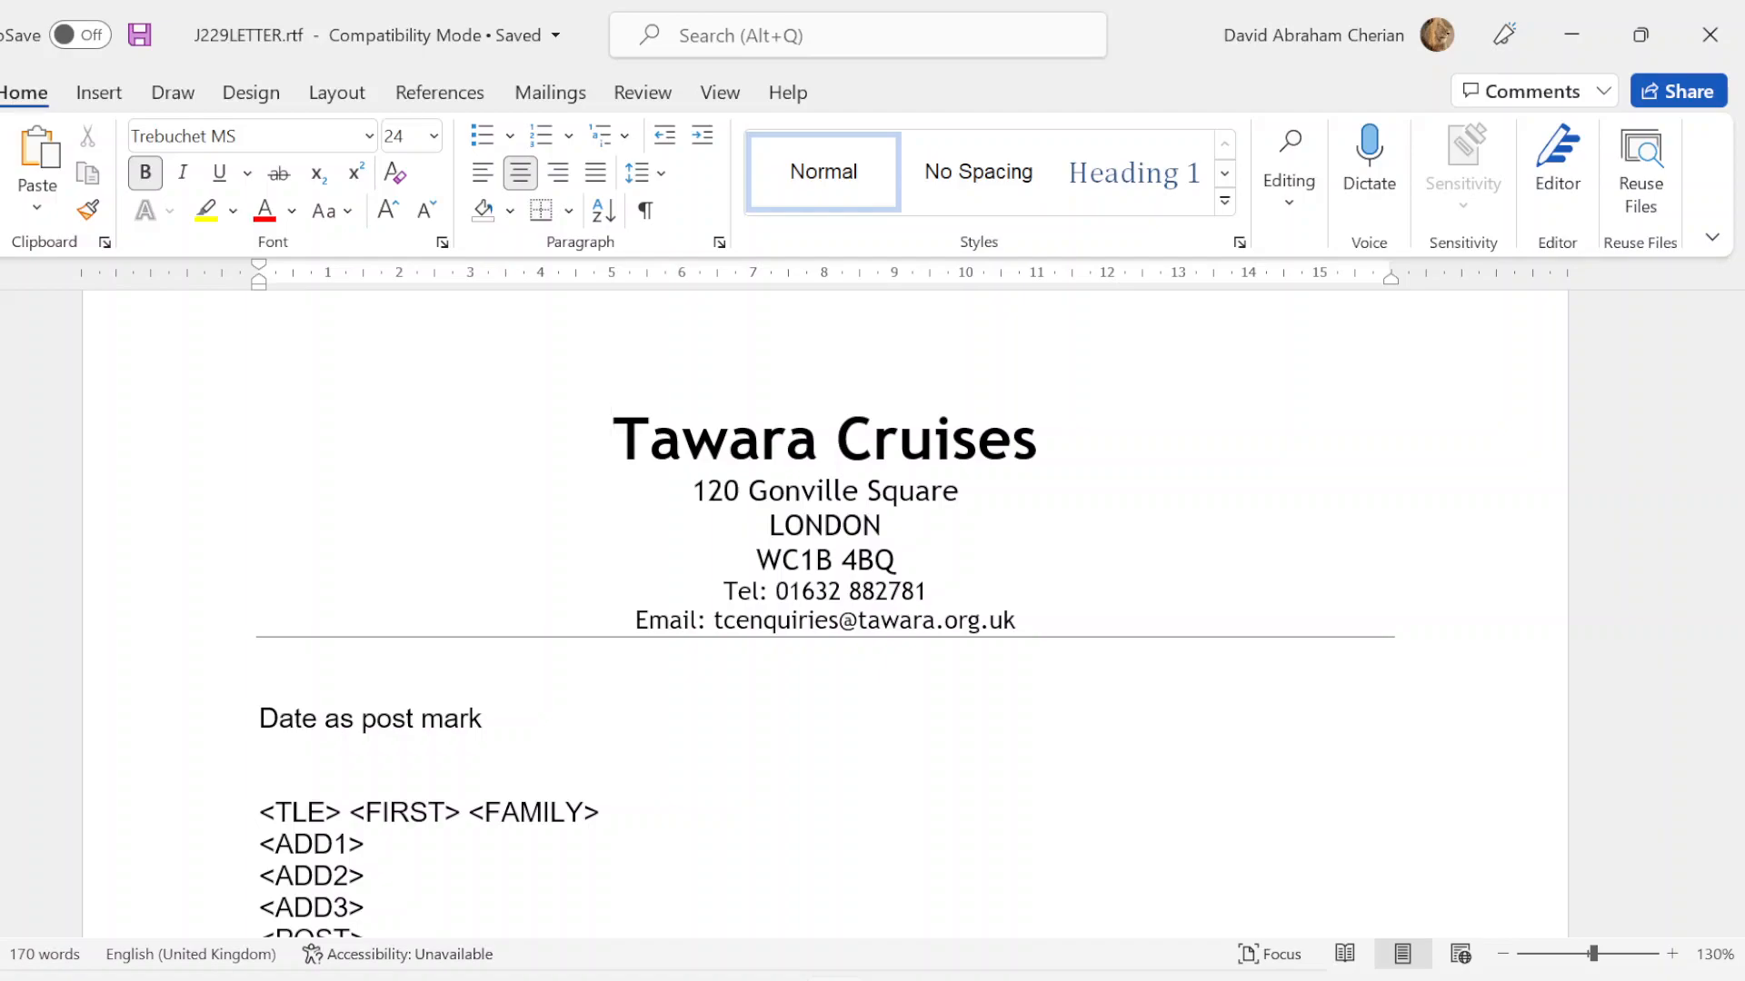
left_click(612, 436)
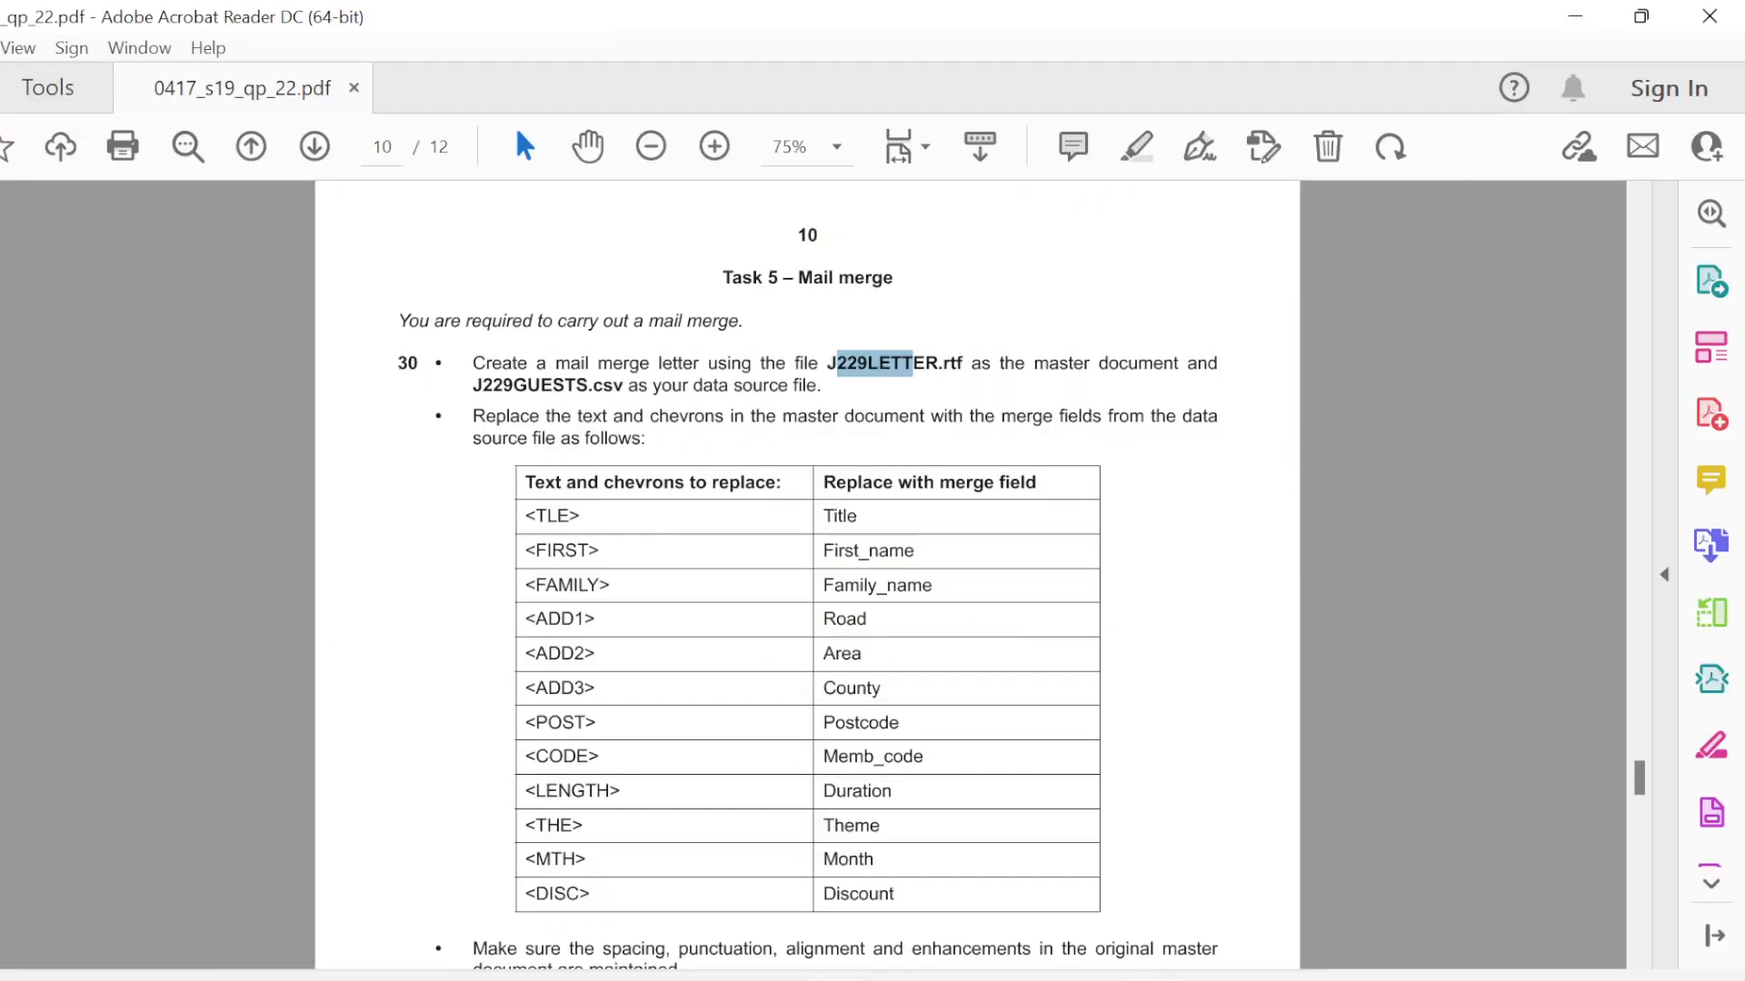
Step: Highlight the required file name in the Task 5 instructions
double_click(560, 551)
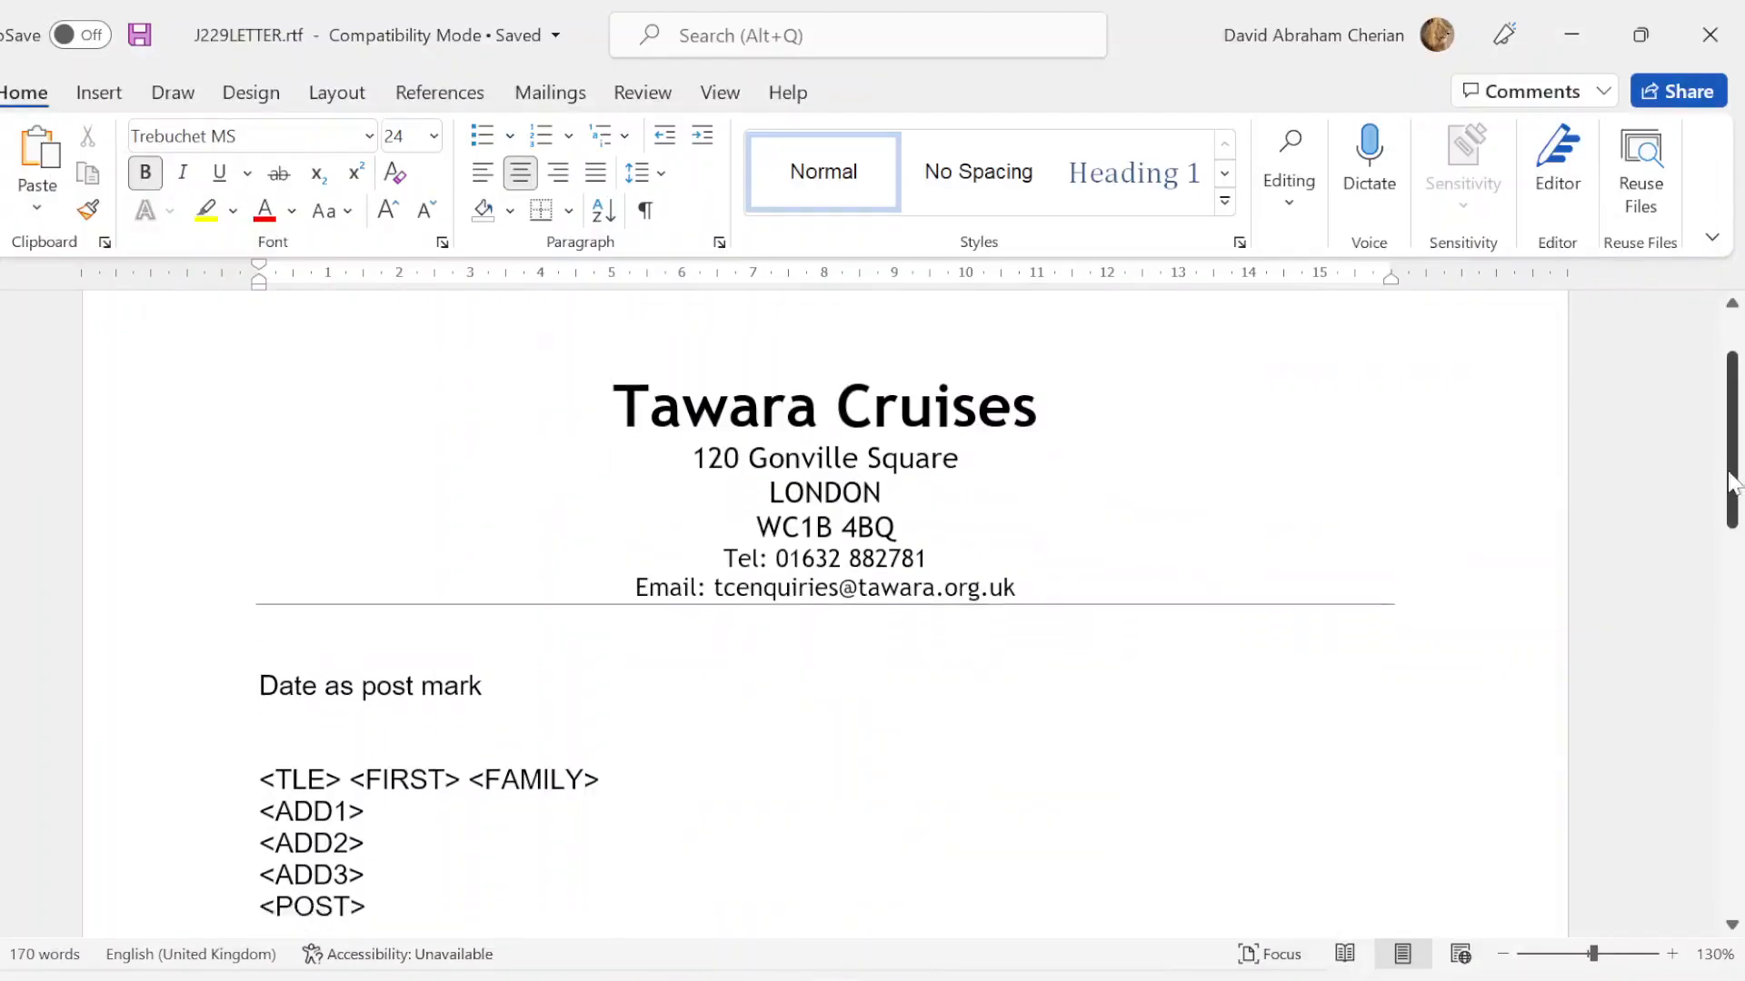
Step: Scroll the letter and select the <TLE> placeholder in the address block
scroll("down", 3)
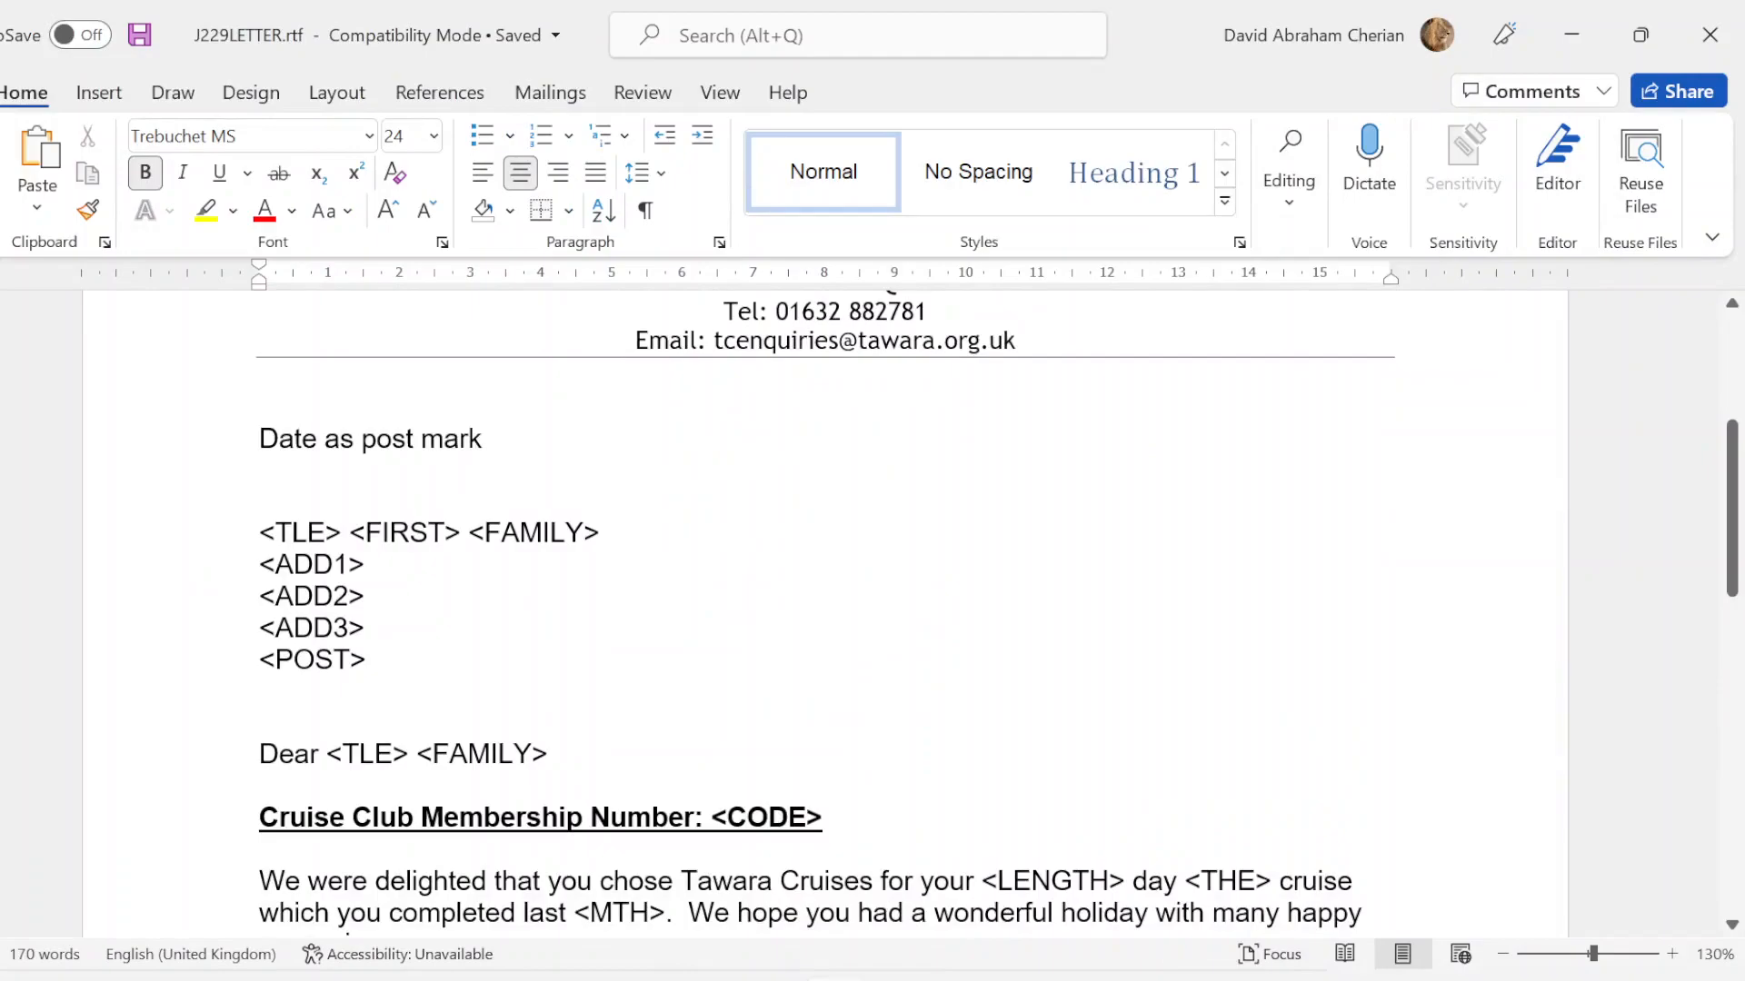
double_click(301, 532)
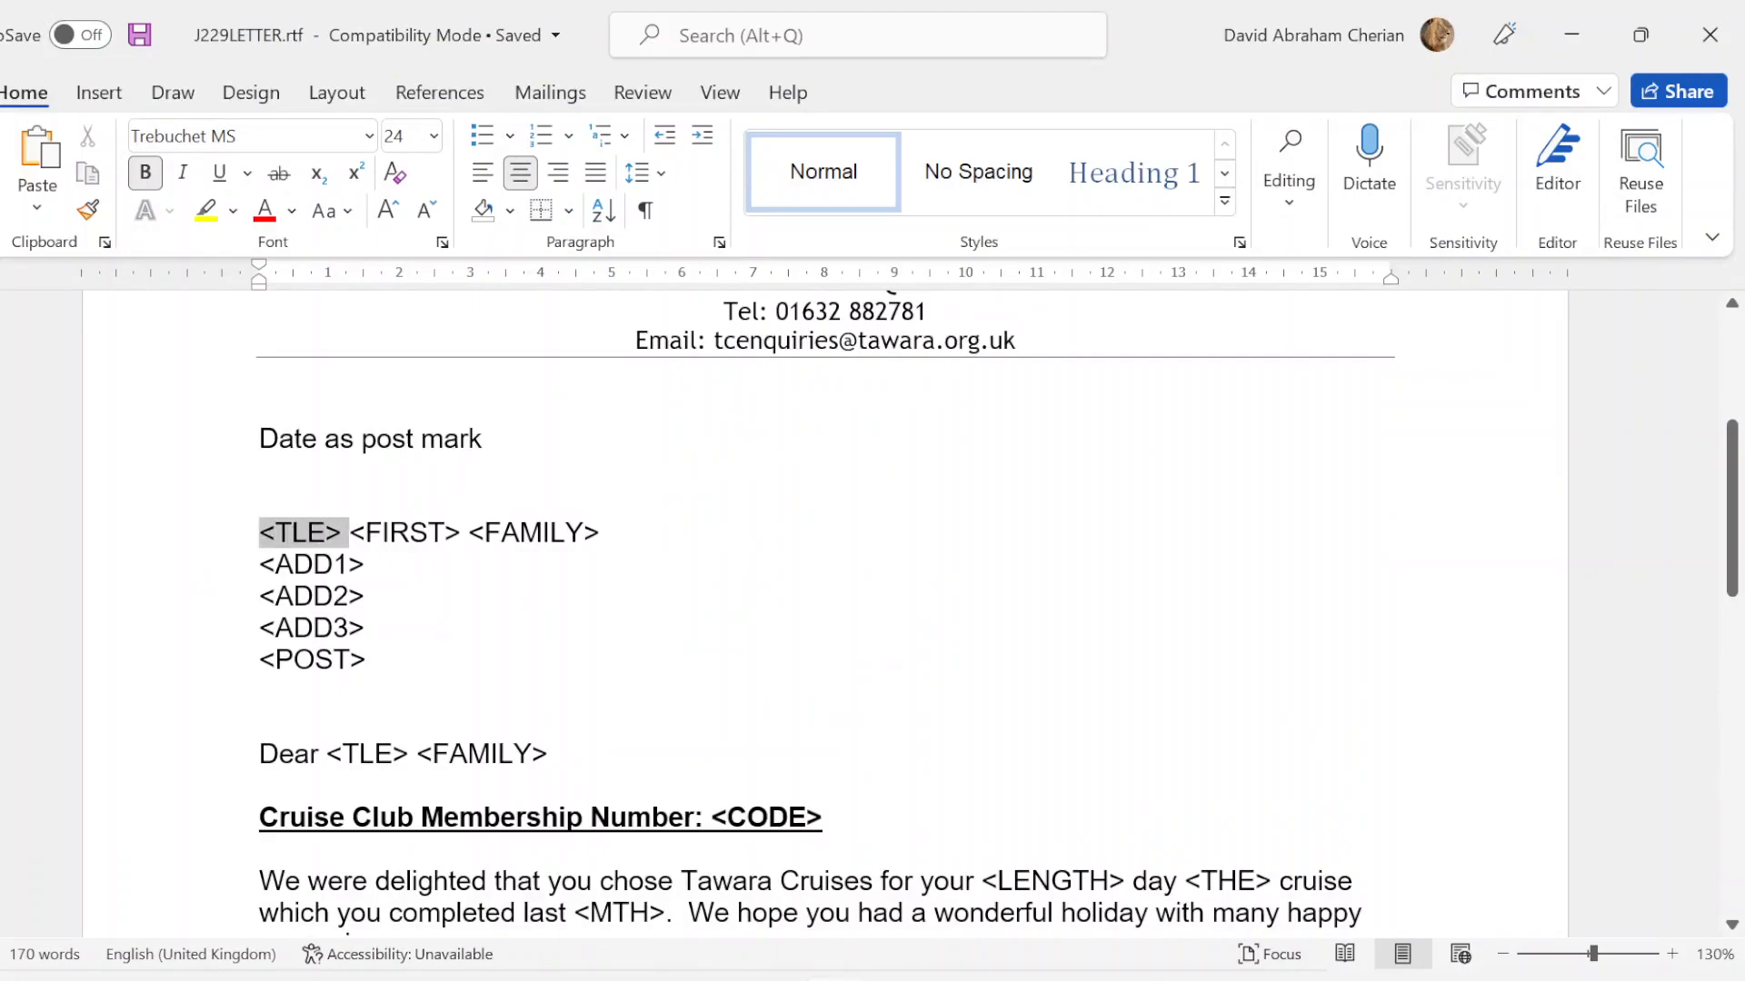
left_click(364, 563)
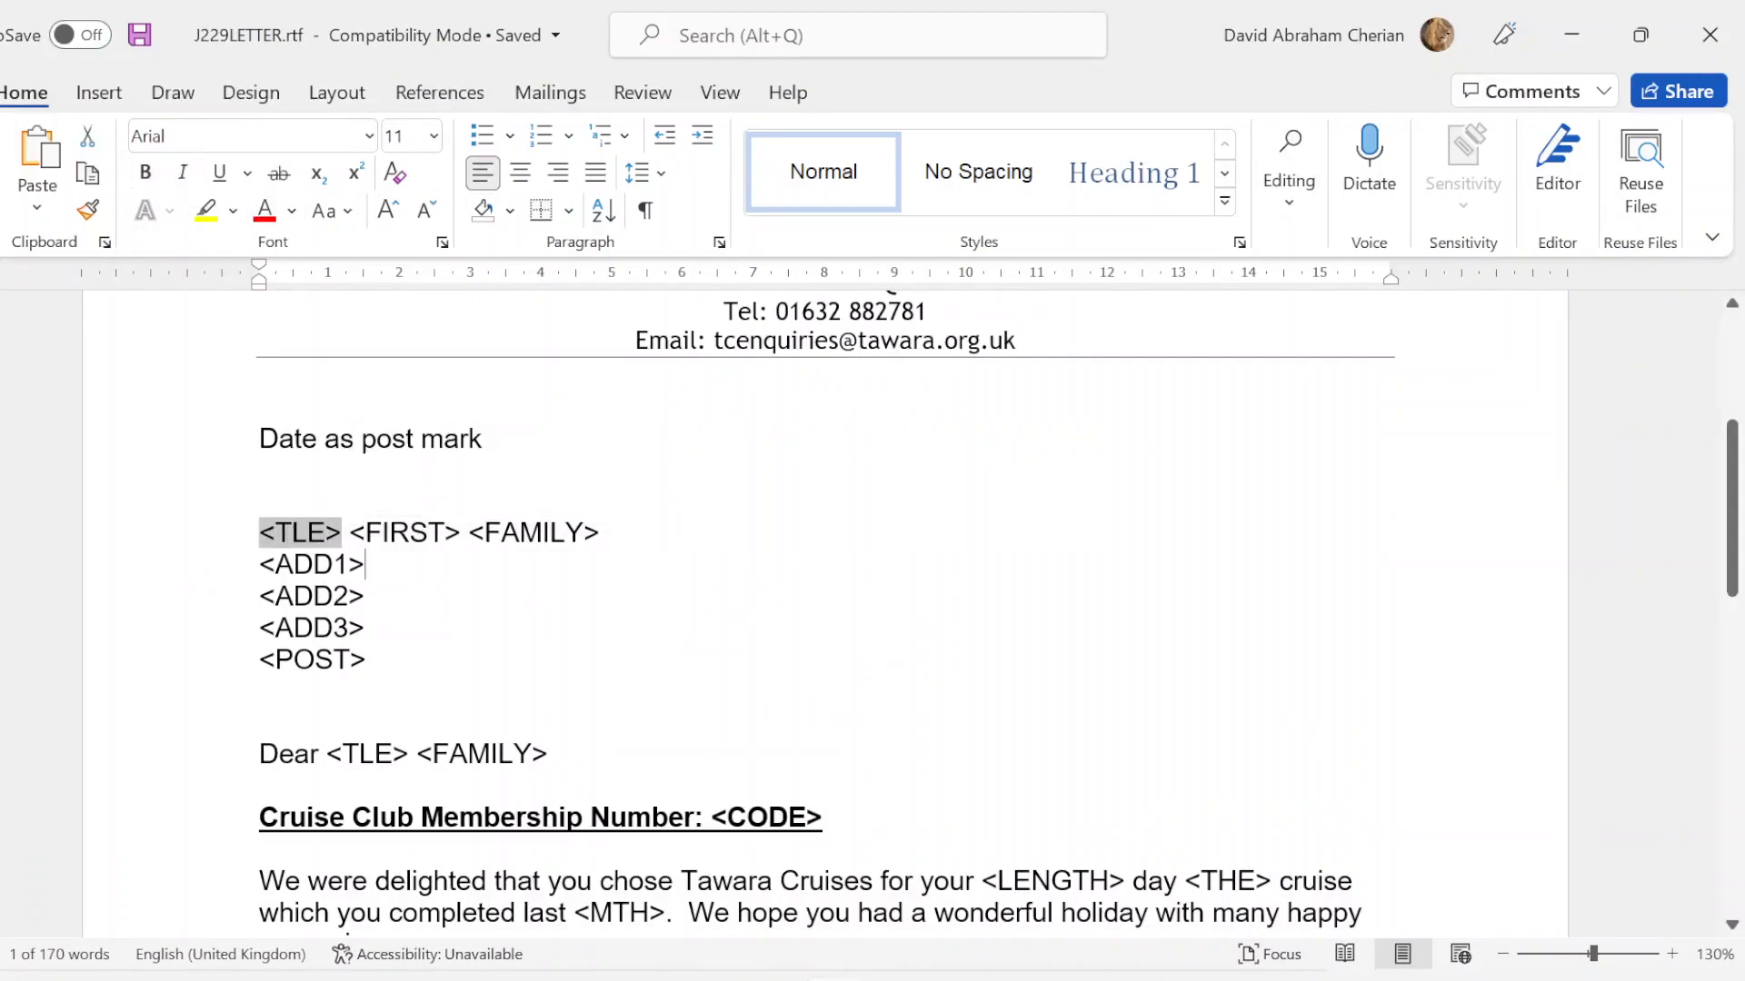
Step: Use J229GUESTS.csv from Desktop > Source files as the recipient list
left_click(549, 92)
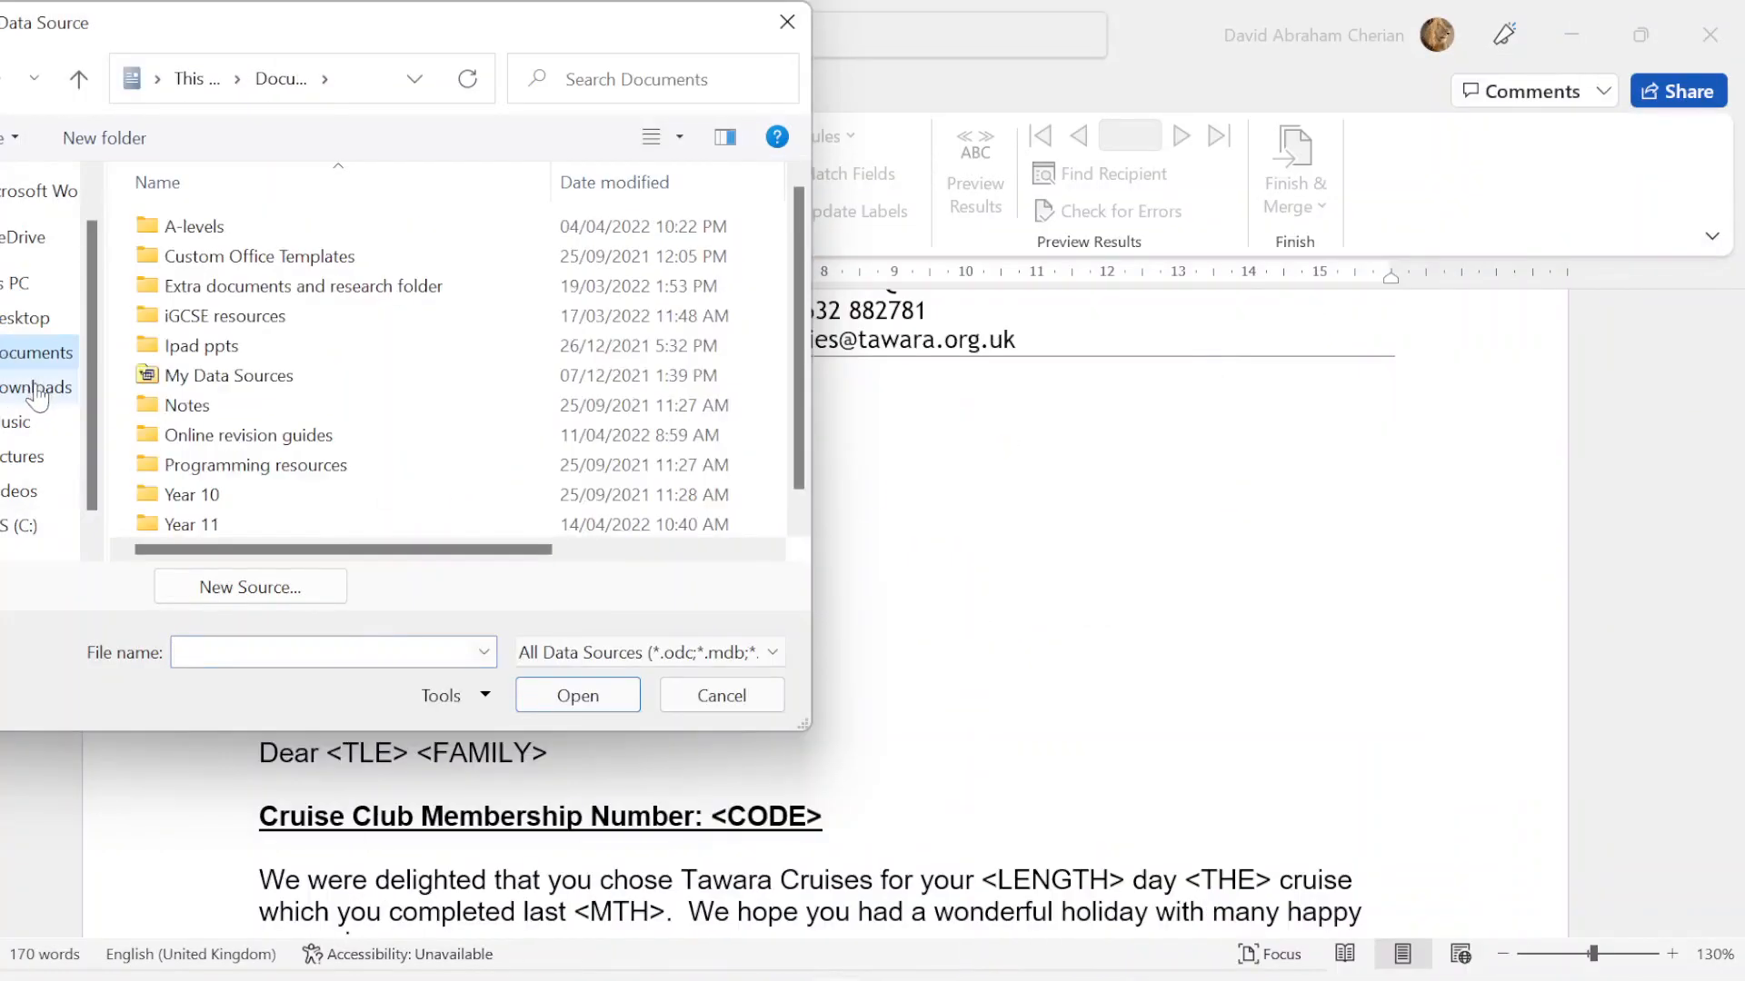
left_click(36, 387)
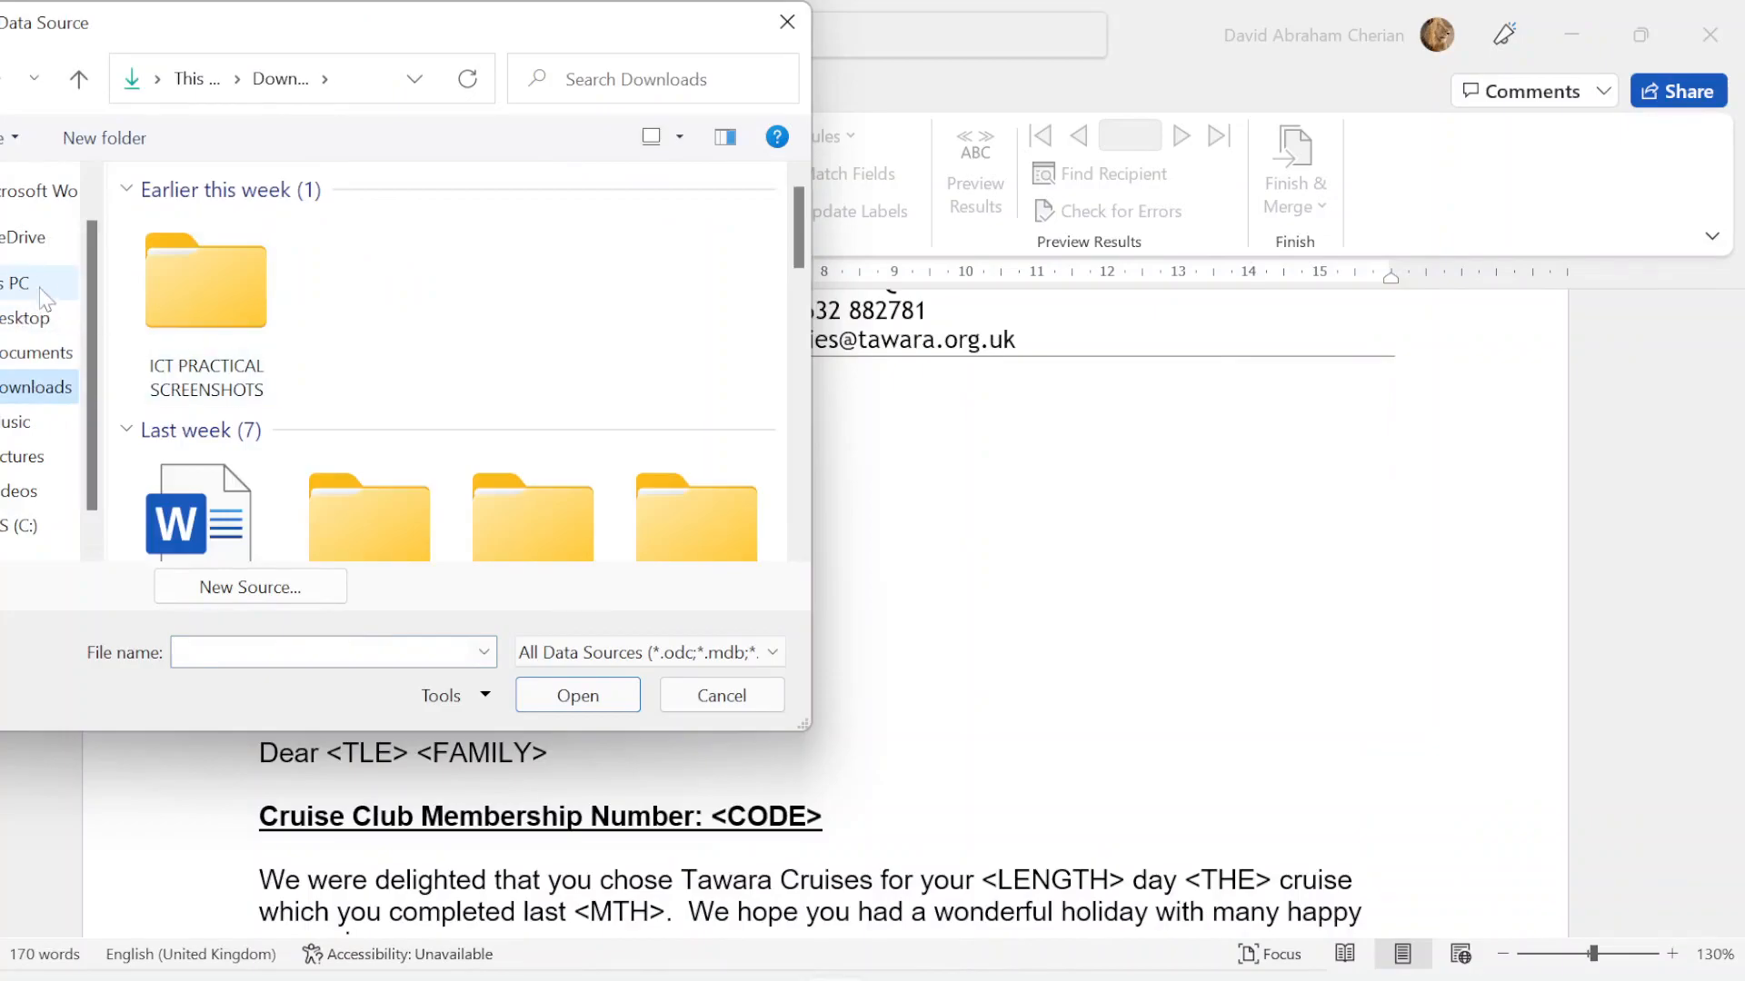
left_click(16, 283)
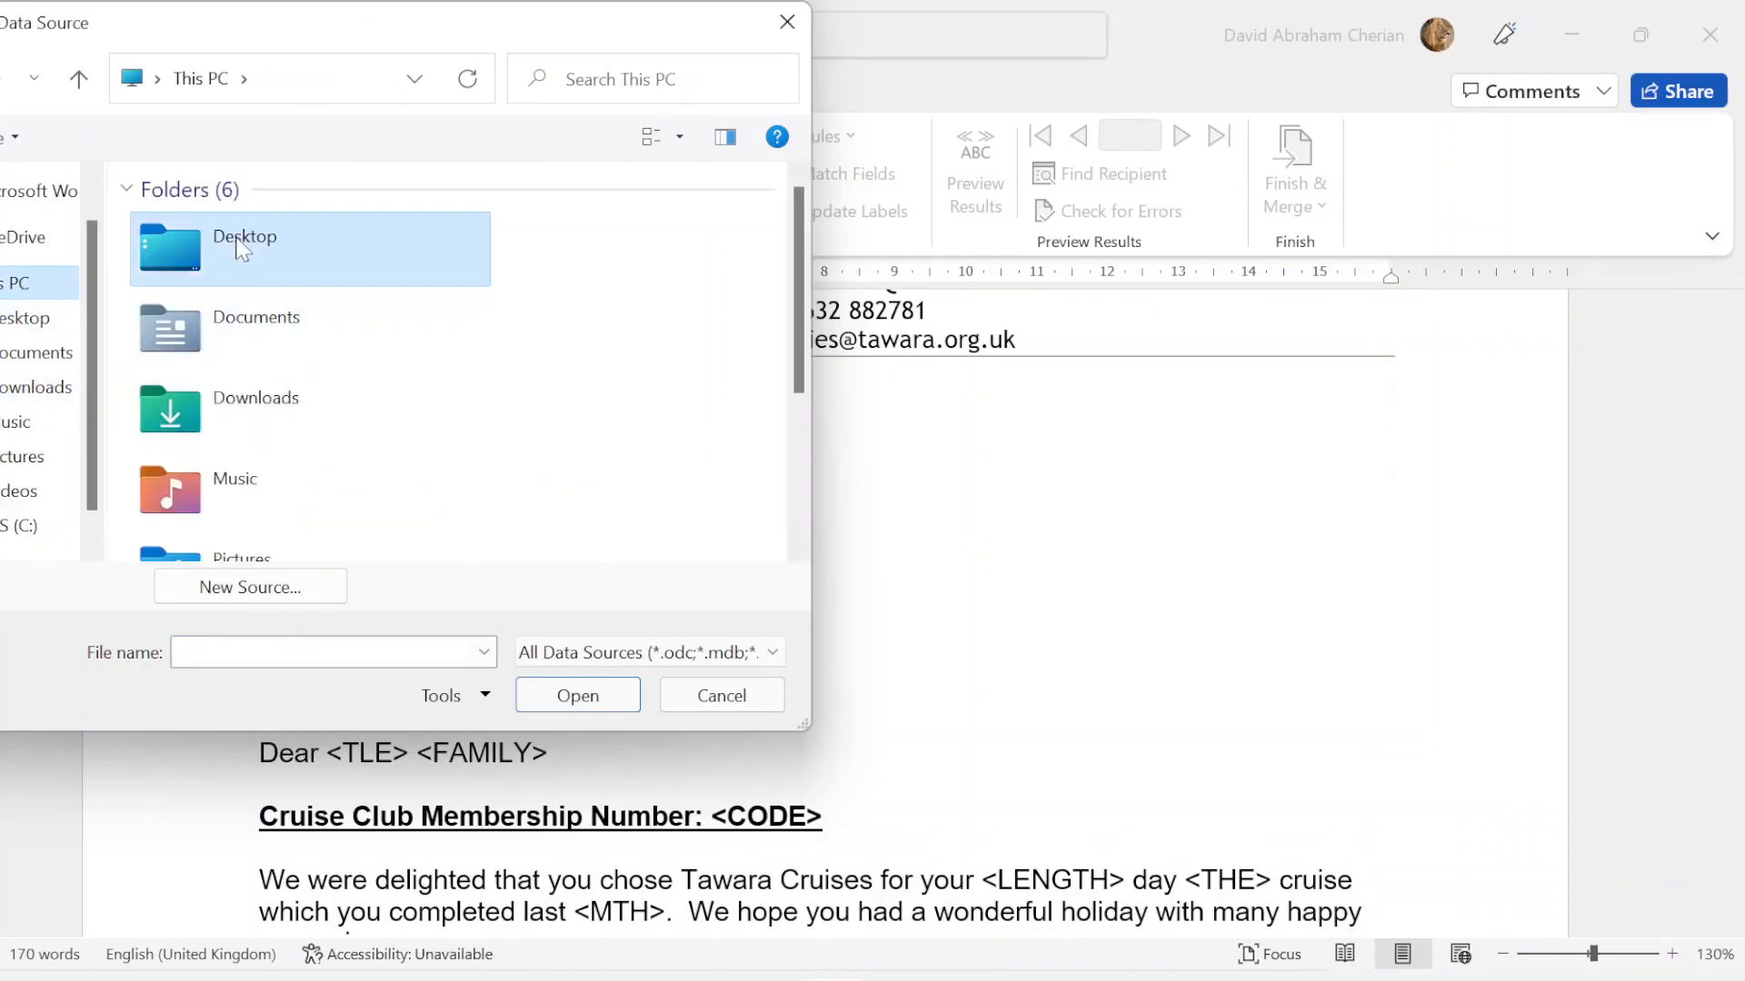
double_click(244, 248)
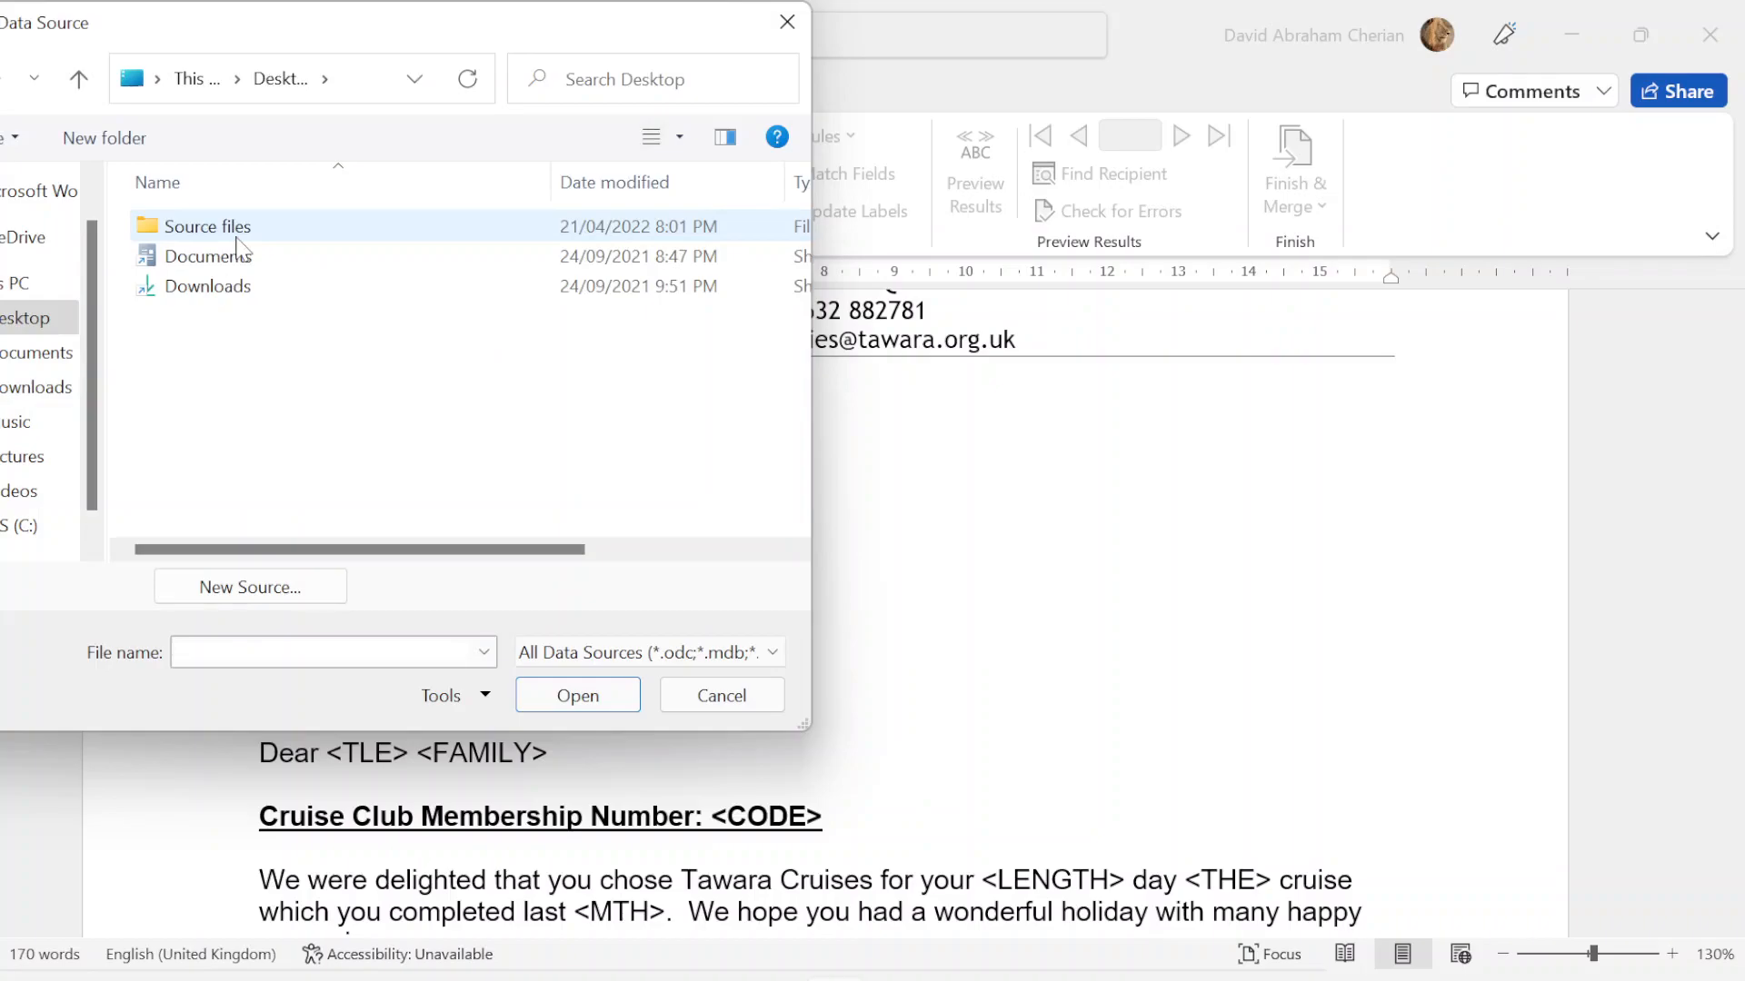
double_click(208, 226)
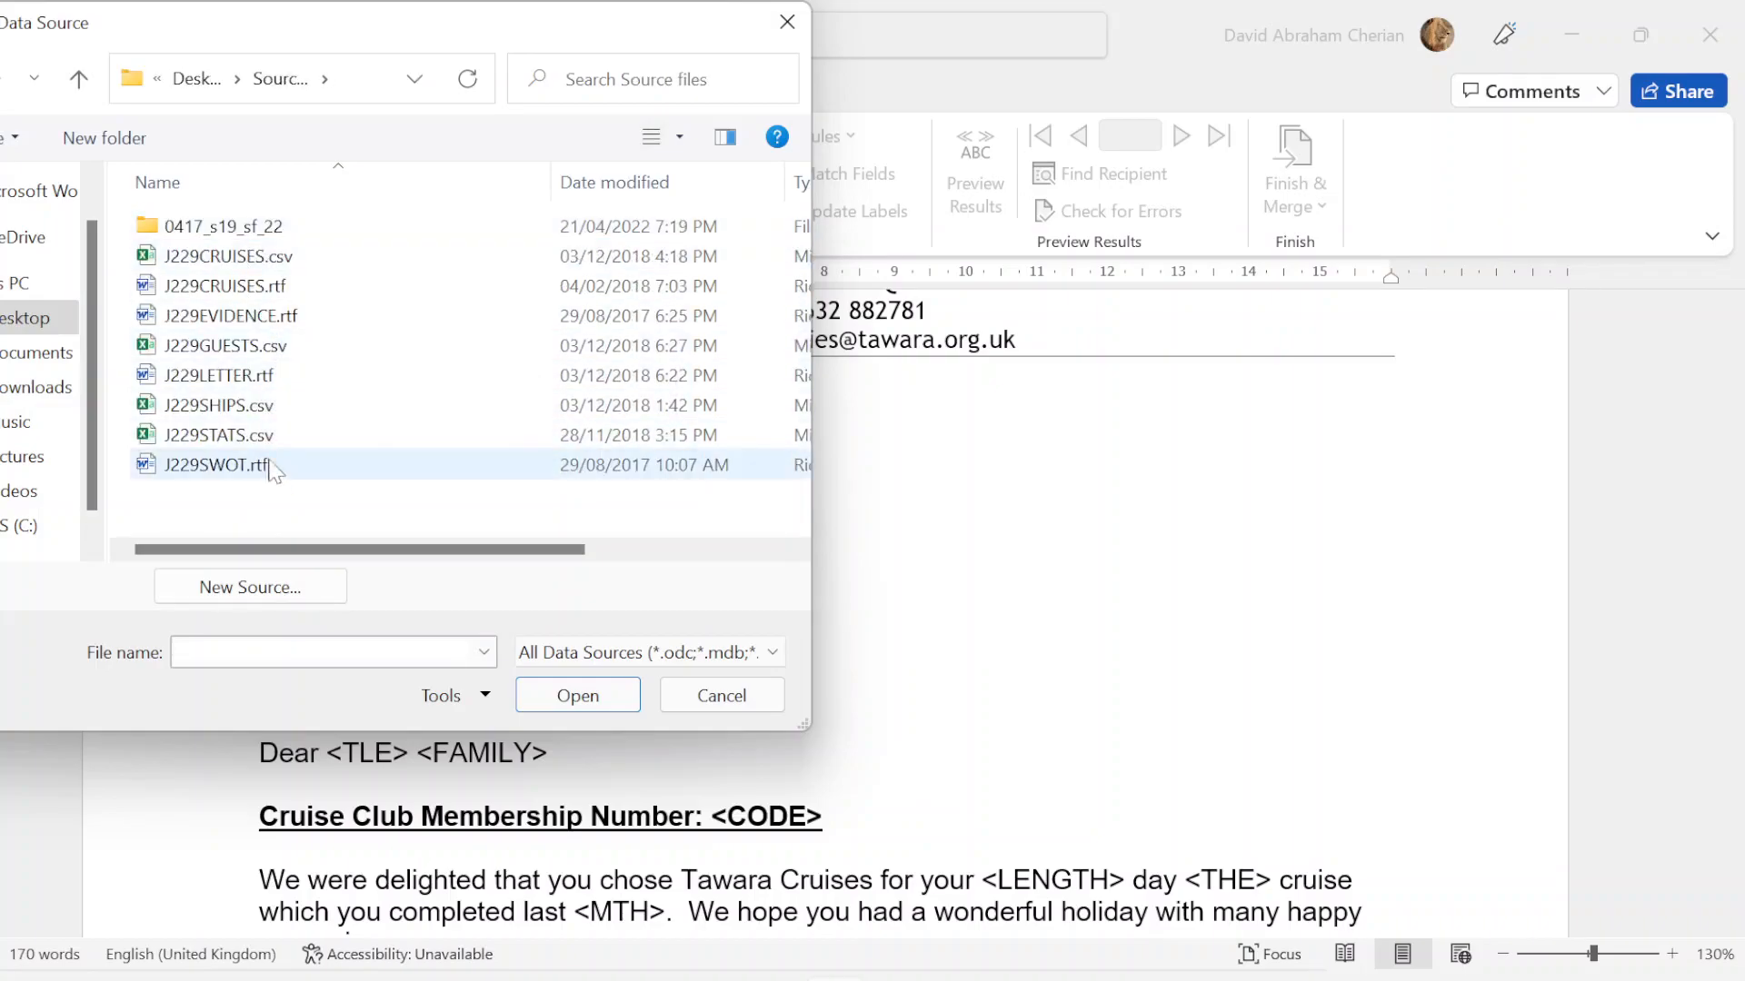
left_click(223, 346)
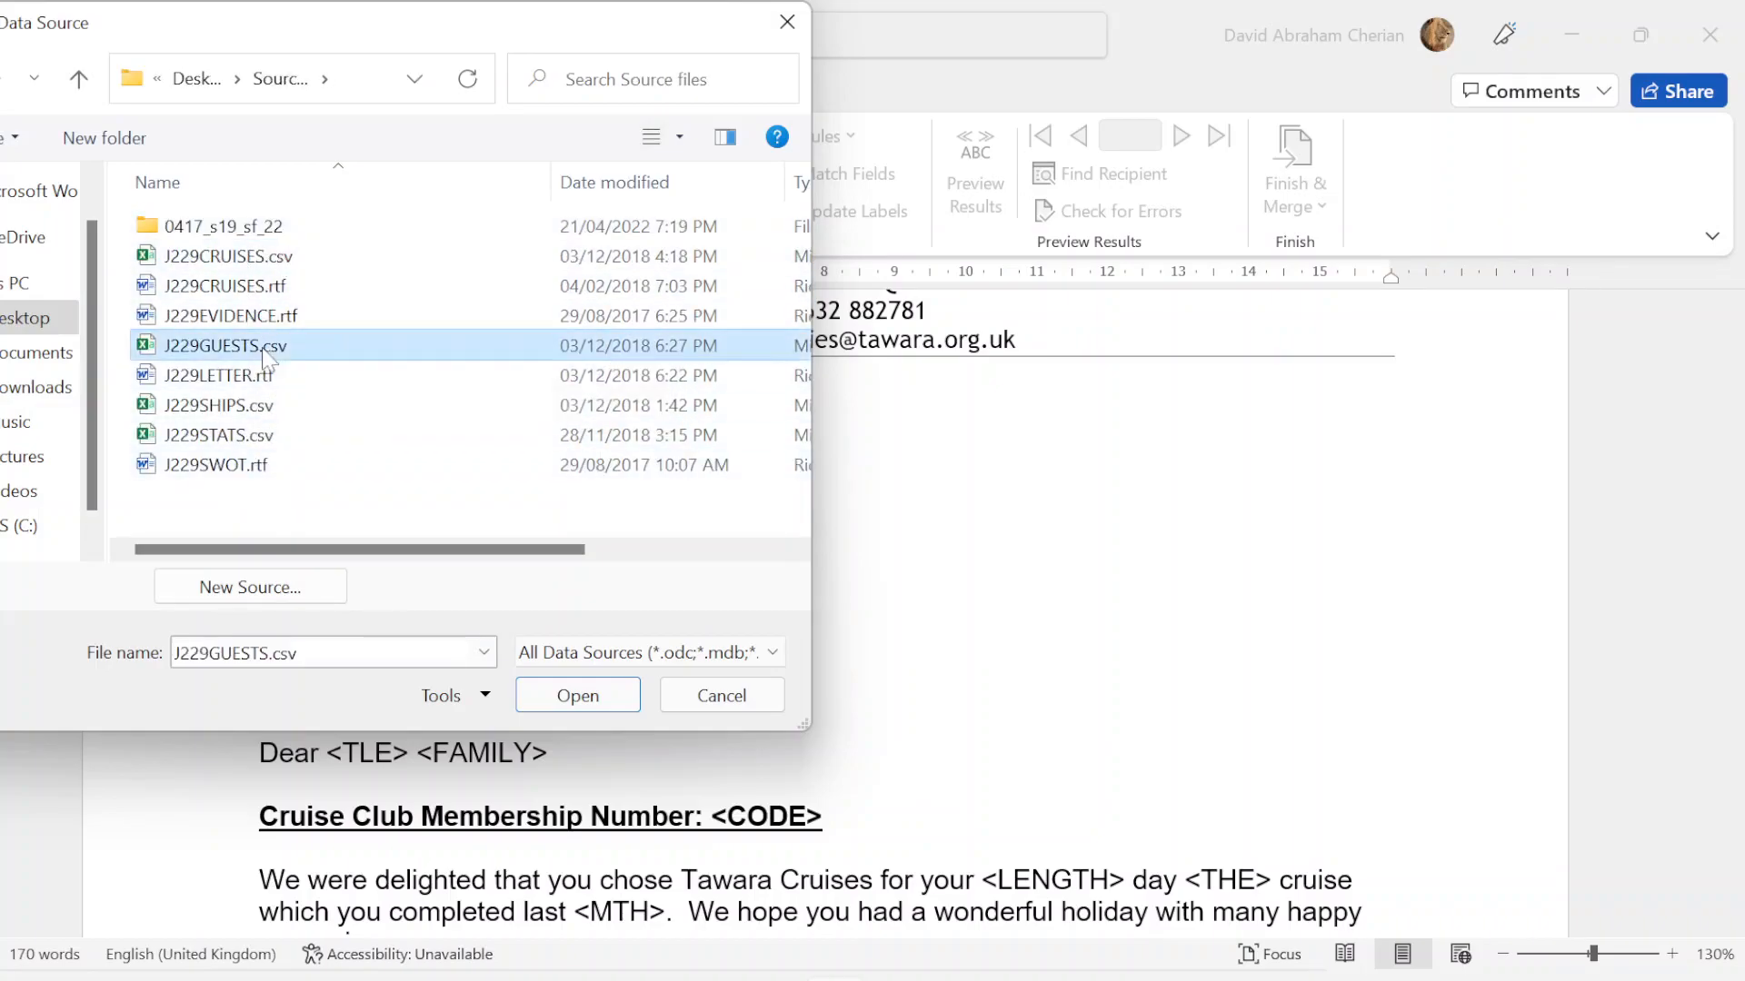
left_click(576, 694)
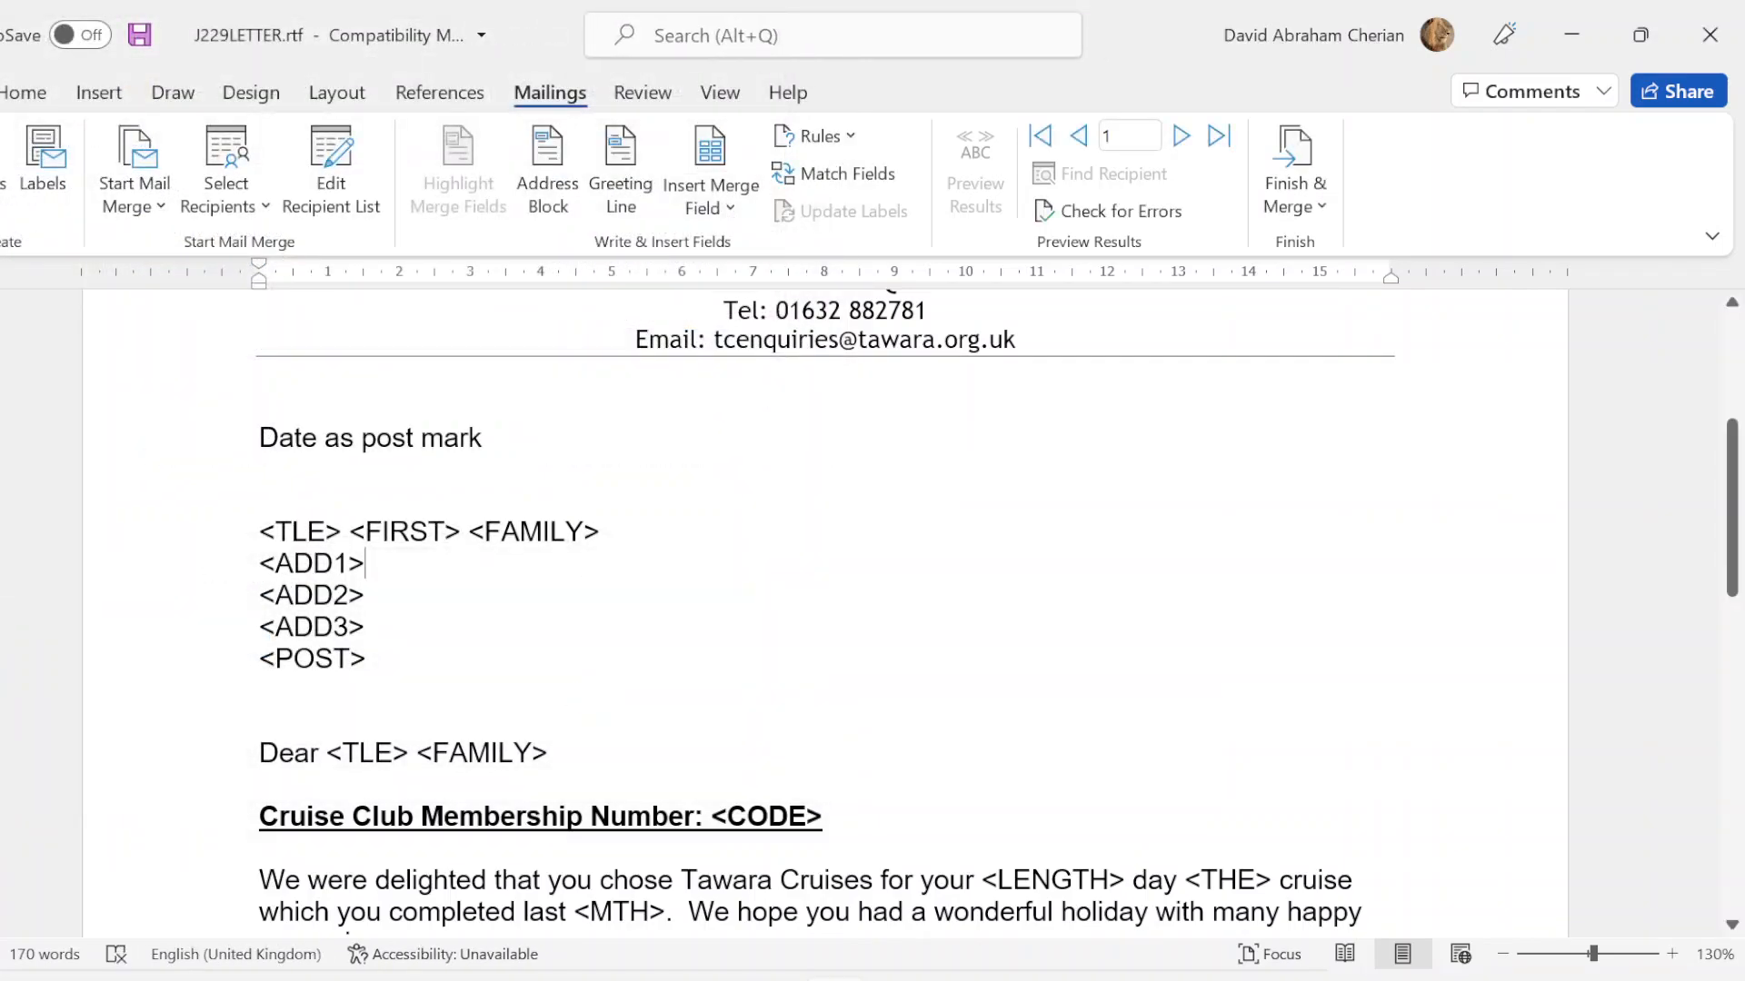
Step: Swap the name-line <FIRST> and <FAMILY> placeholders for First_name and Family_name fields
double_click(301, 531)
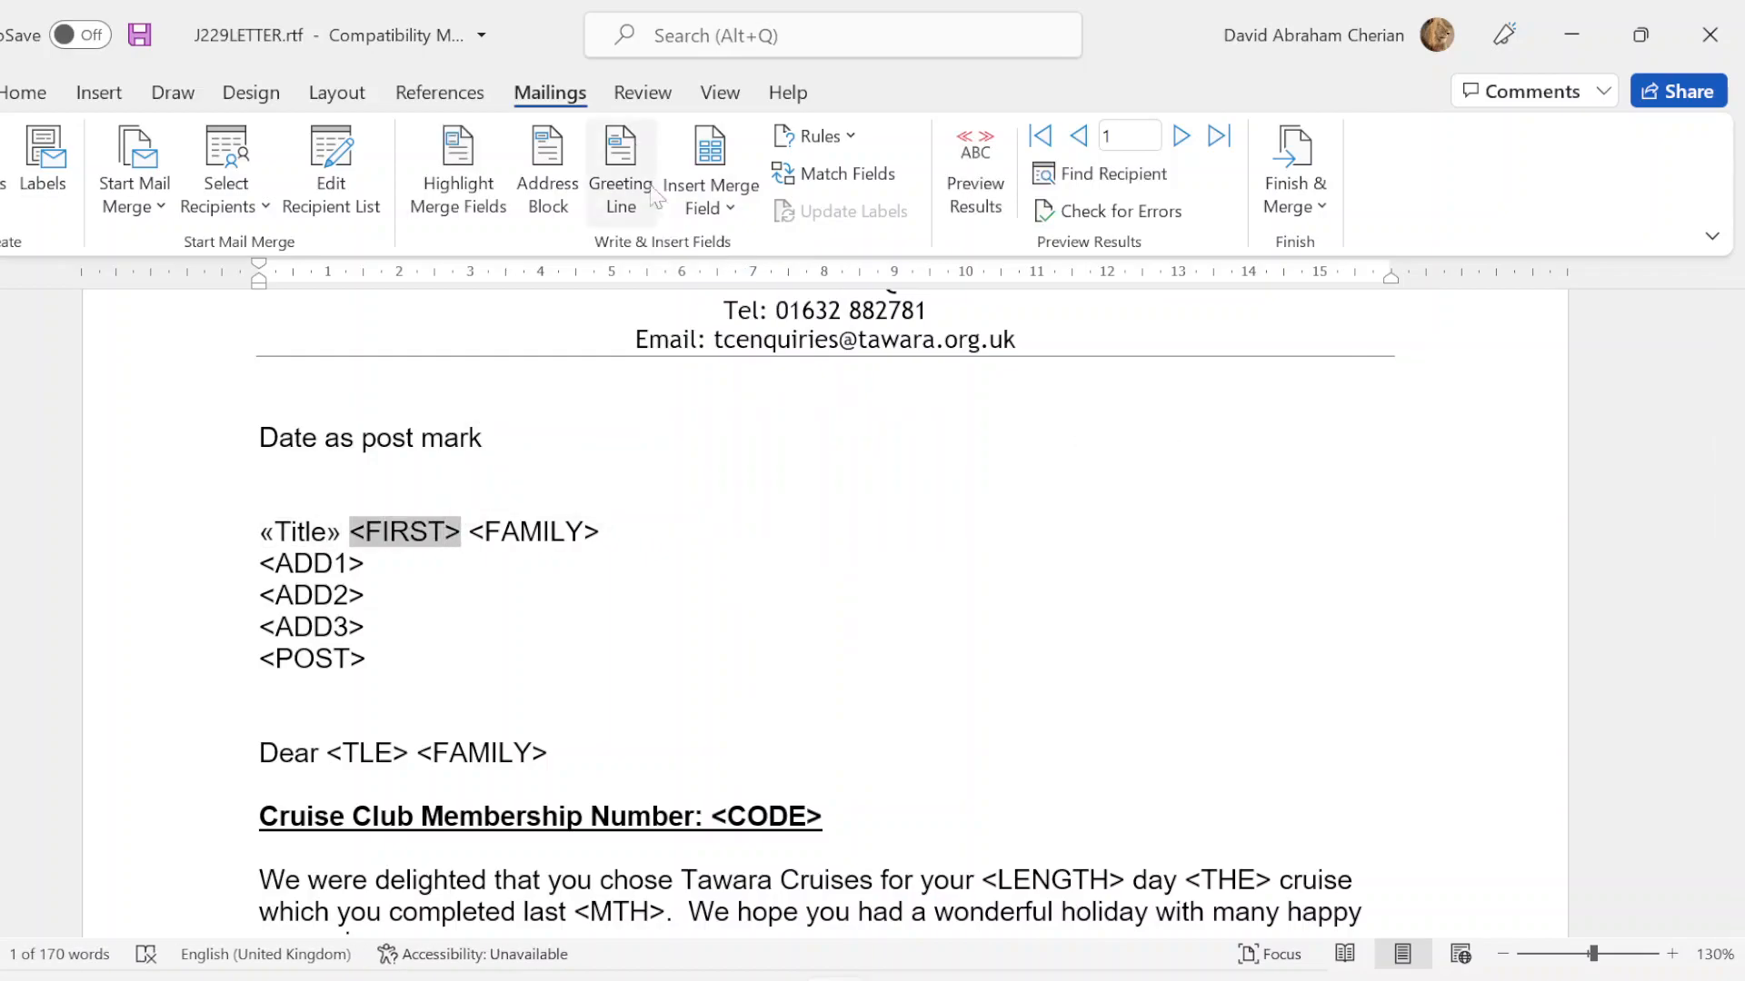
left_click(709, 178)
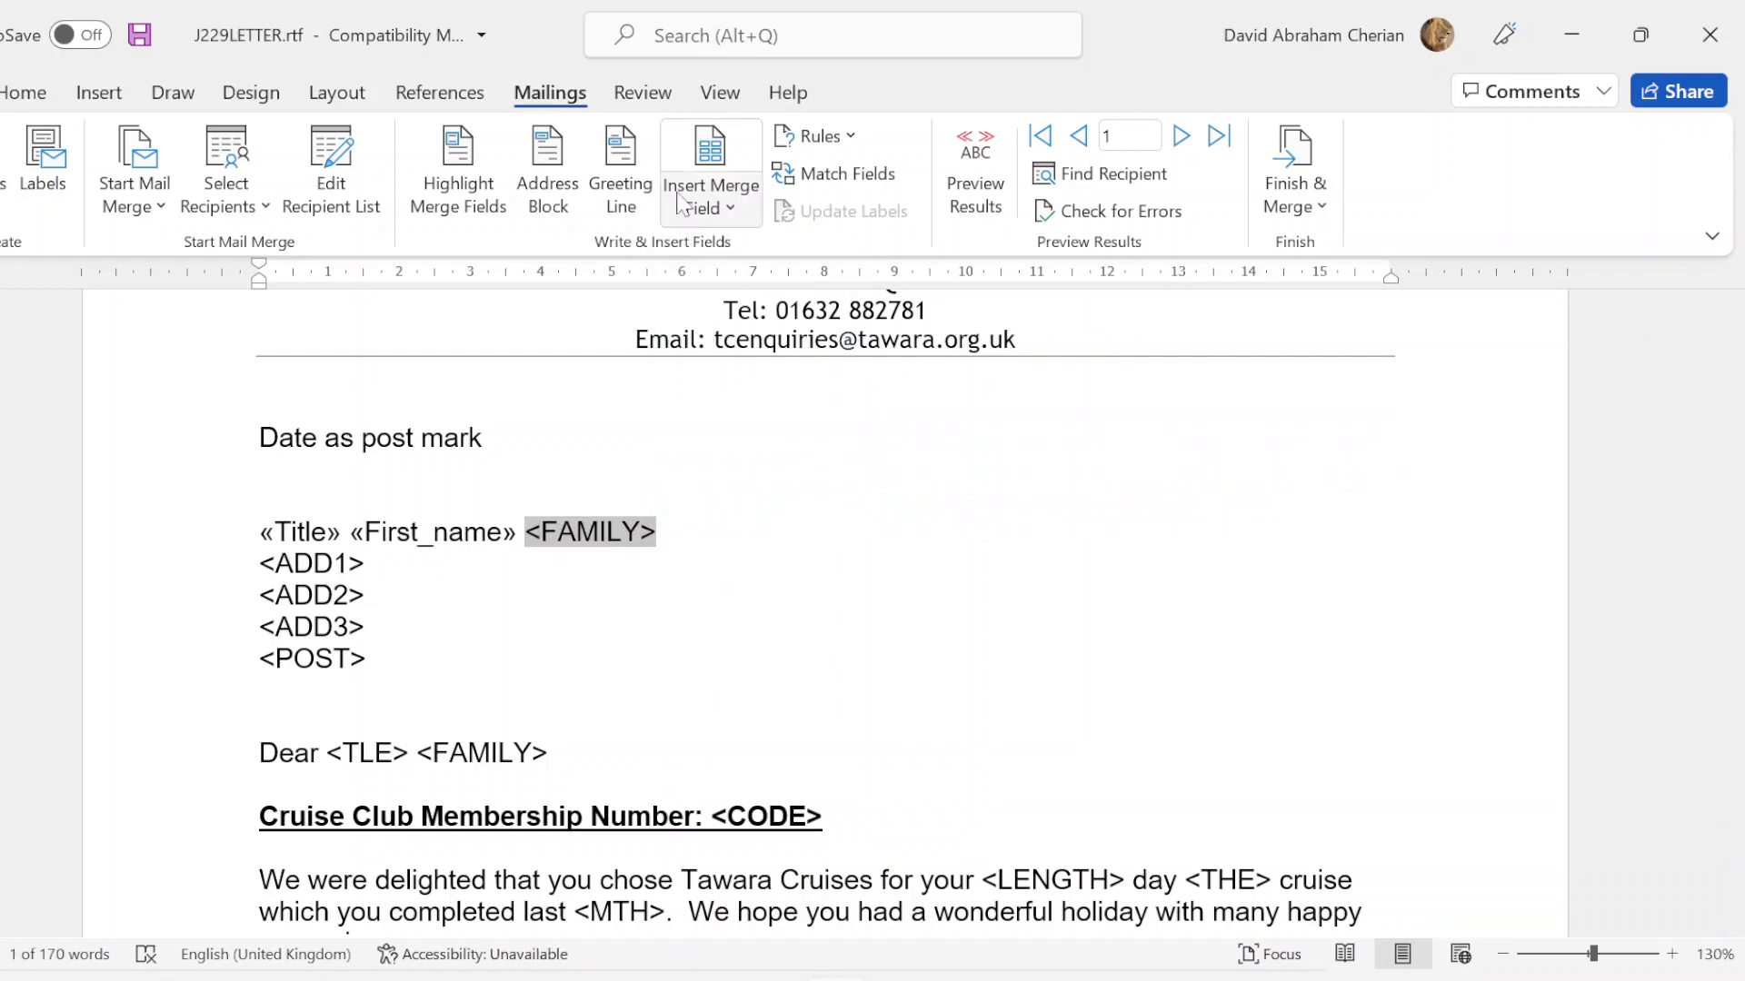
left_click(709, 183)
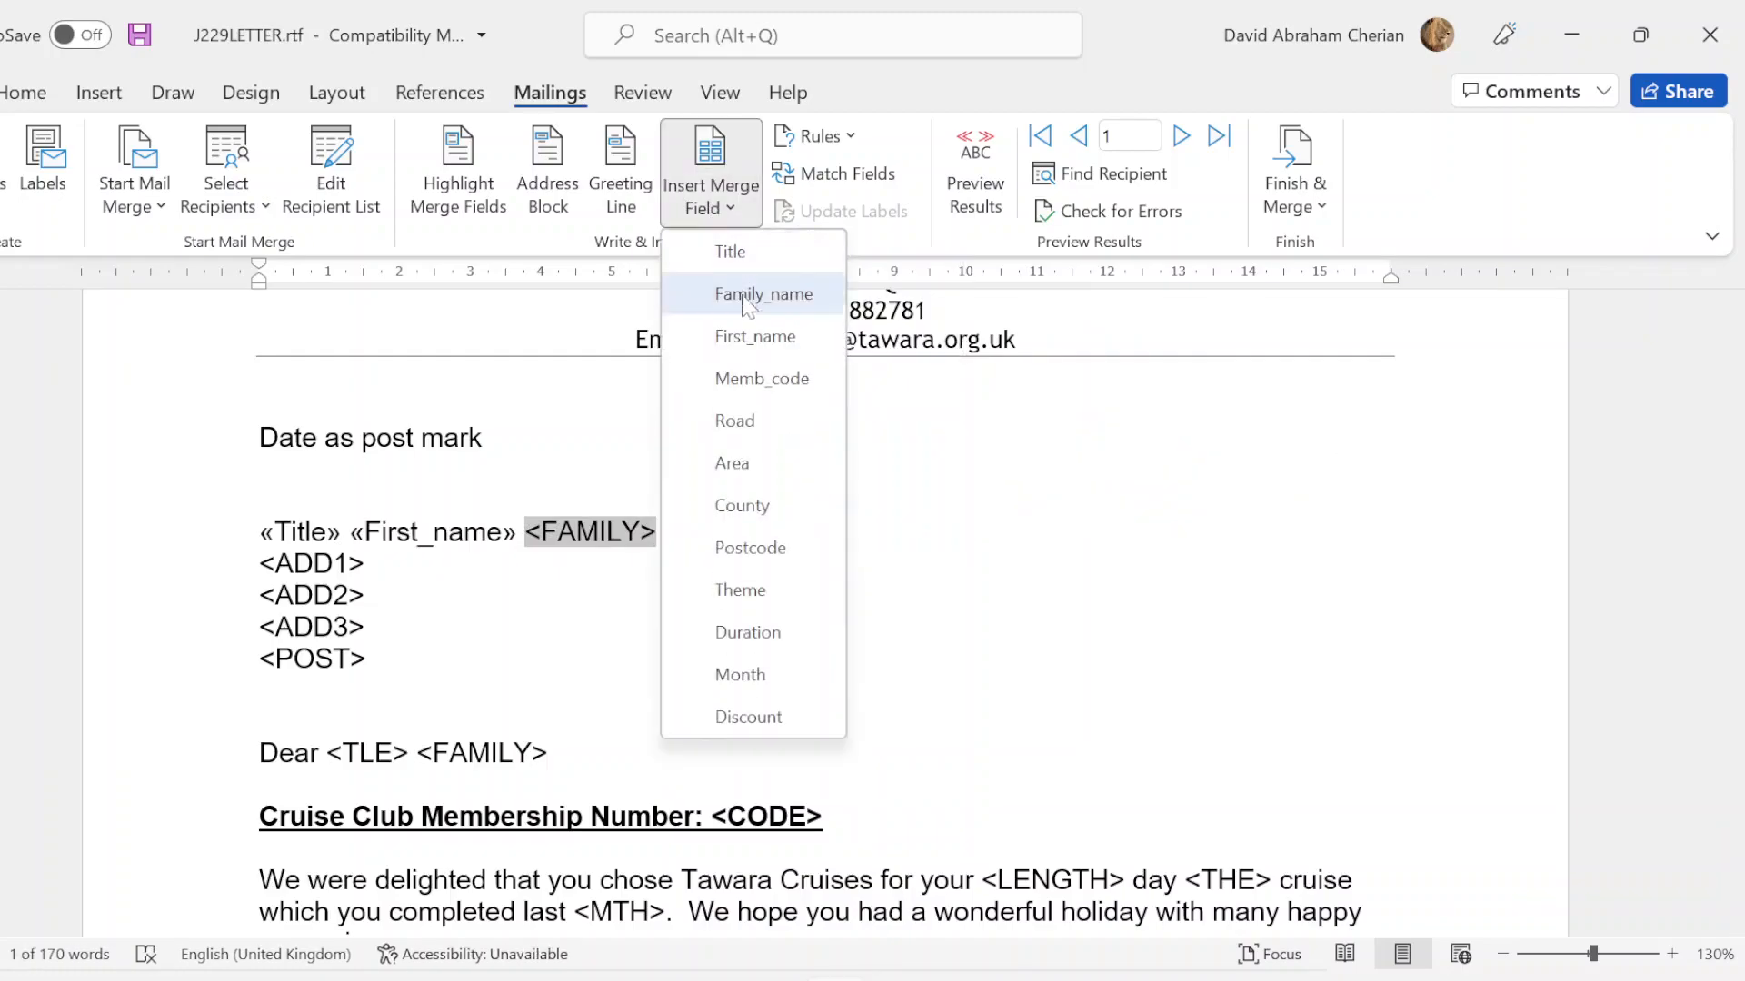
left_click(763, 293)
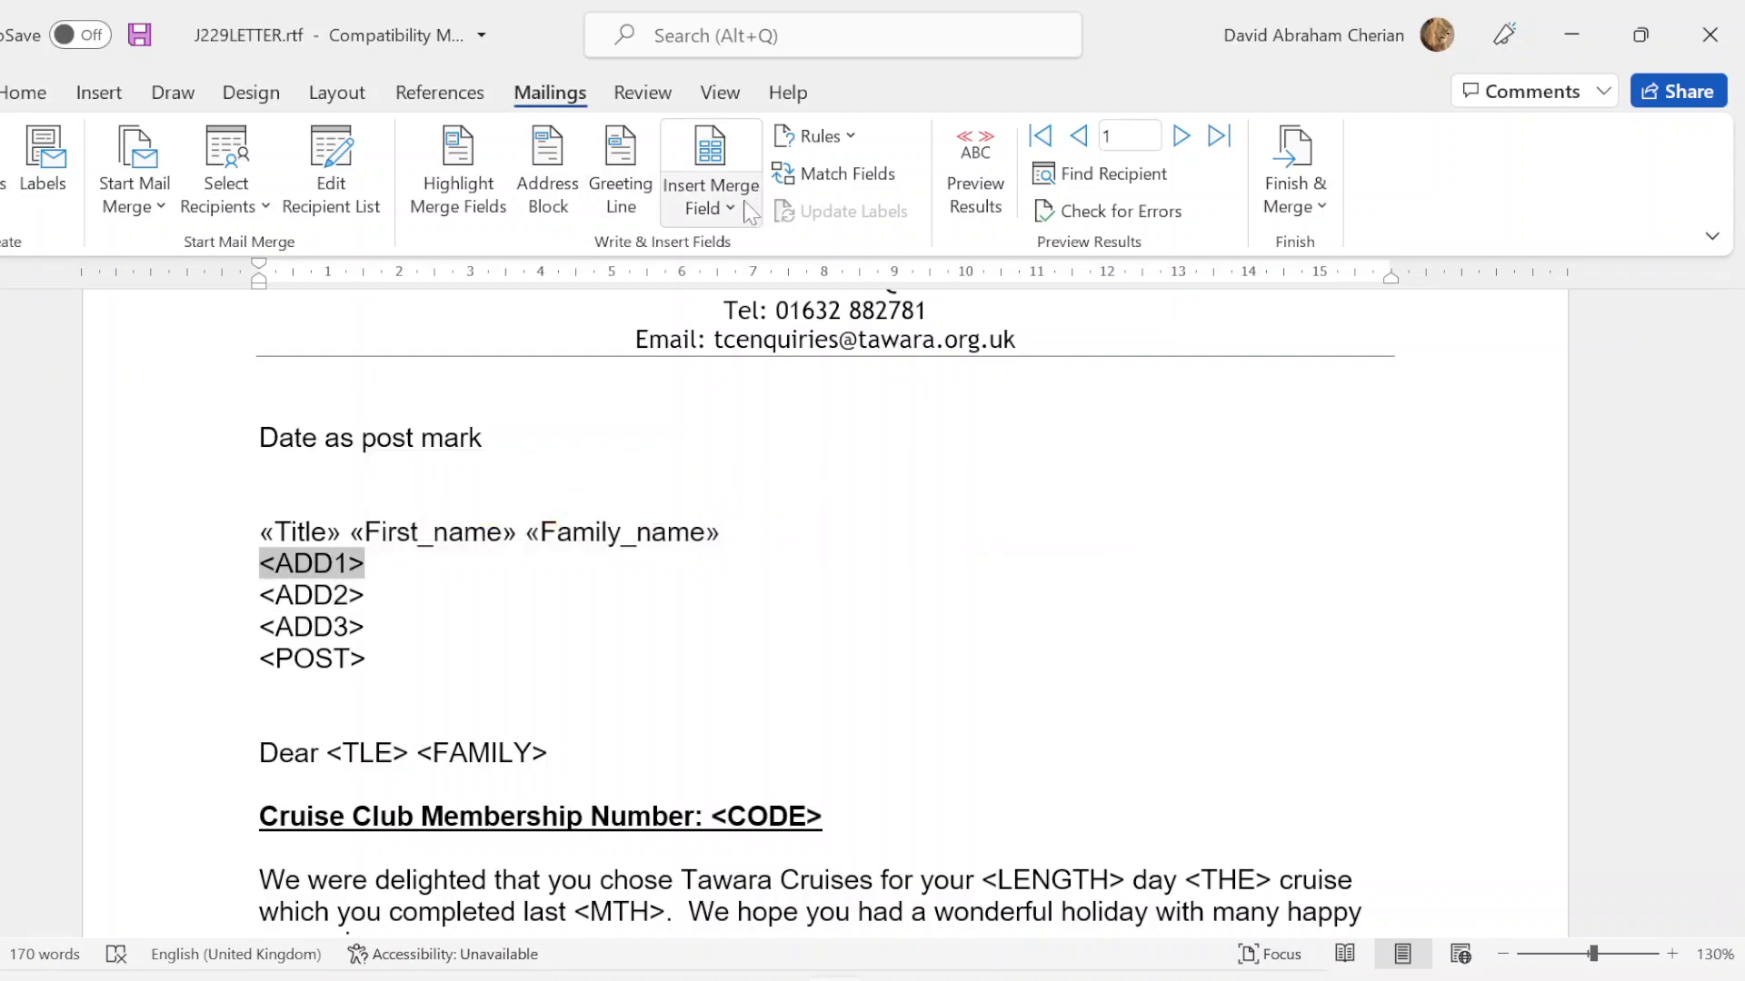
left_click(710, 184)
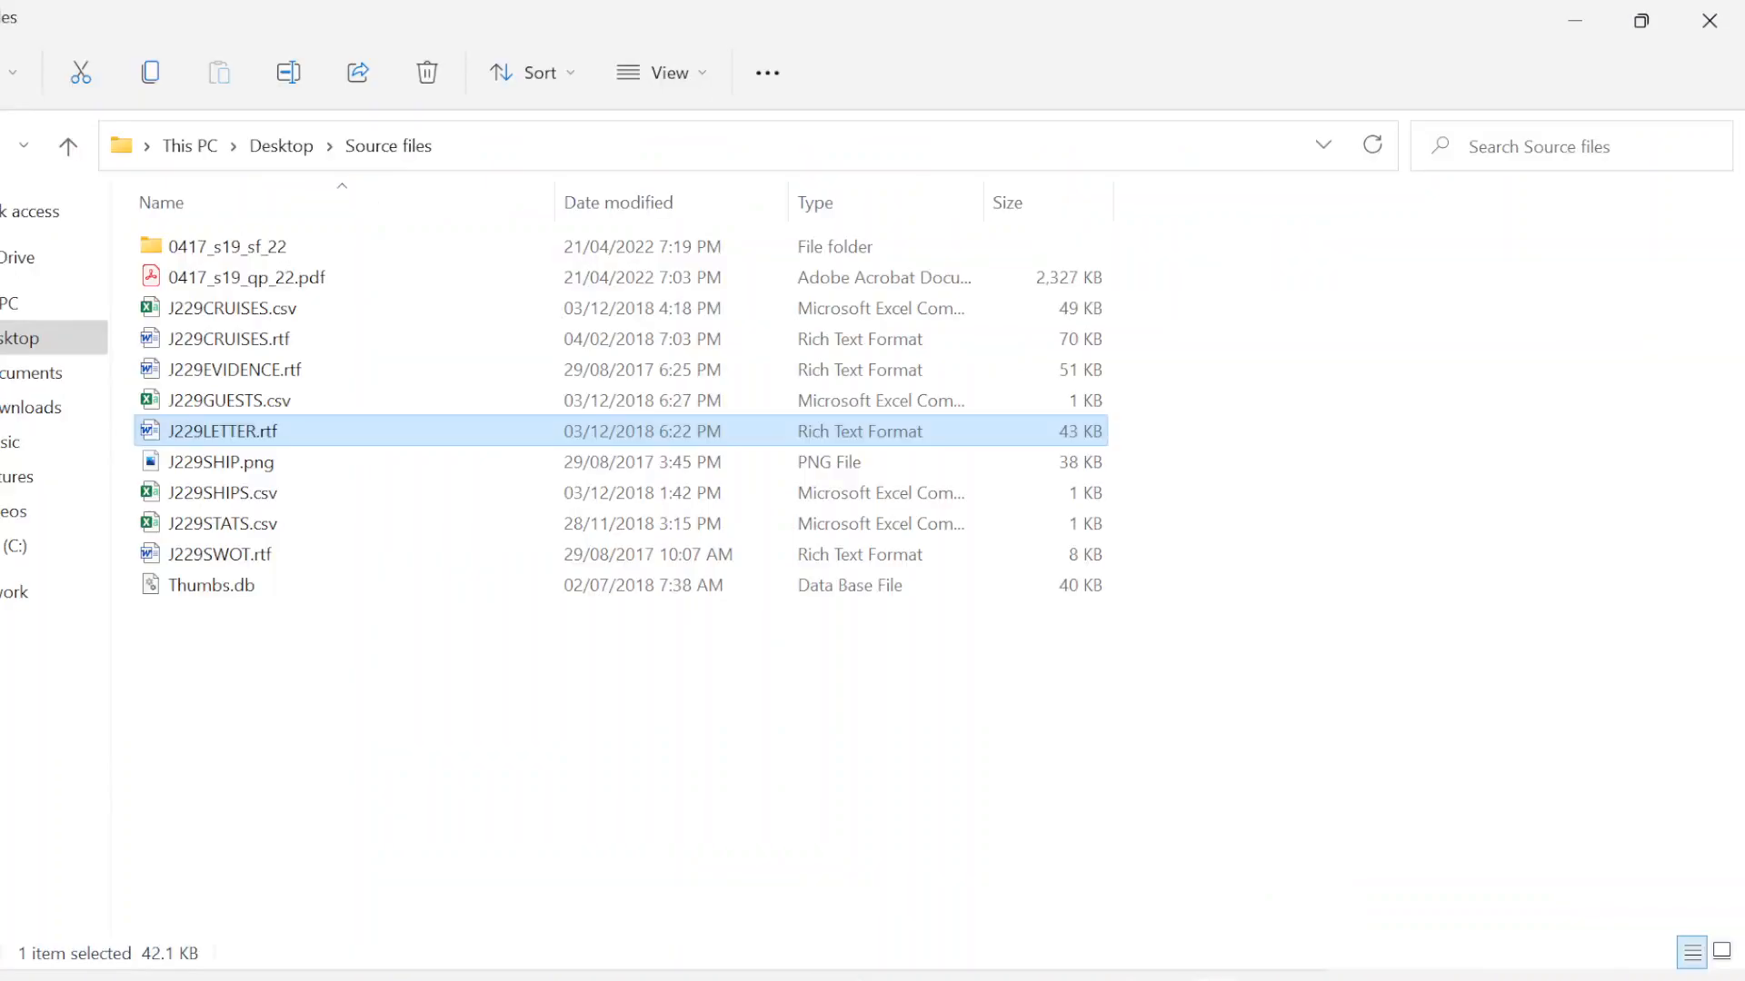
Step: Reopen J229LETTER.rtf from the Source files folder in Word
double_click(251, 277)
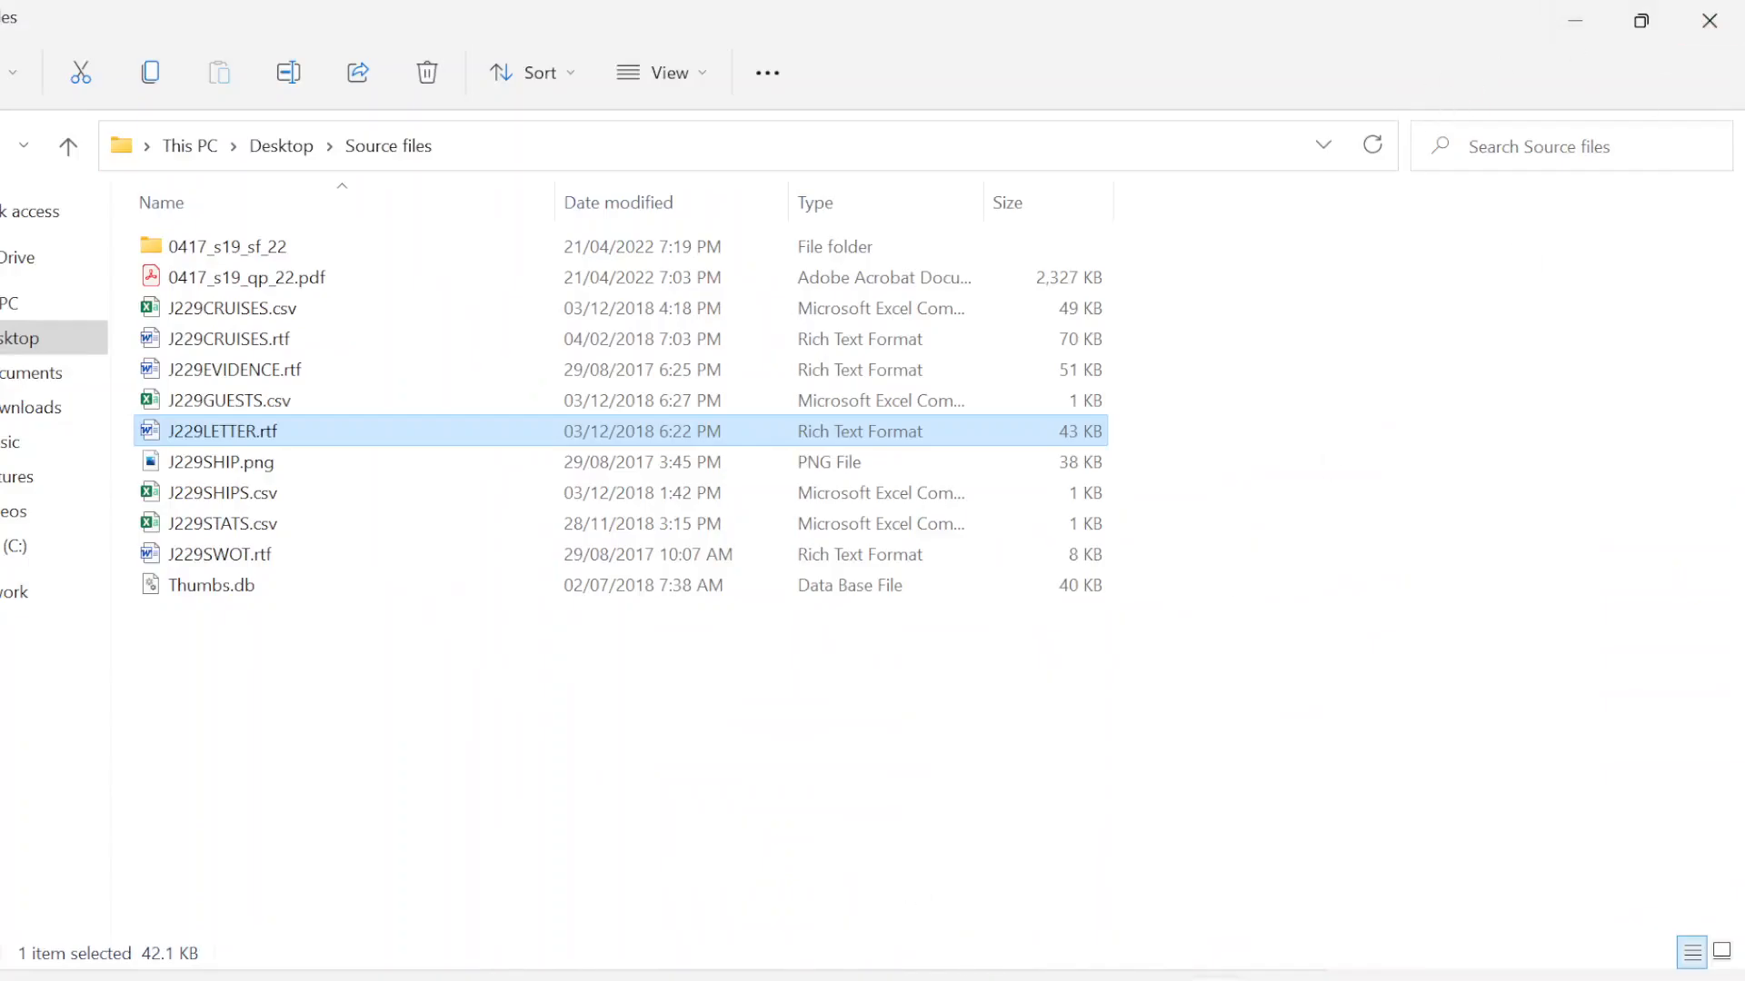
double_click(222, 431)
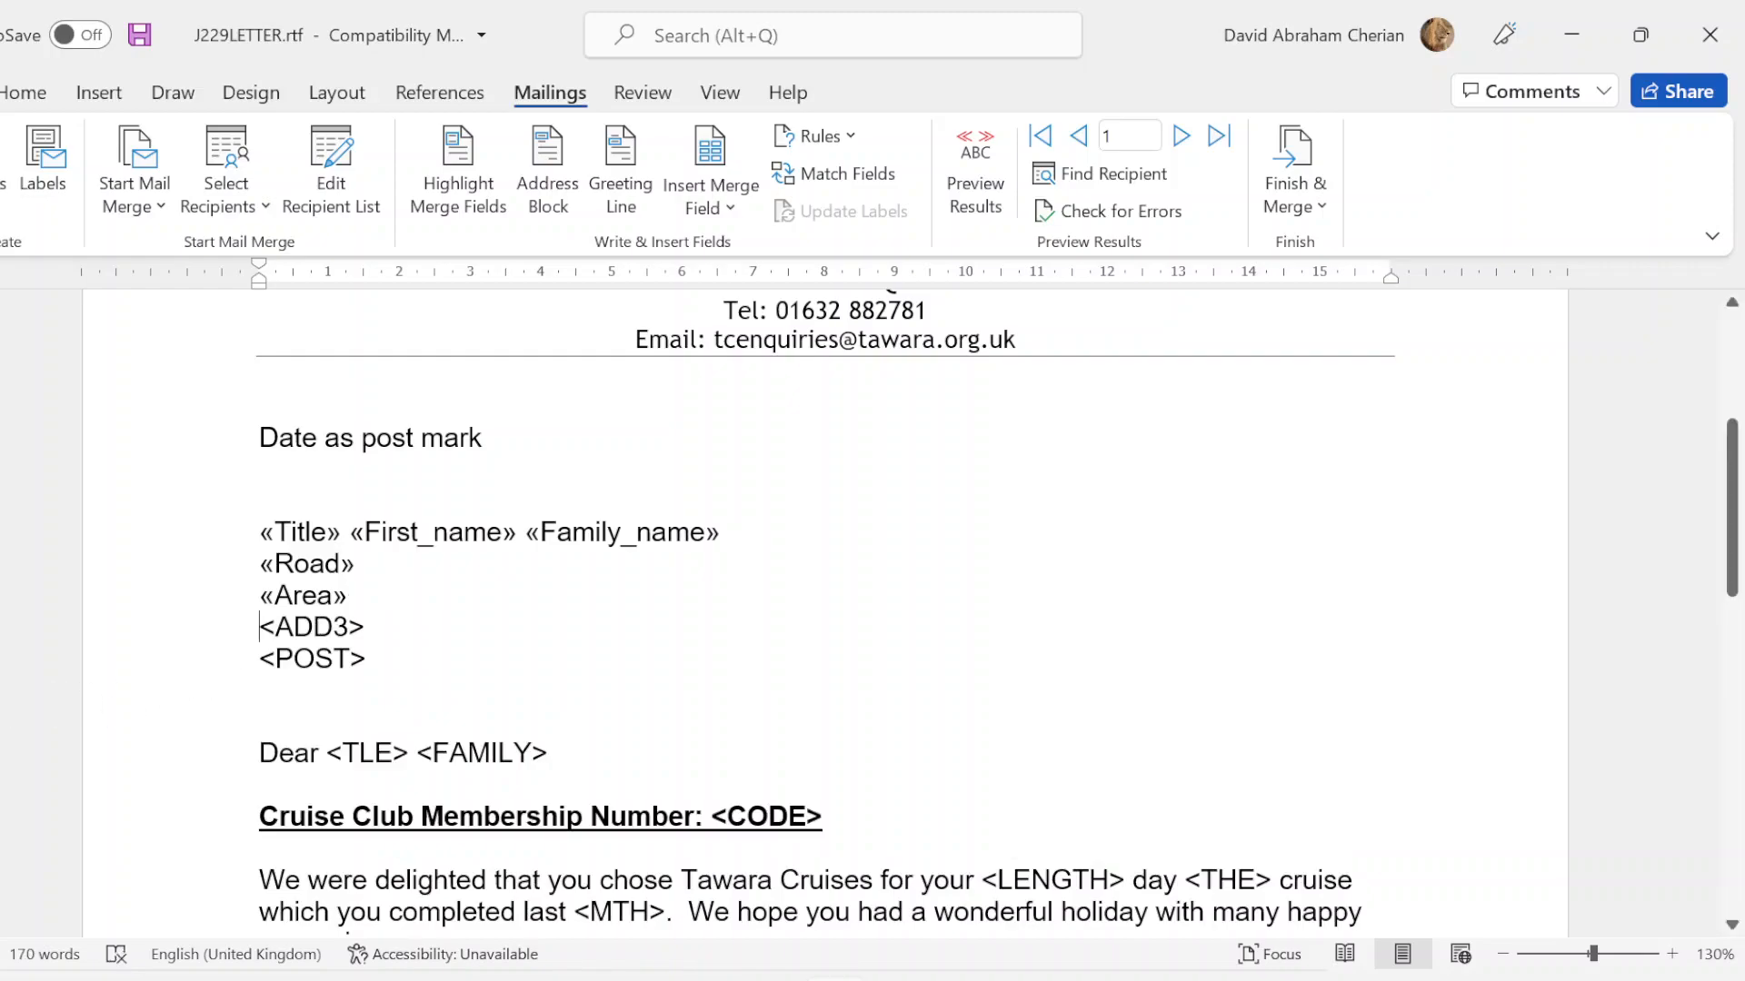
Step: Replace <ADD3> with the County field, then select <POST> for its field
double_click(311, 626)
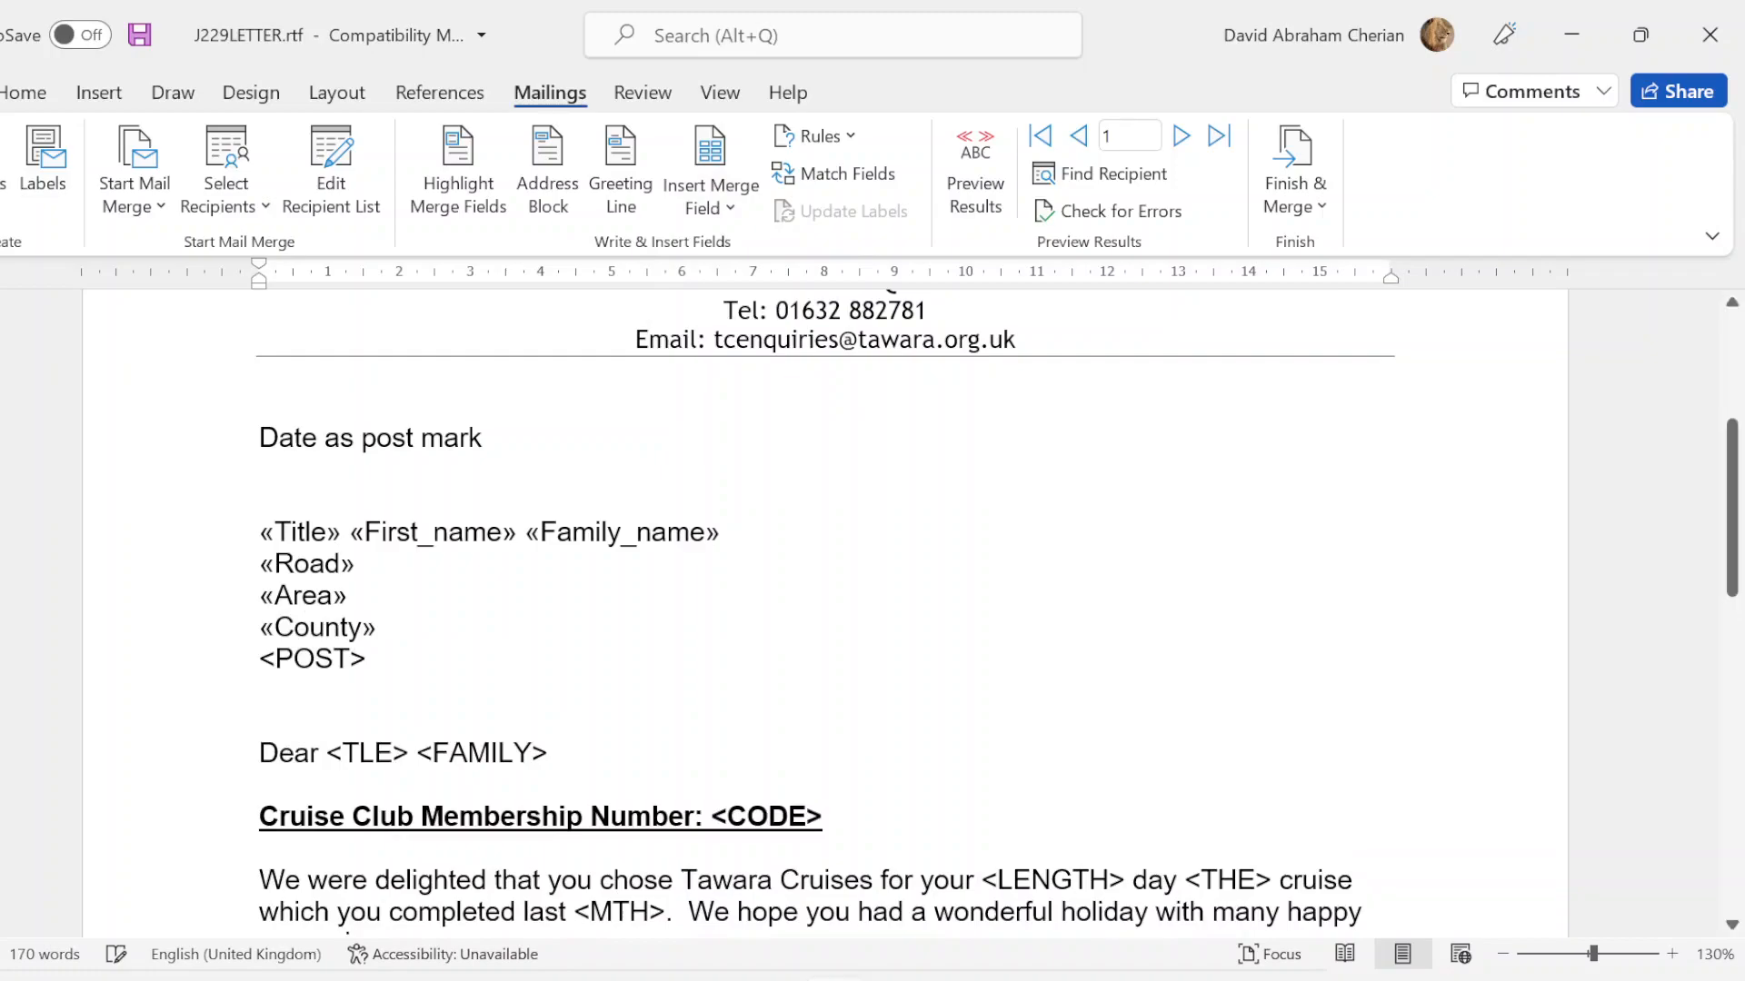
double_click(310, 658)
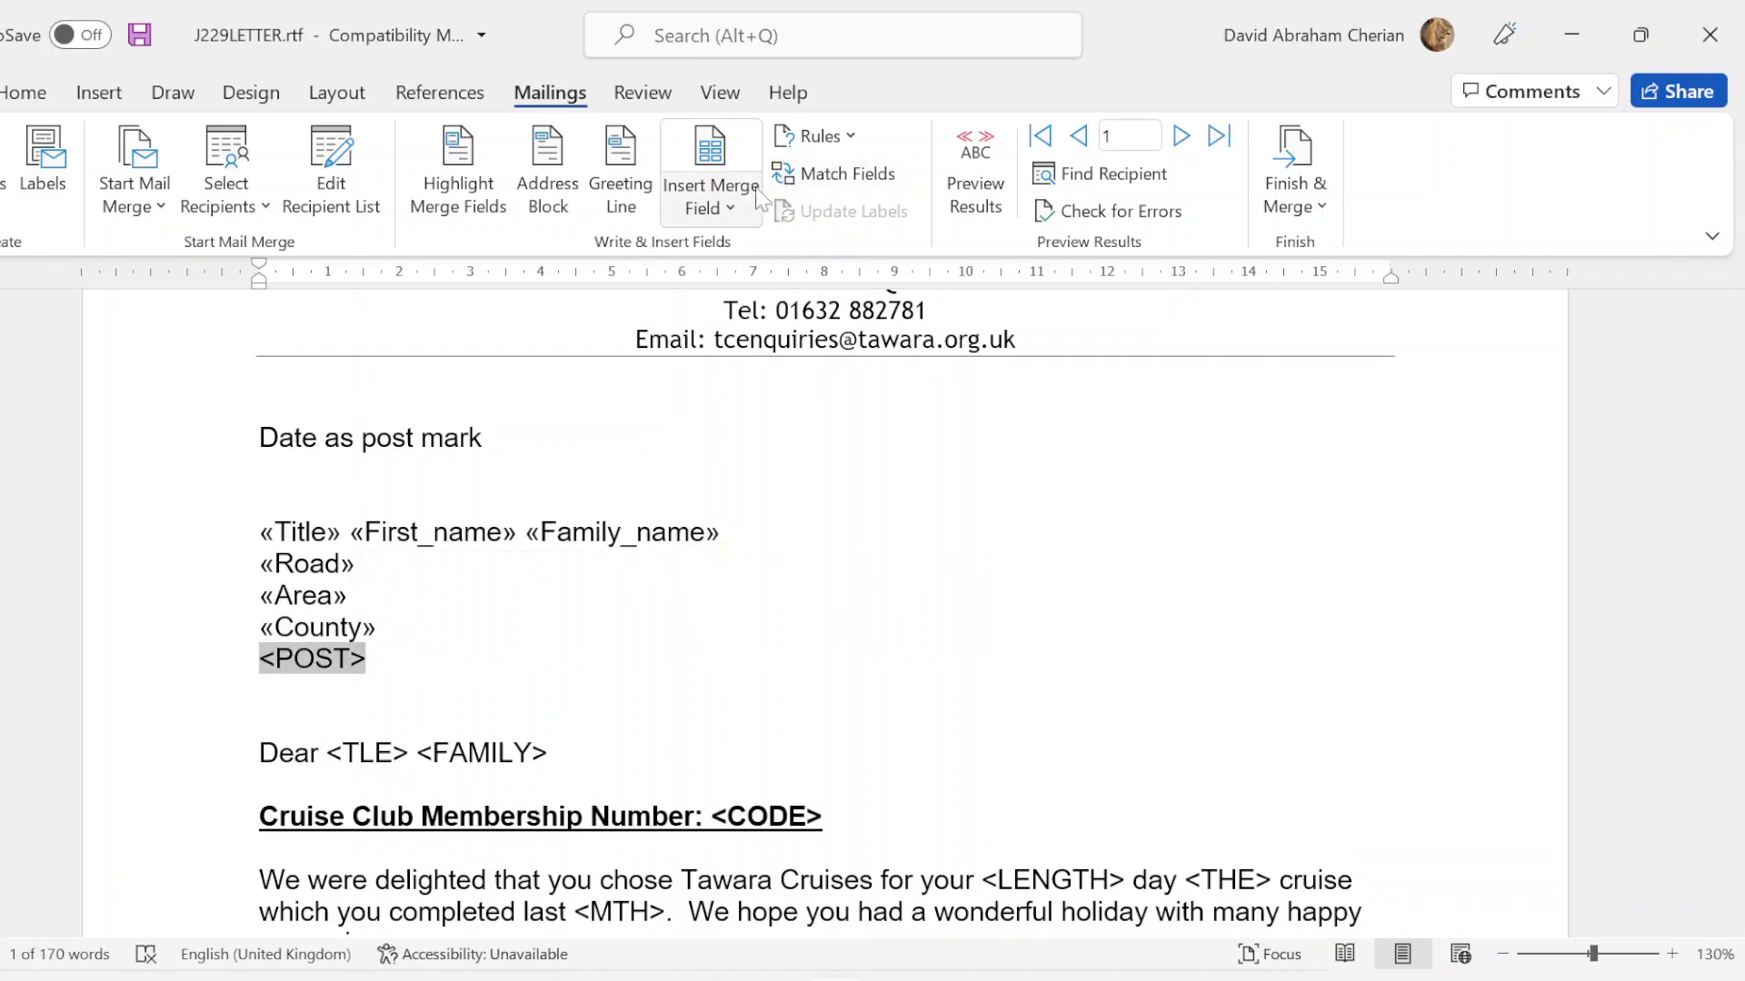
left_click(709, 167)
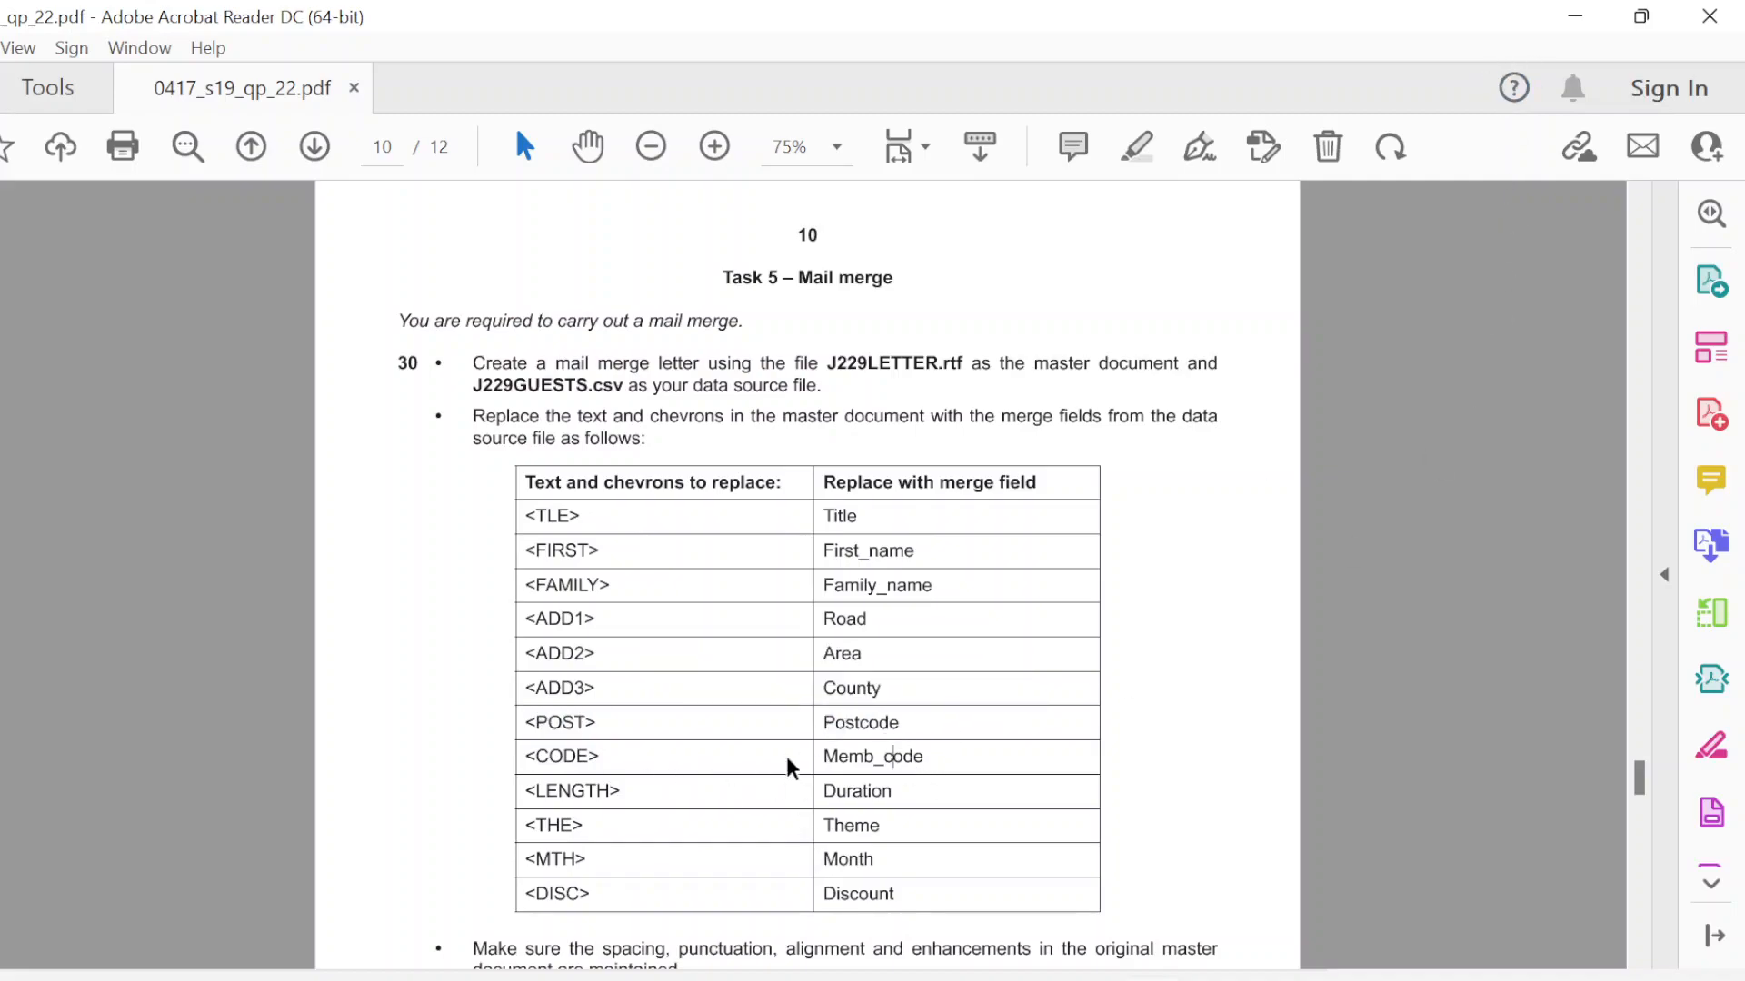
mouse_move(539, 832)
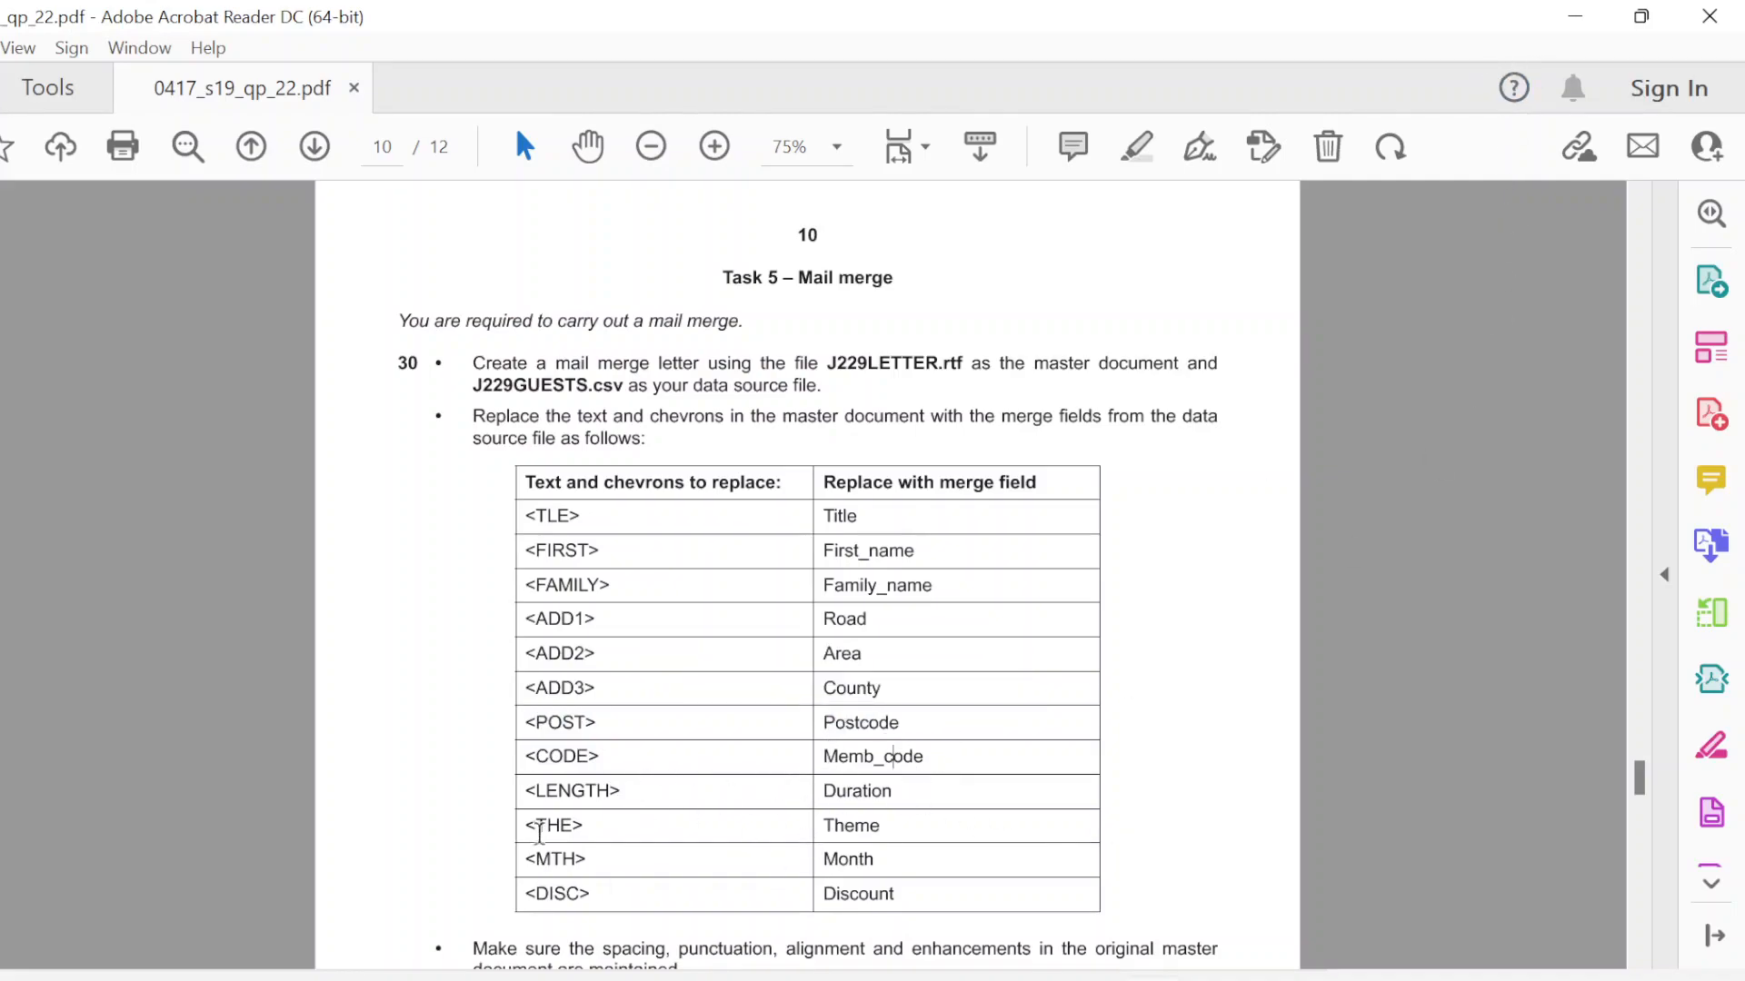
Step: Highlight an entry in the question paper's placeholder-to-merge-field table
double_click(856, 789)
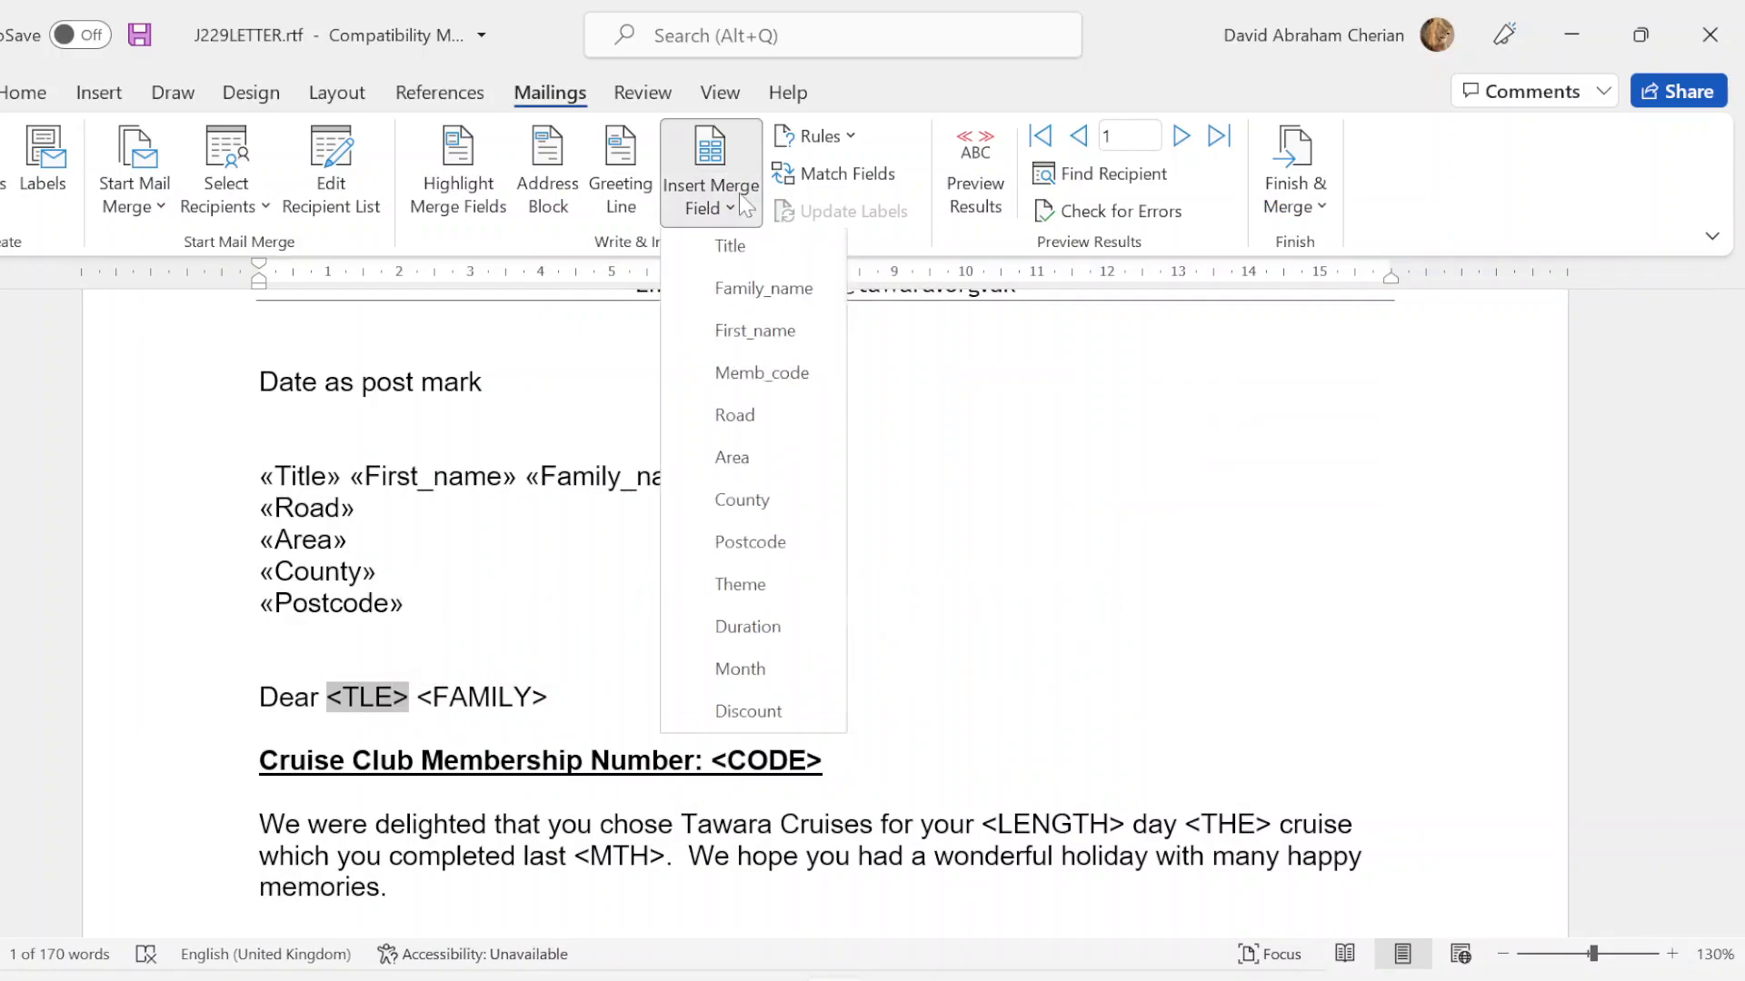
Step: Replace <TLE>, <FAMILY>, <CODE> and <THE> with Title, Family_name, Memb_code and Theme fields
left_click(729, 246)
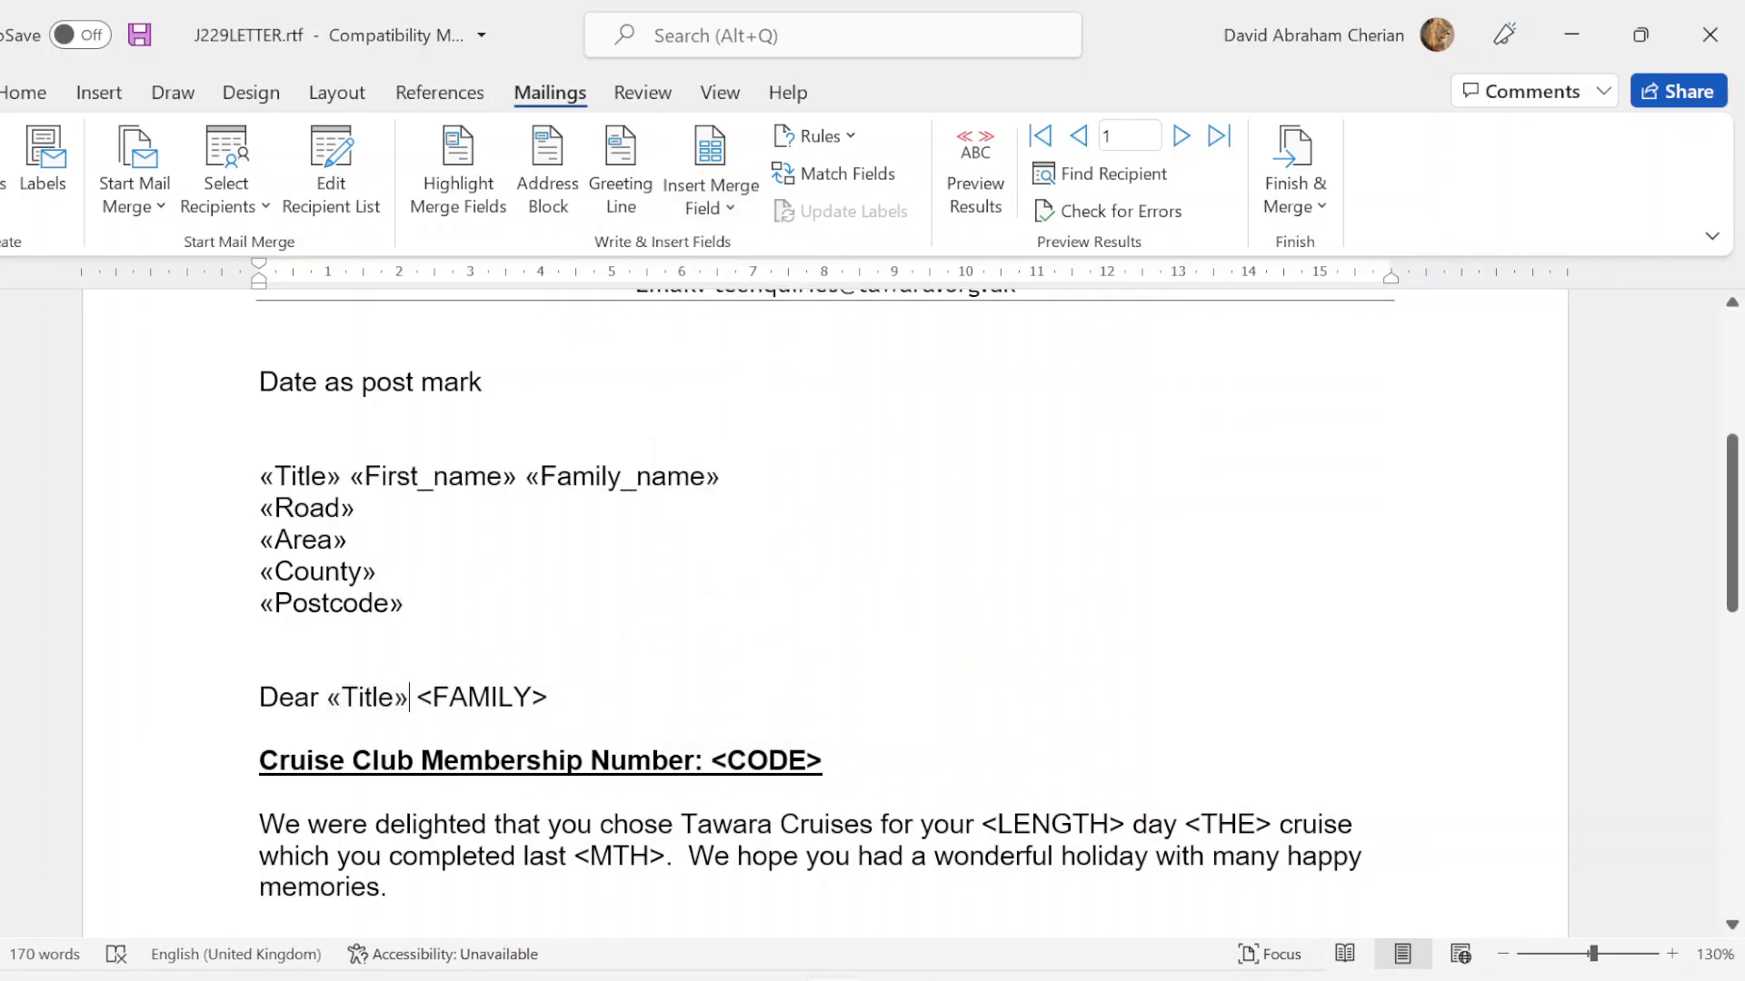
double_click(479, 698)
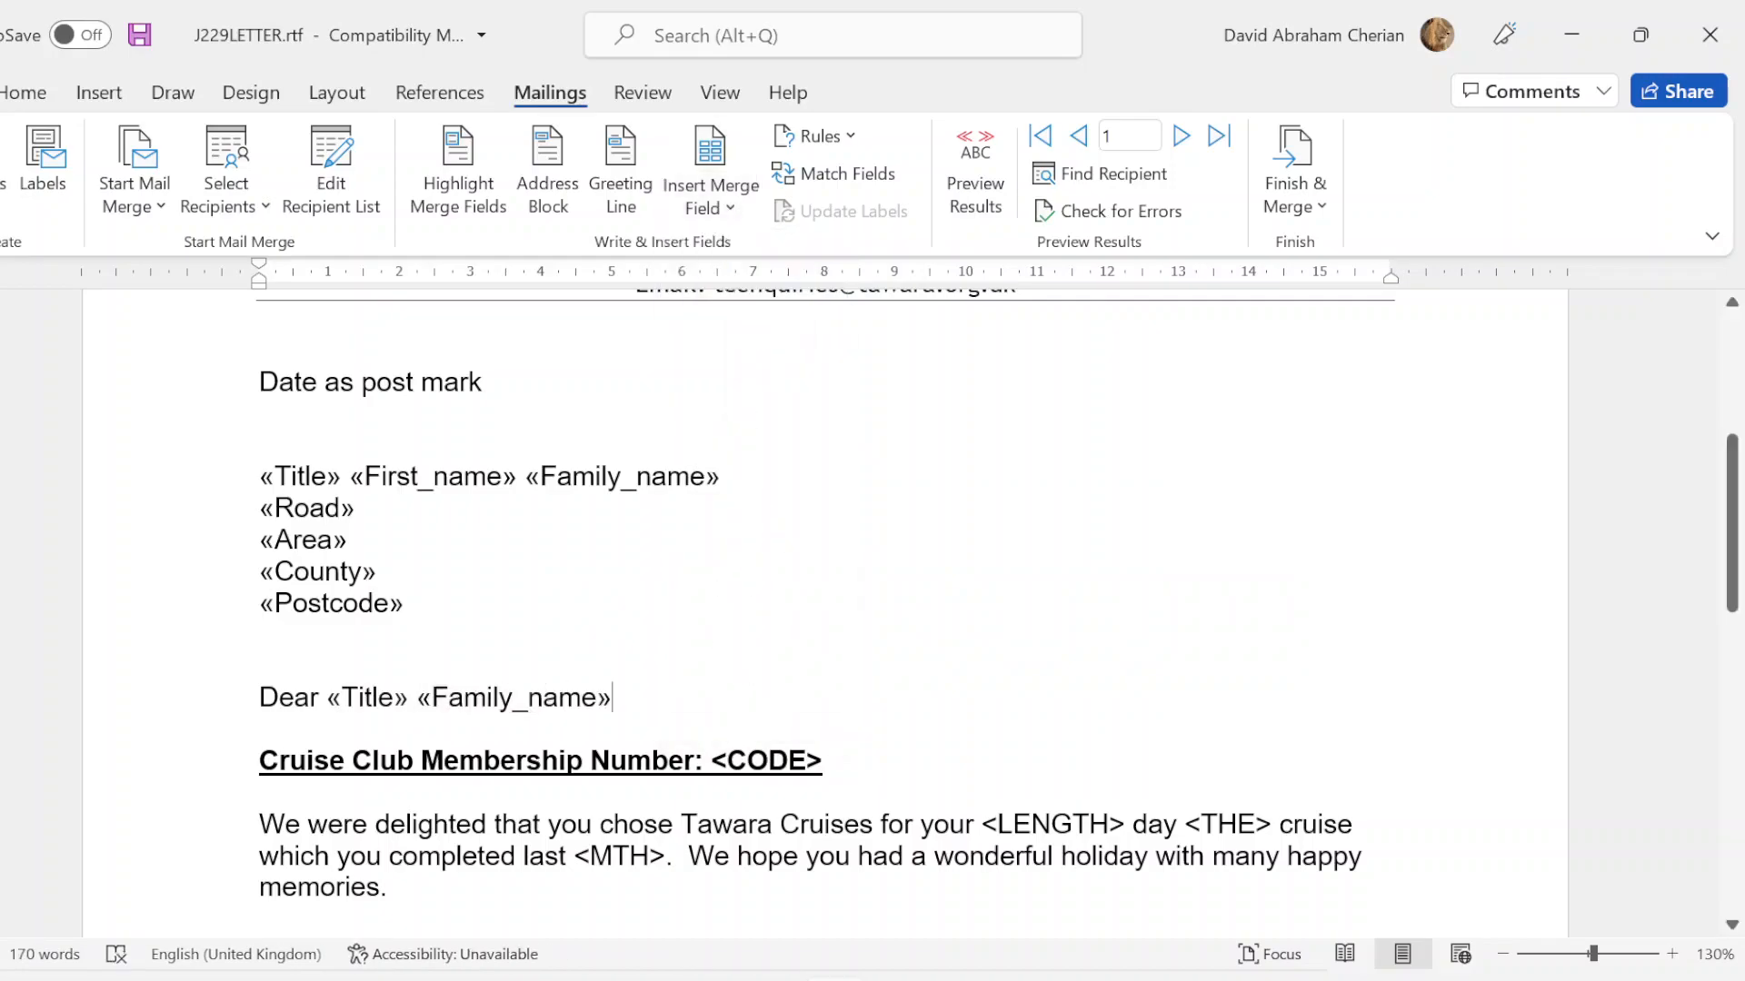
double_click(765, 760)
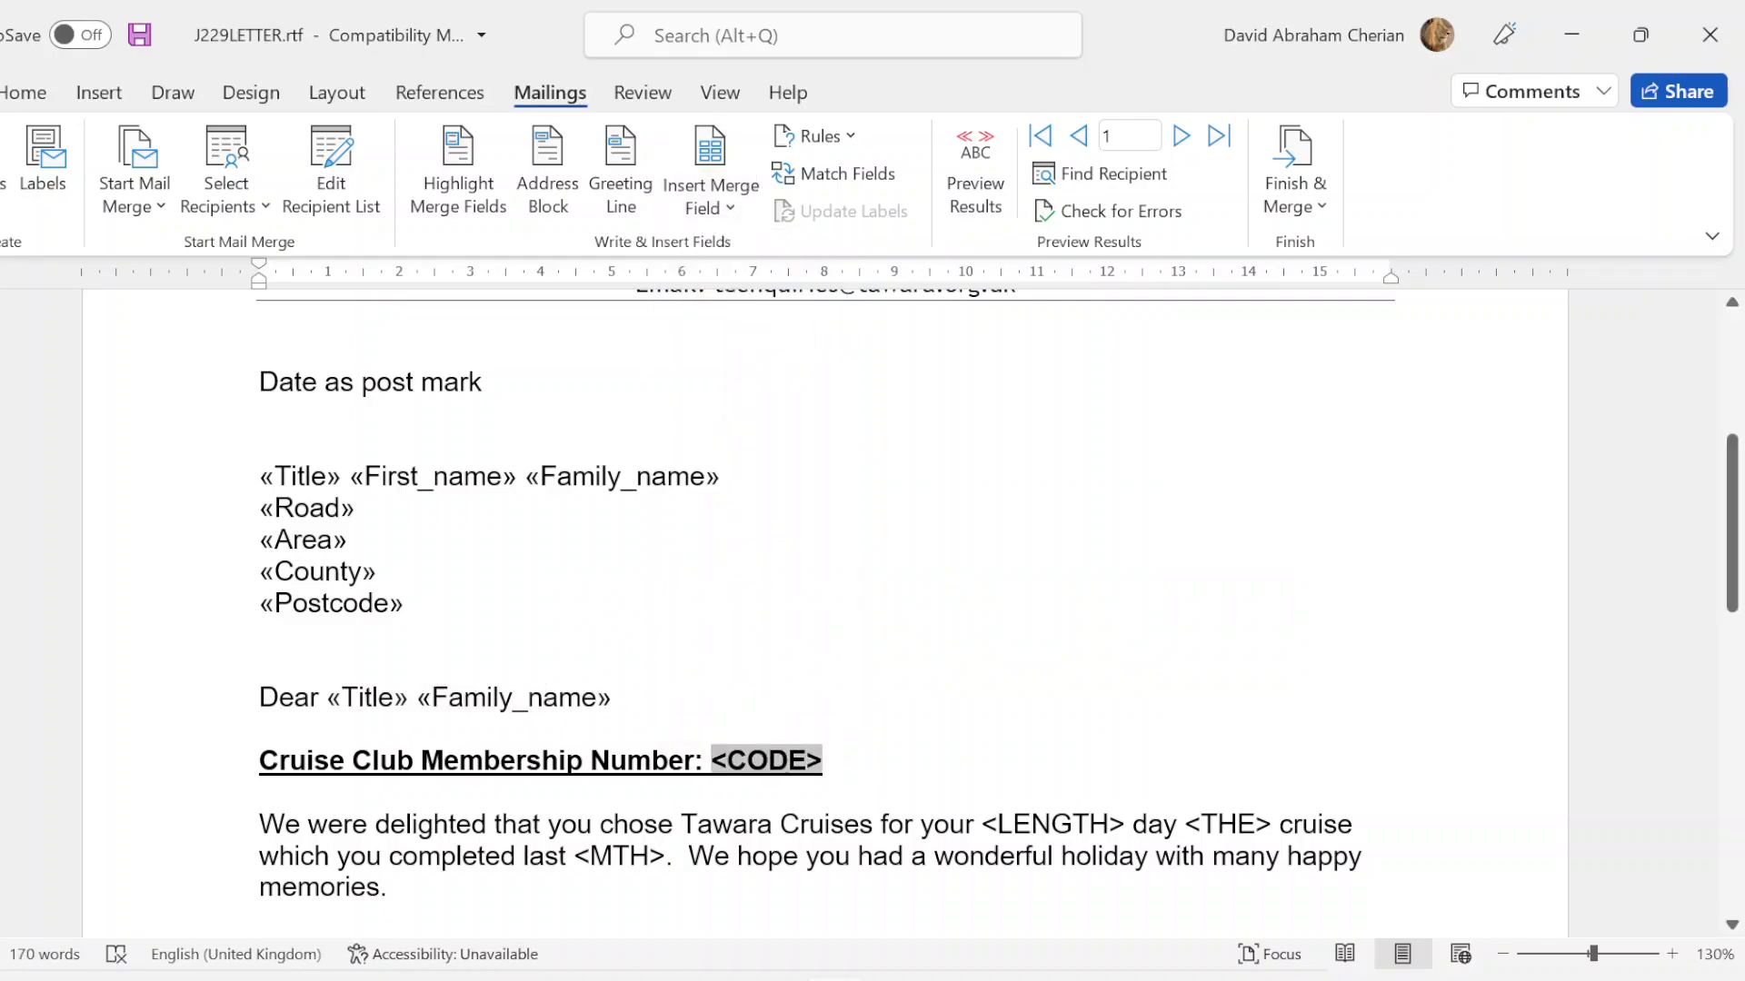
left_click(709, 178)
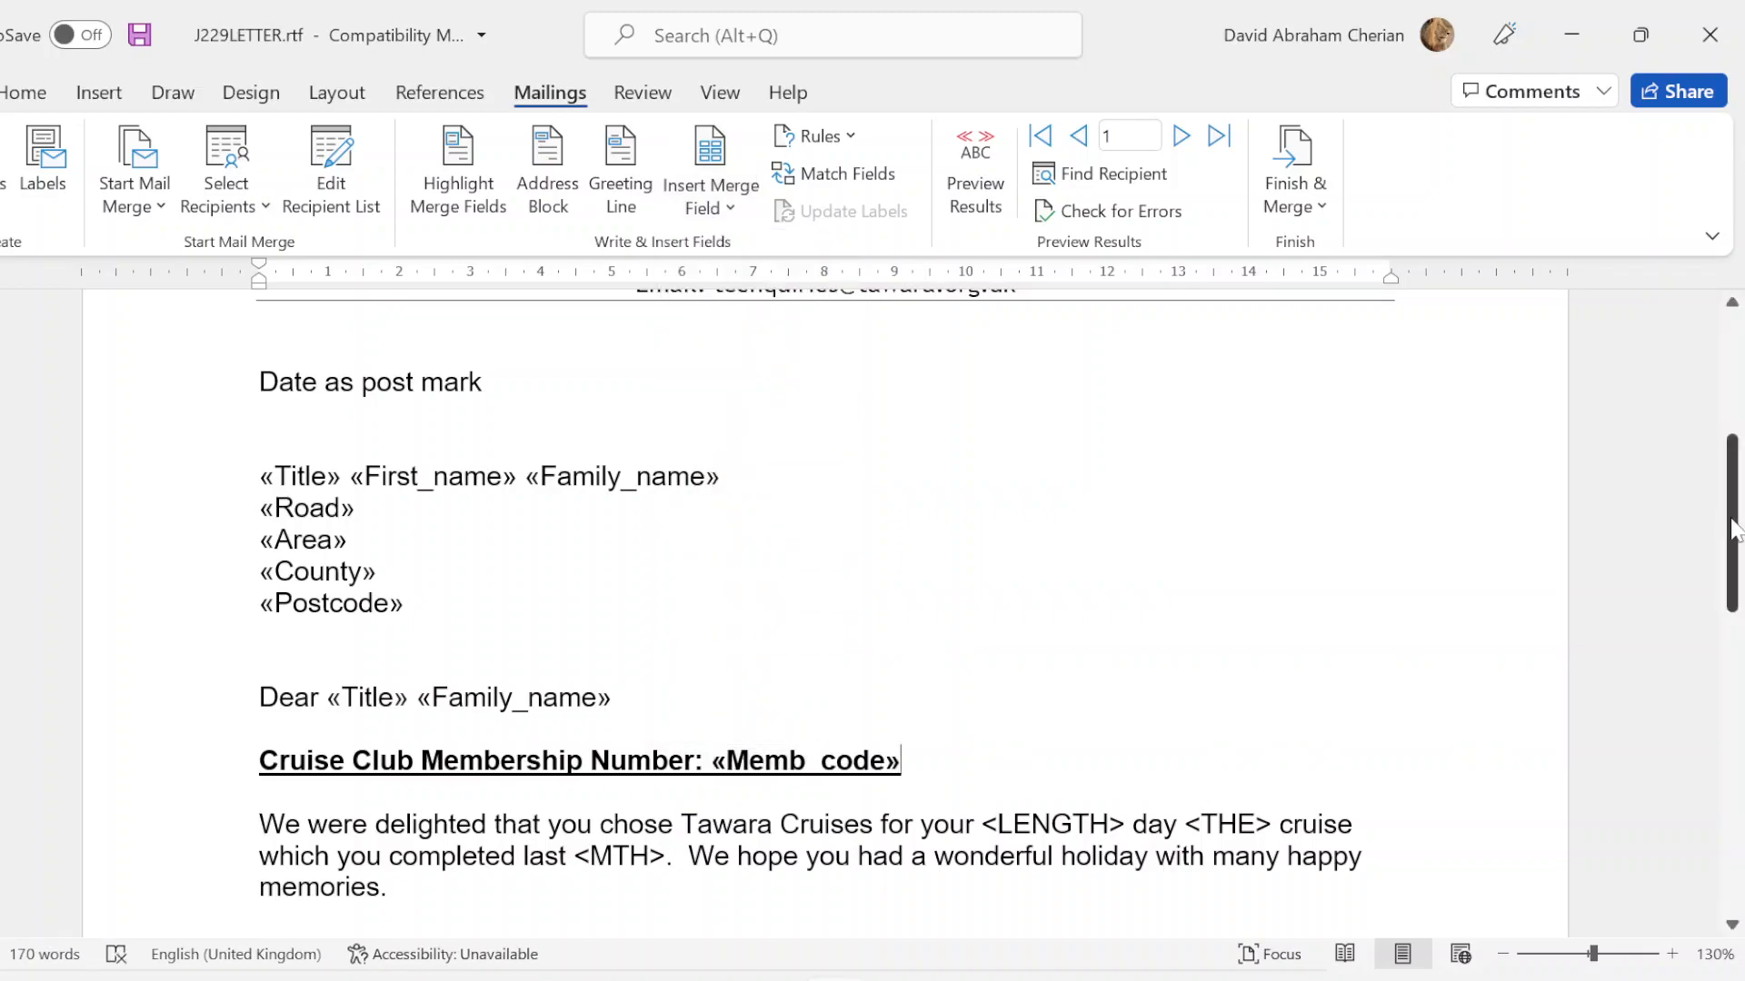
scroll("down", 3)
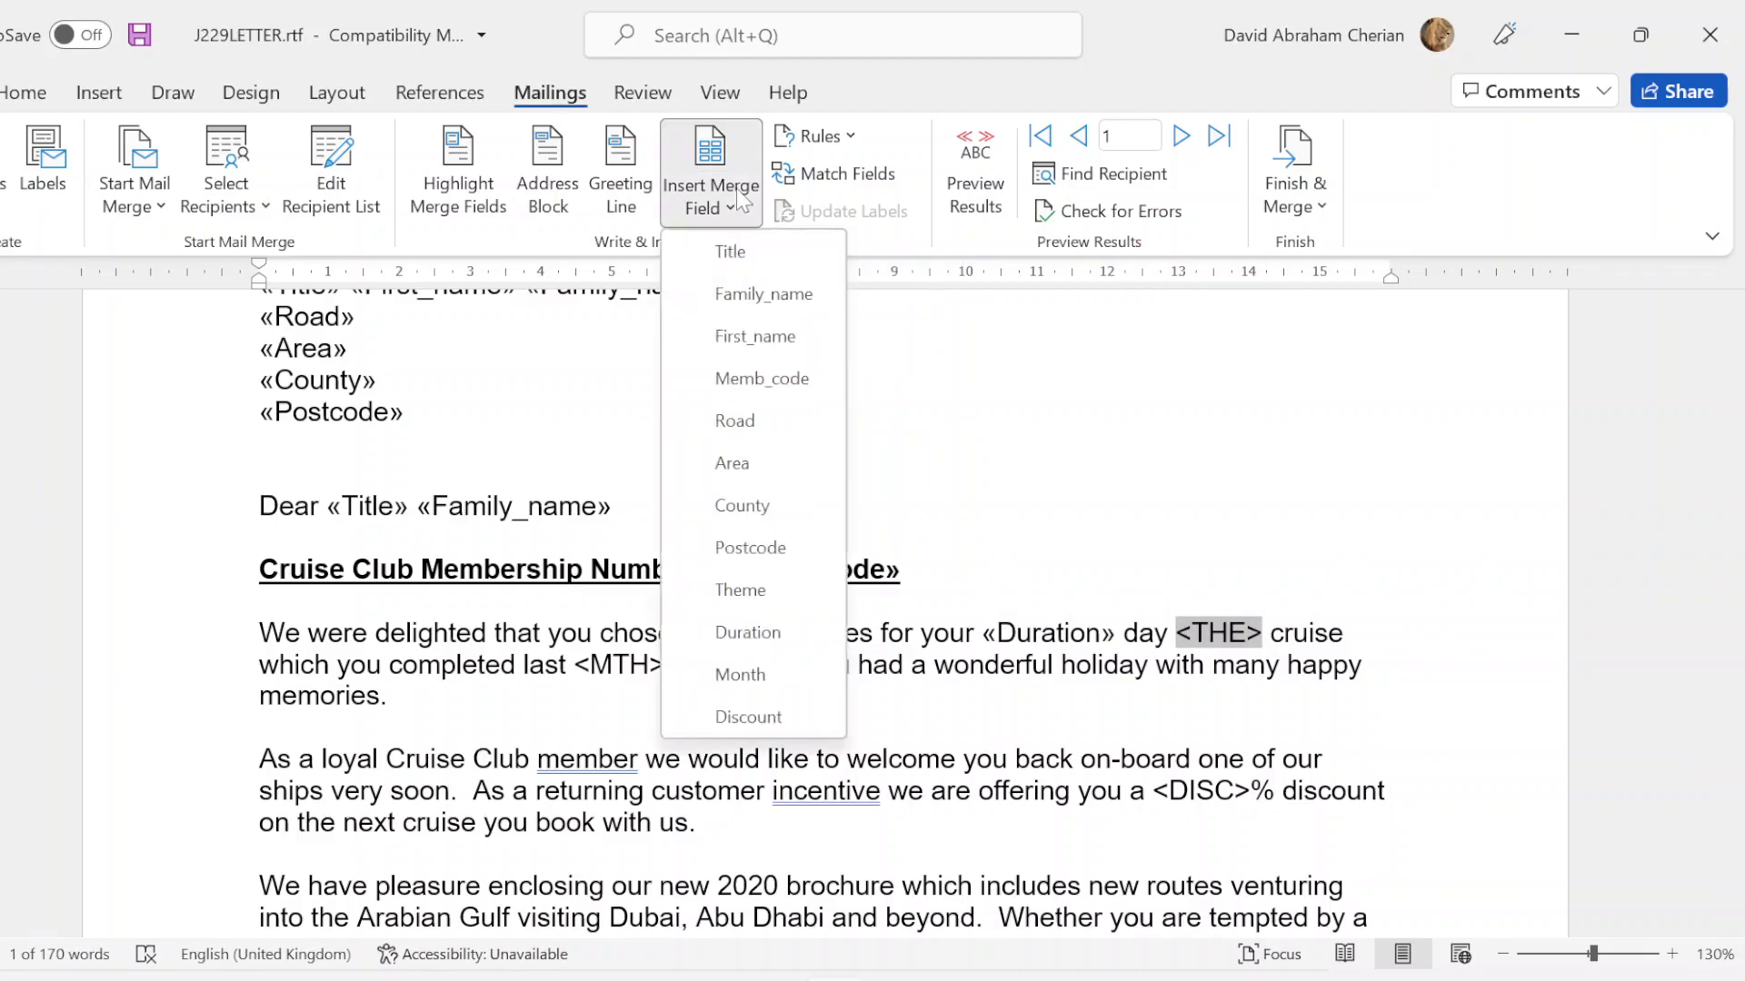
left_click(739, 590)
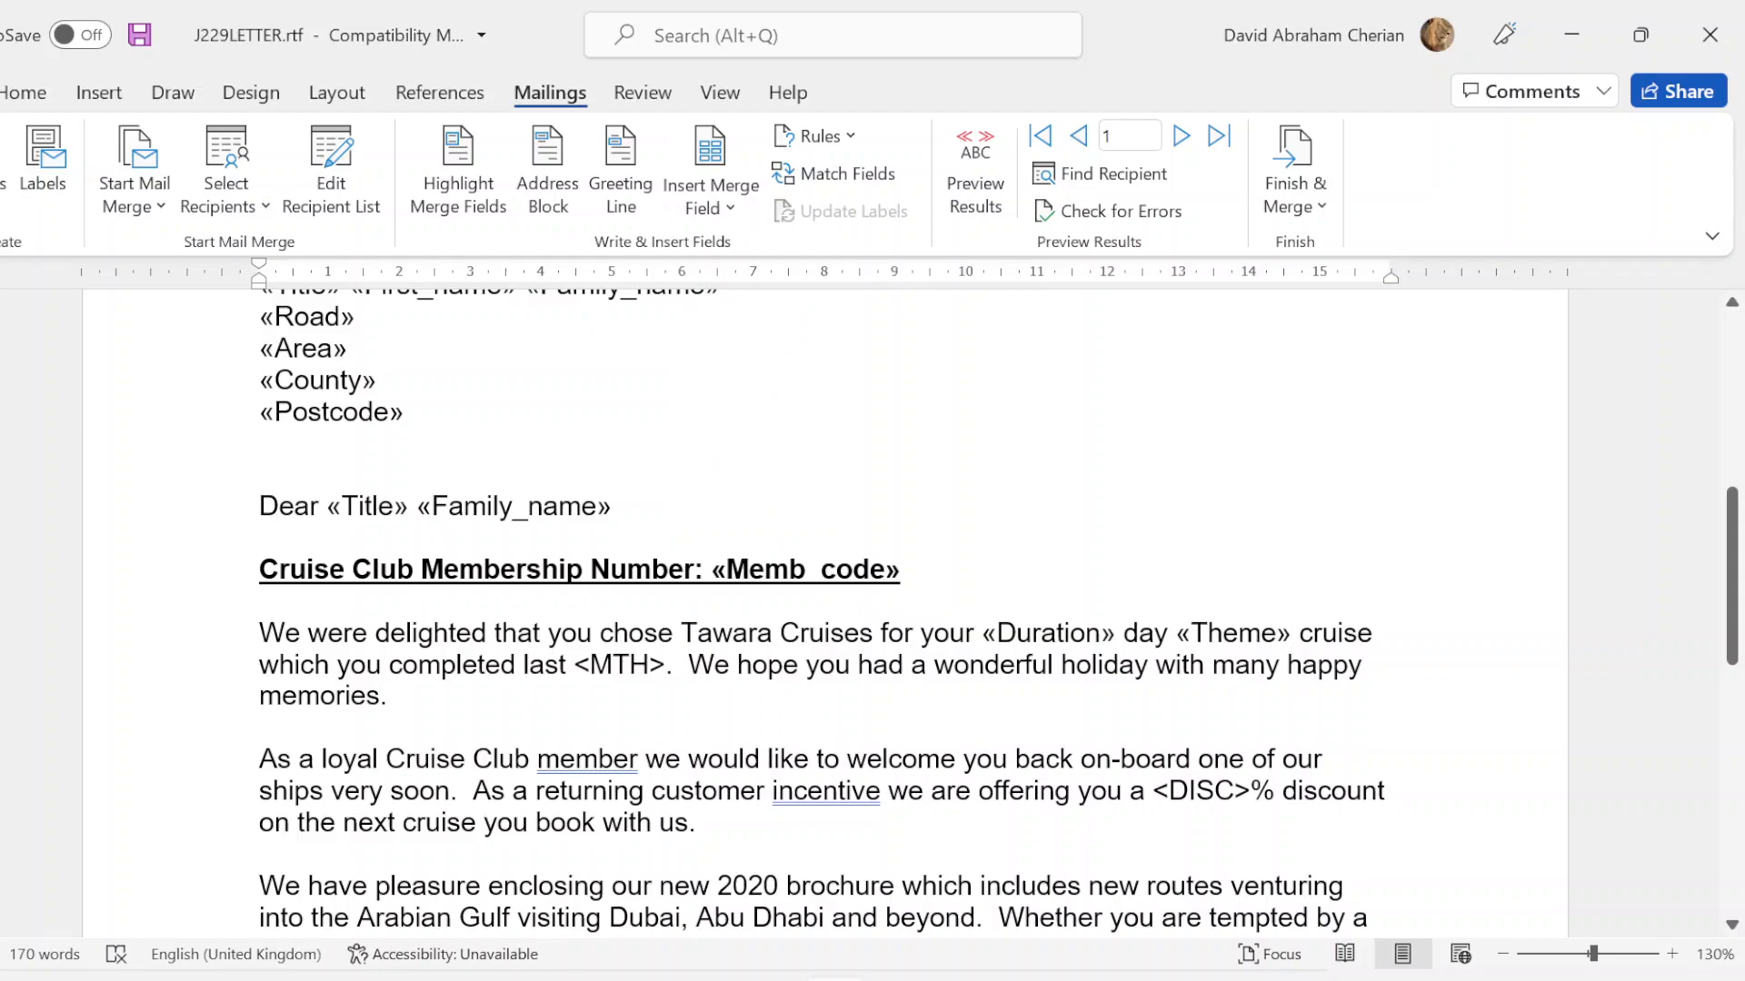
double_click(614, 664)
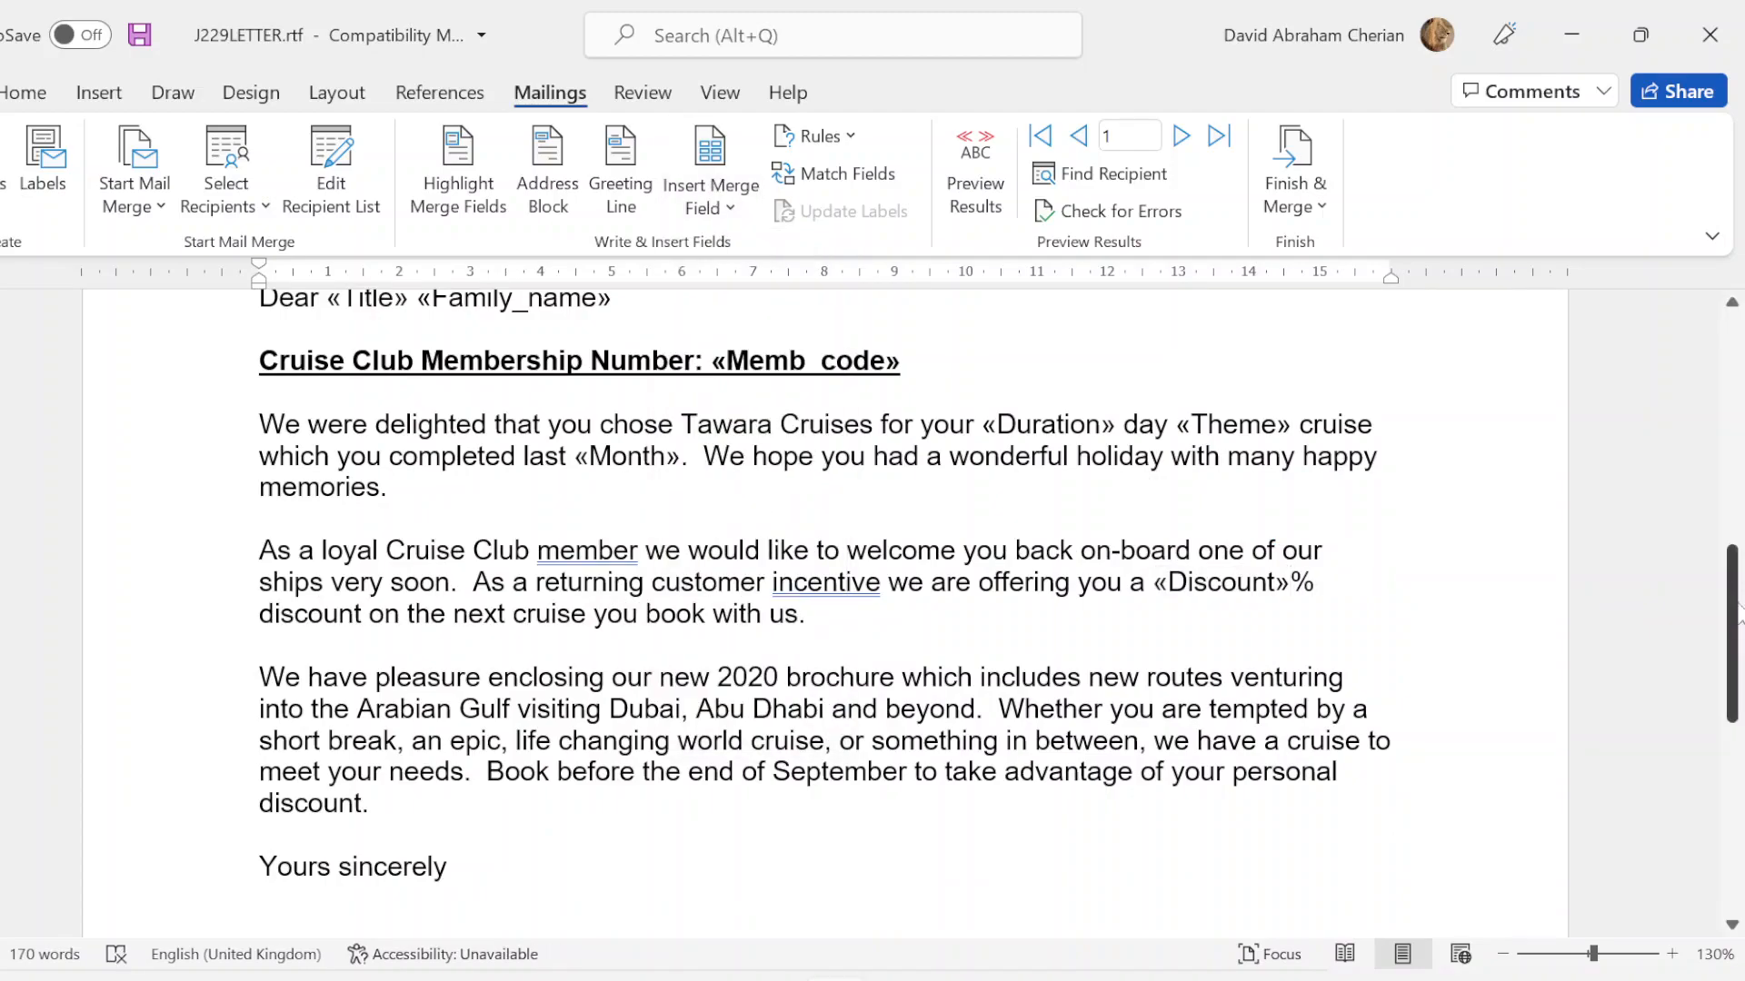
Step: Check the question paper's requirements, then type the name David above Travel Advisor
scroll("up", 3)
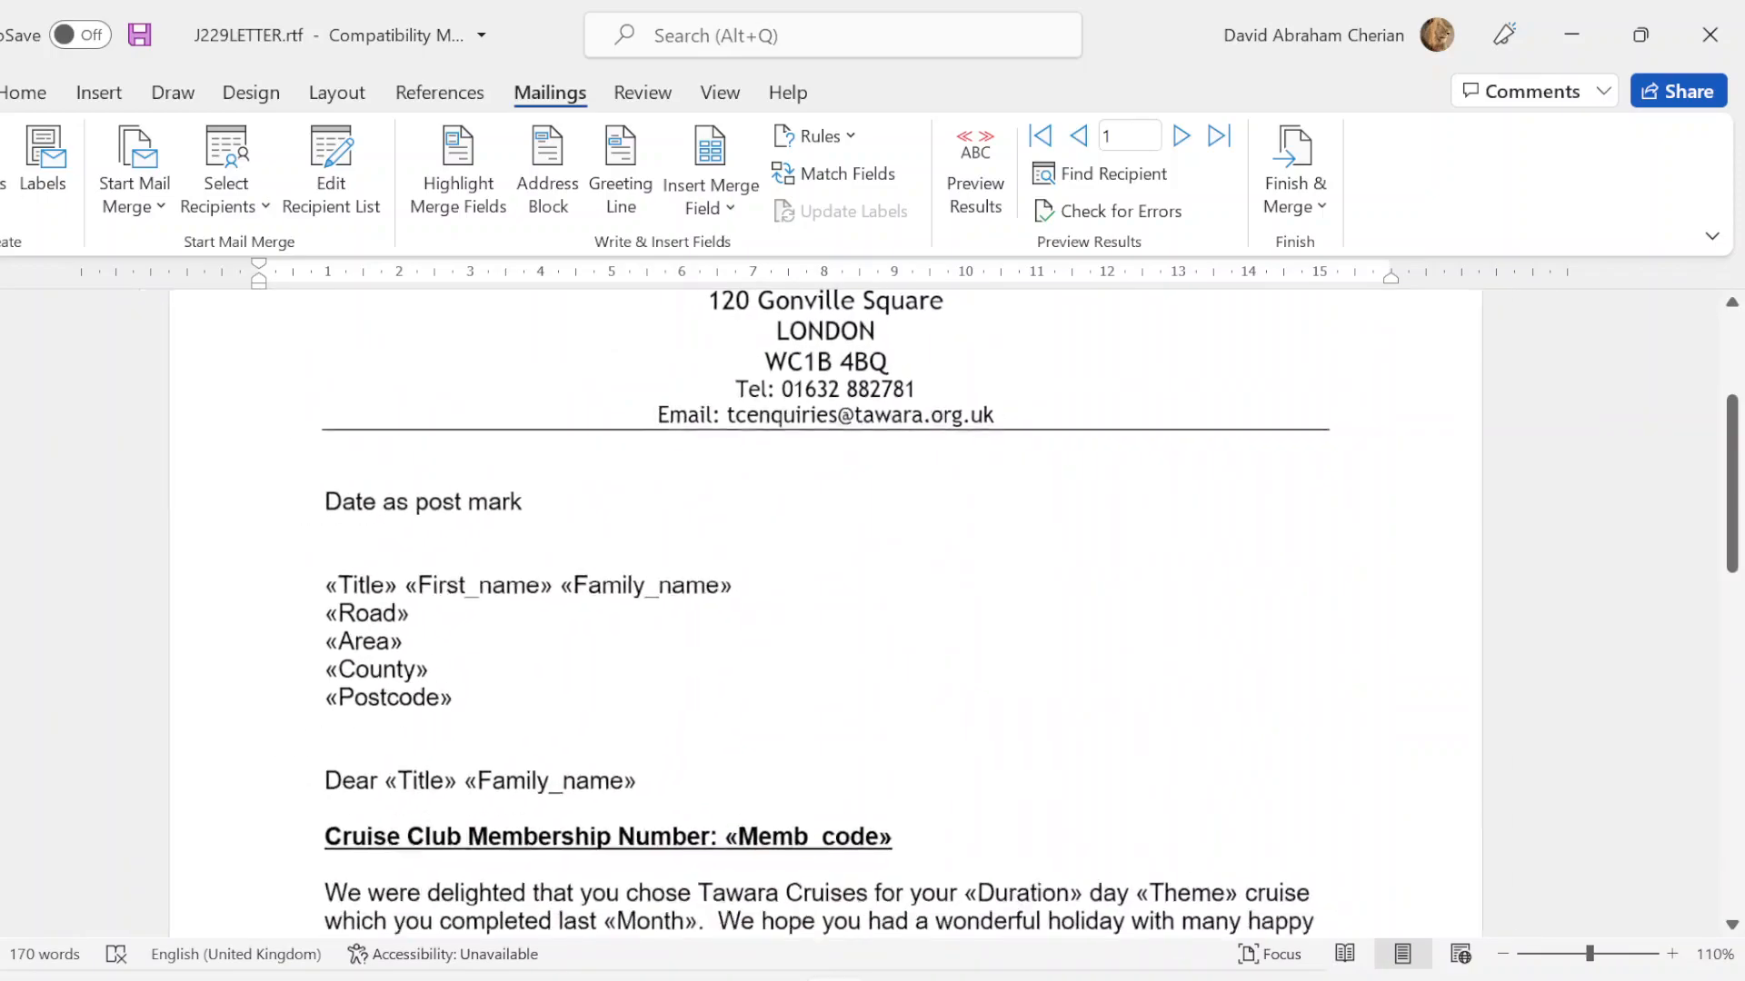
left_click(1674, 955)
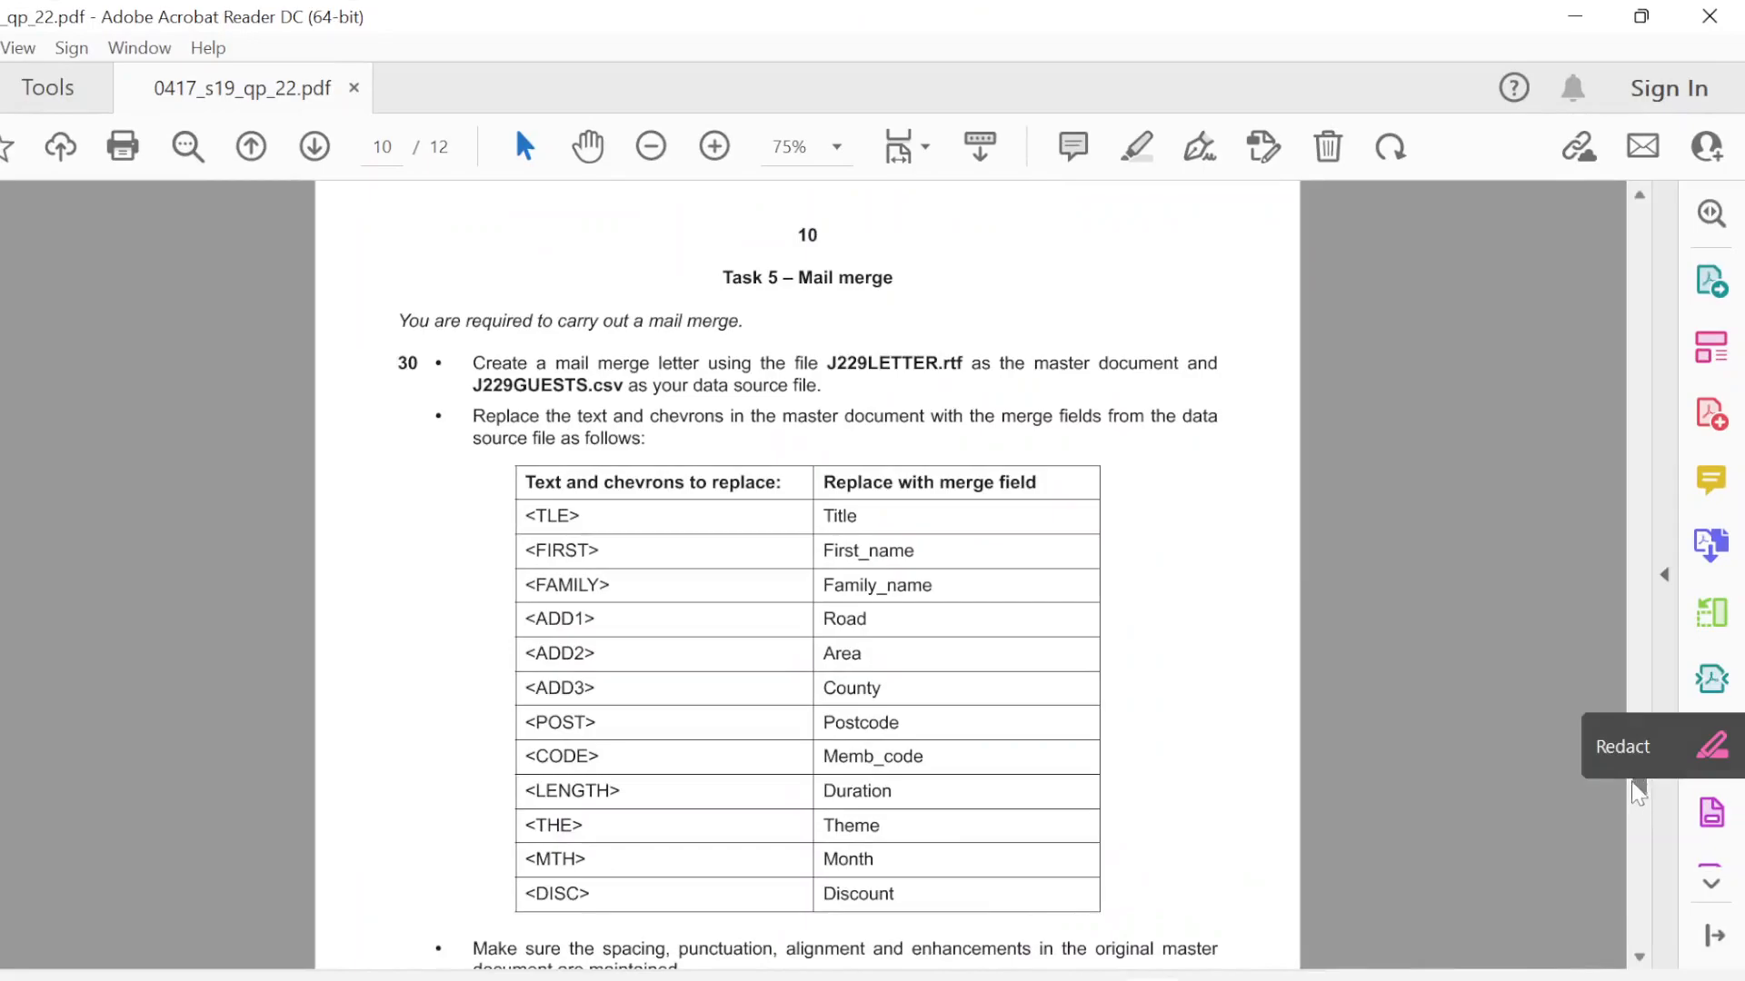
scroll("down", 3)
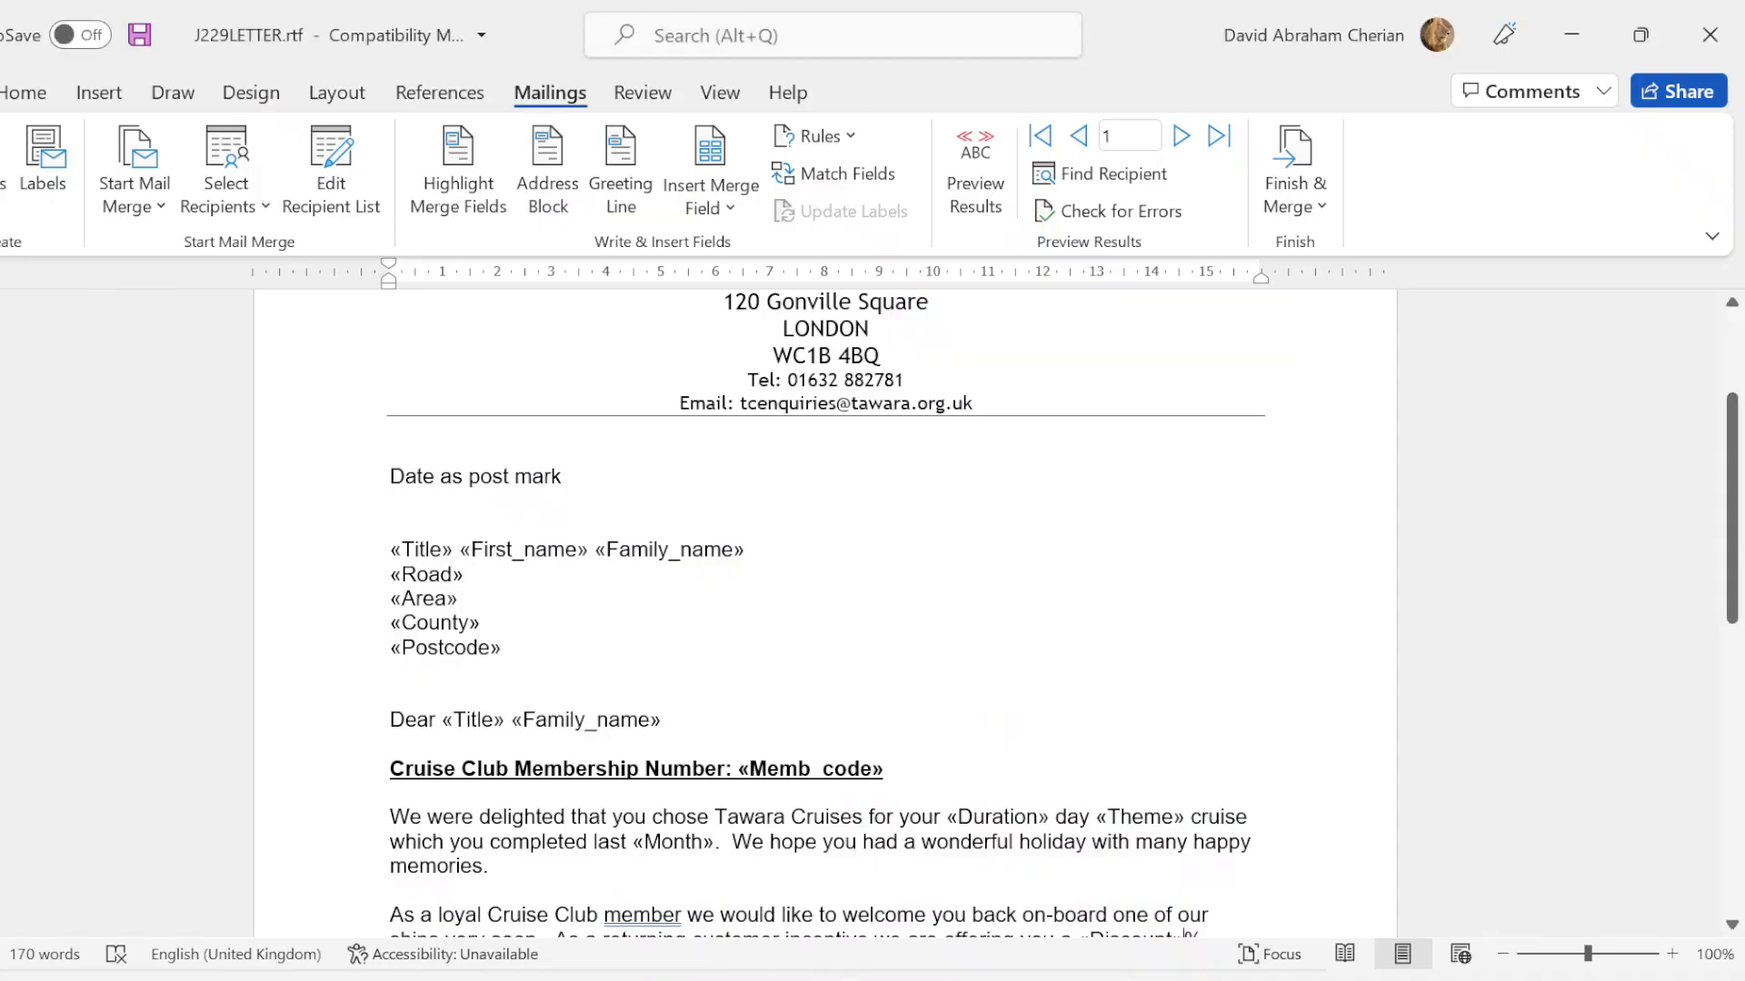
scroll("down", 3)
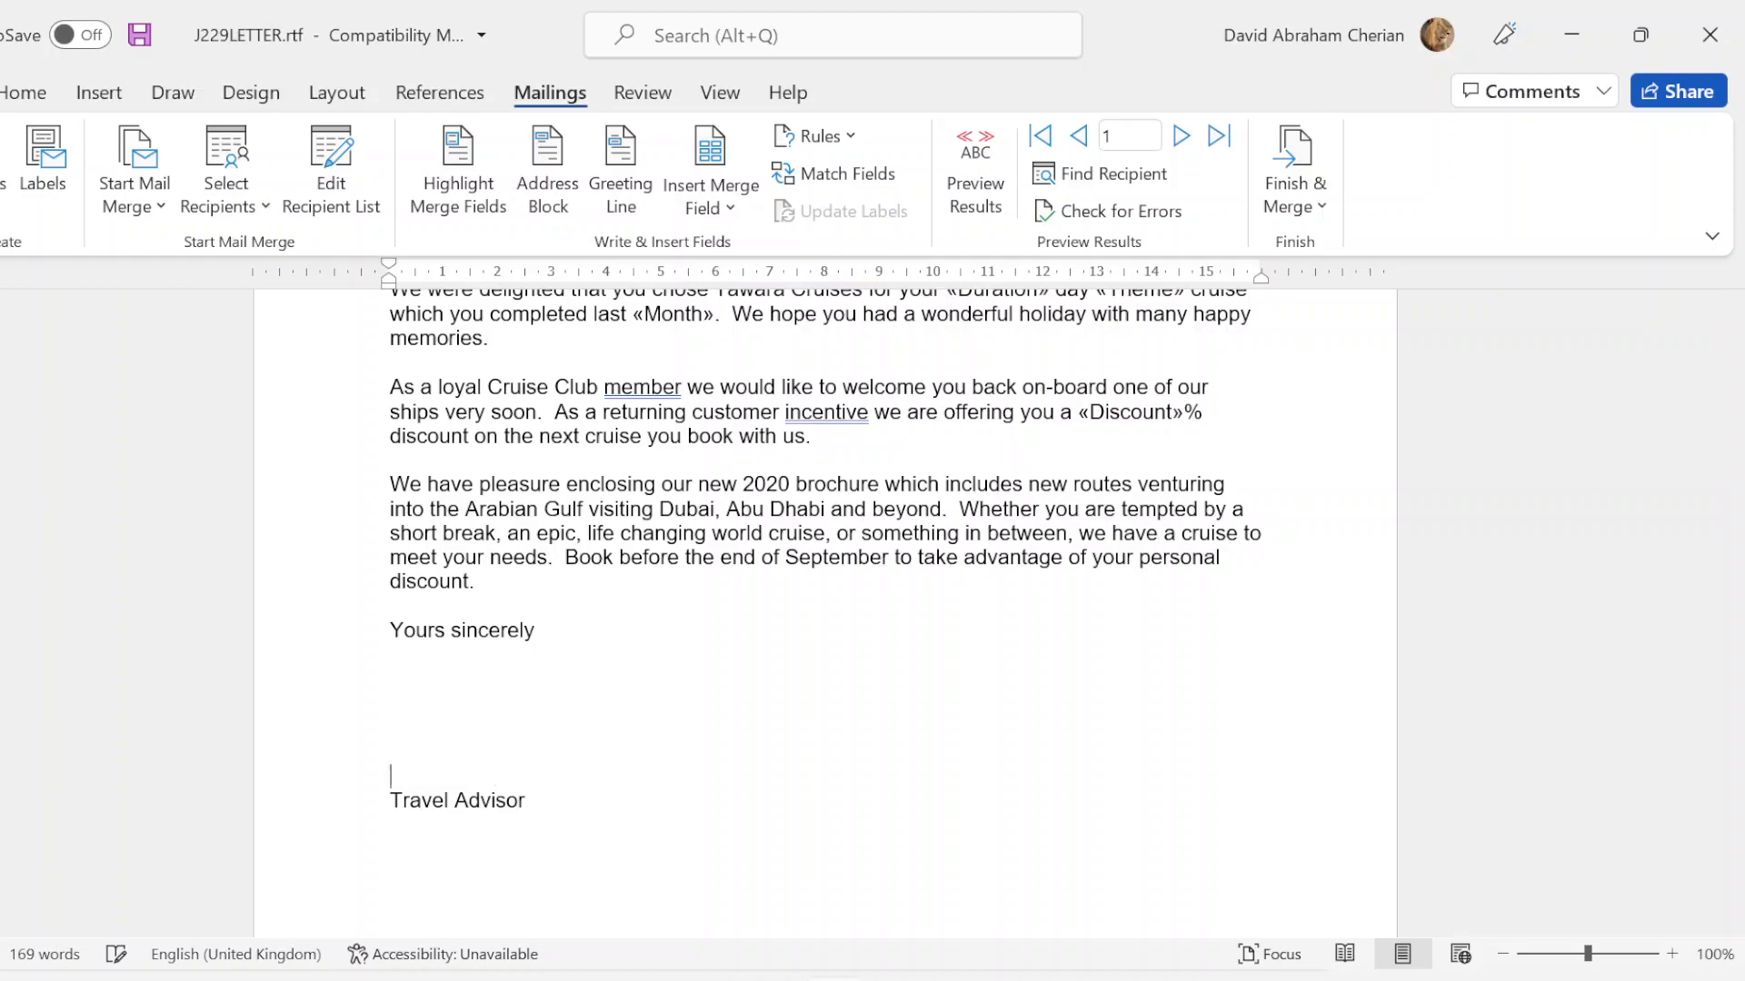
type("David")
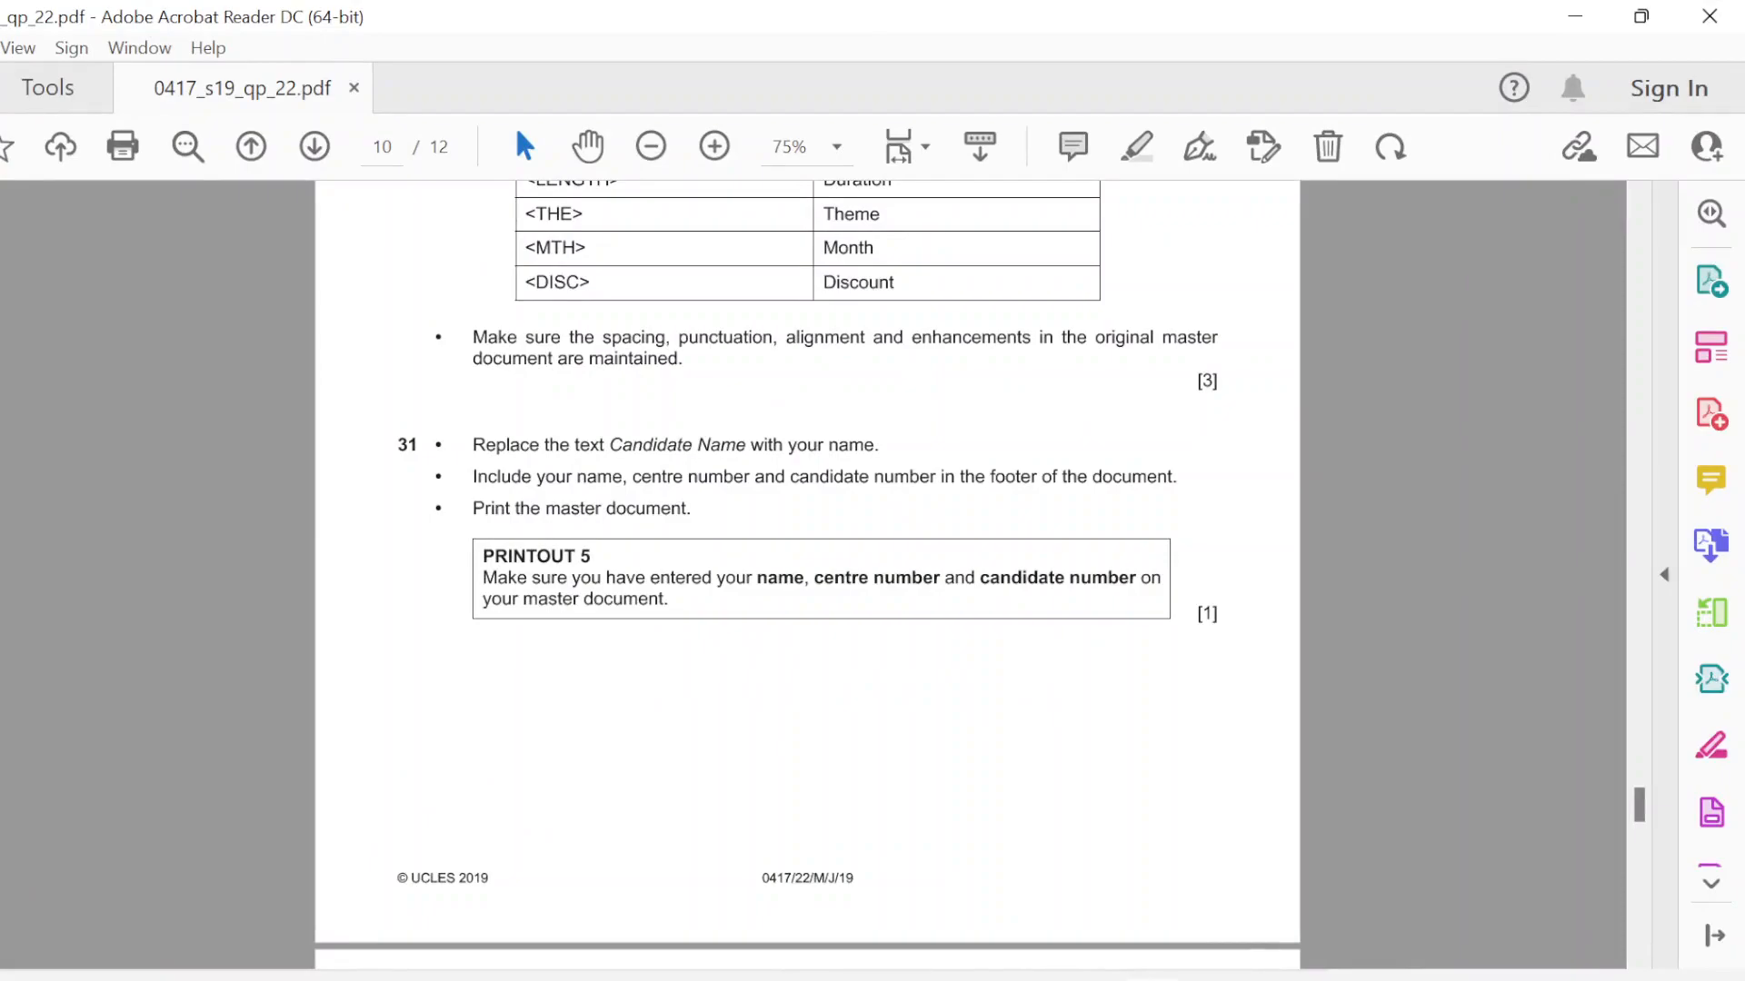
mouse_move(1569, 13)
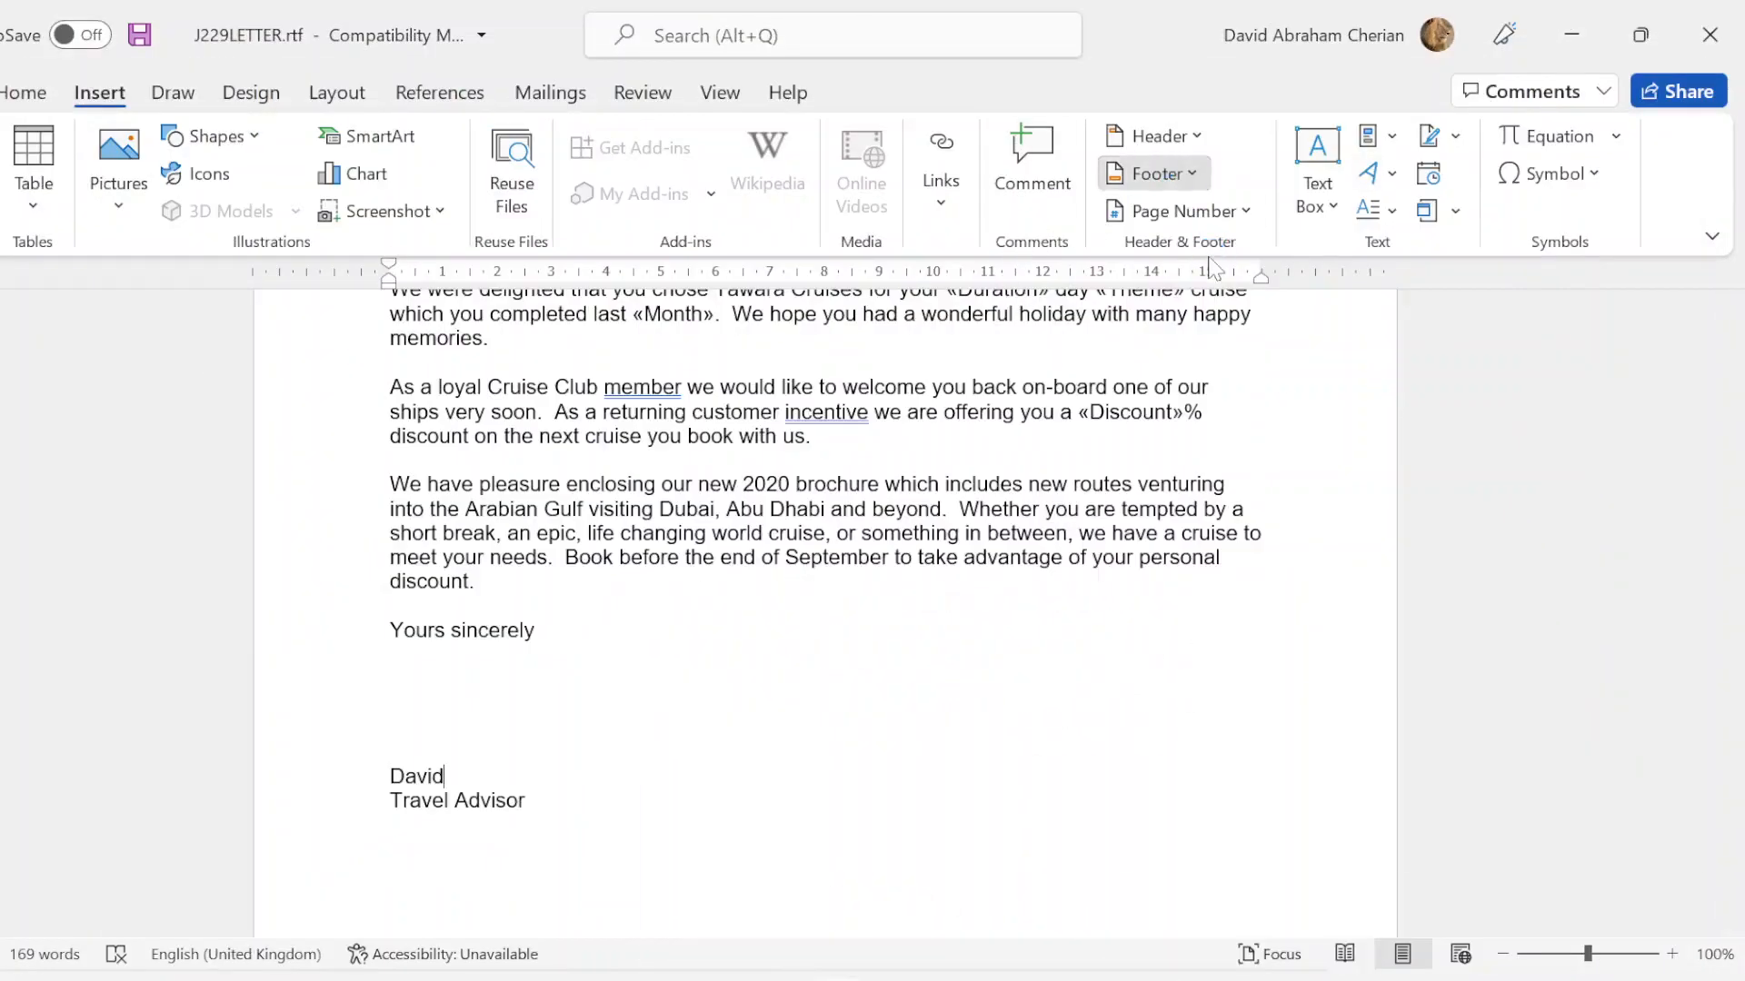
Step: Replace the footer placeholders with David, centre number 6789 and the candidate number
left_click(1150, 173)
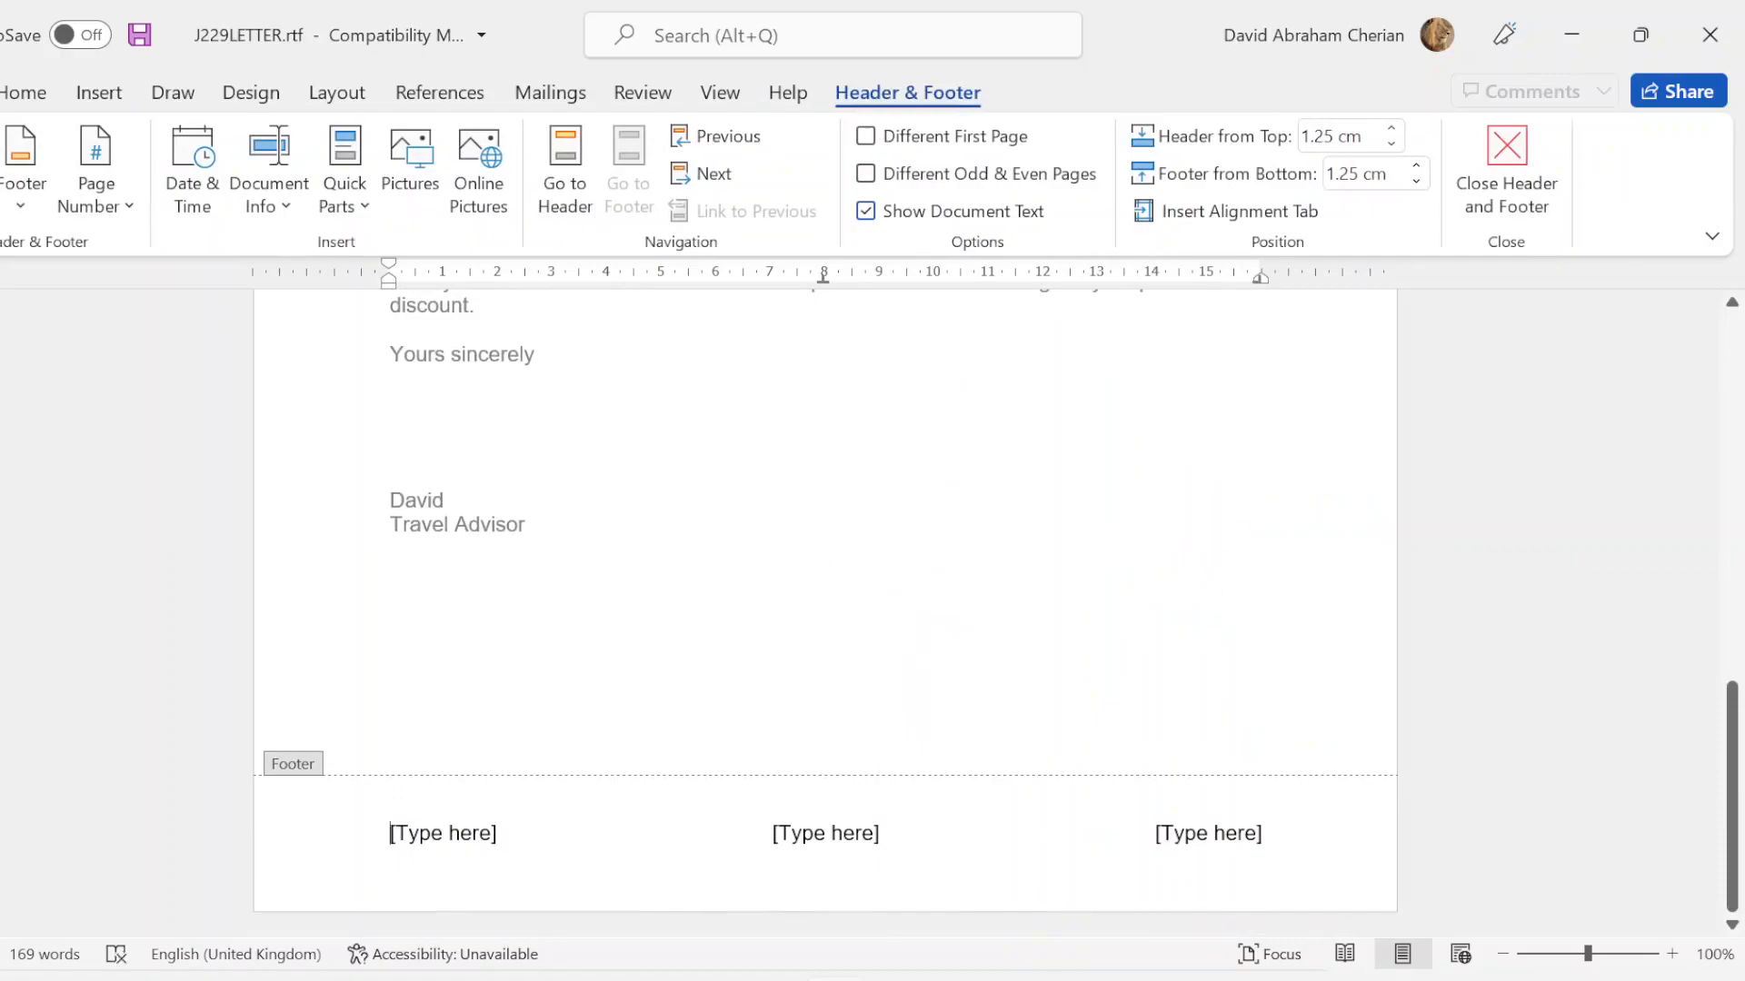
left_click(441, 833)
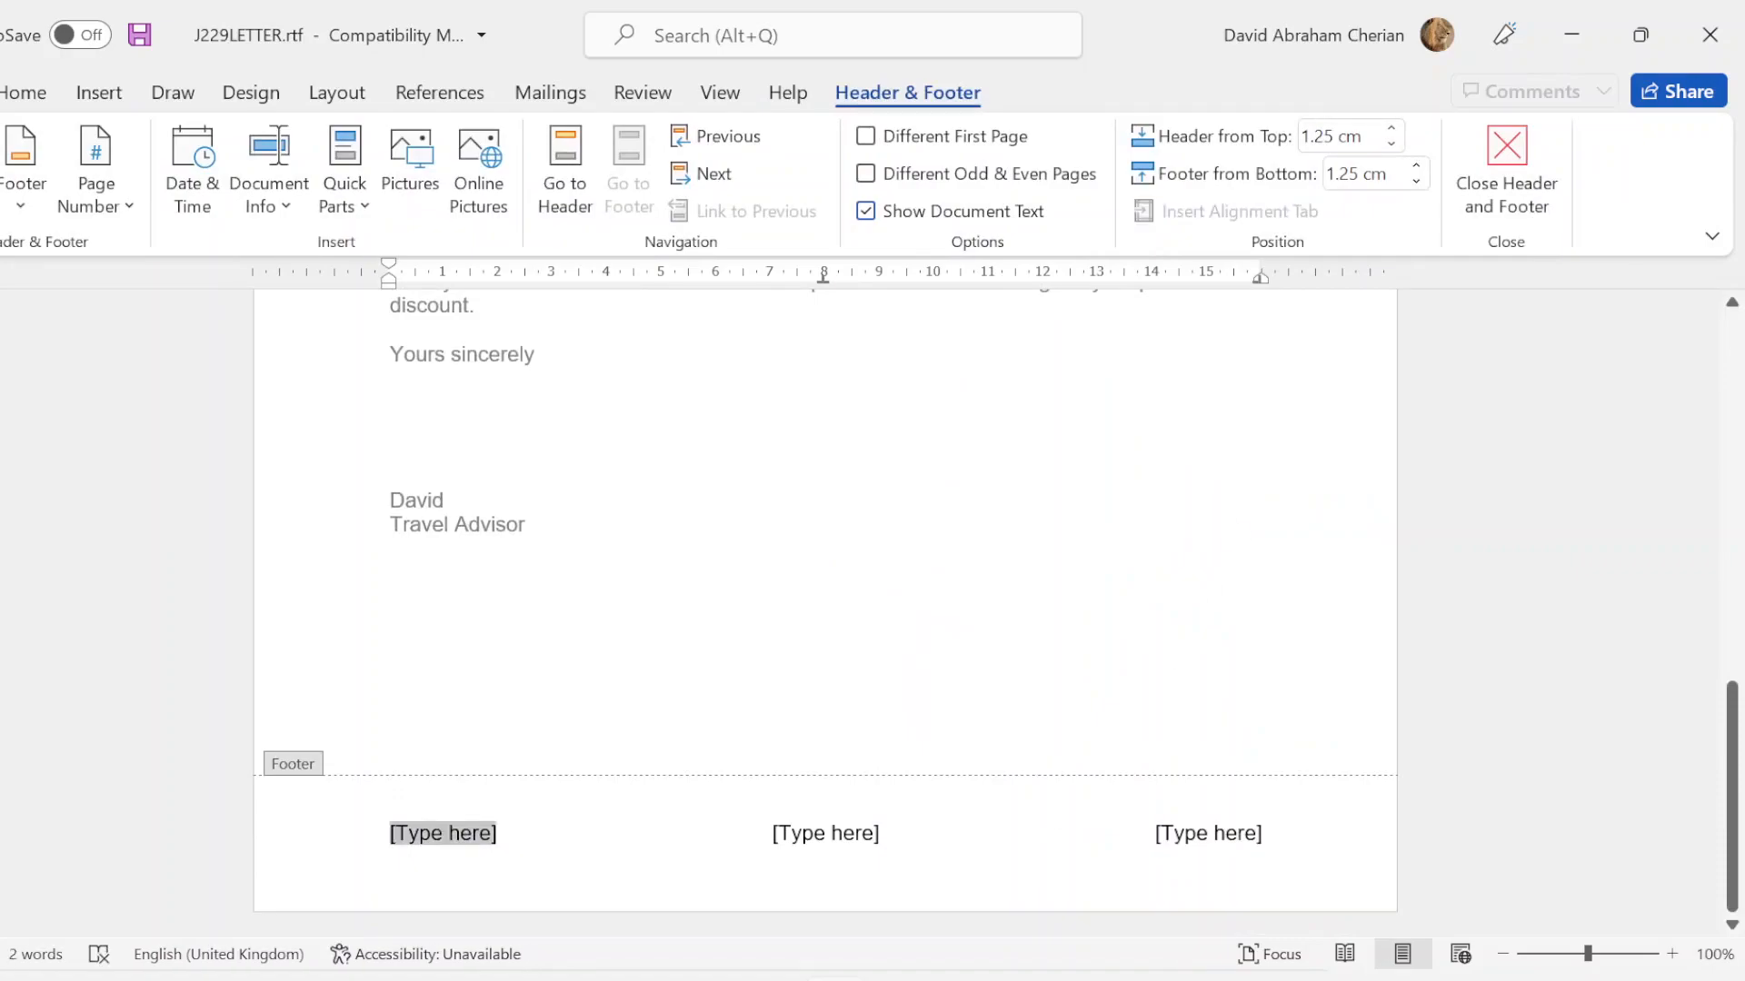
type("David")
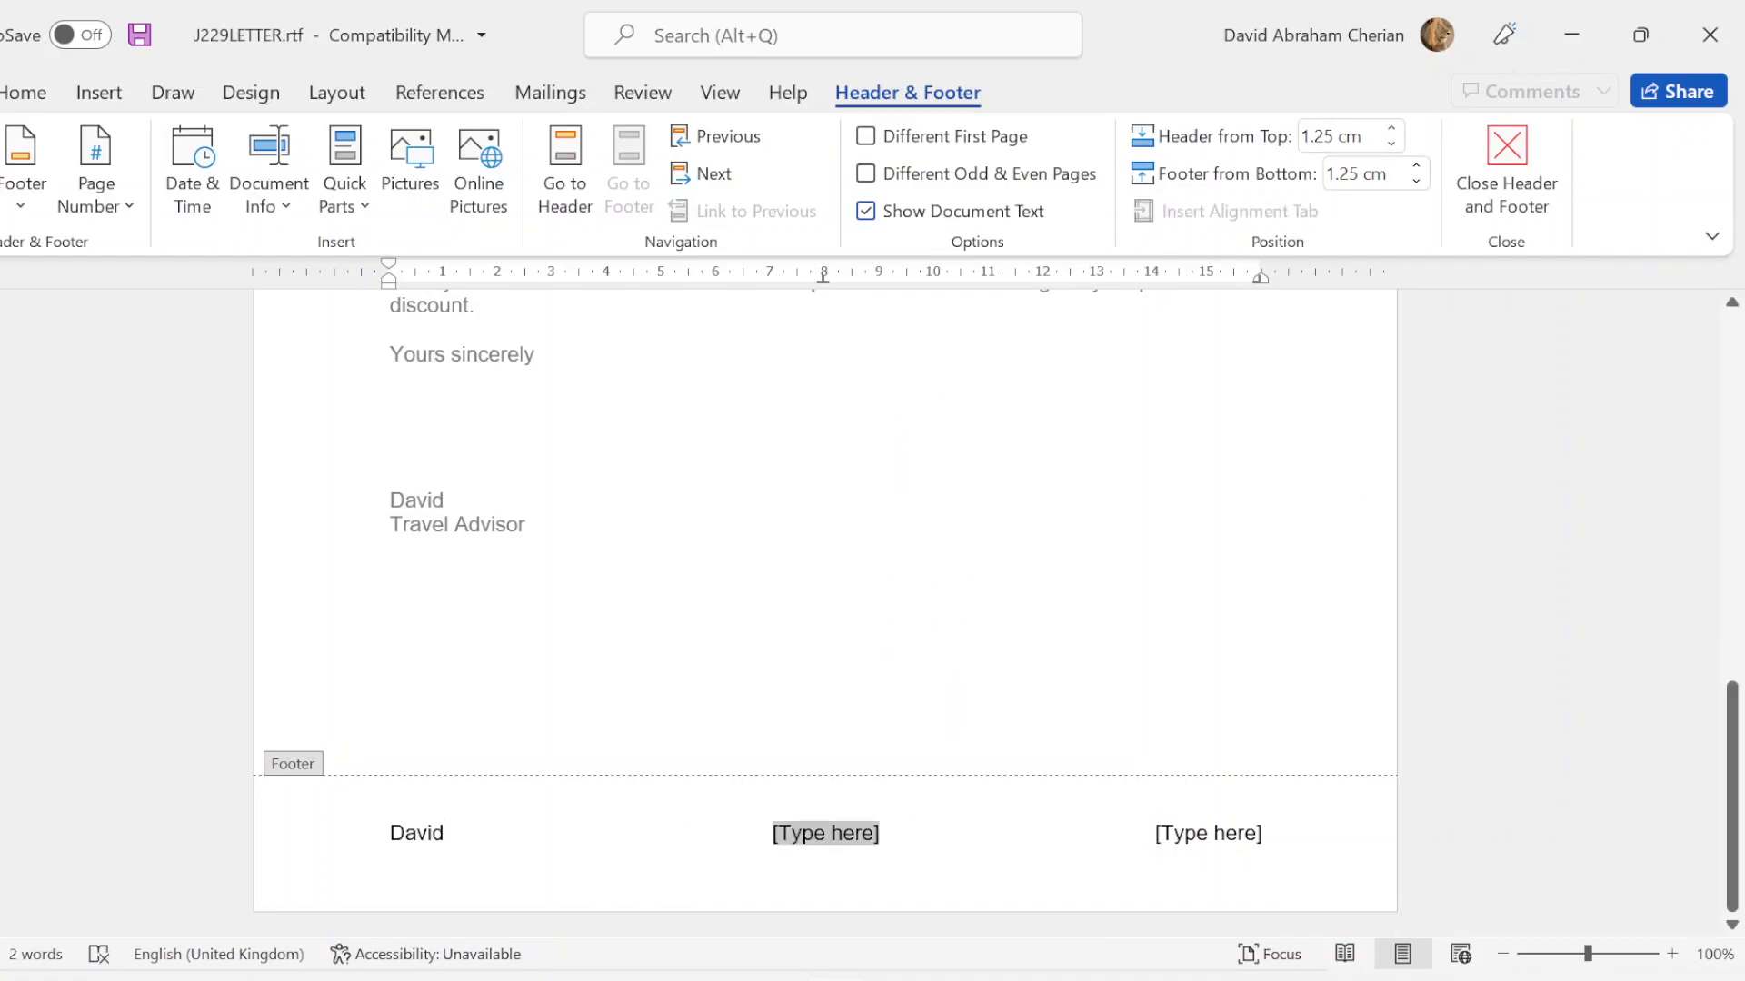
type("6789")
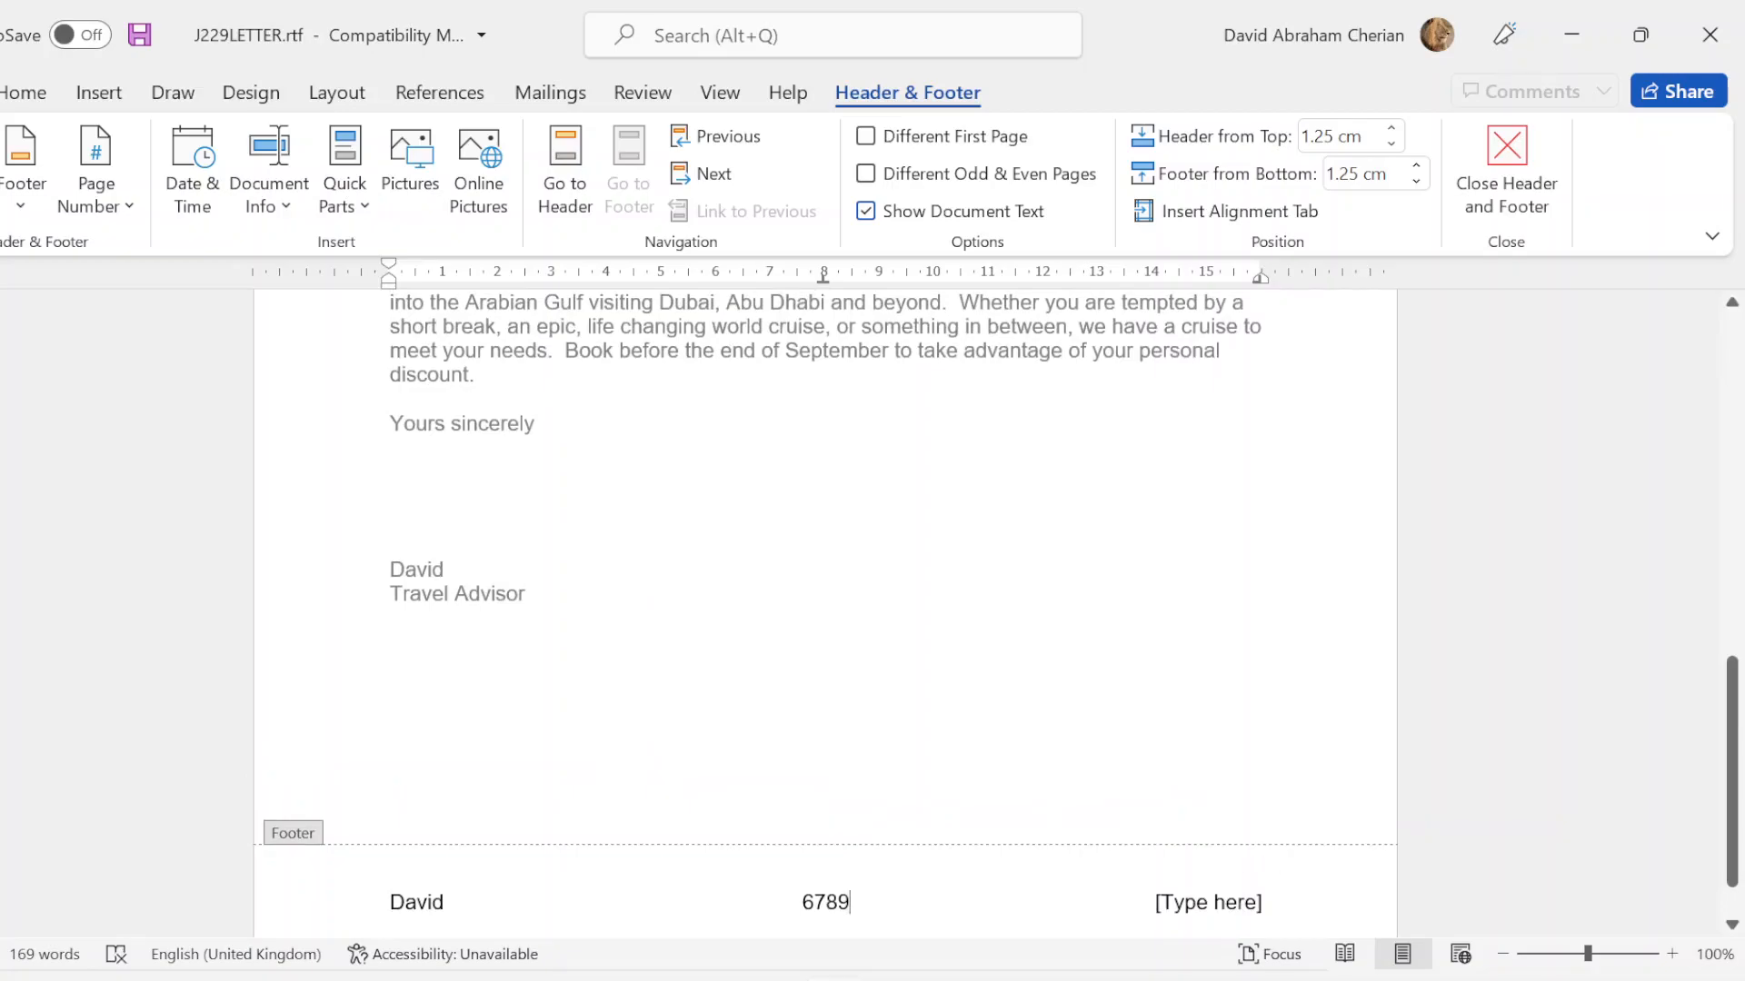
type("3456")
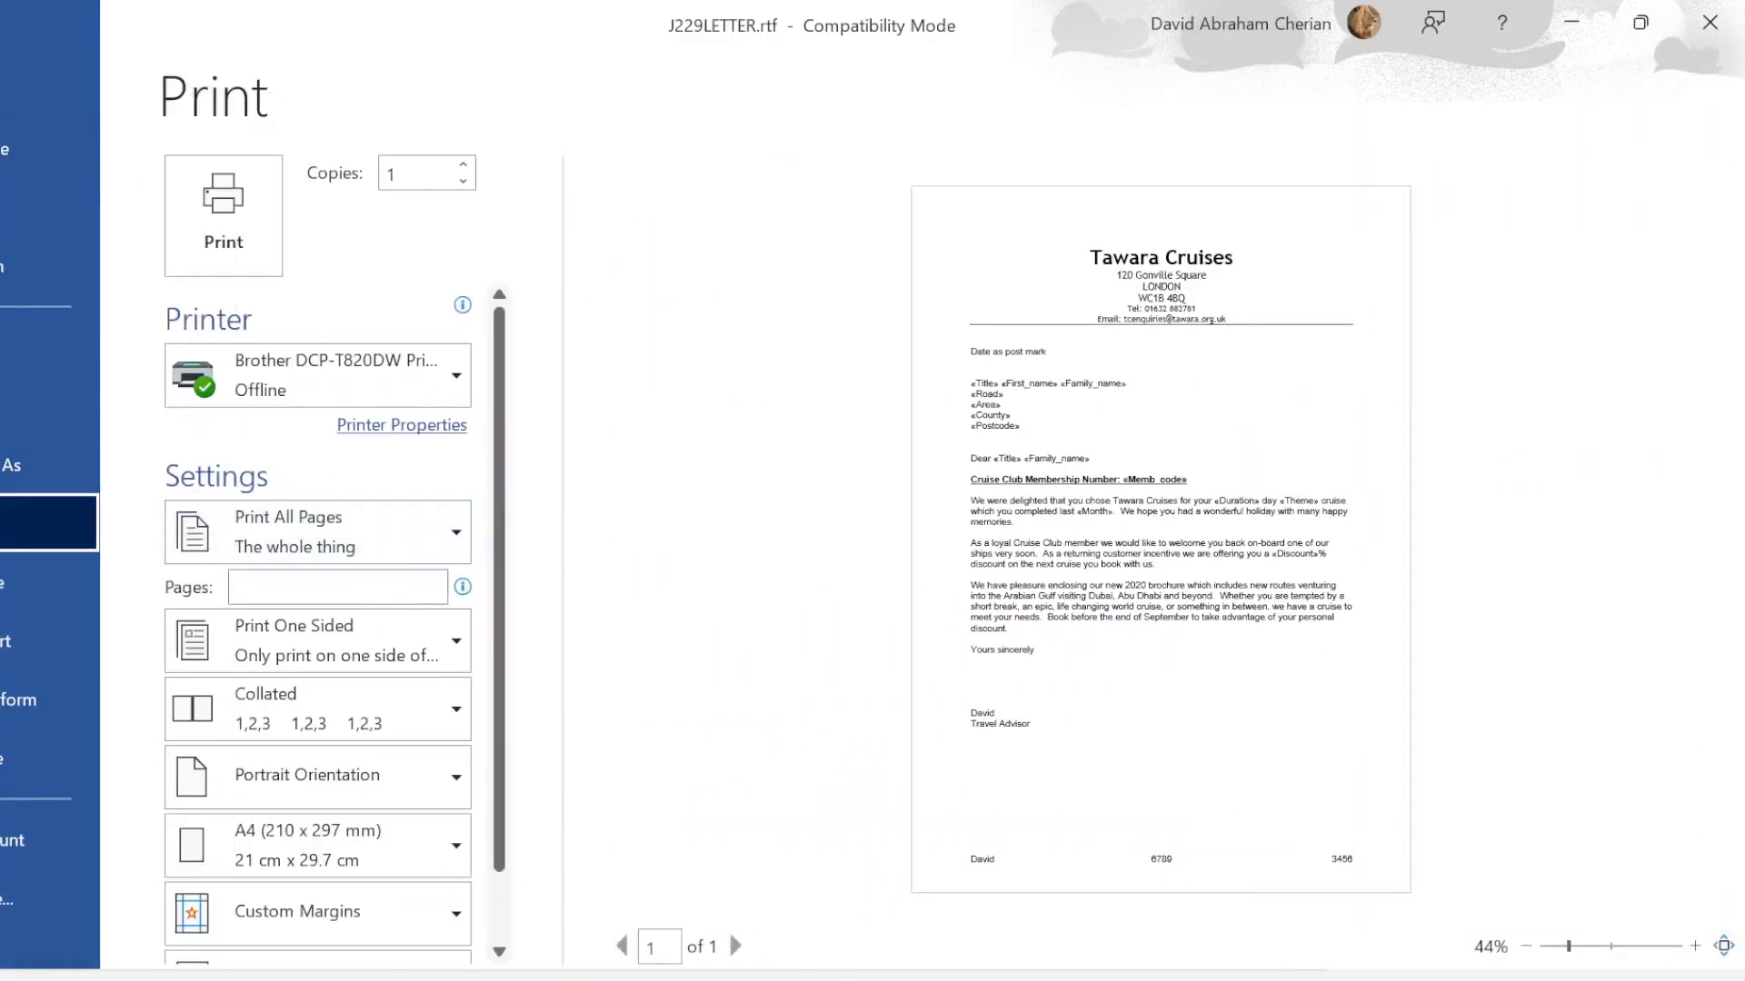
Step: Scroll the question paper to question 32 and highlight the word Taster
scroll("down", 3)
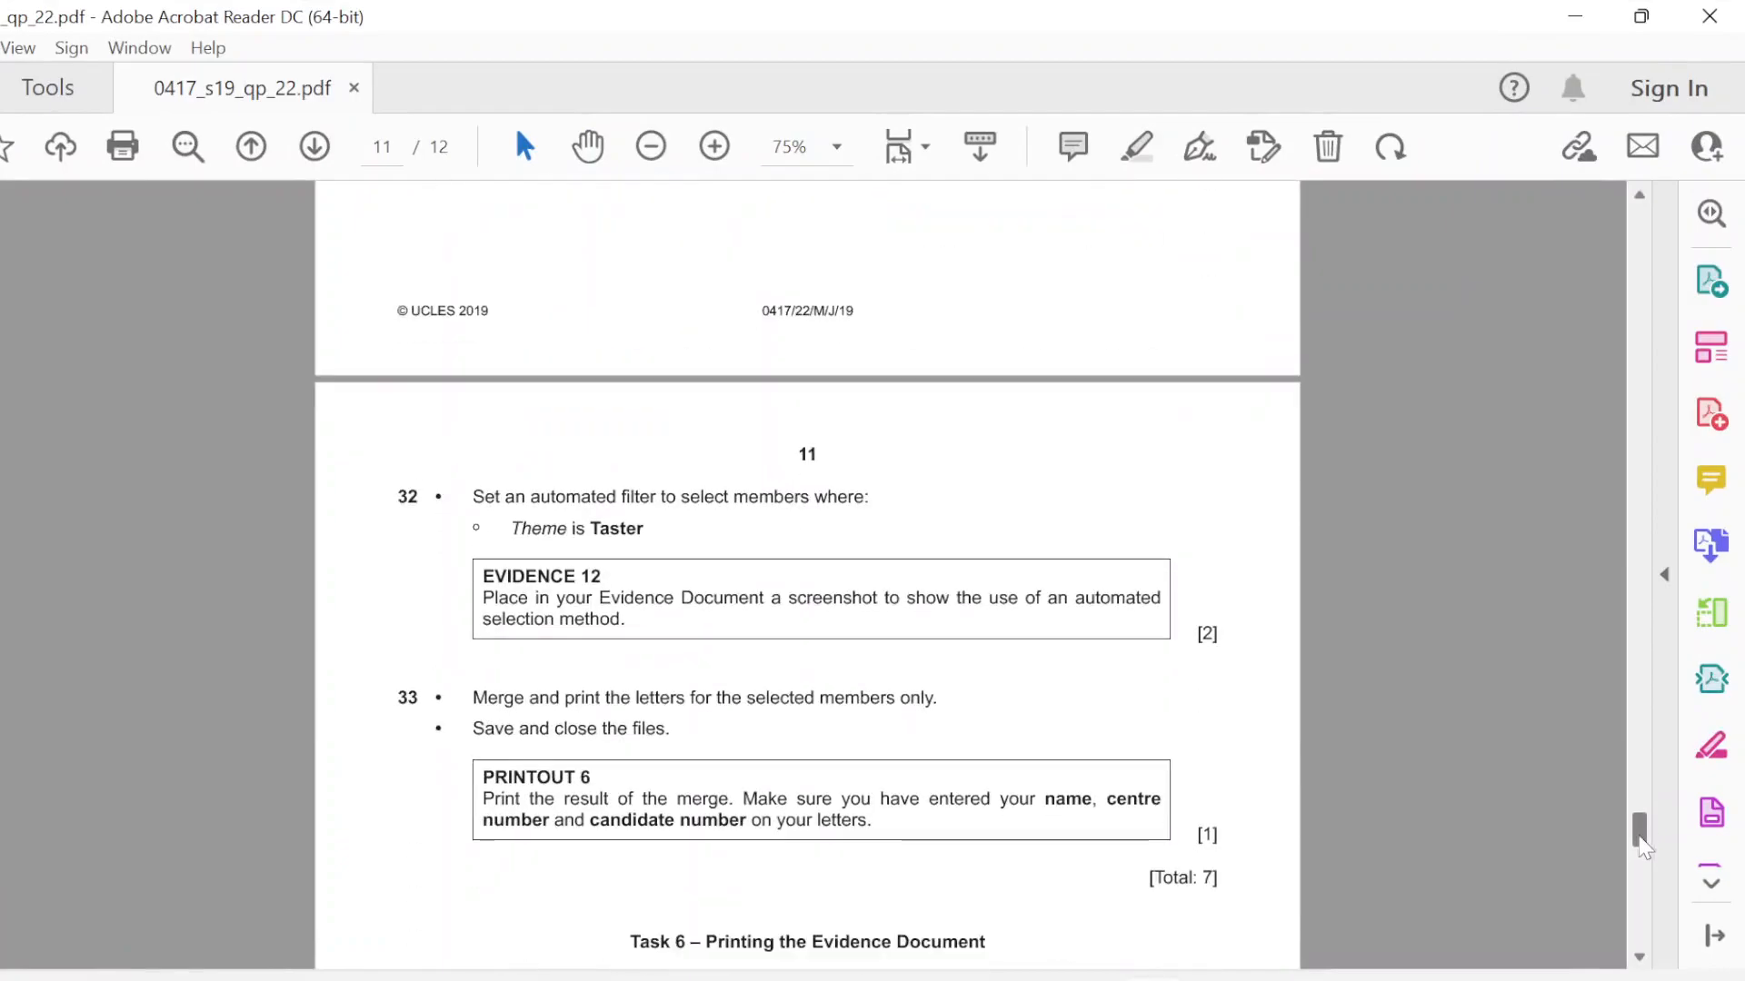
scroll("down", 3)
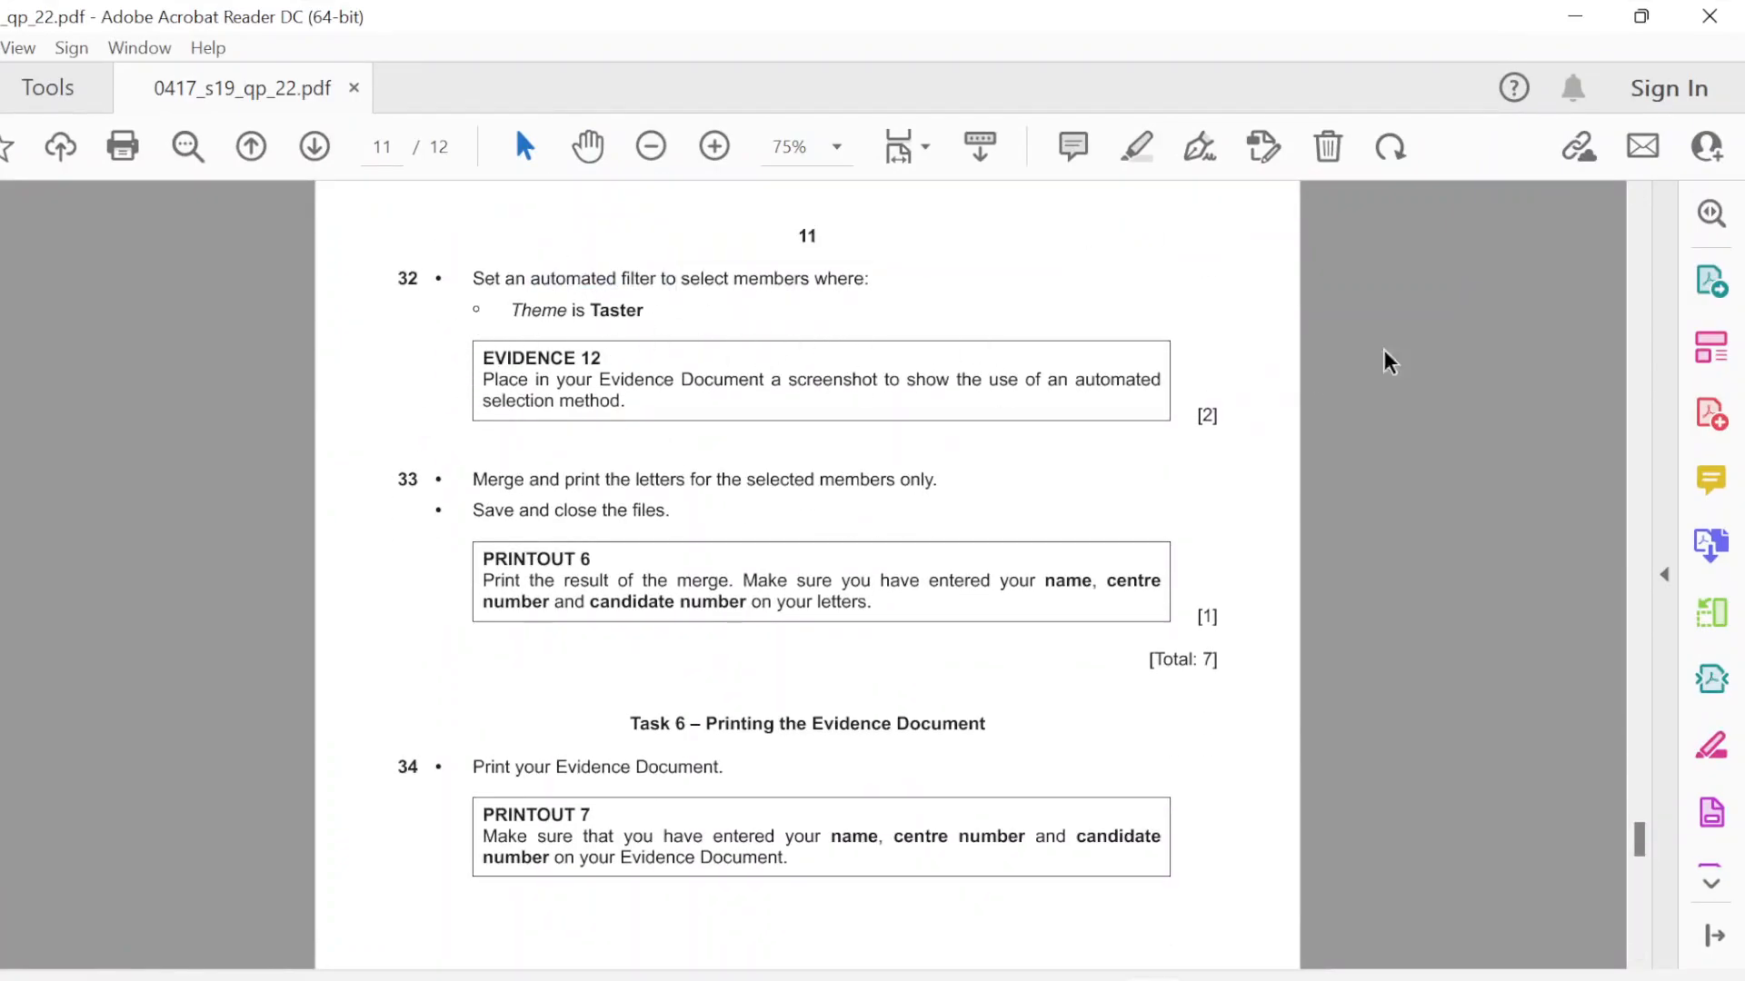
left_click_drag(724, 278, 643, 309)
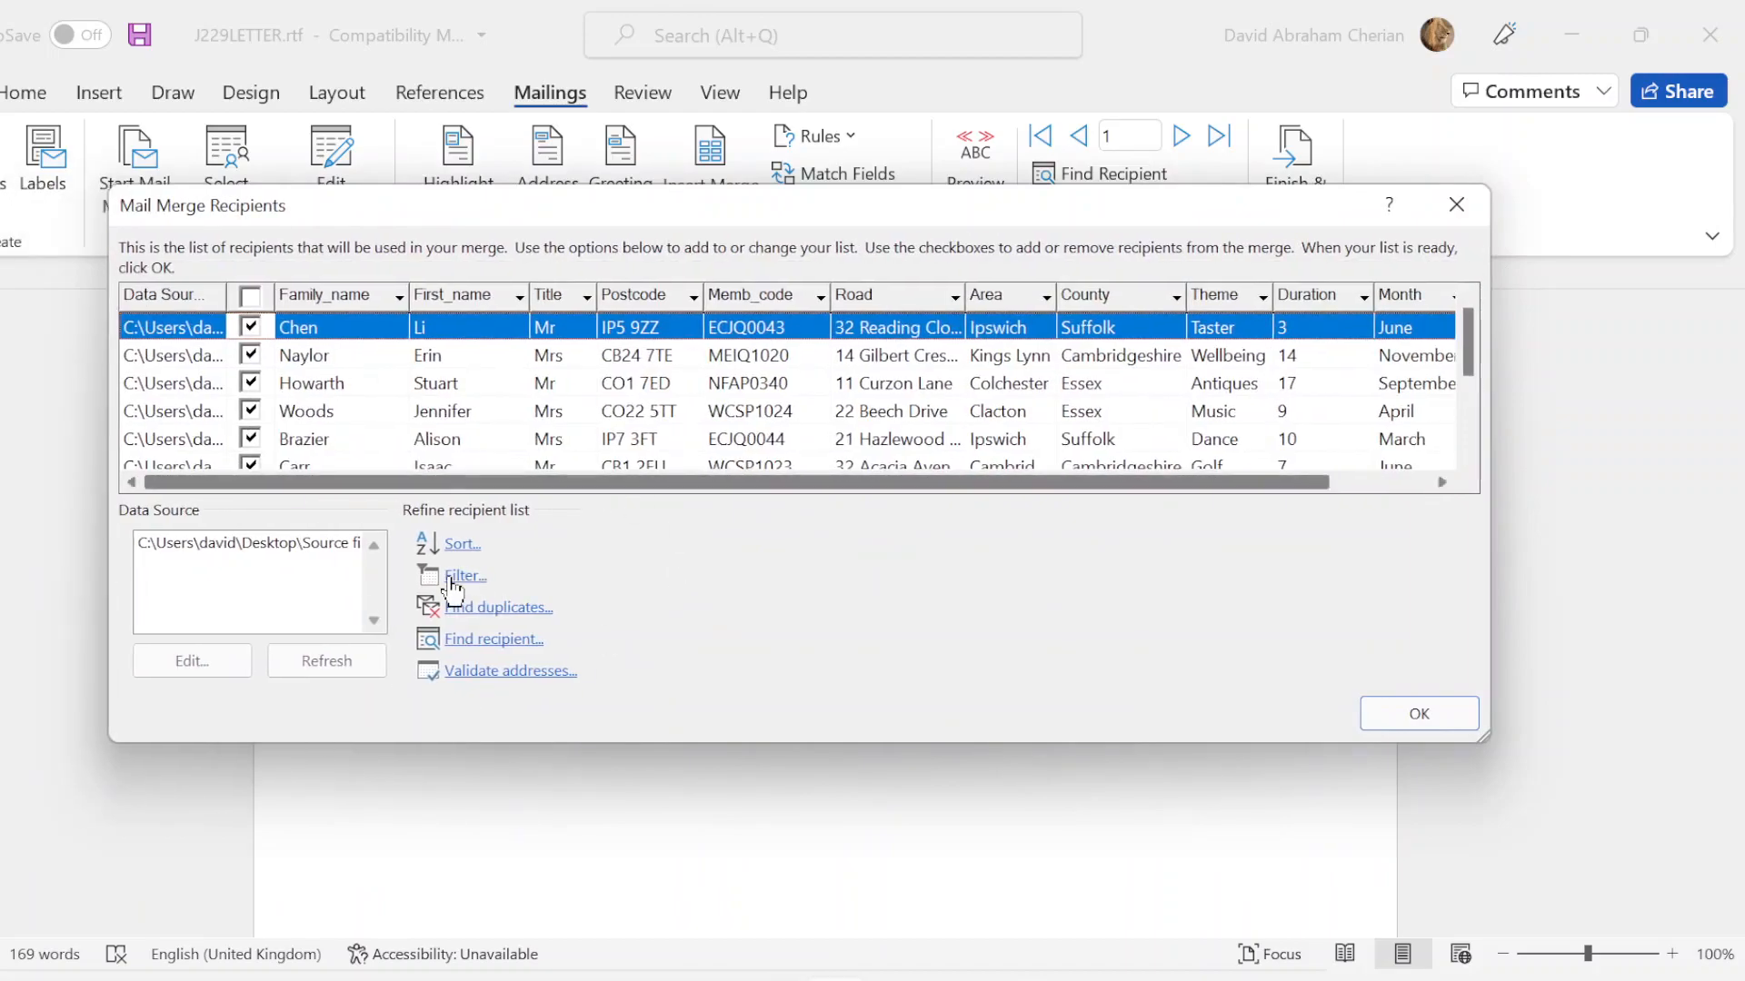
Step: Filter recipients to Theme equal to Taster, then switch back to the question paper
left_click(463, 576)
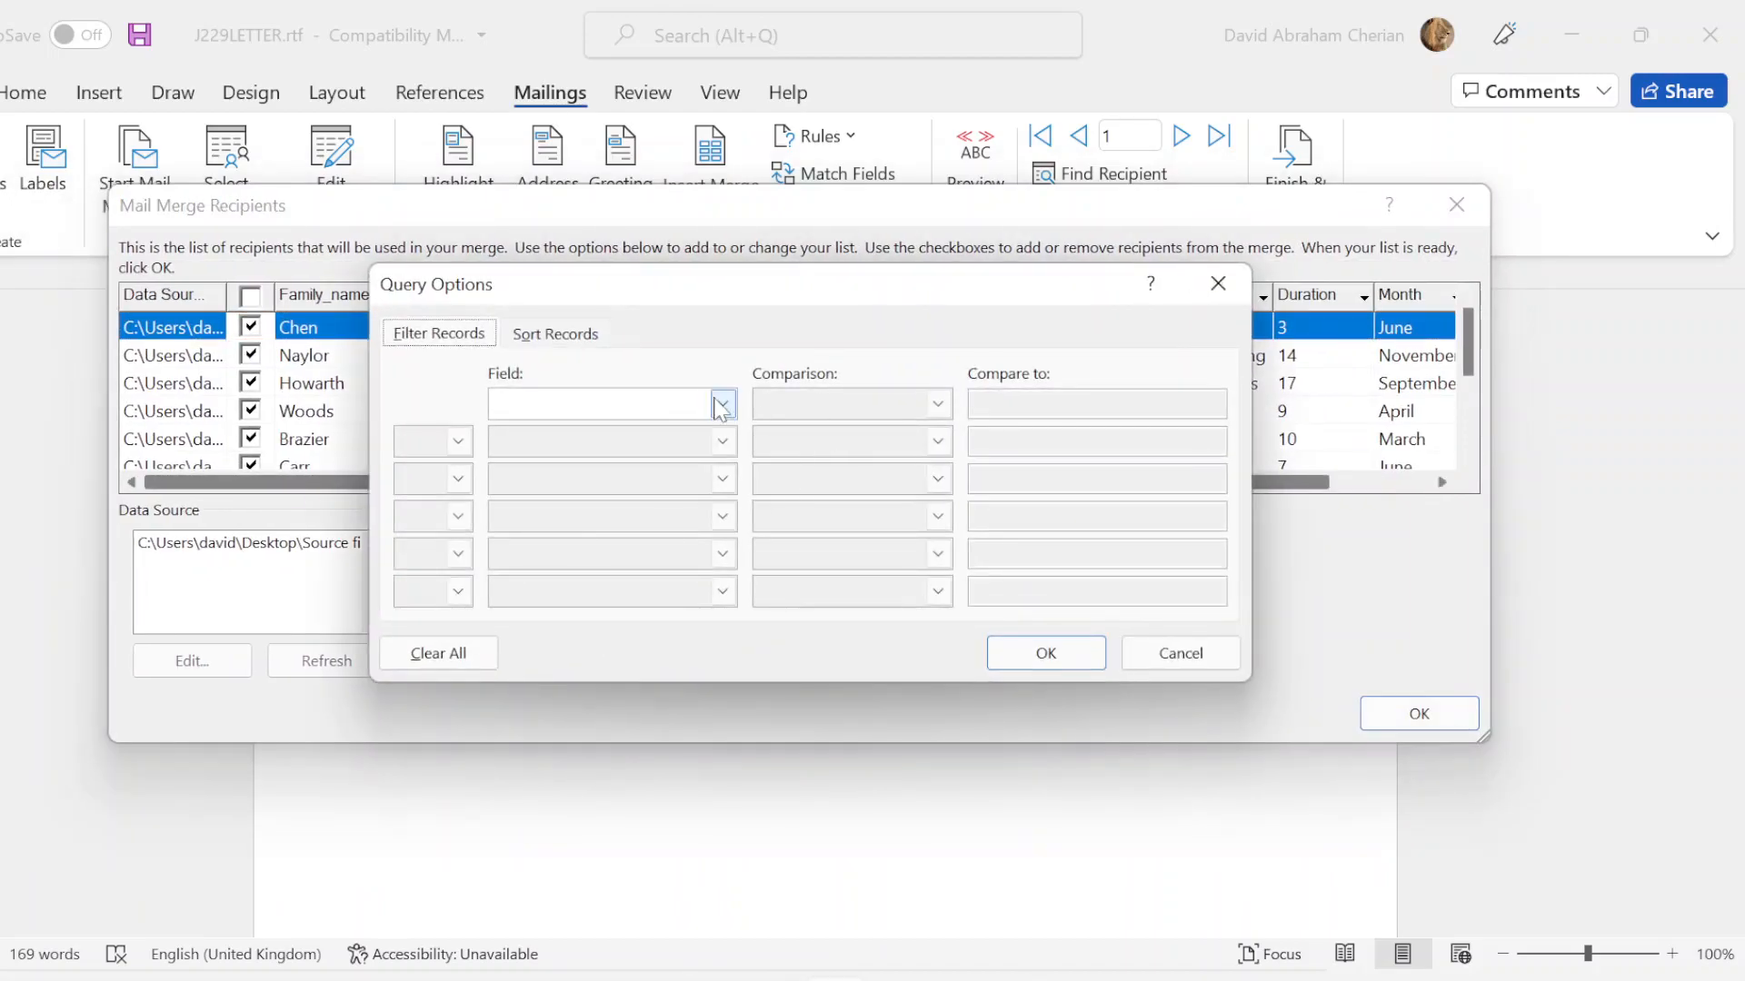
left_click(721, 403)
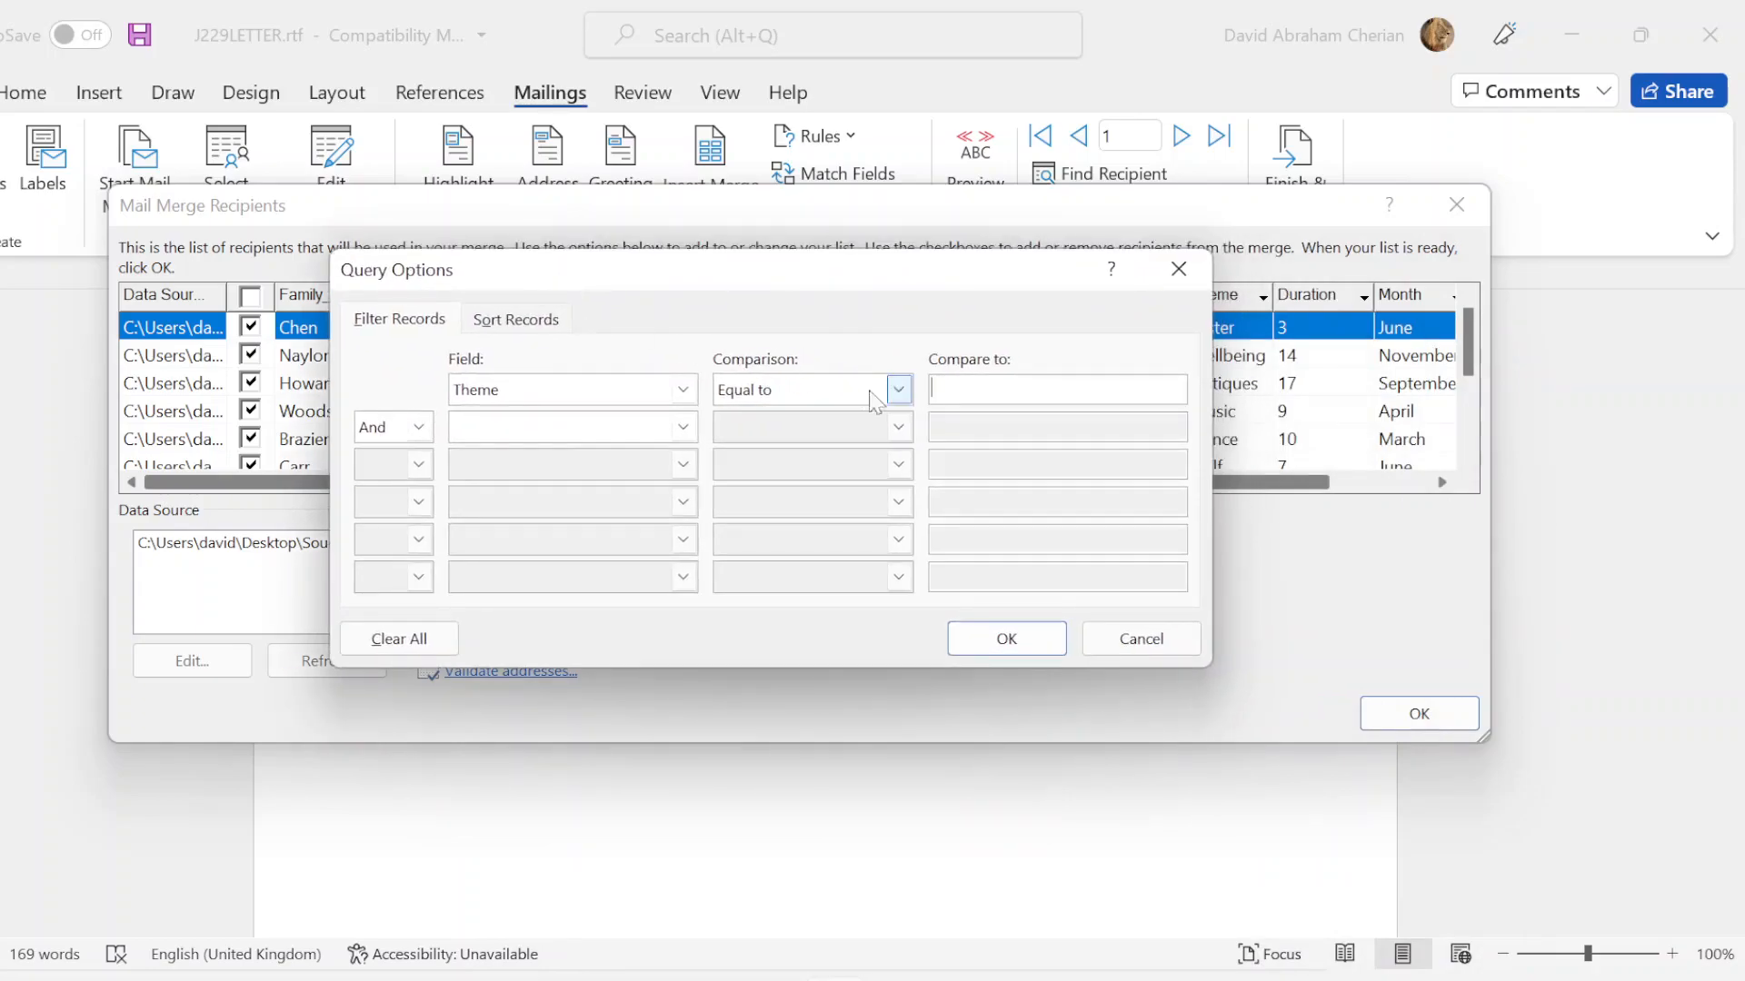
type("Taster")
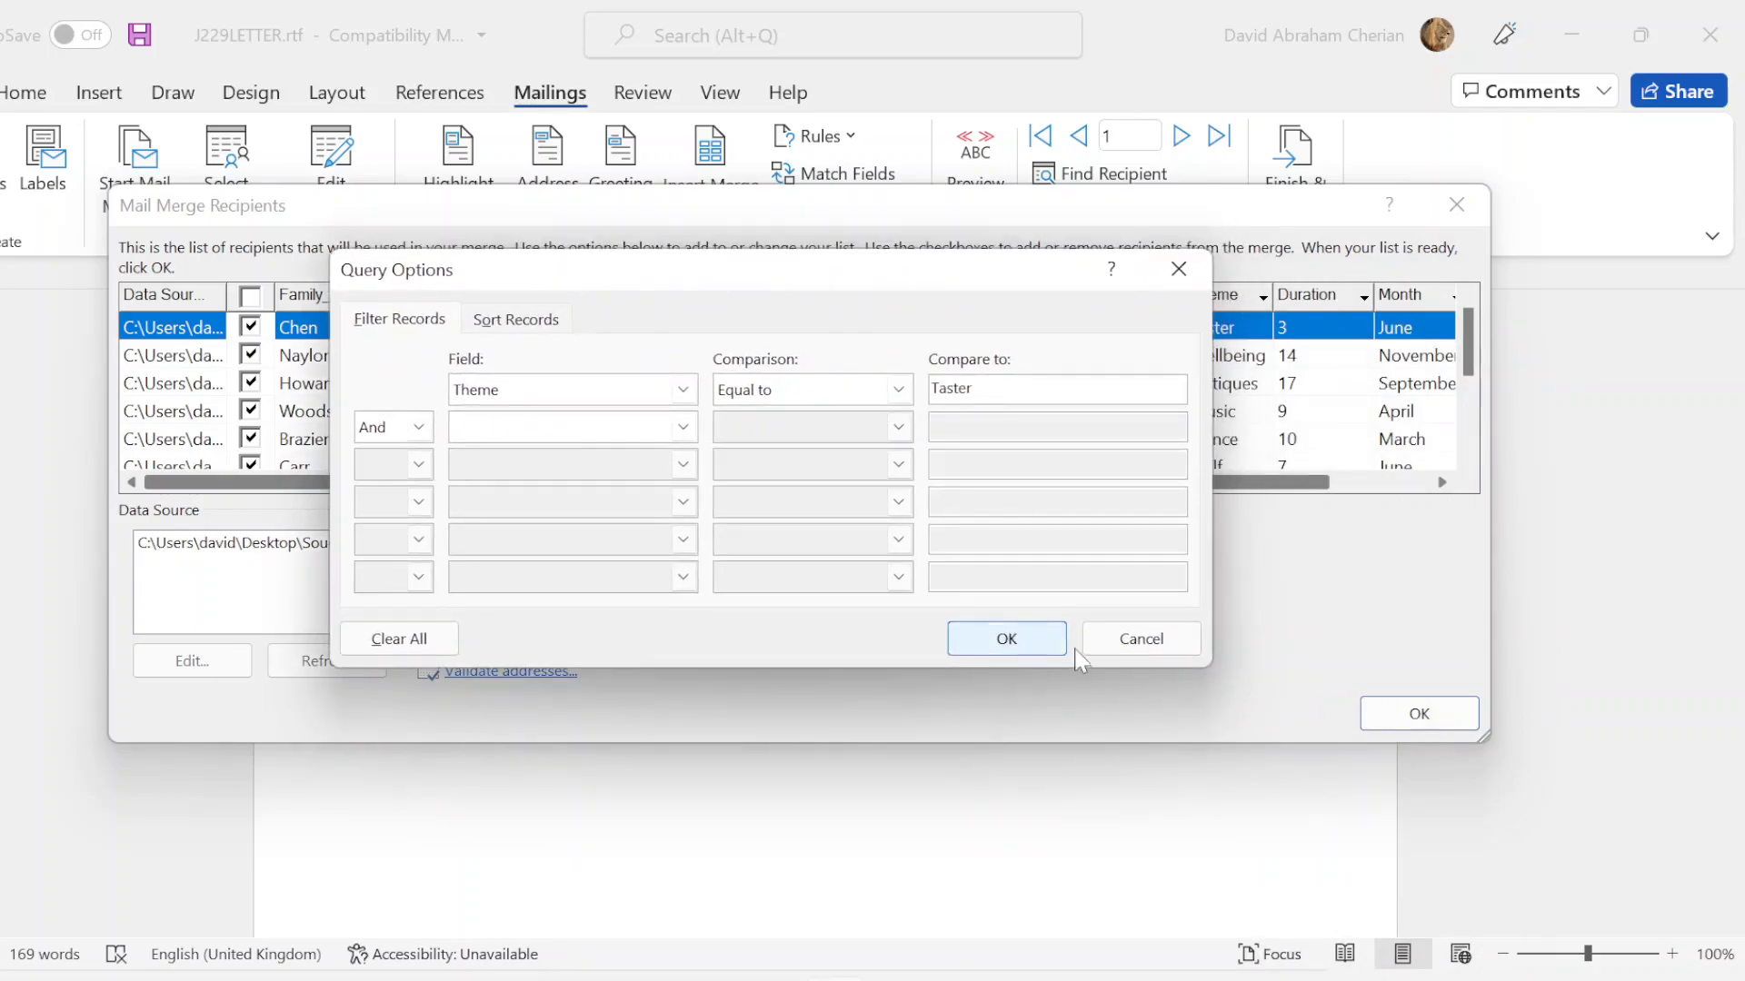
left_click(1005, 639)
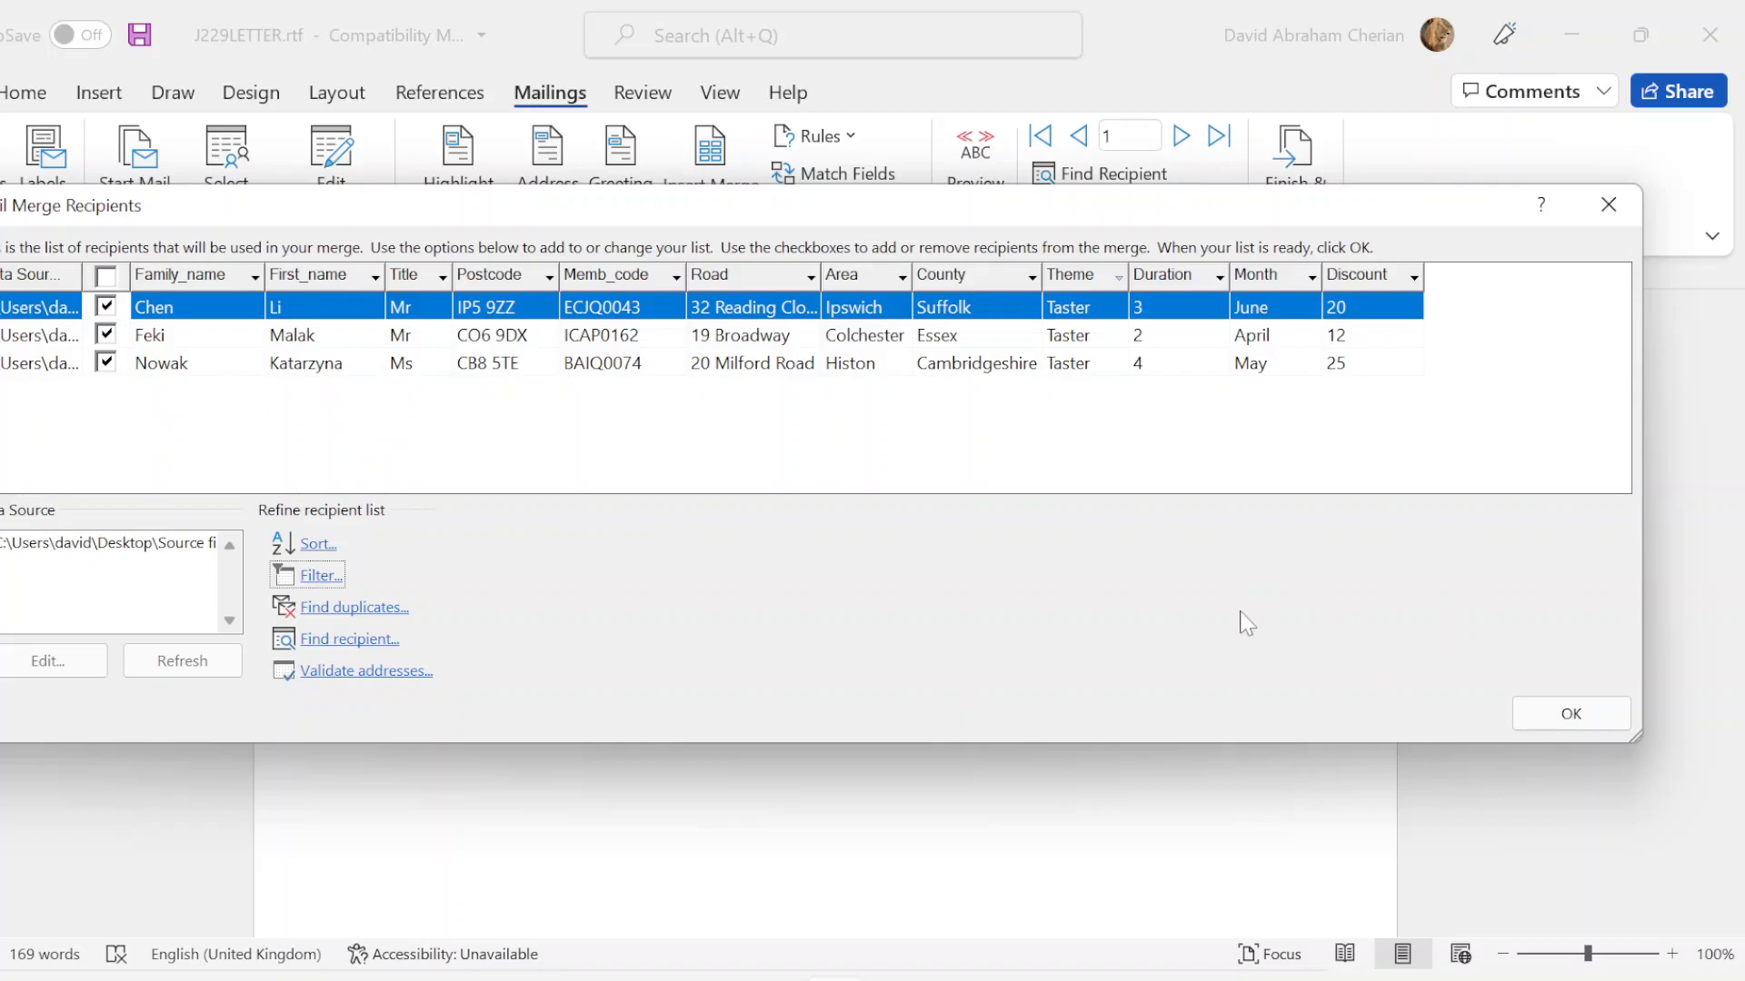
mouse_move(1225, 282)
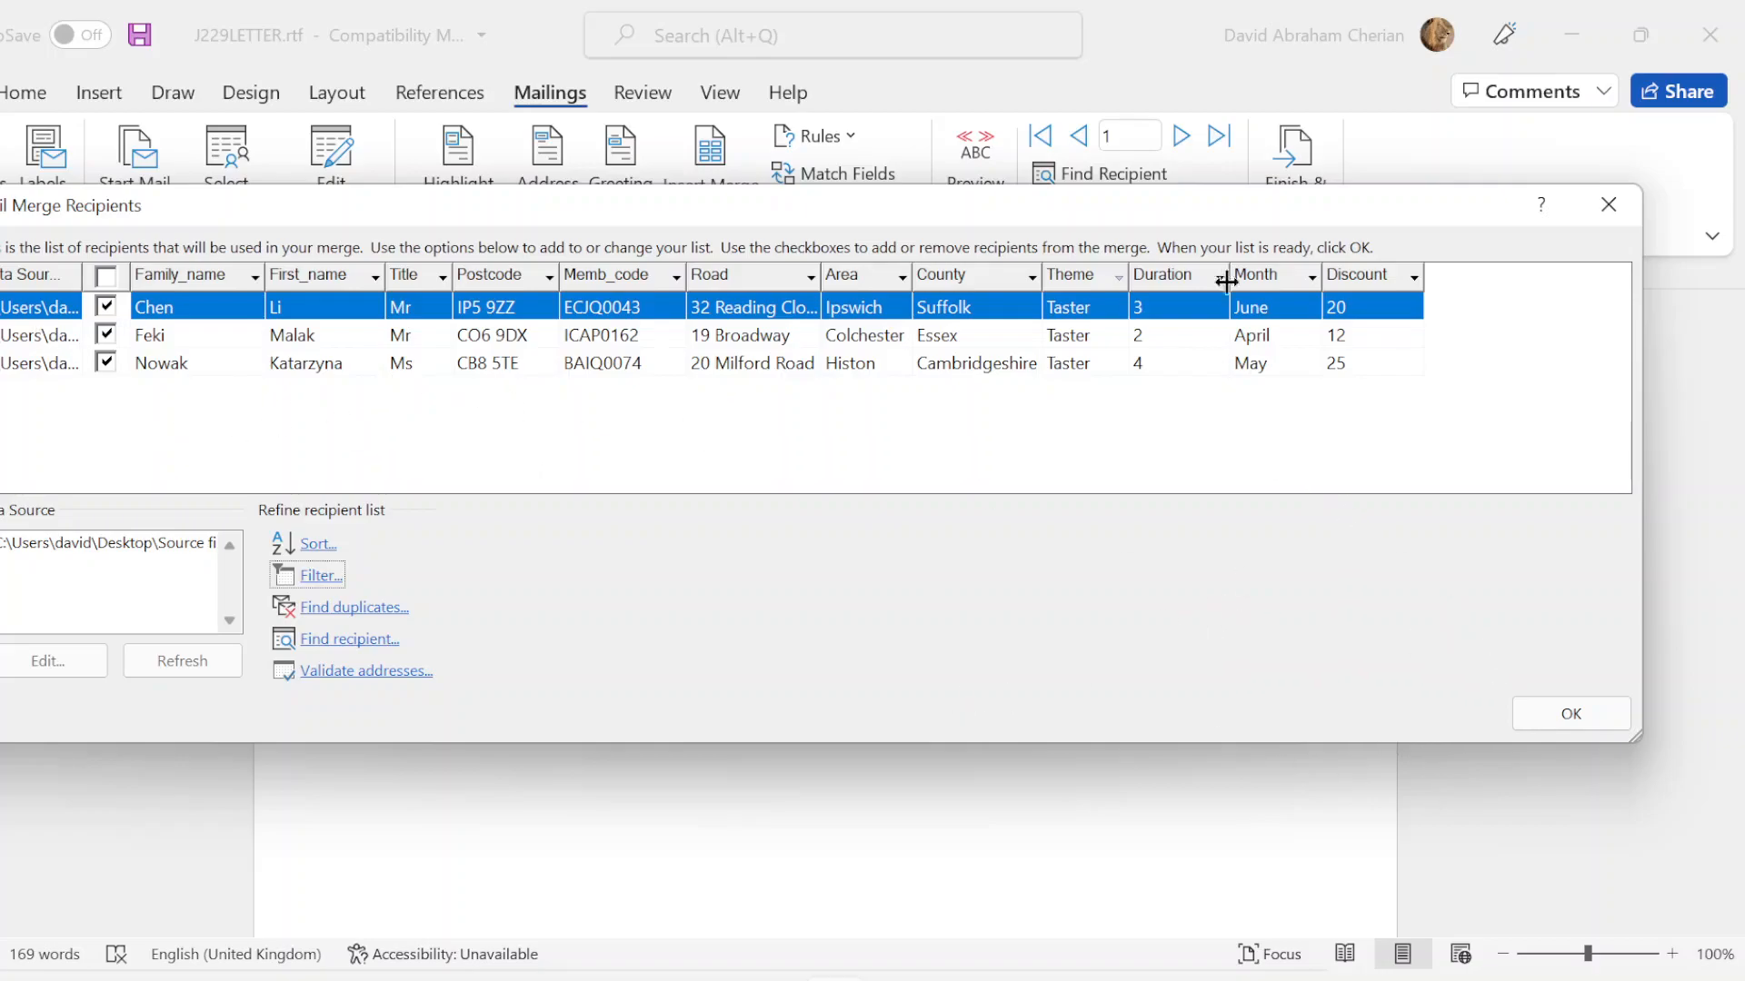
mouse_move(1302, 386)
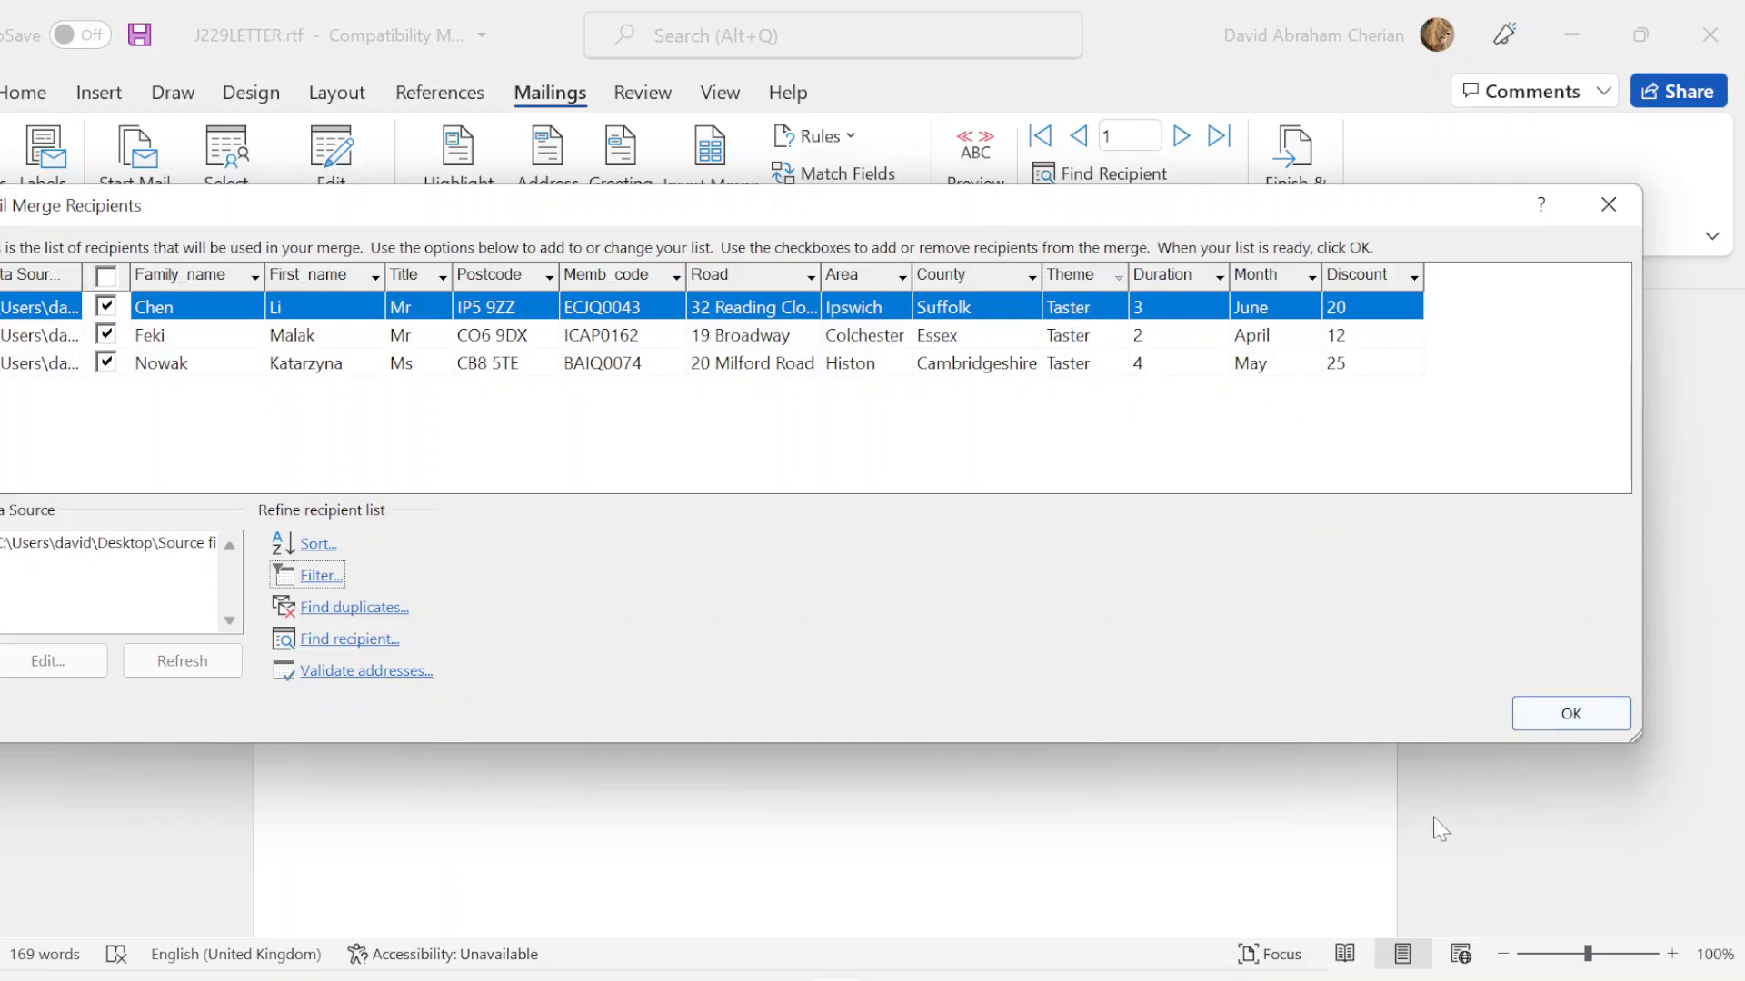
left_click(1569, 713)
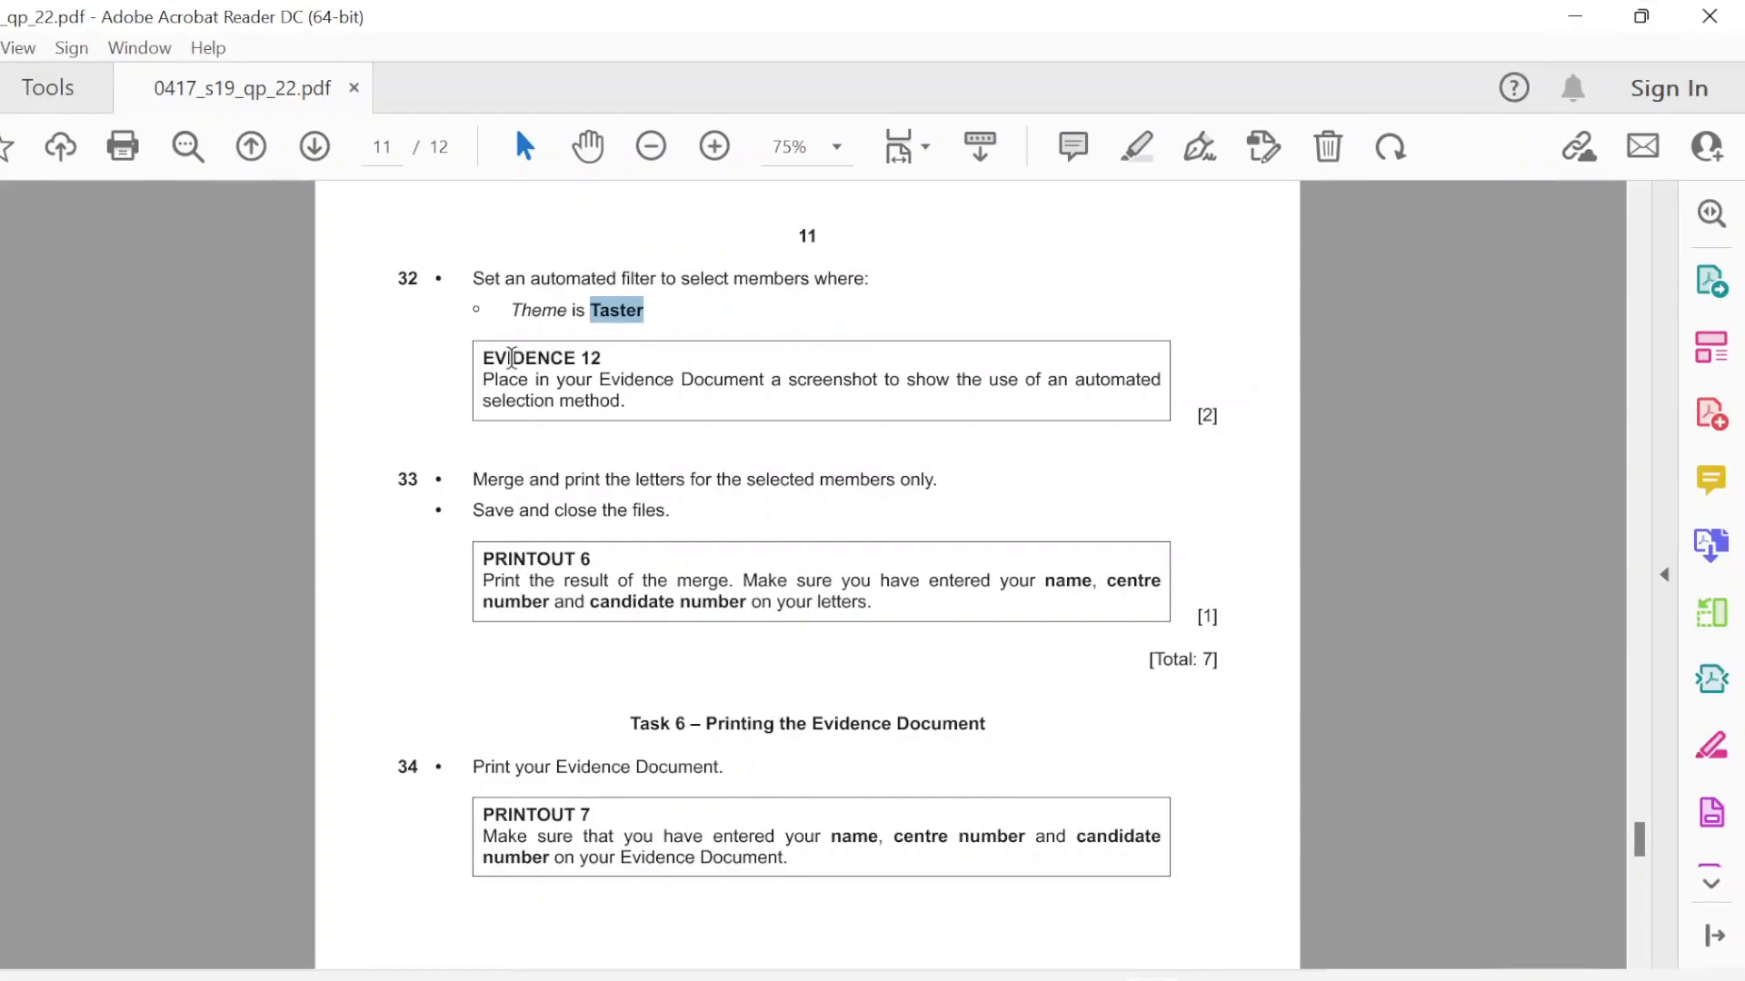
left_click_drag(483, 379, 1015, 380)
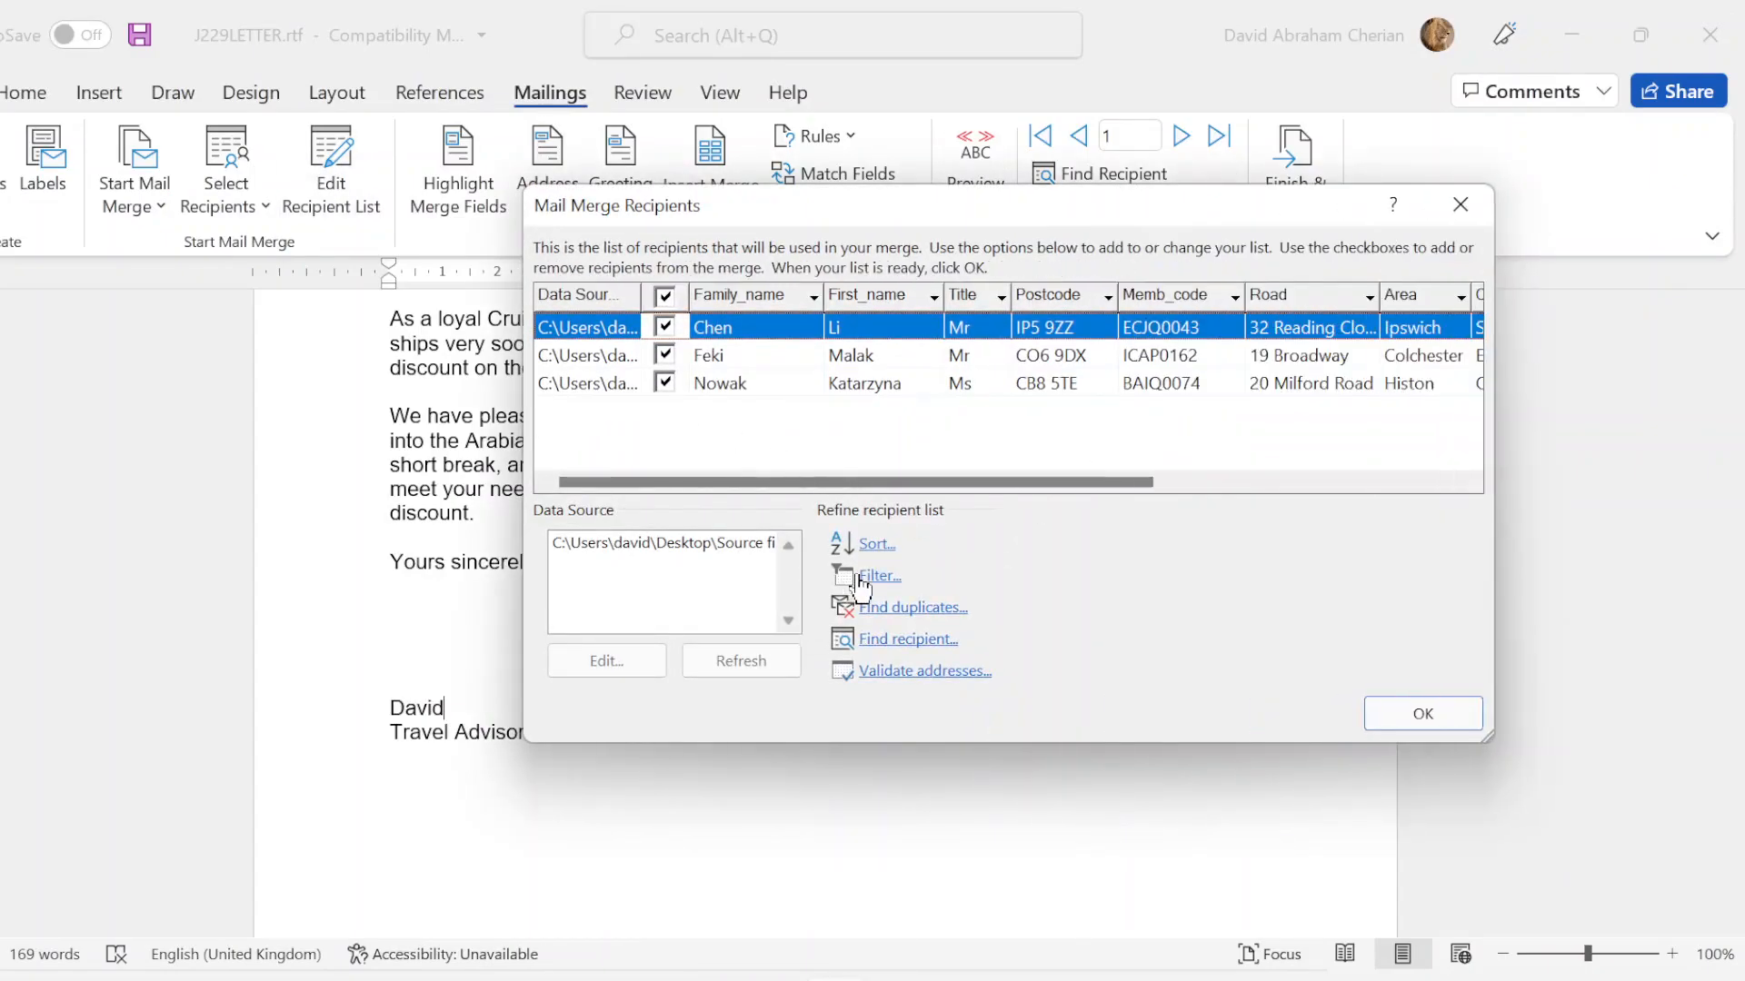
left_click(880, 576)
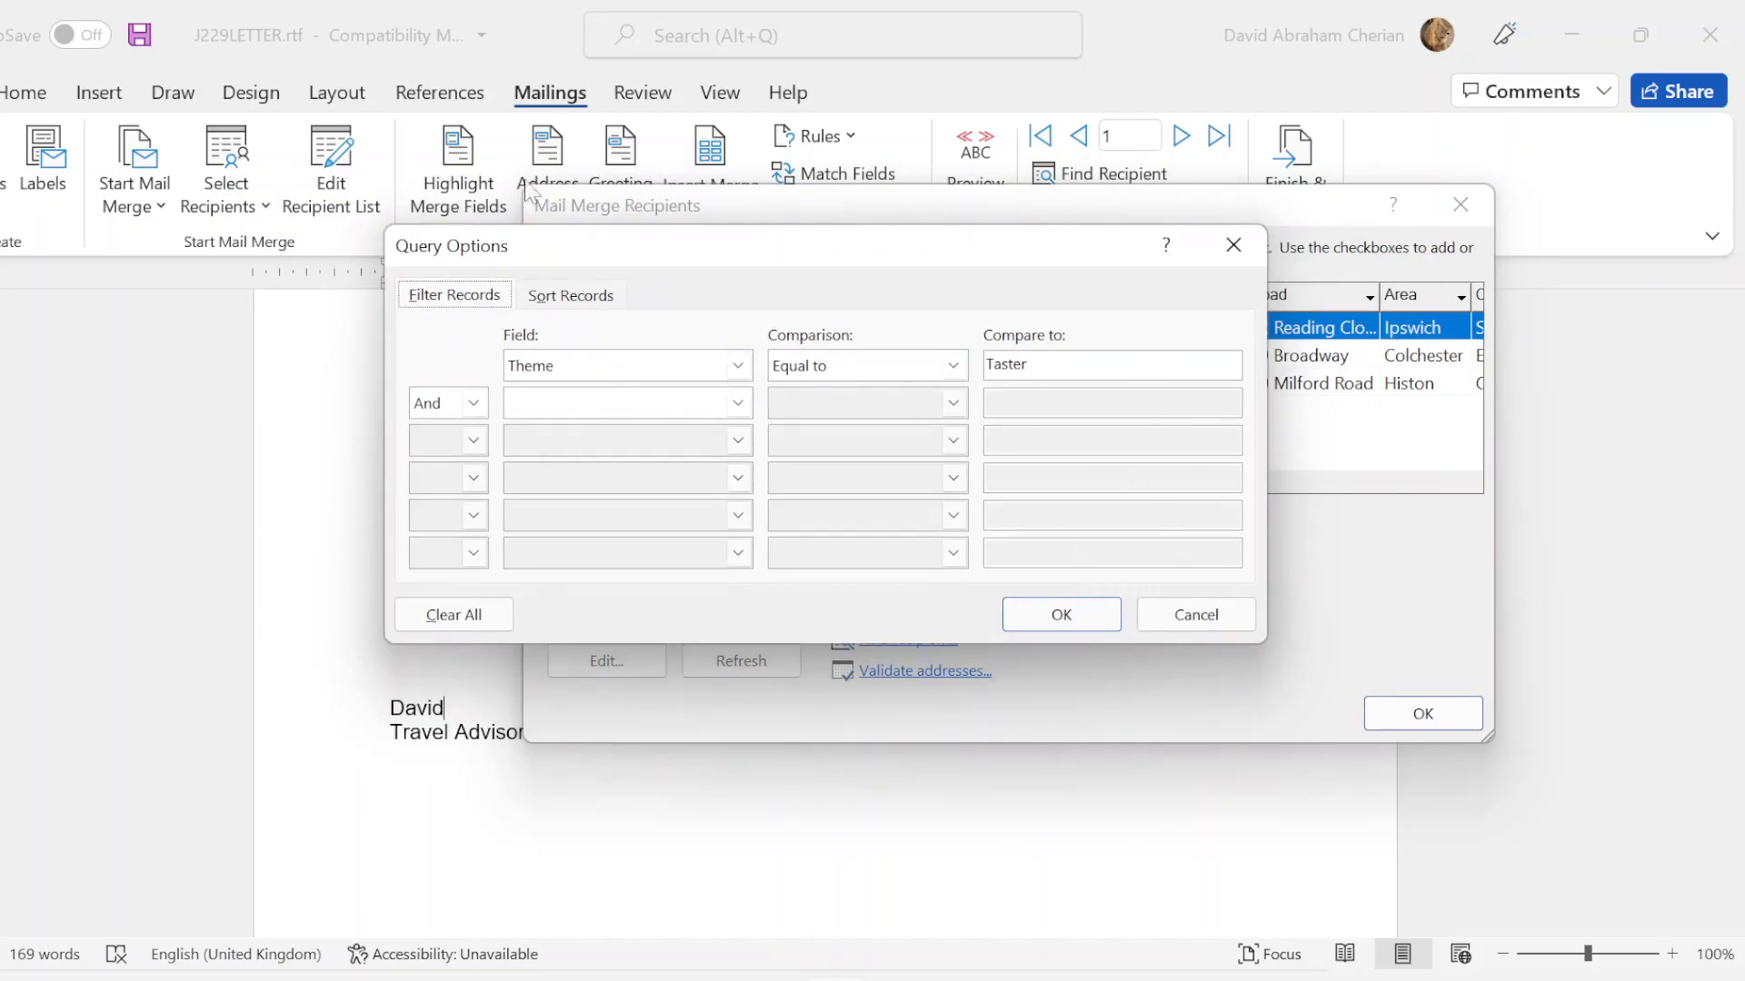
mouse_move(1053, 969)
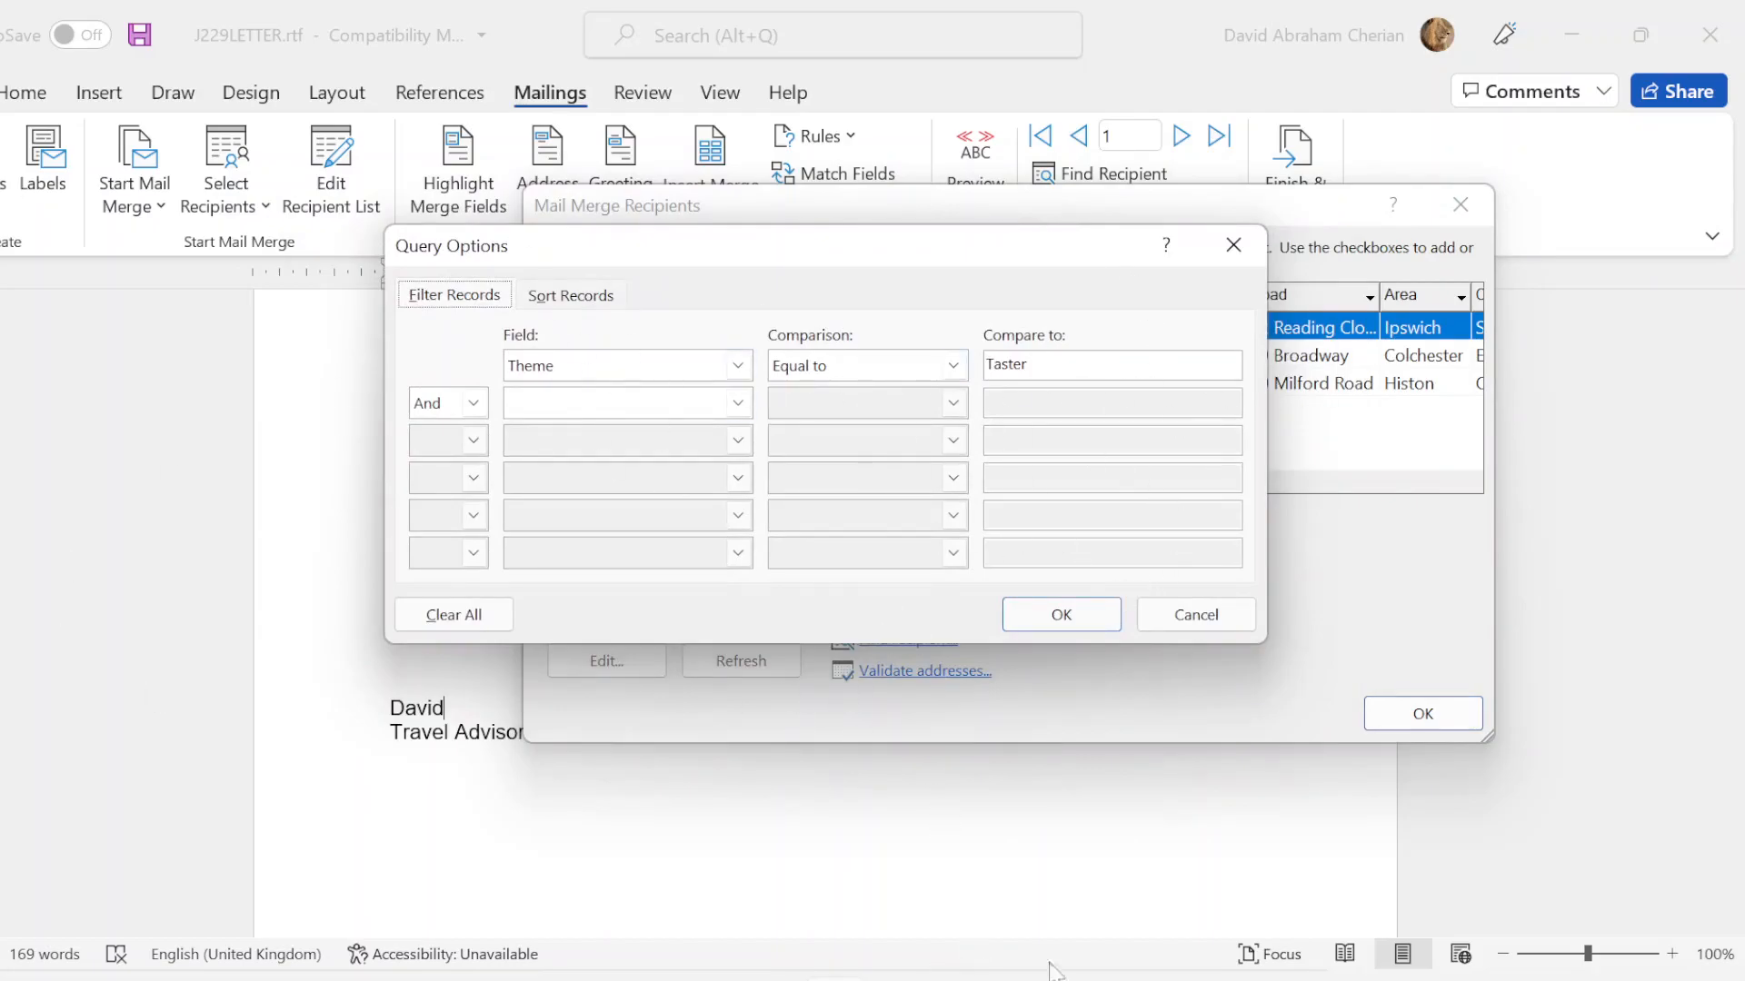
left_click(1058, 615)
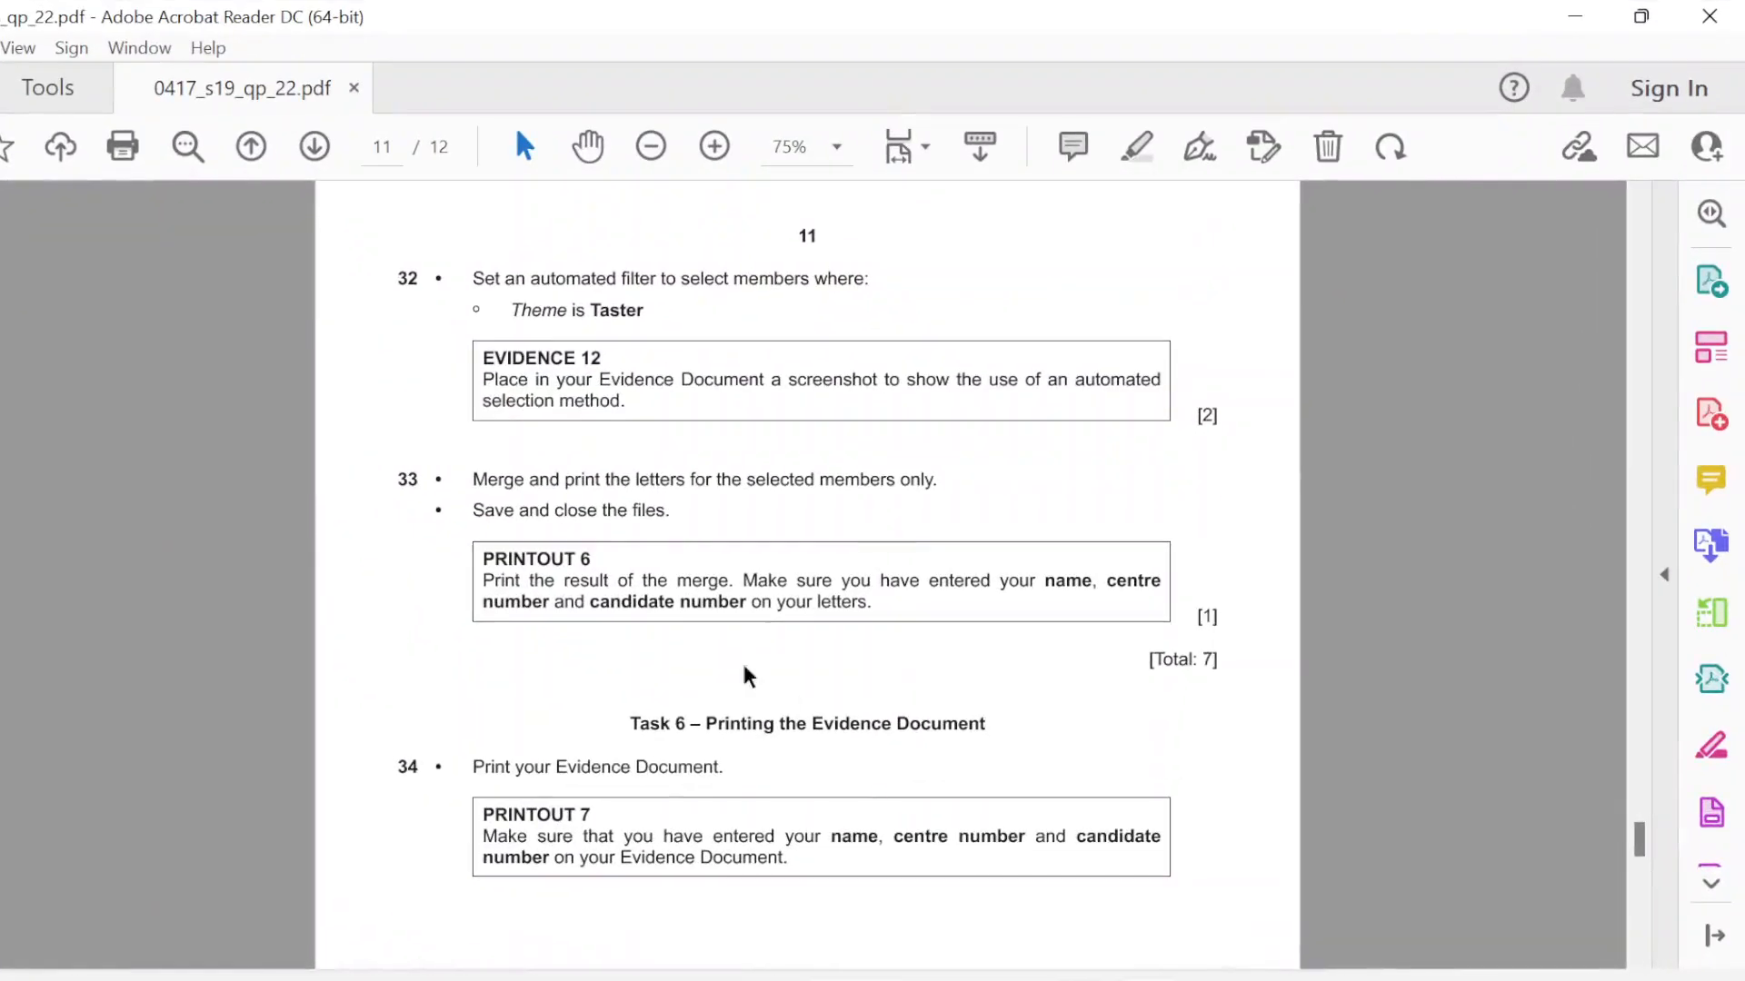
mouse_move(485, 479)
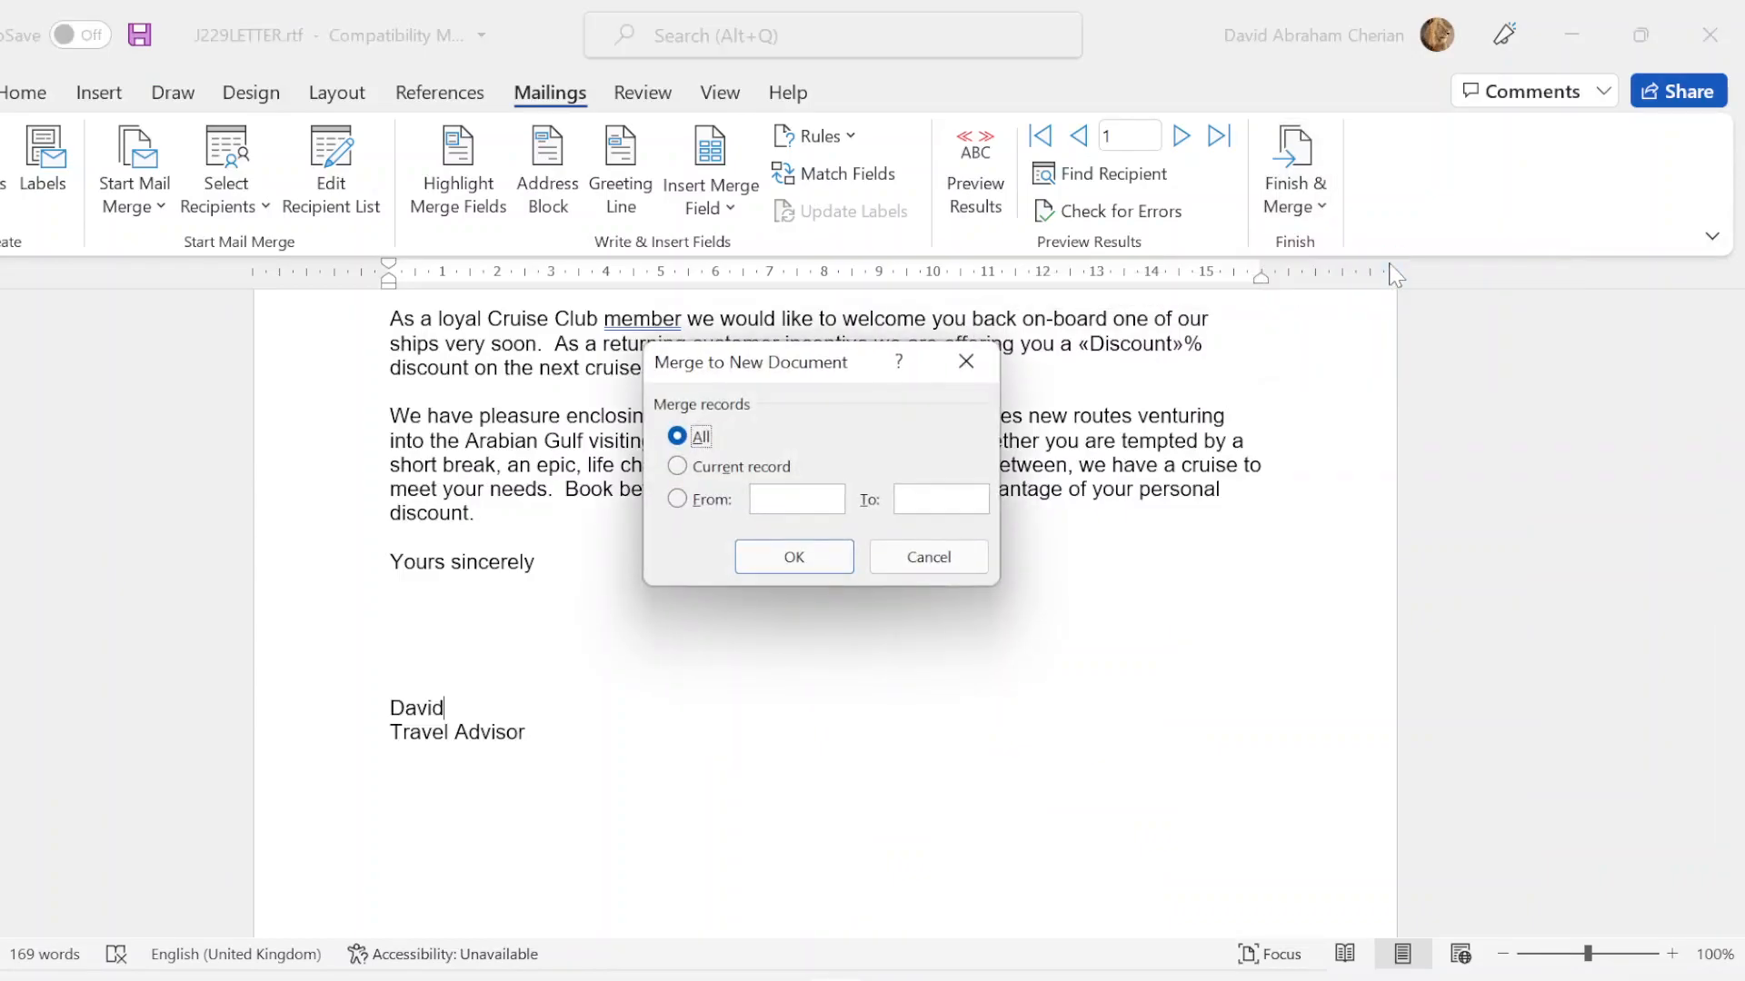
Step: Merge all Taster records into a new document, review the letters, and return to the question paper
left_click(793, 556)
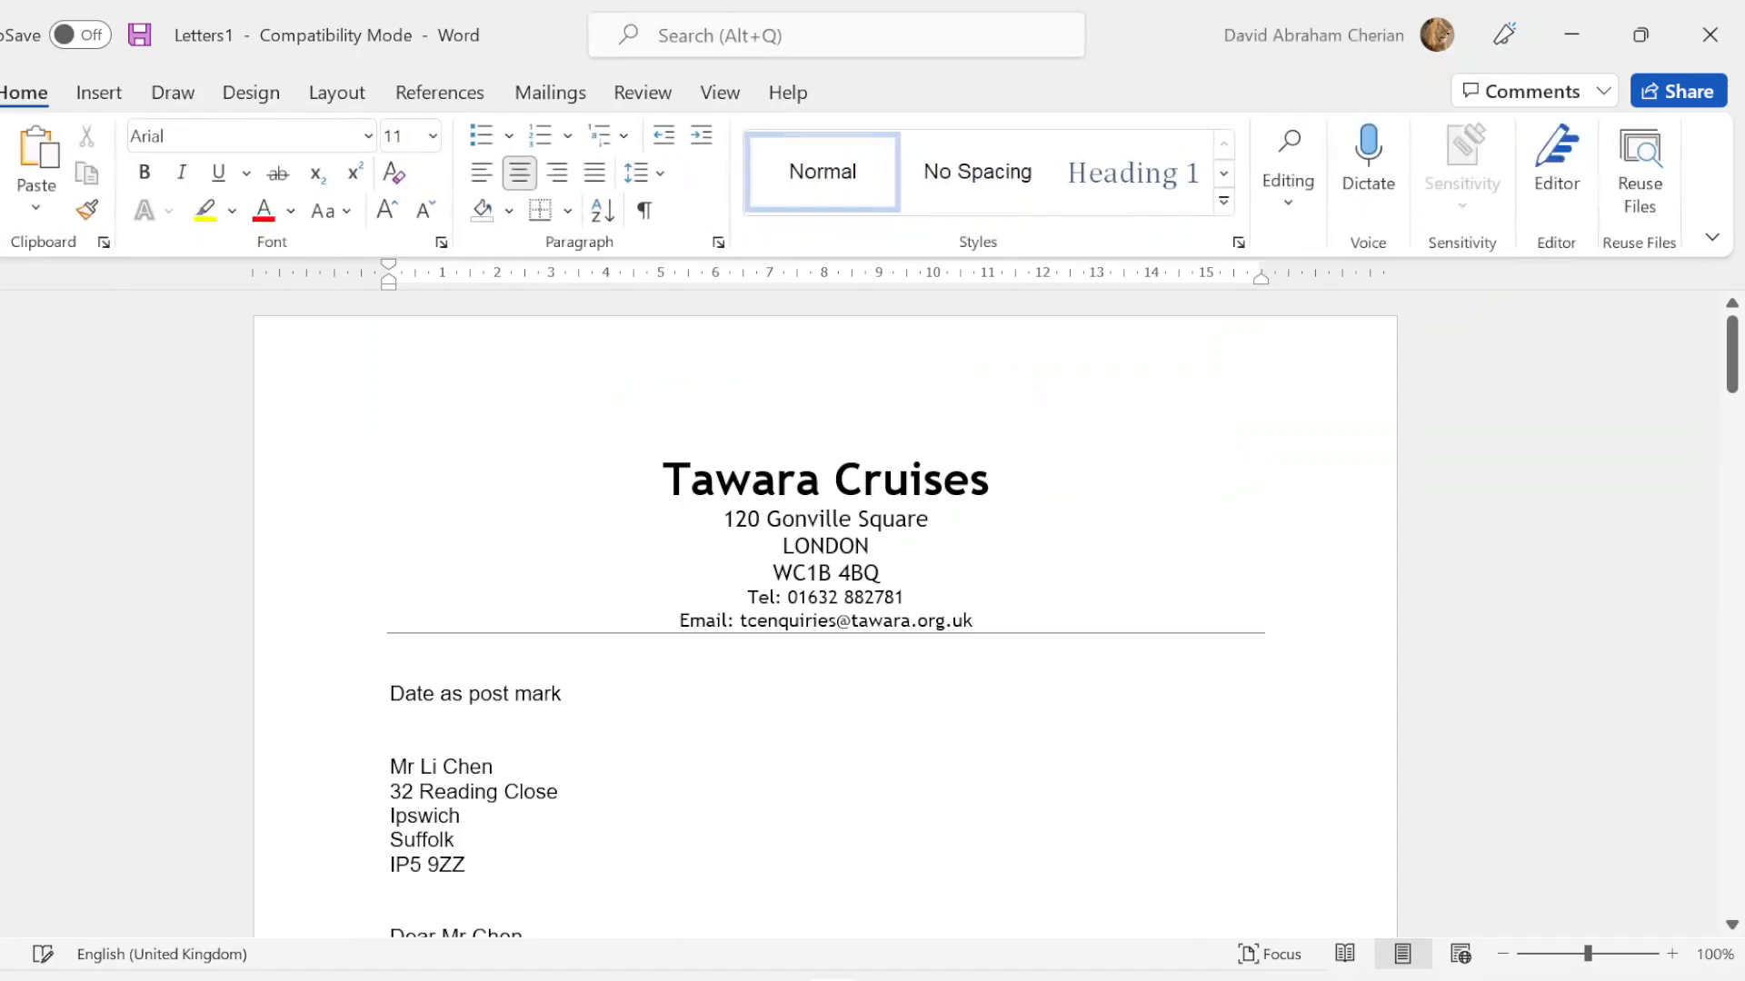
scroll("down", 3)
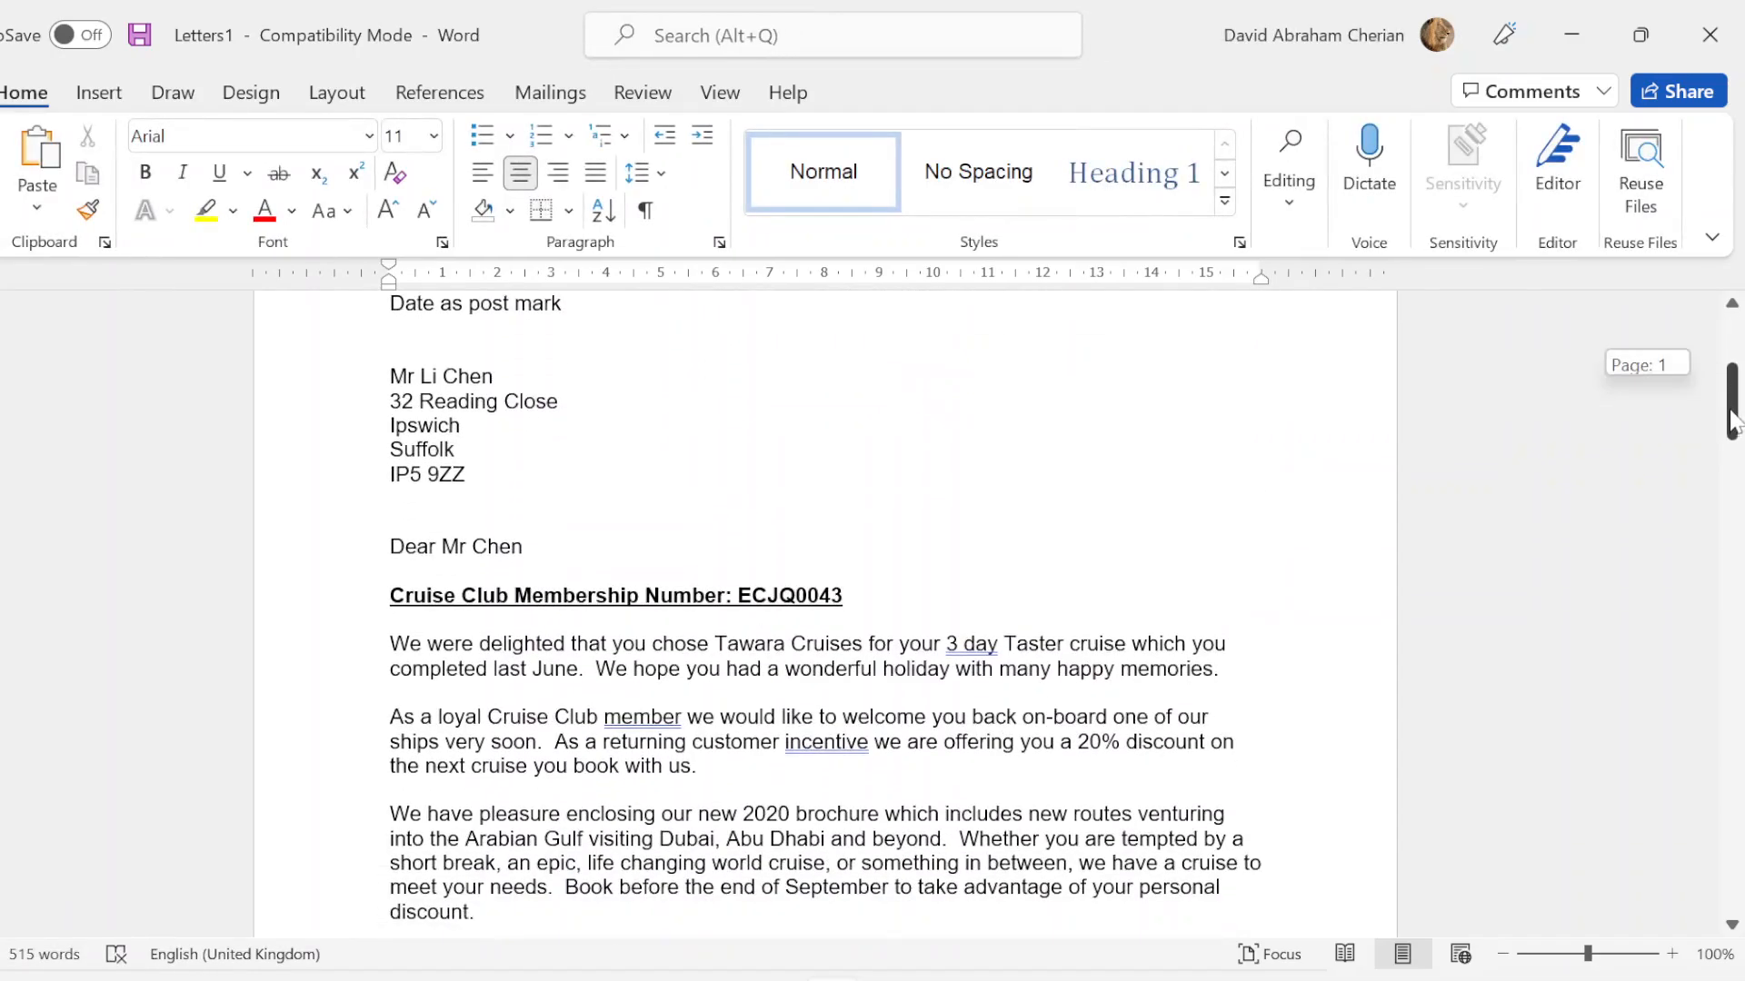
scroll("down", 3)
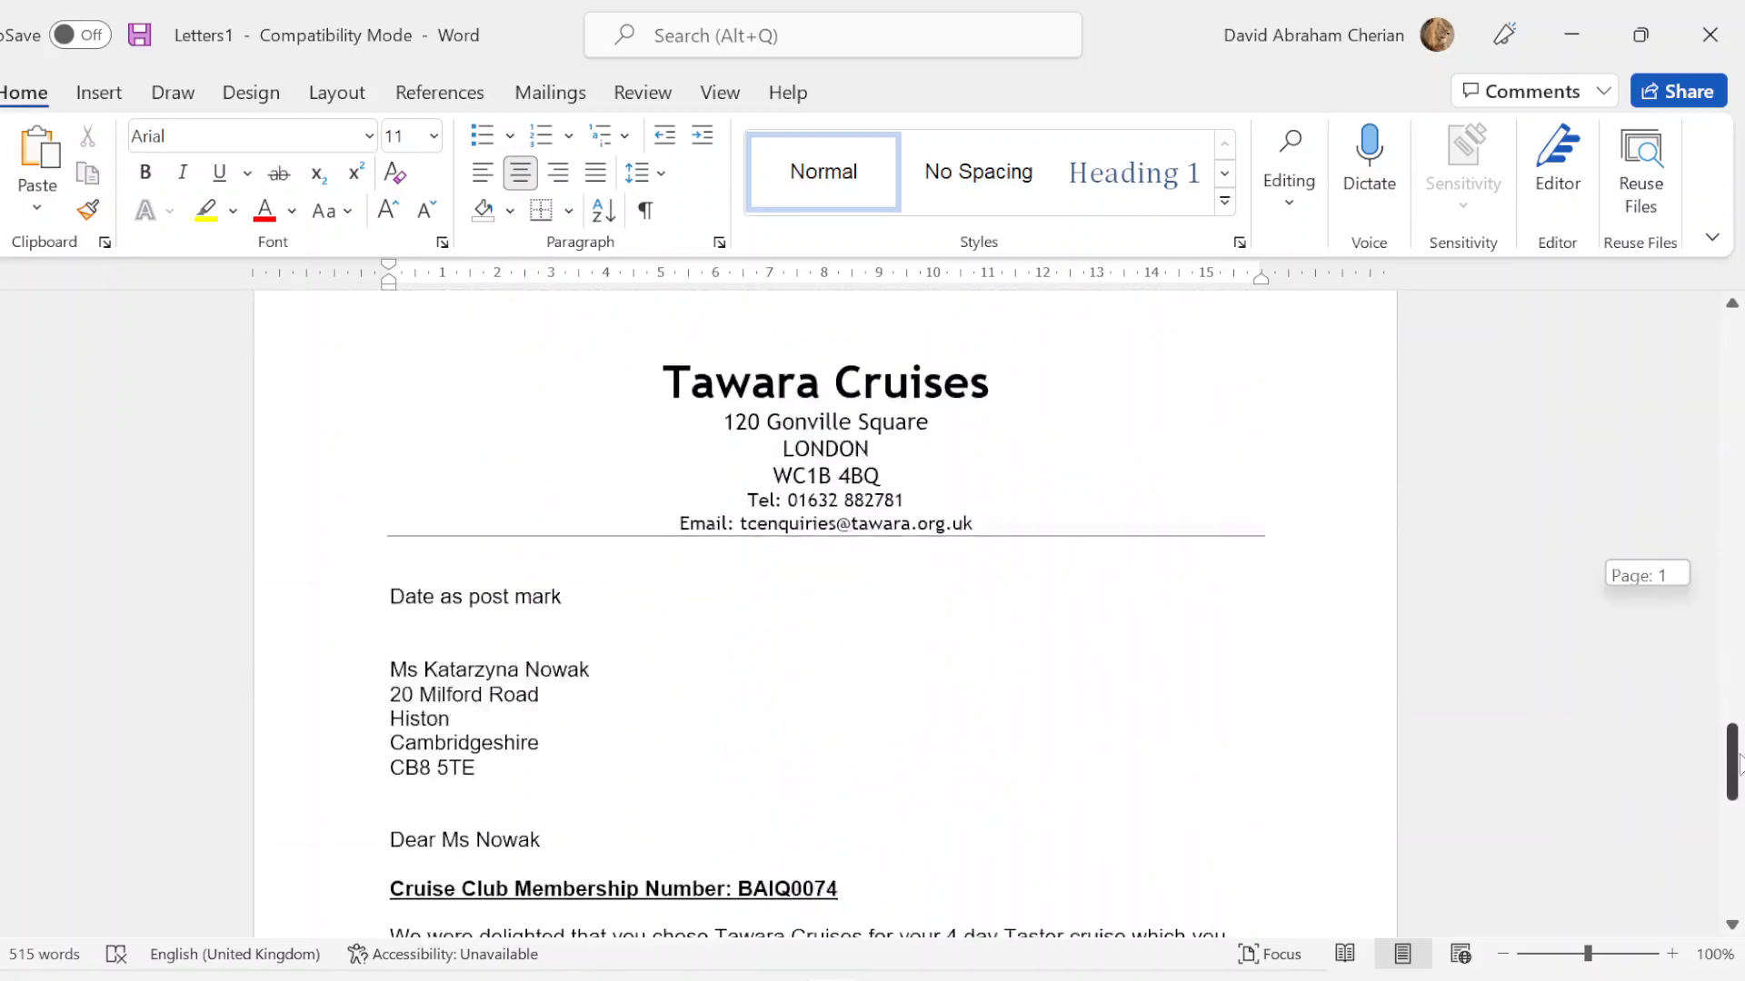
scroll("down", 3)
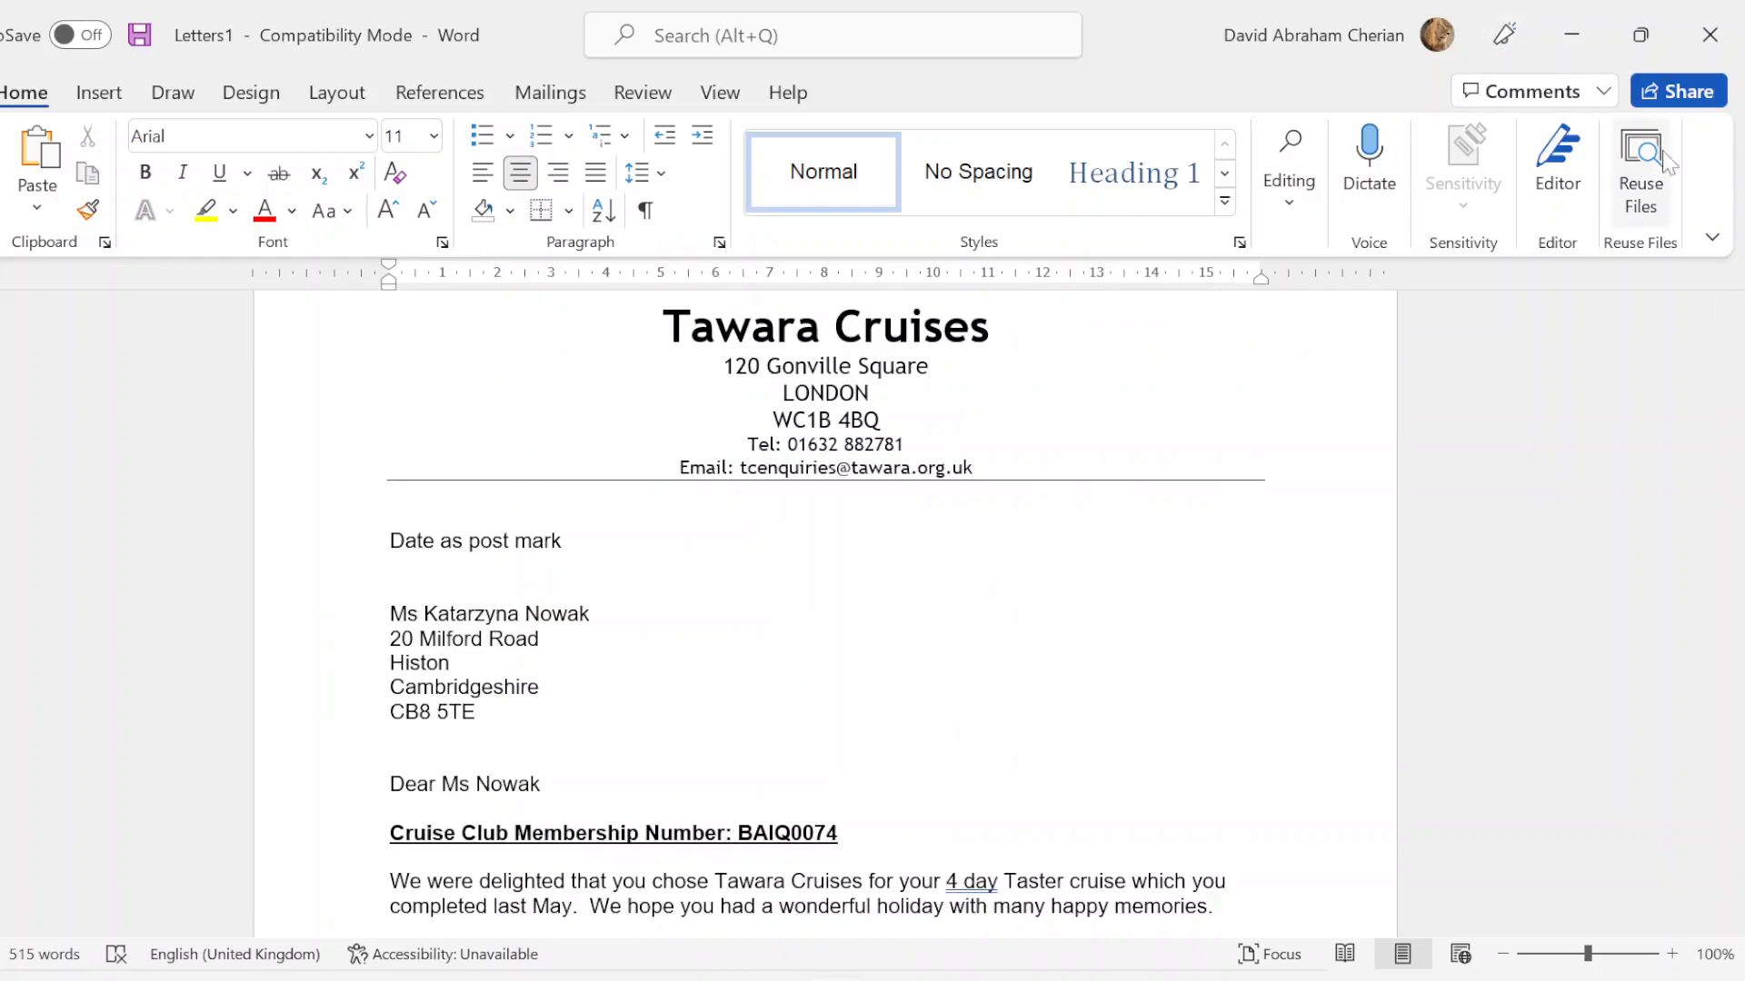
scroll("down", 3)
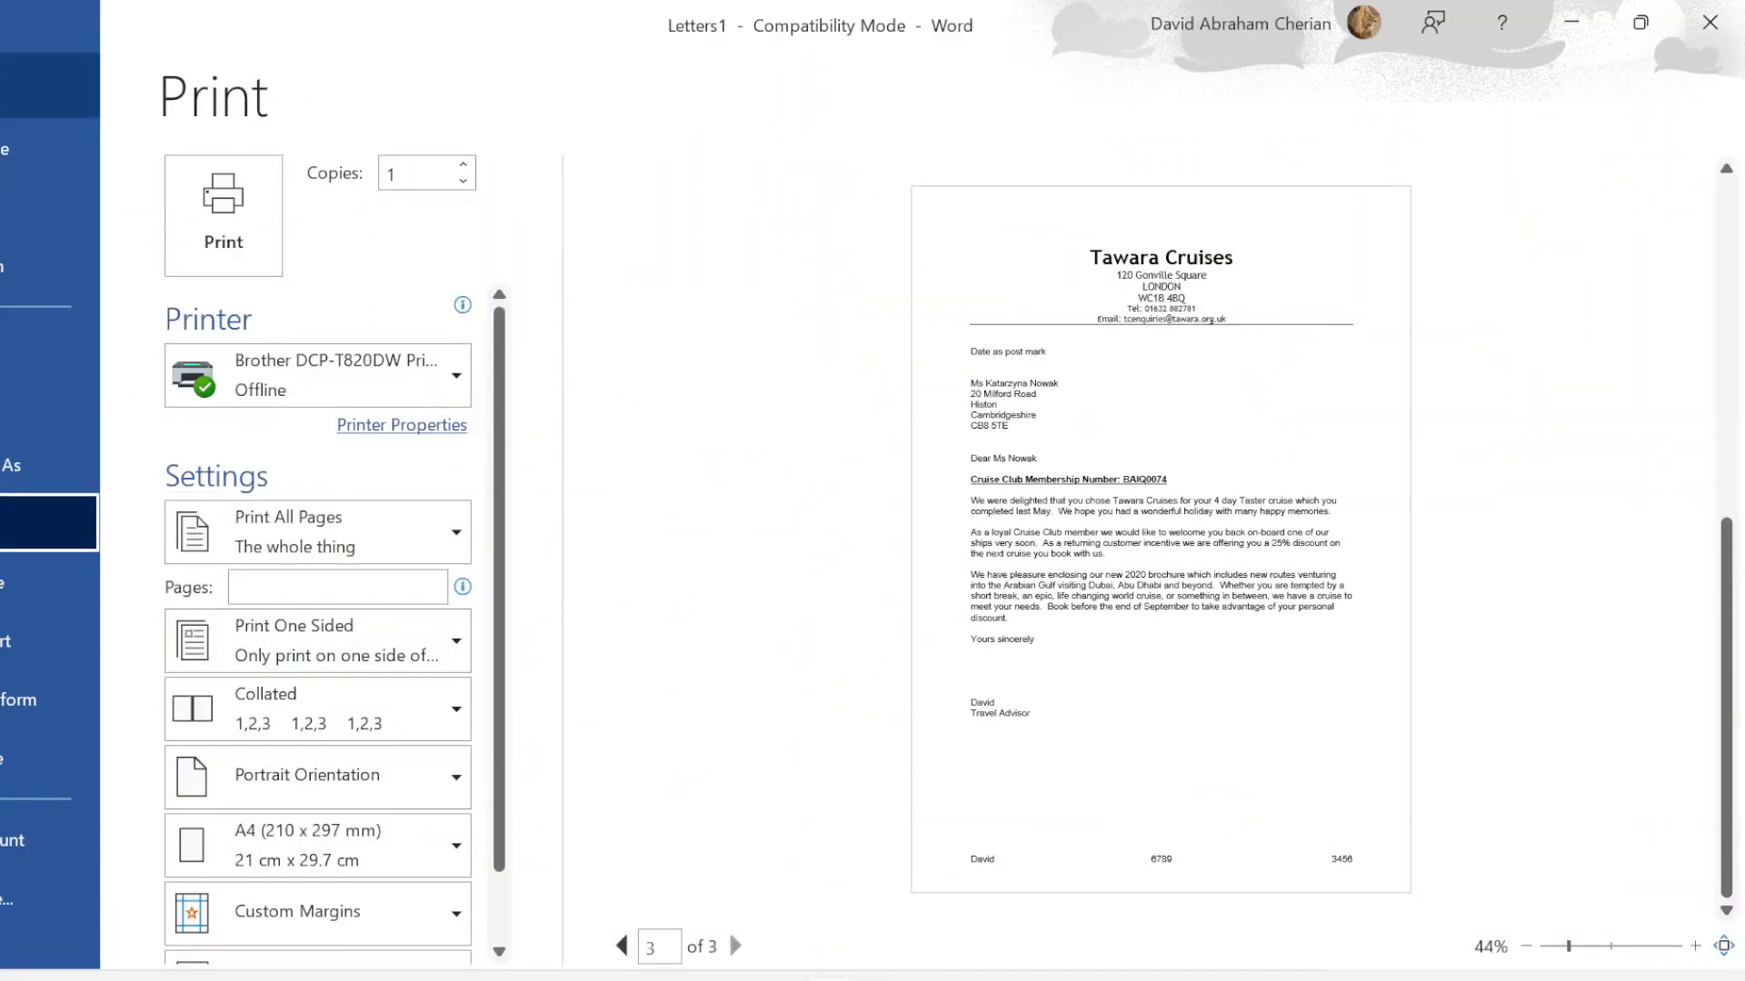
left_click(1710, 21)
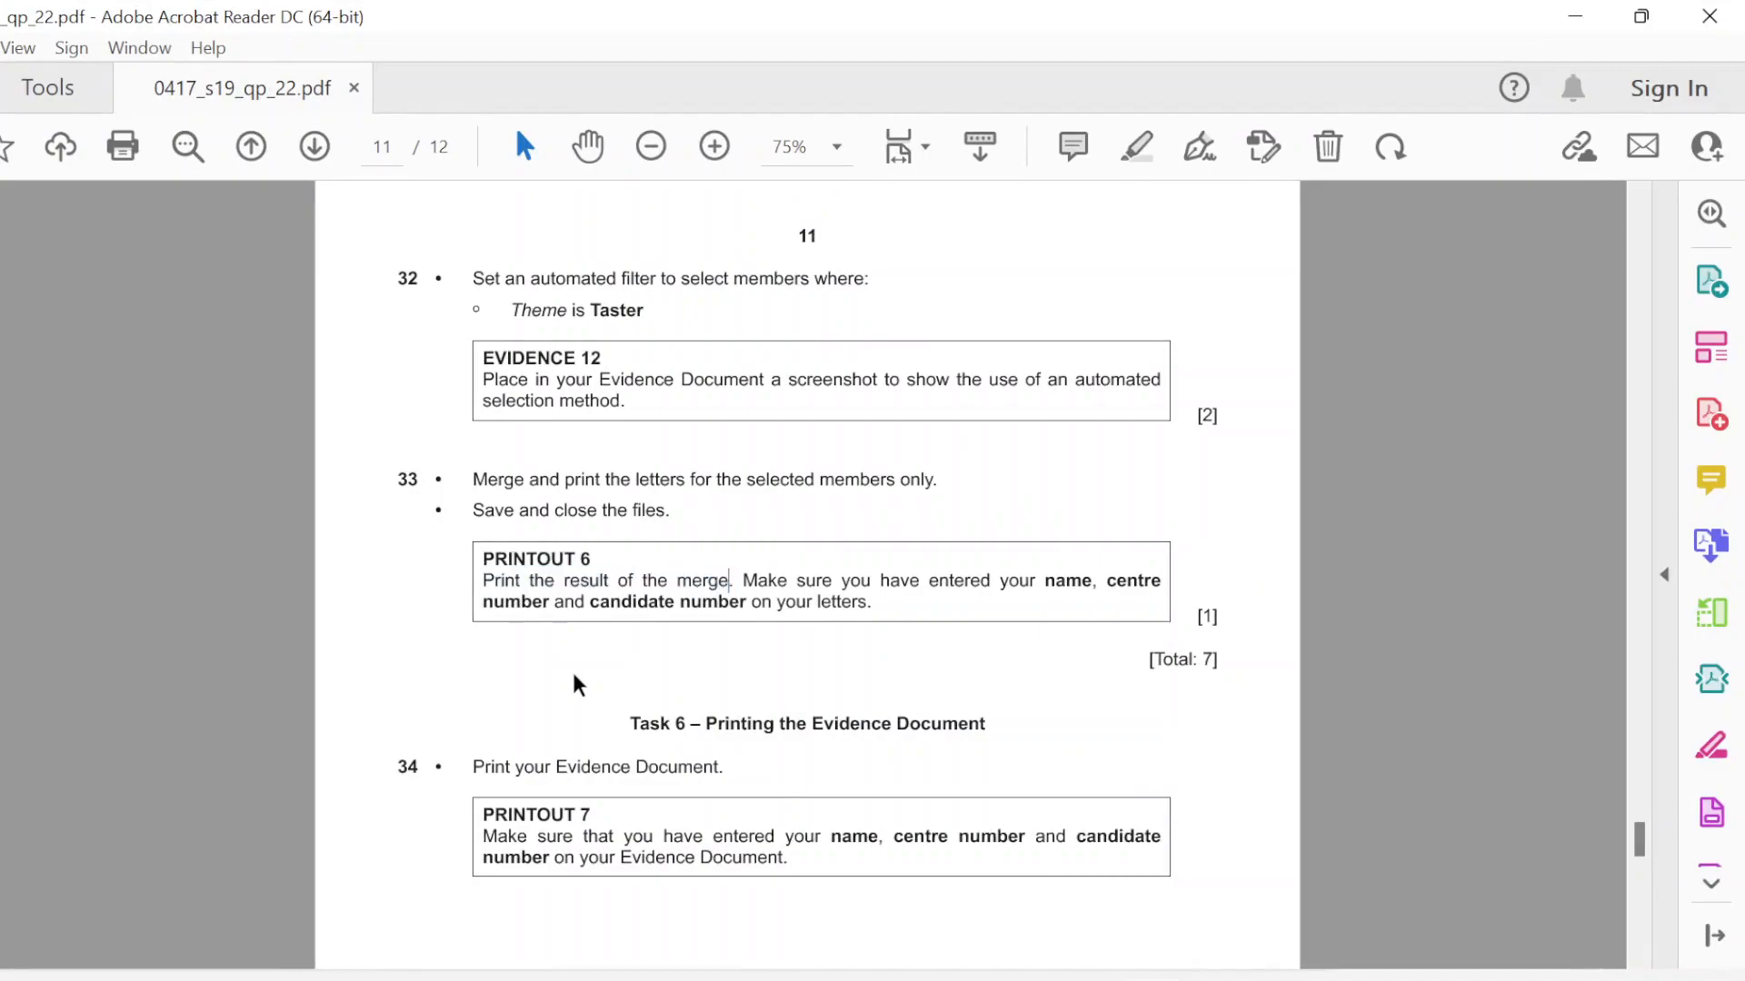
Step: Scroll the question paper down to page 12's Task 7 presentation instructions
left_click_drag(705, 724, 985, 723)
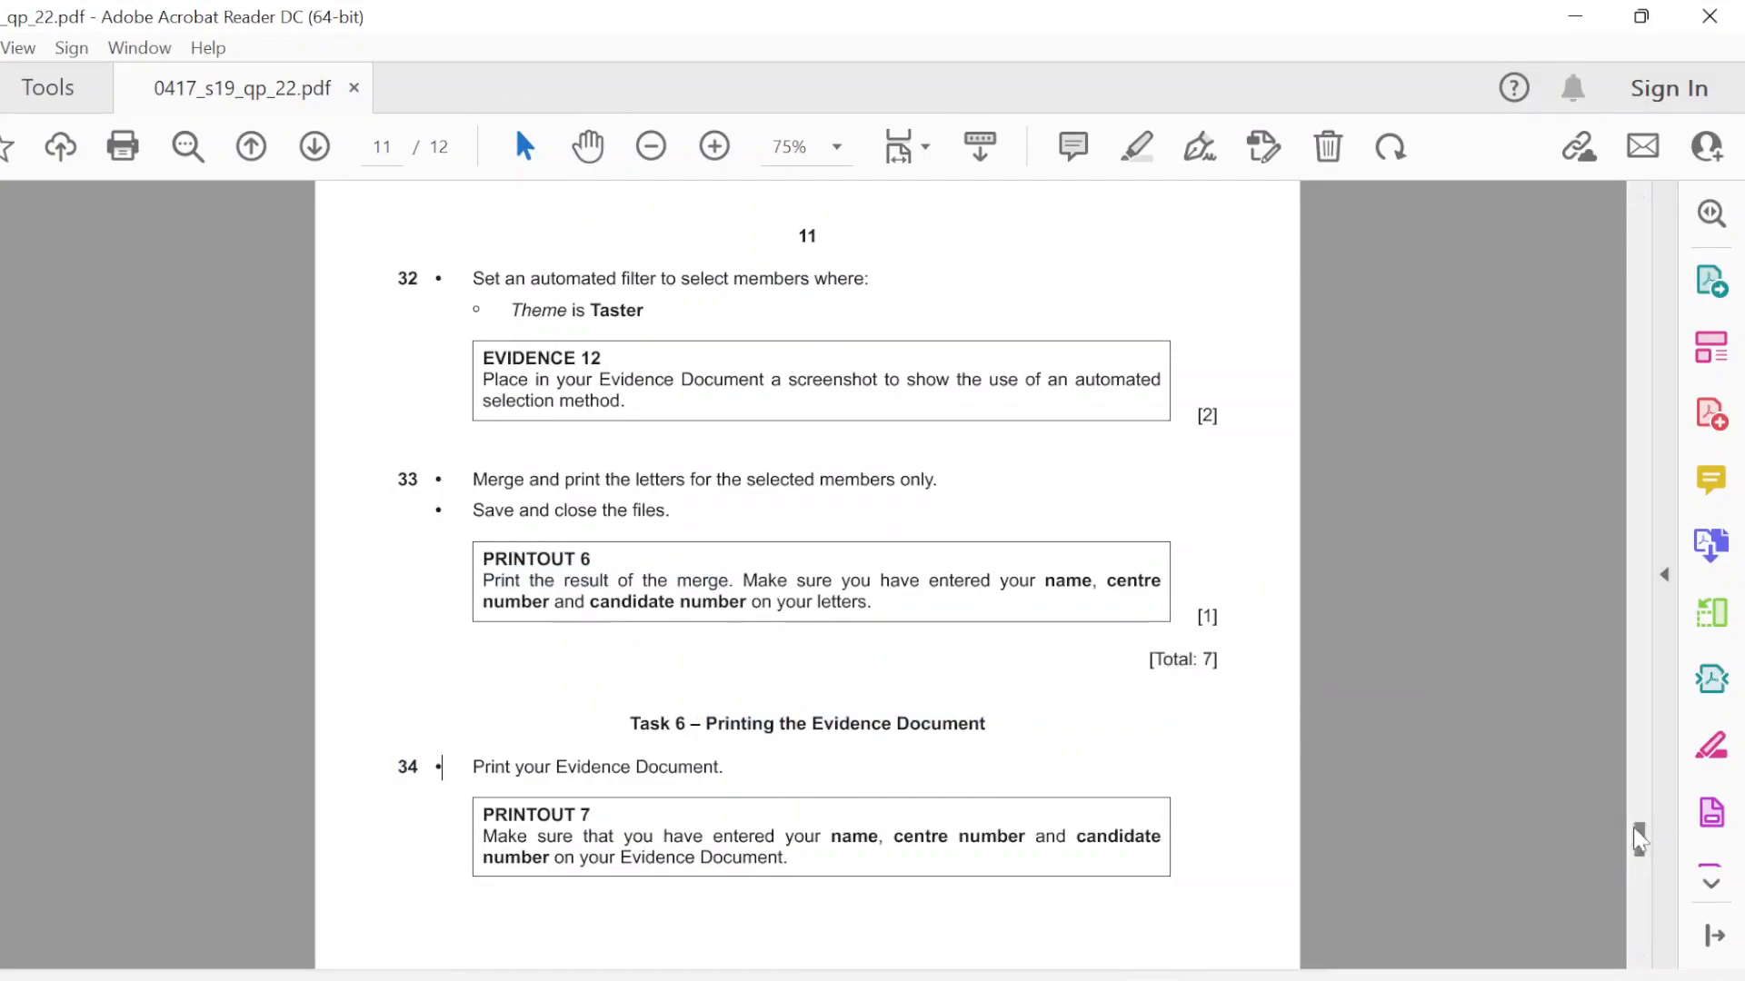
scroll("up", 3)
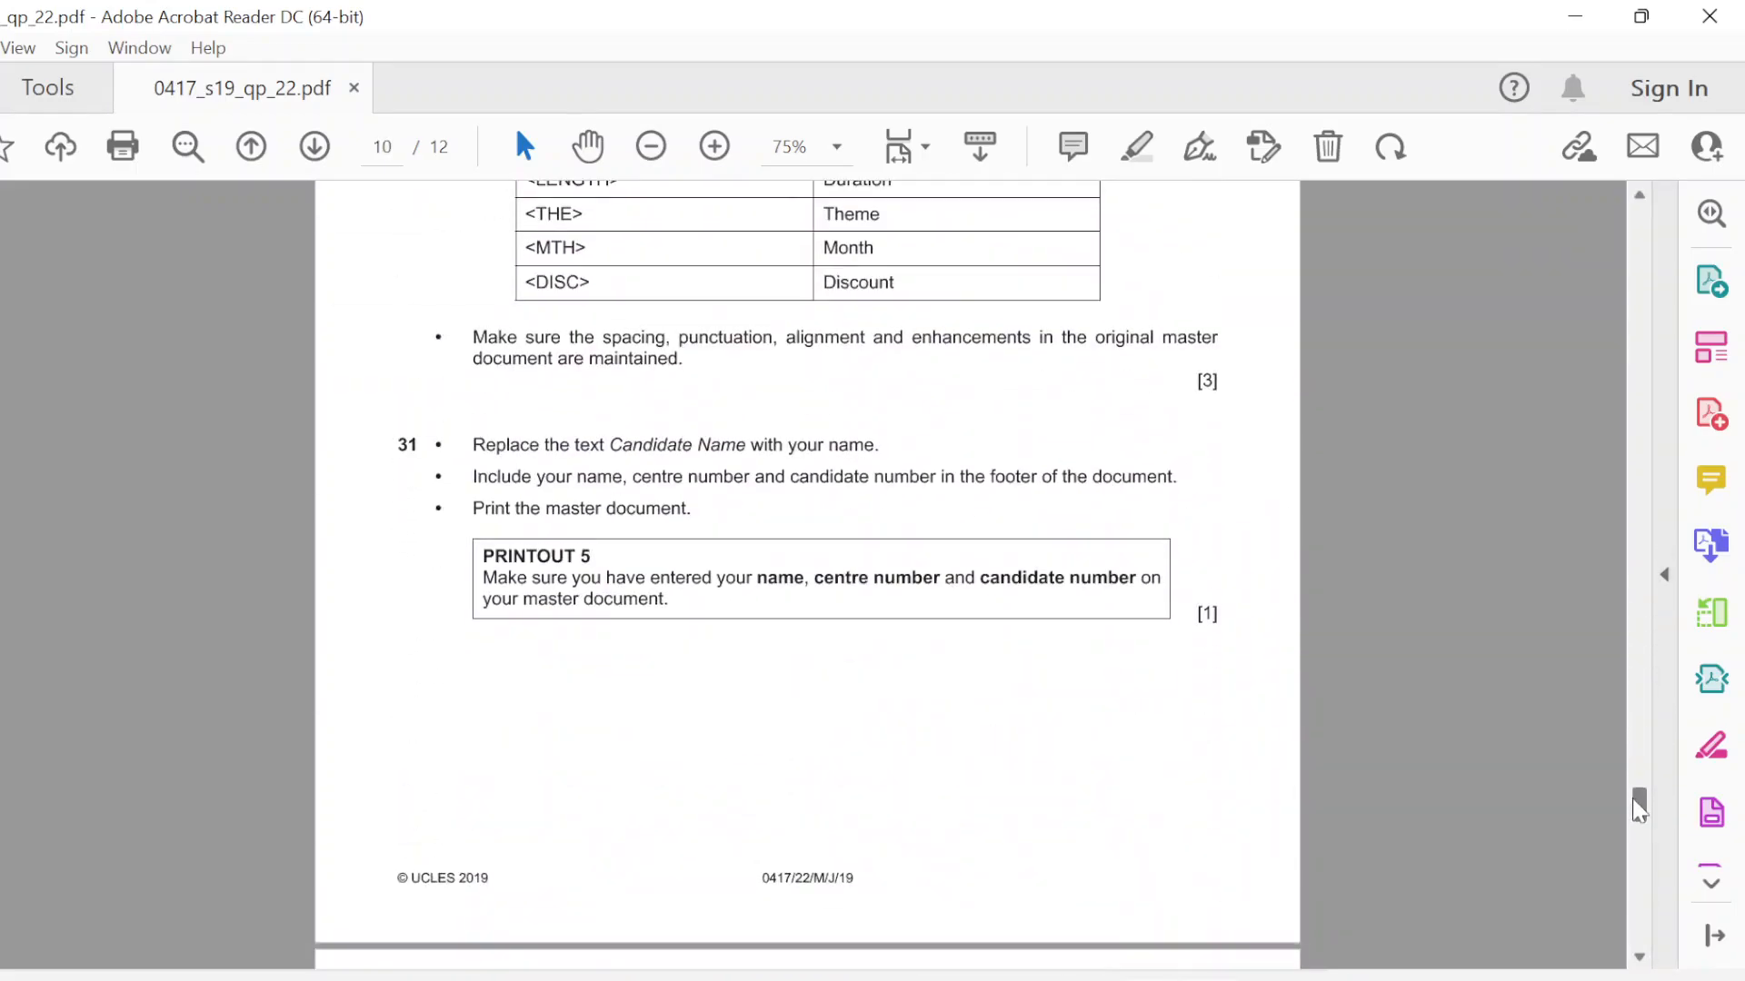
scroll("down", 3)
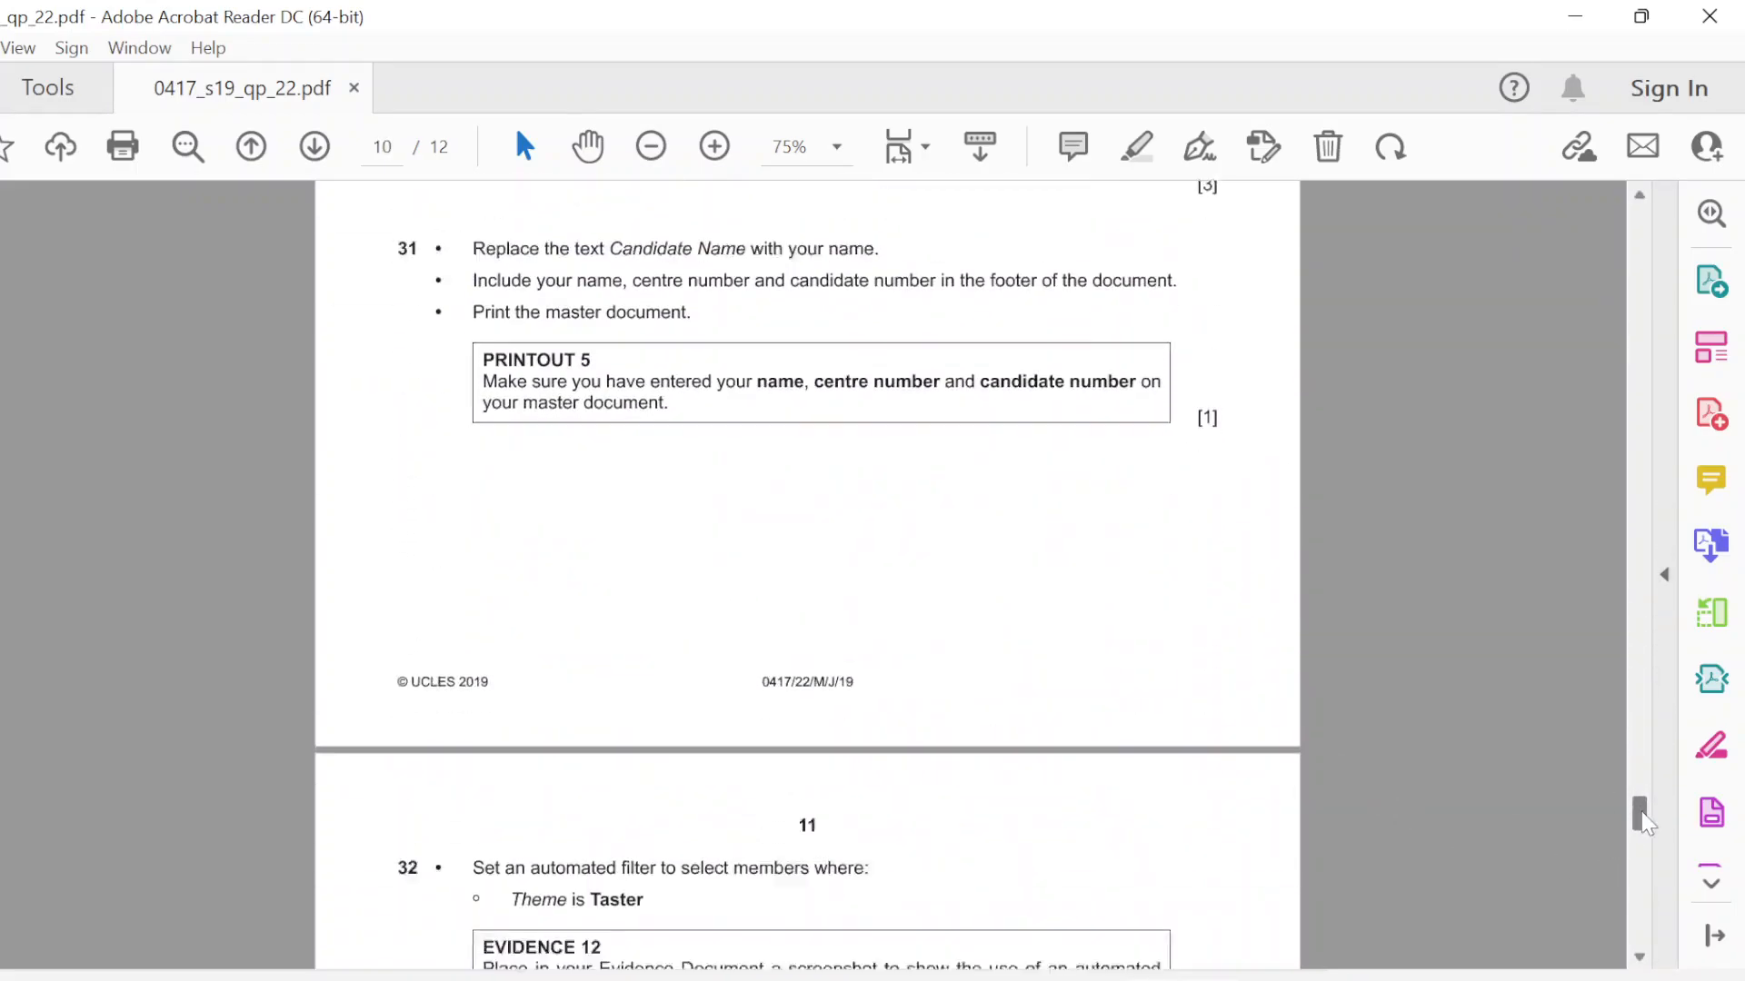
scroll("down", 3)
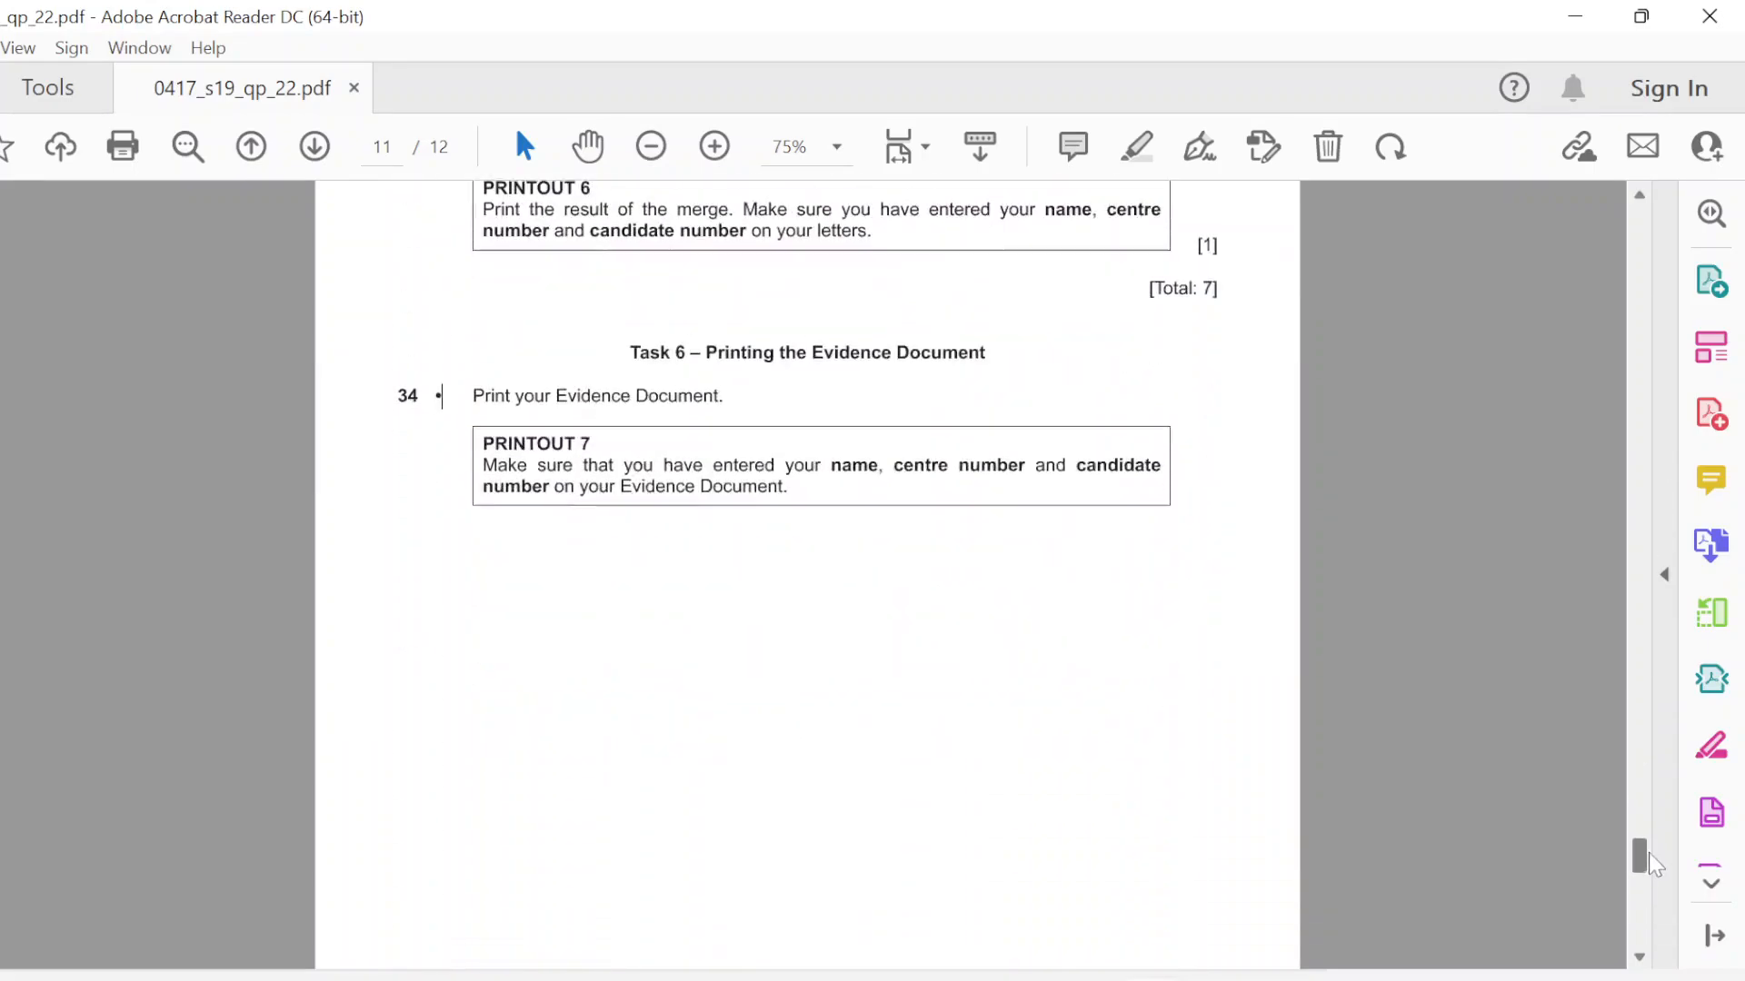
scroll("down", 3)
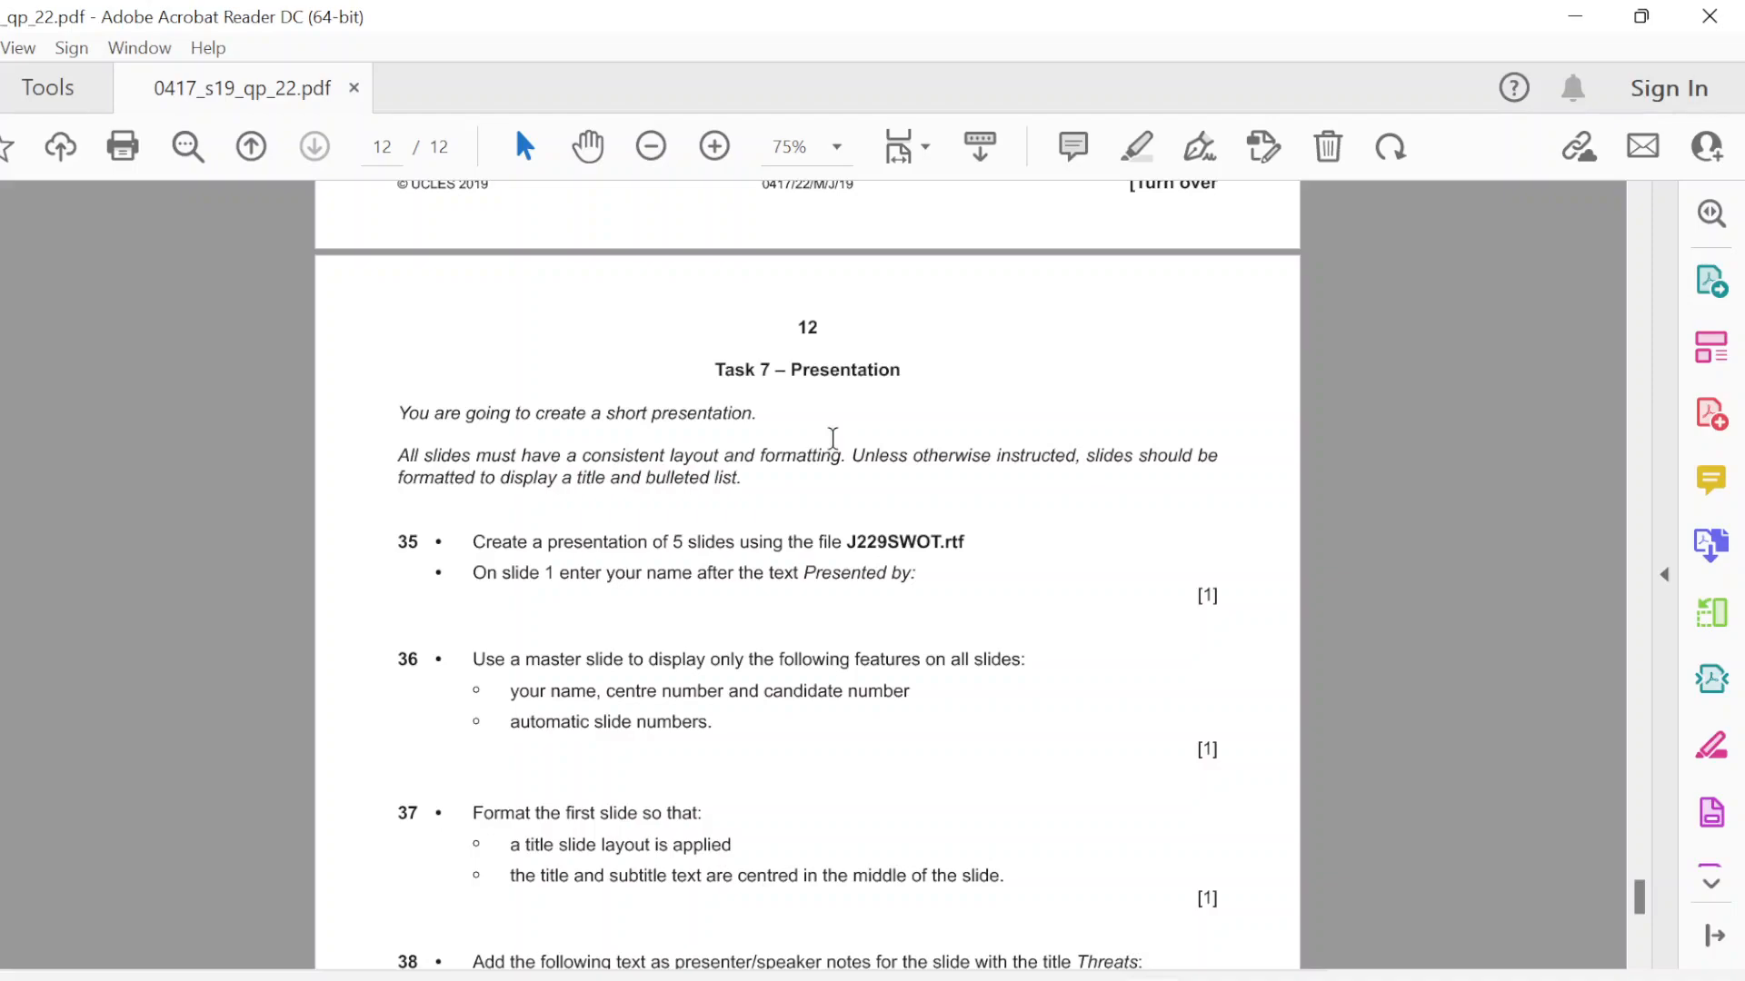
mouse_move(916, 519)
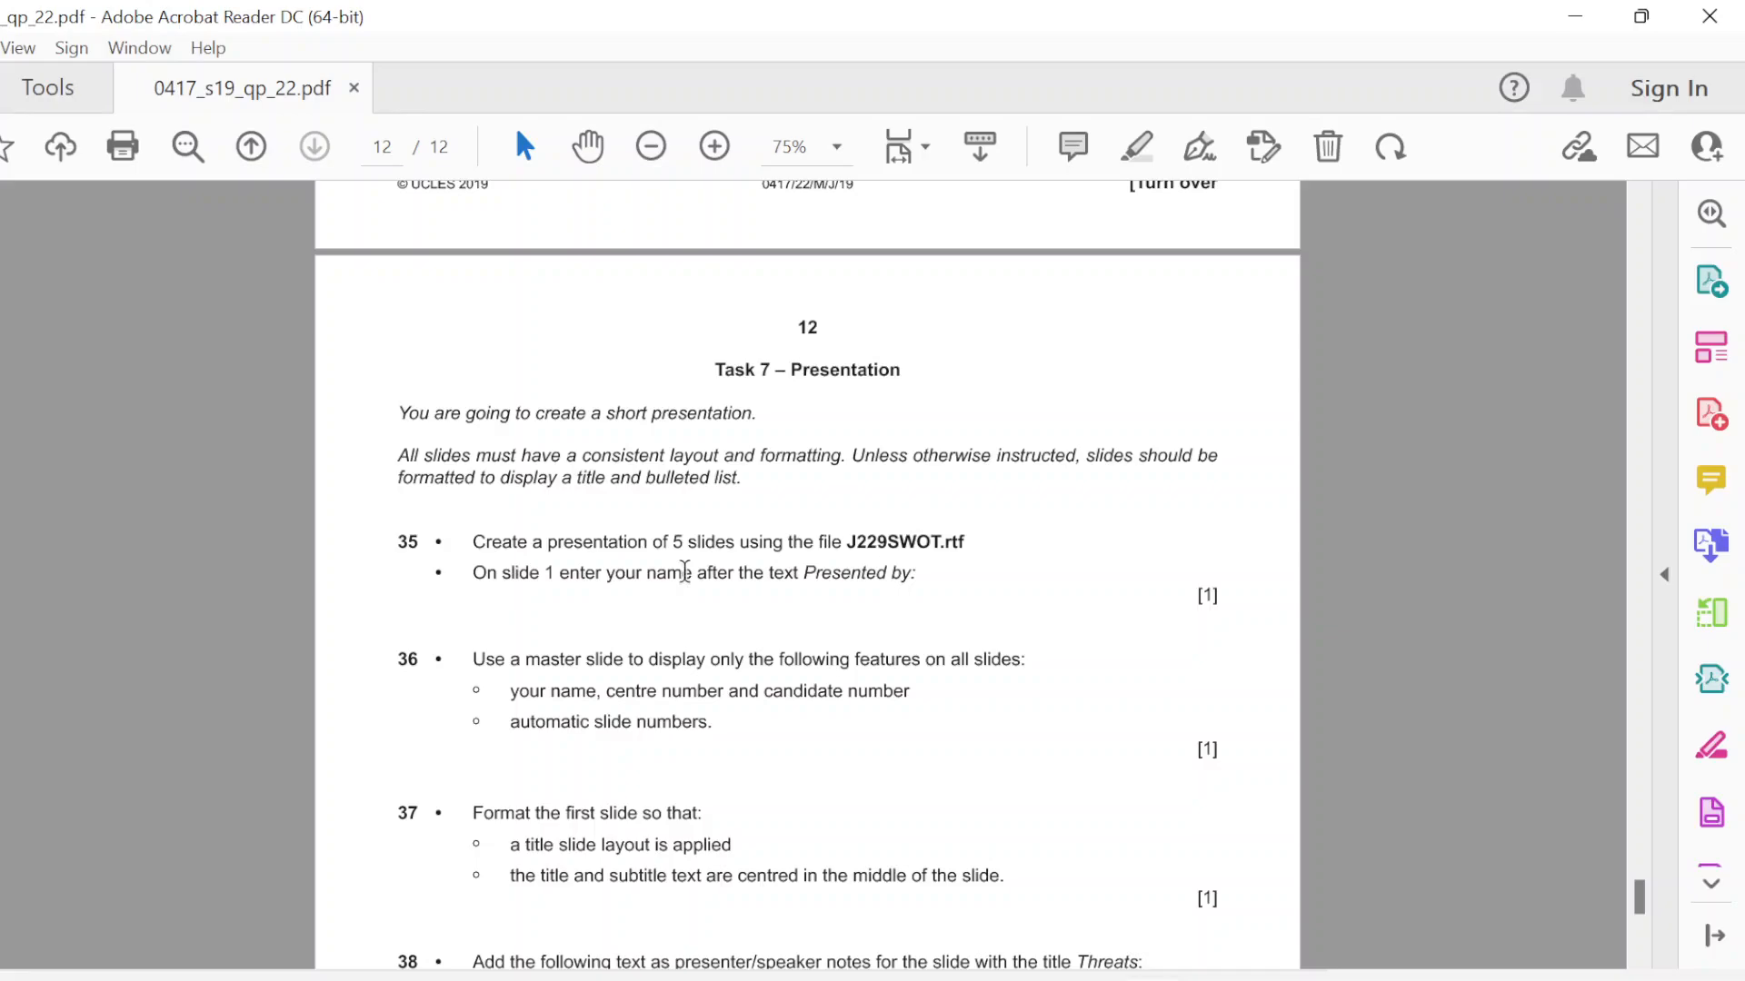
mouse_move(684, 572)
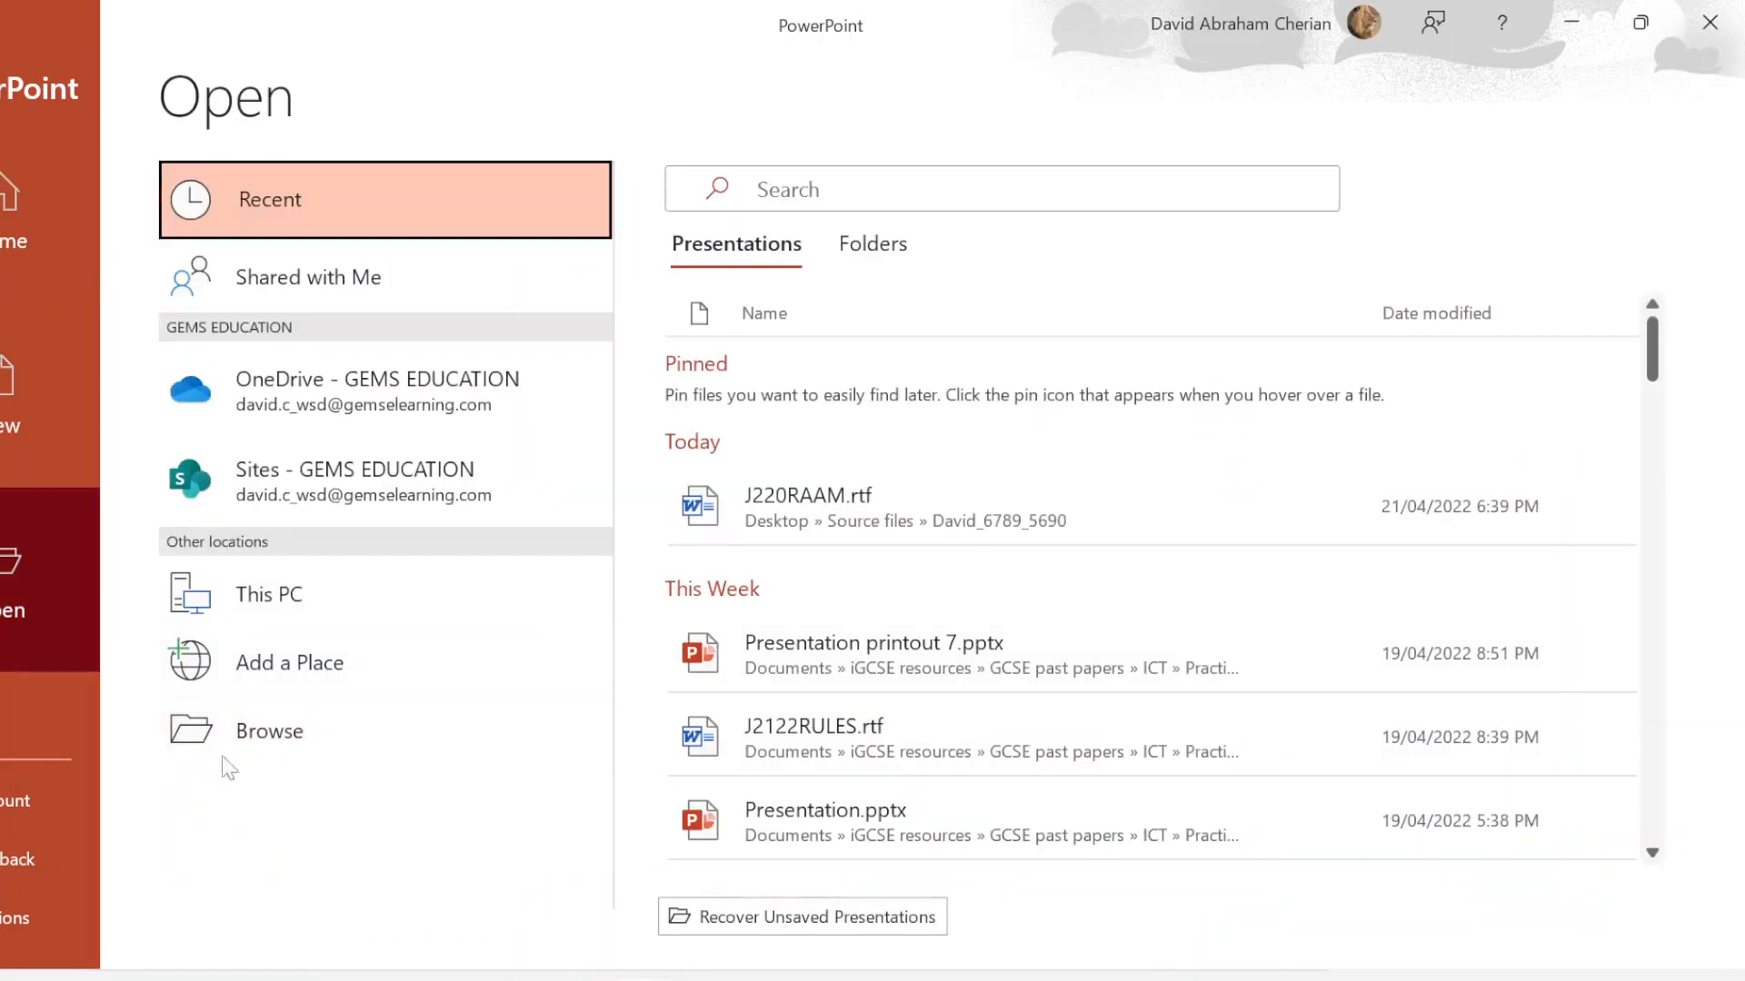
Step: Open J229SWOT.rtf as a presentation and add David after 'Presented by:' on slide 1
left_click(269, 731)
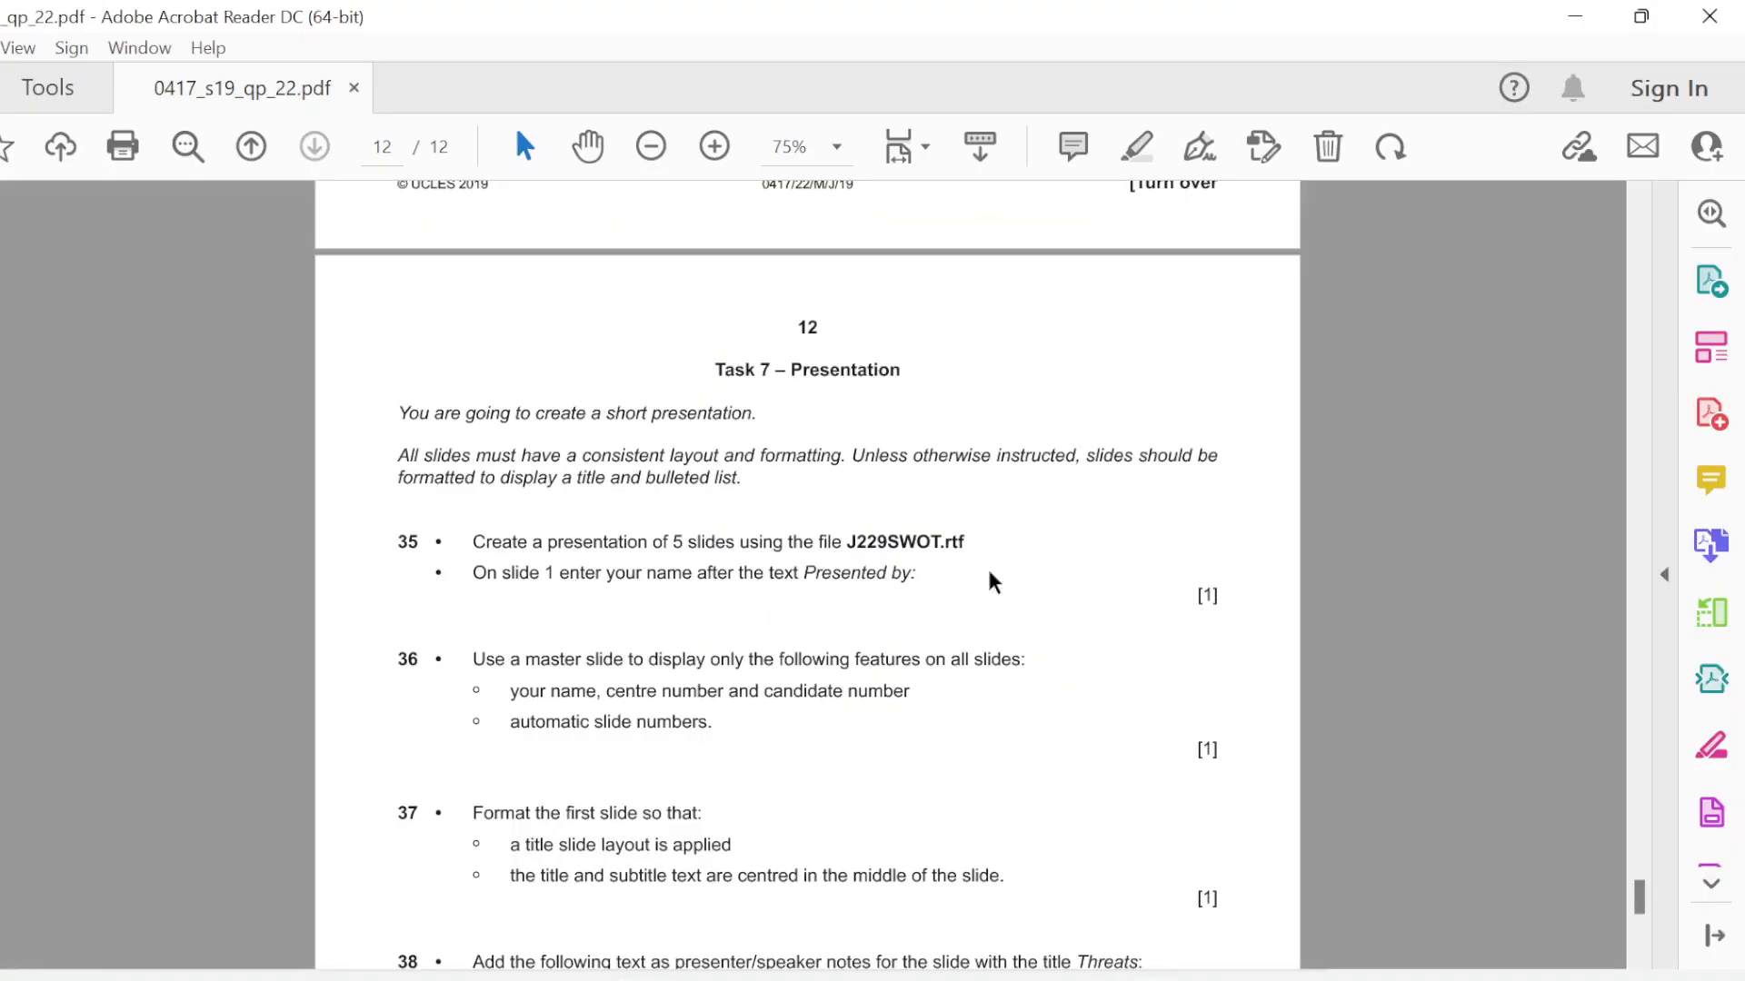
mouse_move(1580, 13)
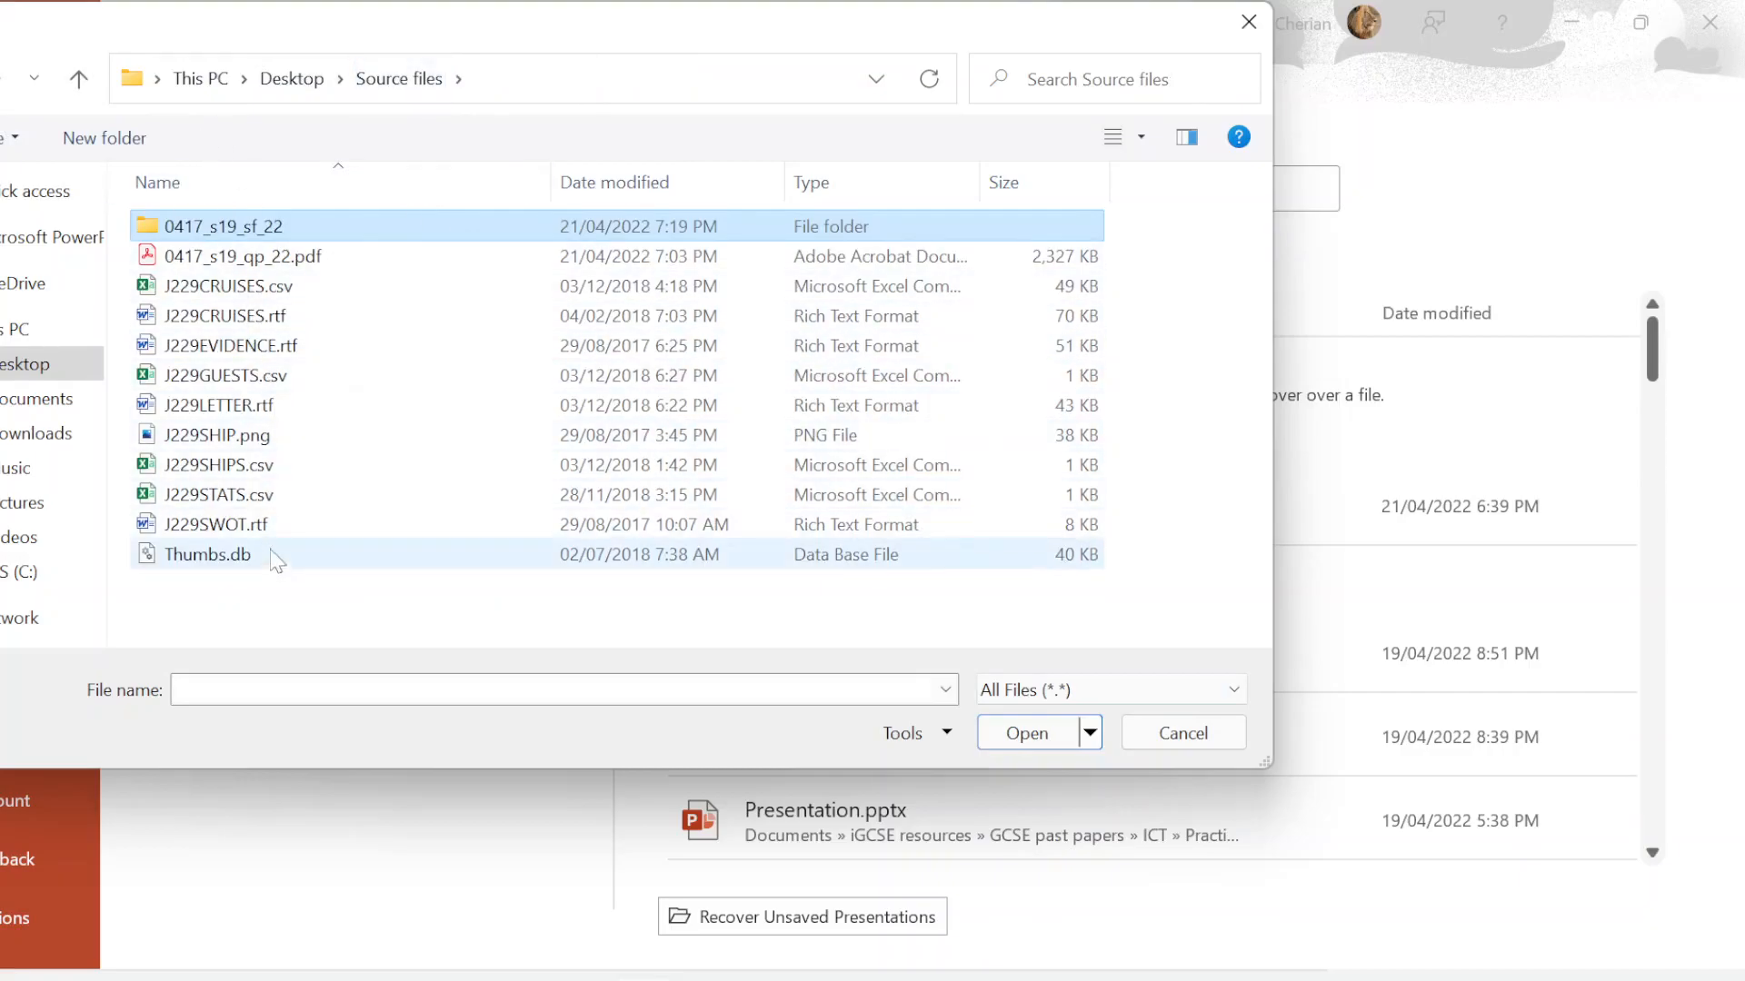
left_click(216, 524)
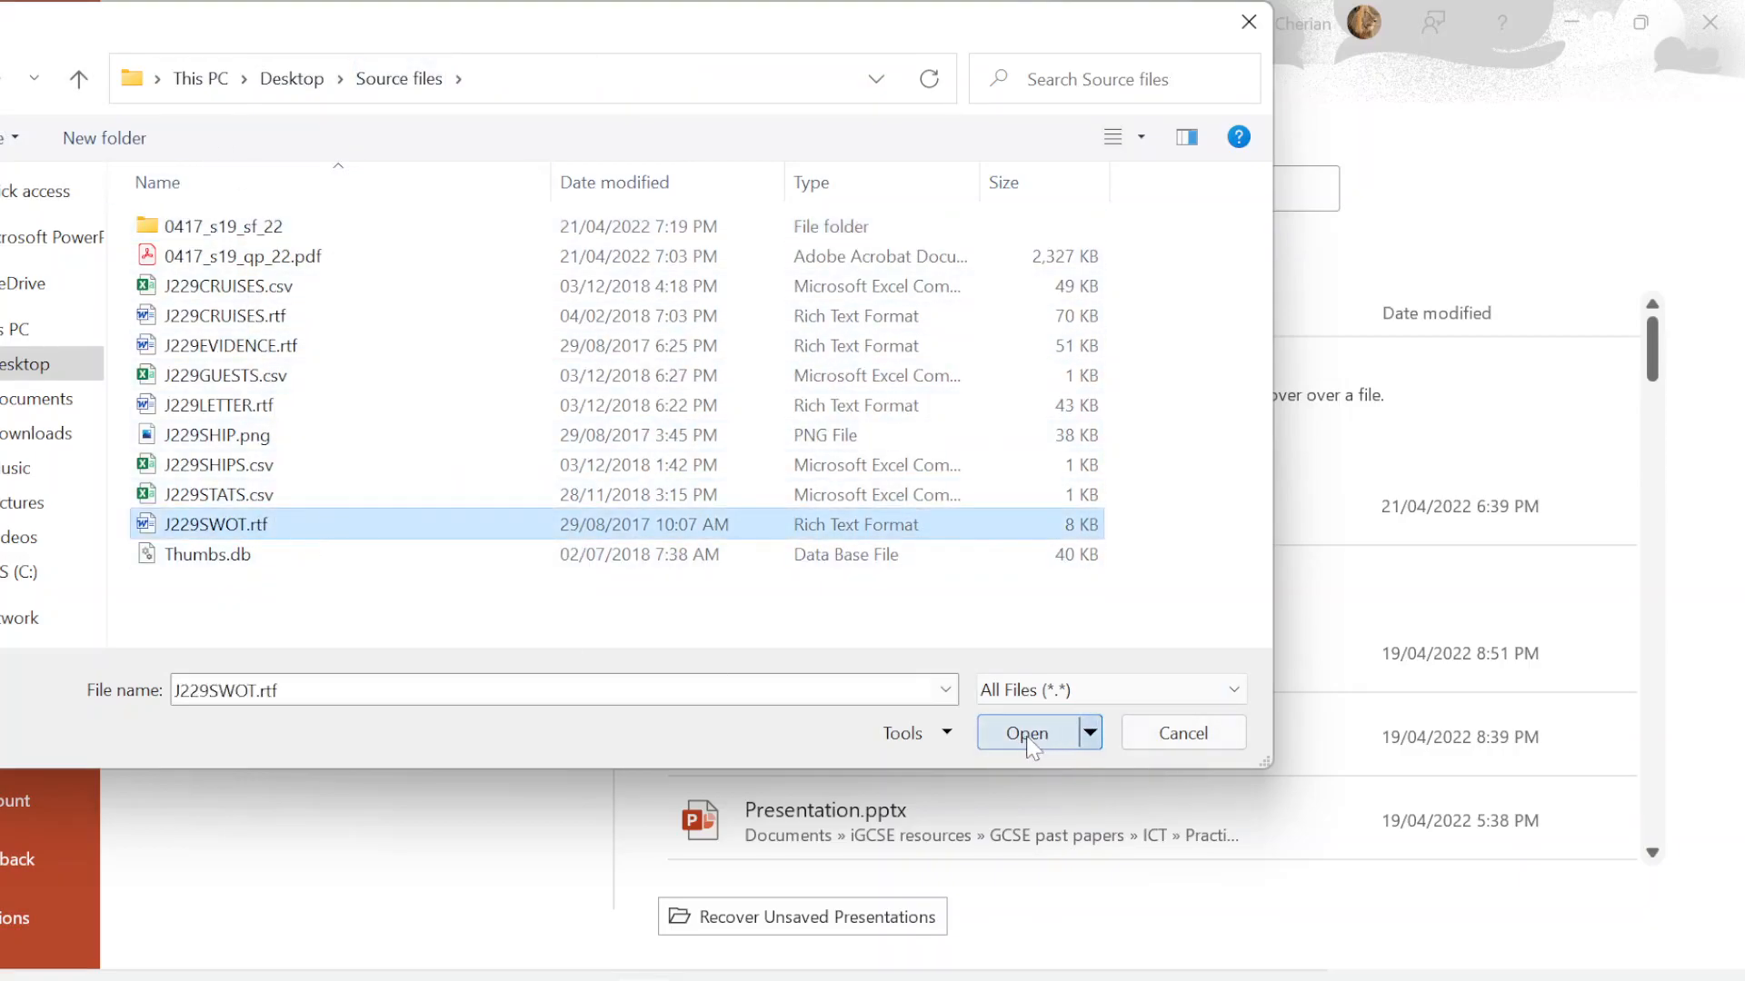
left_click(1025, 732)
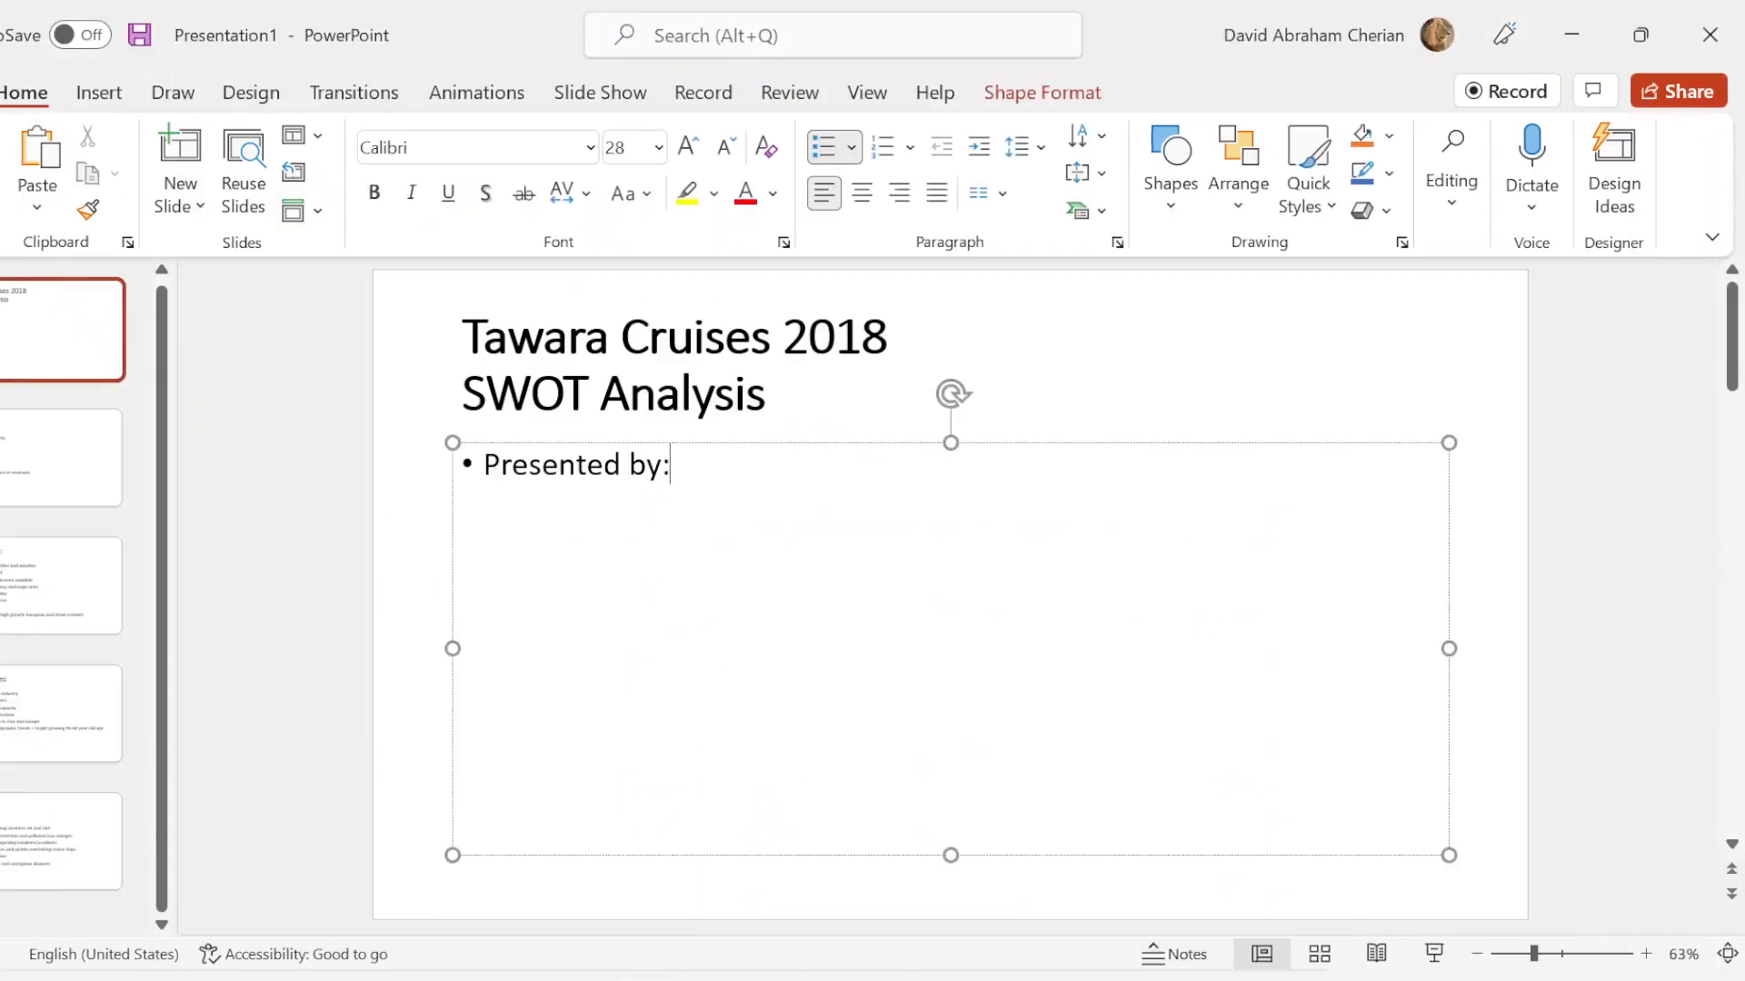
type("David")
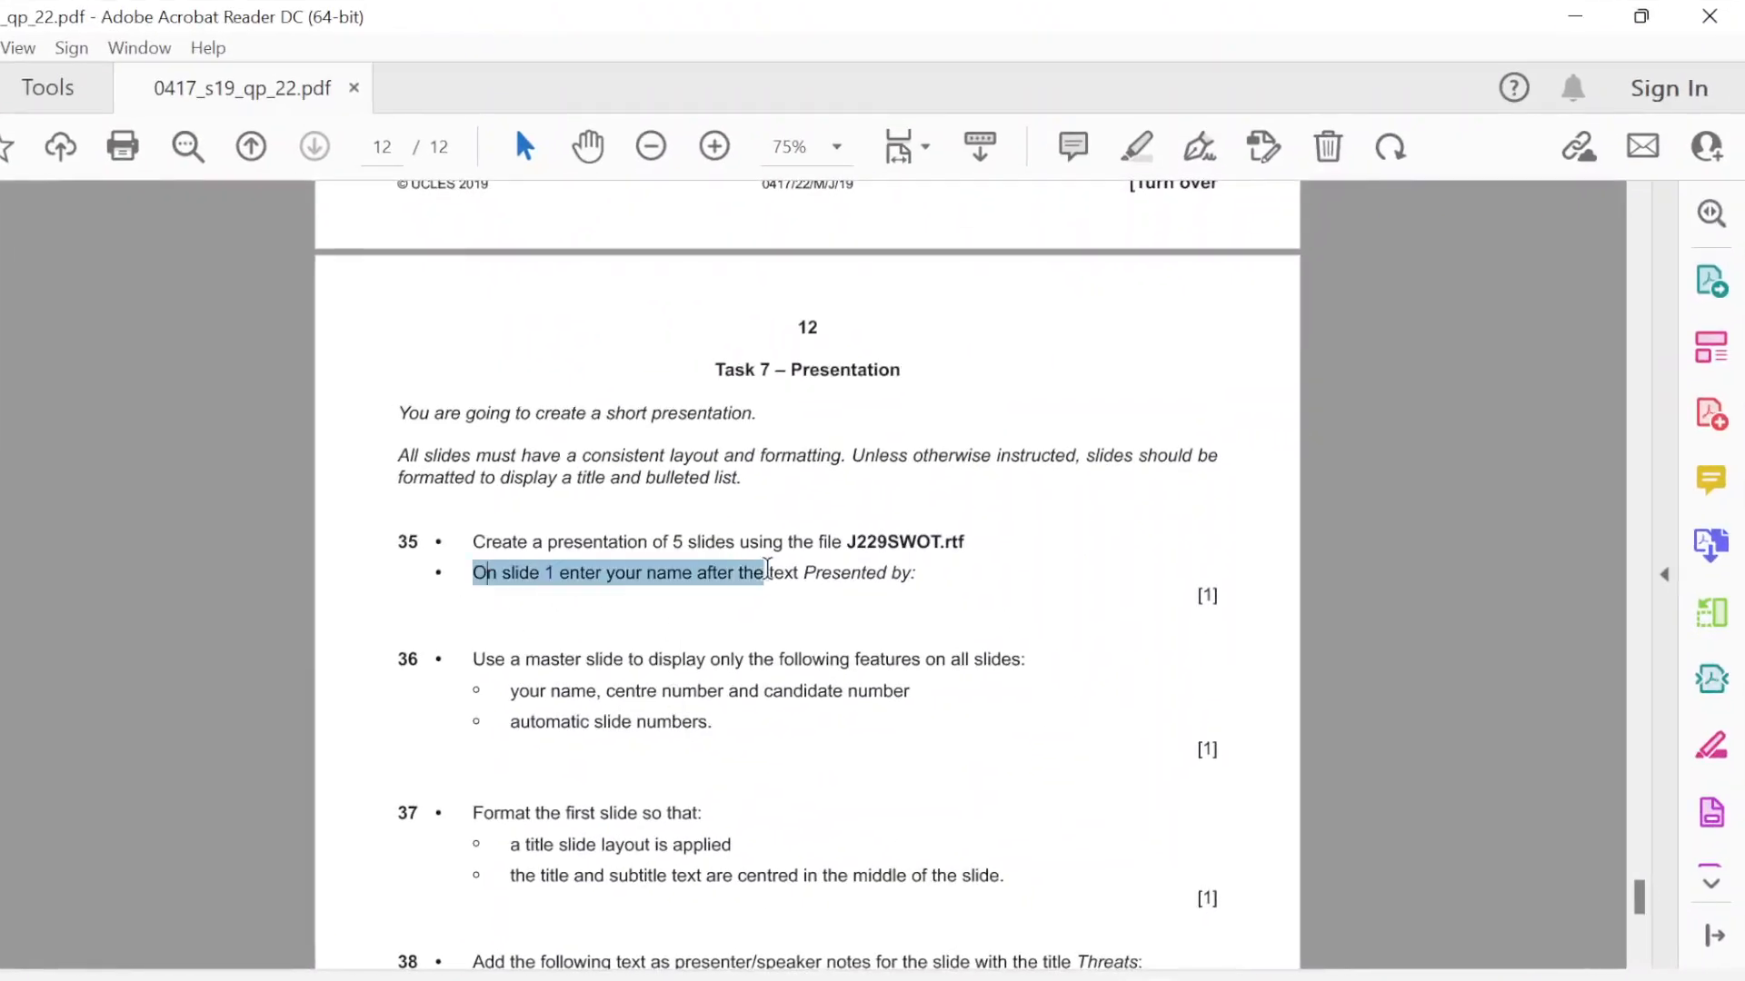
left_click(662, 629)
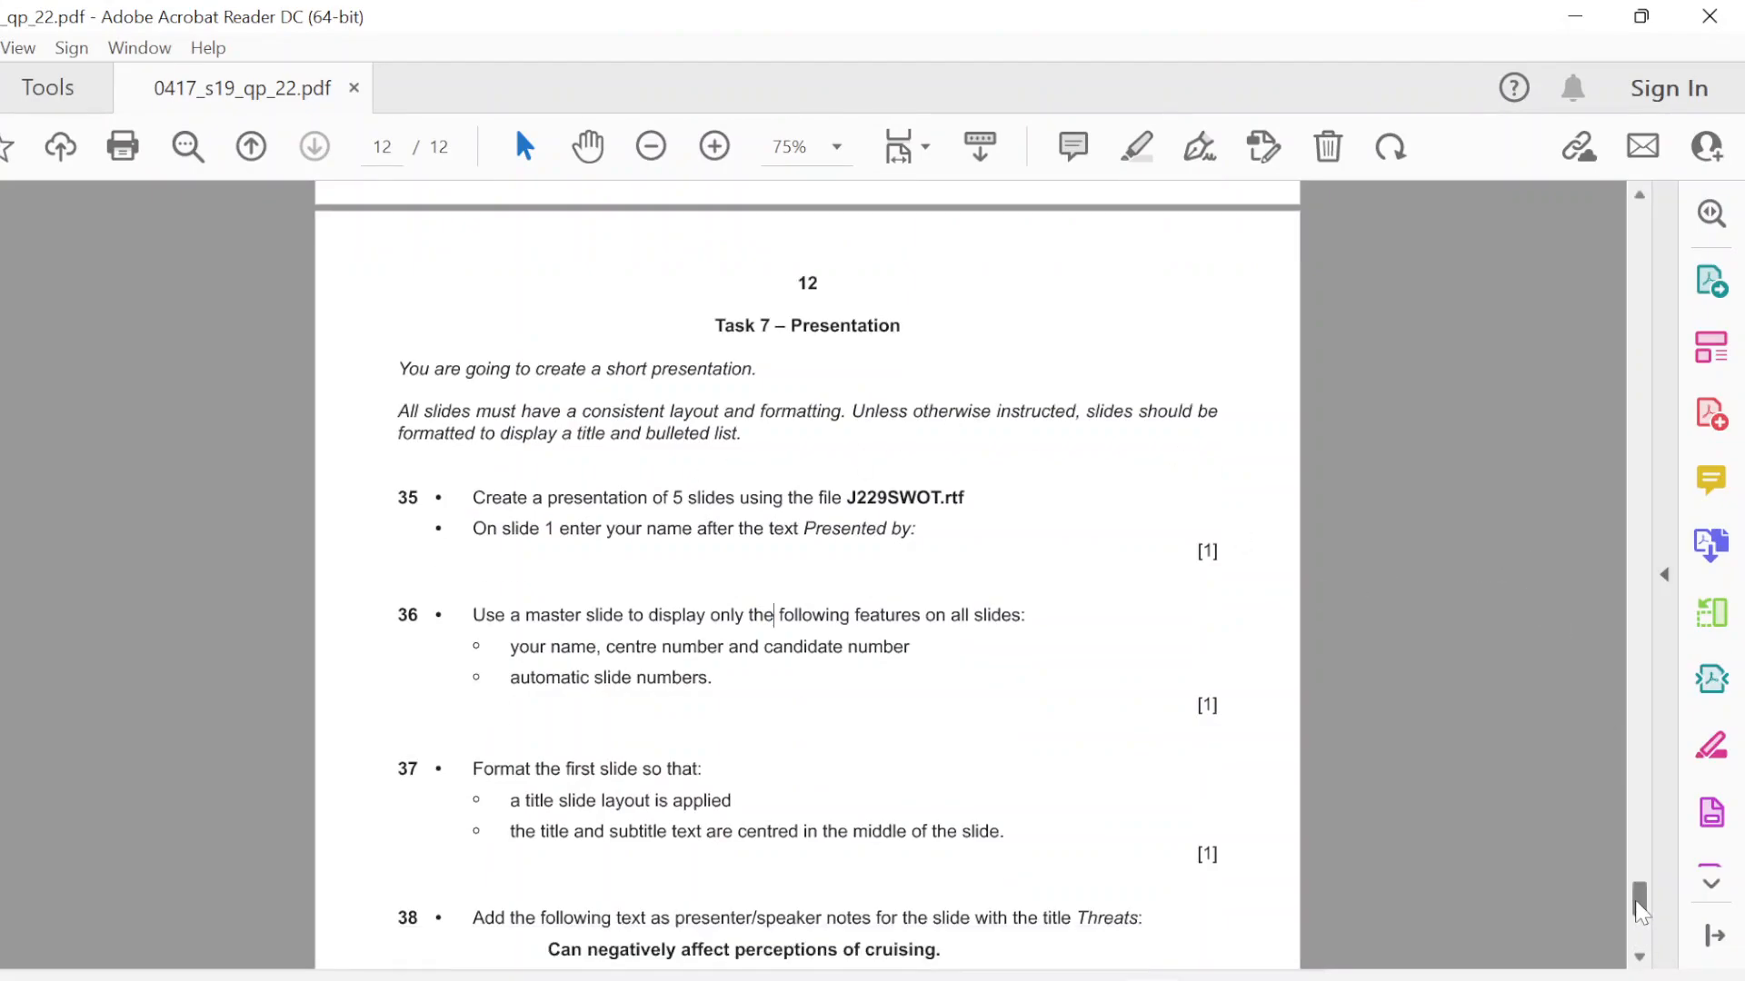
Step: Scroll the PDF to questions 36–38 on footer and slide number requirements
scroll("down", 3)
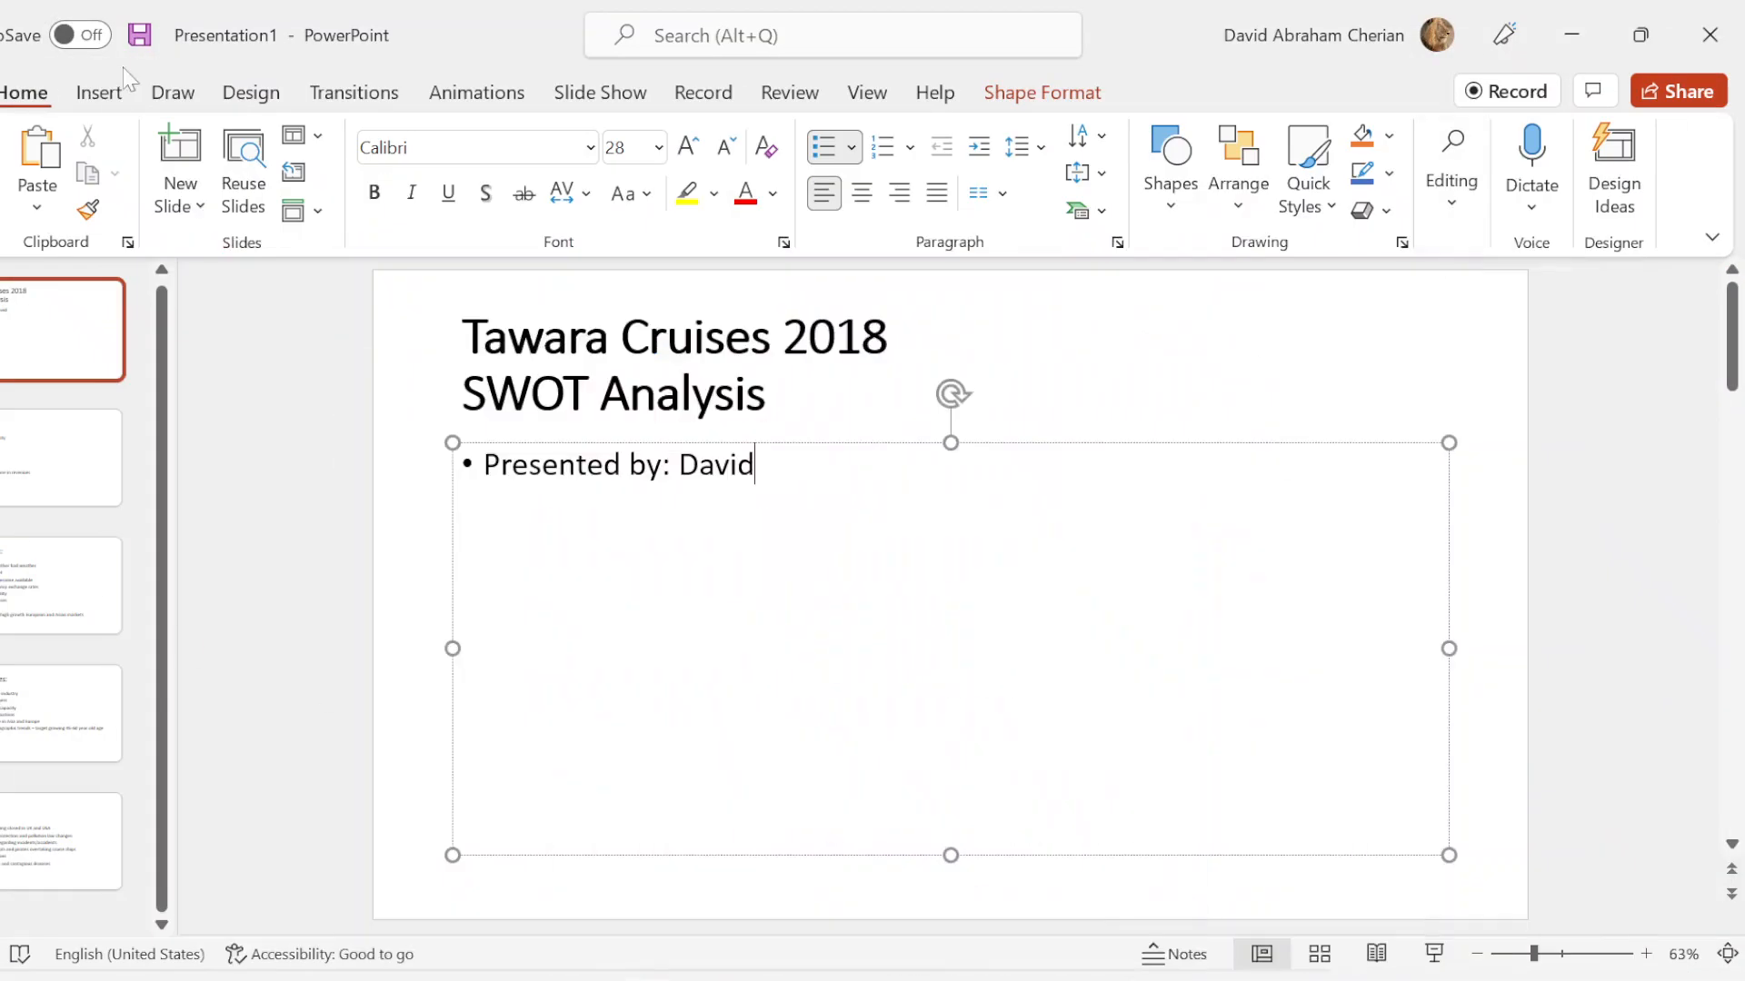
left_click(99, 92)
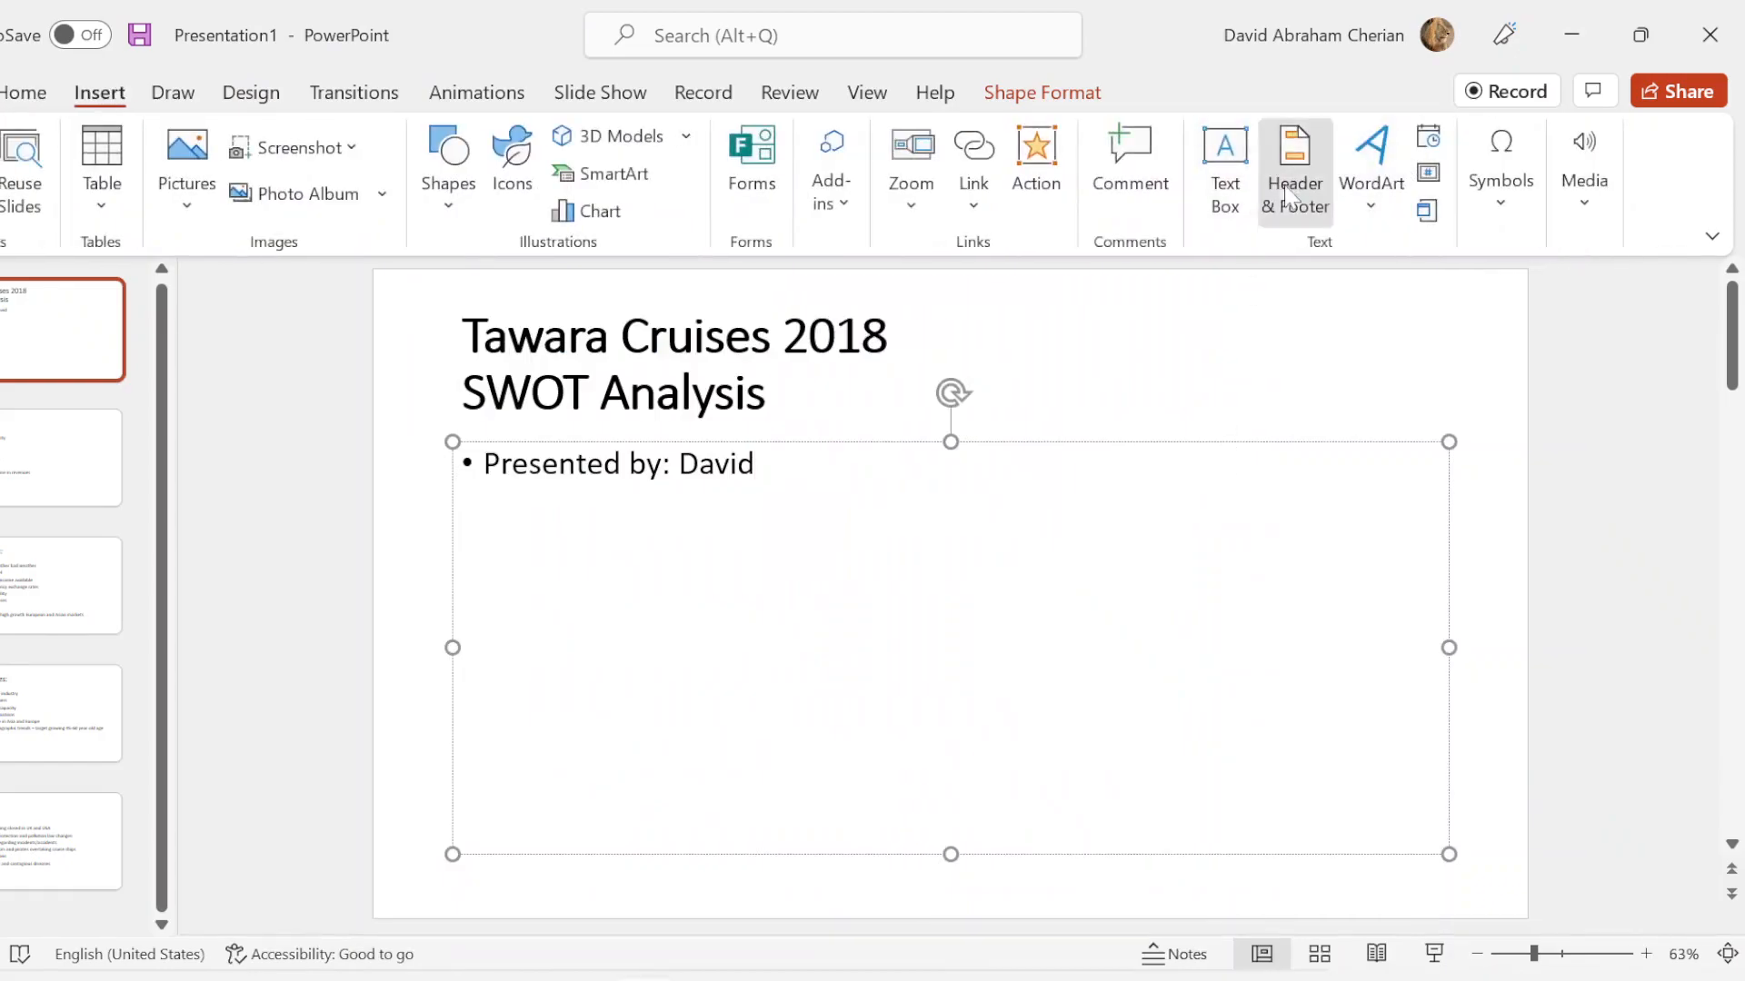
left_click(1293, 169)
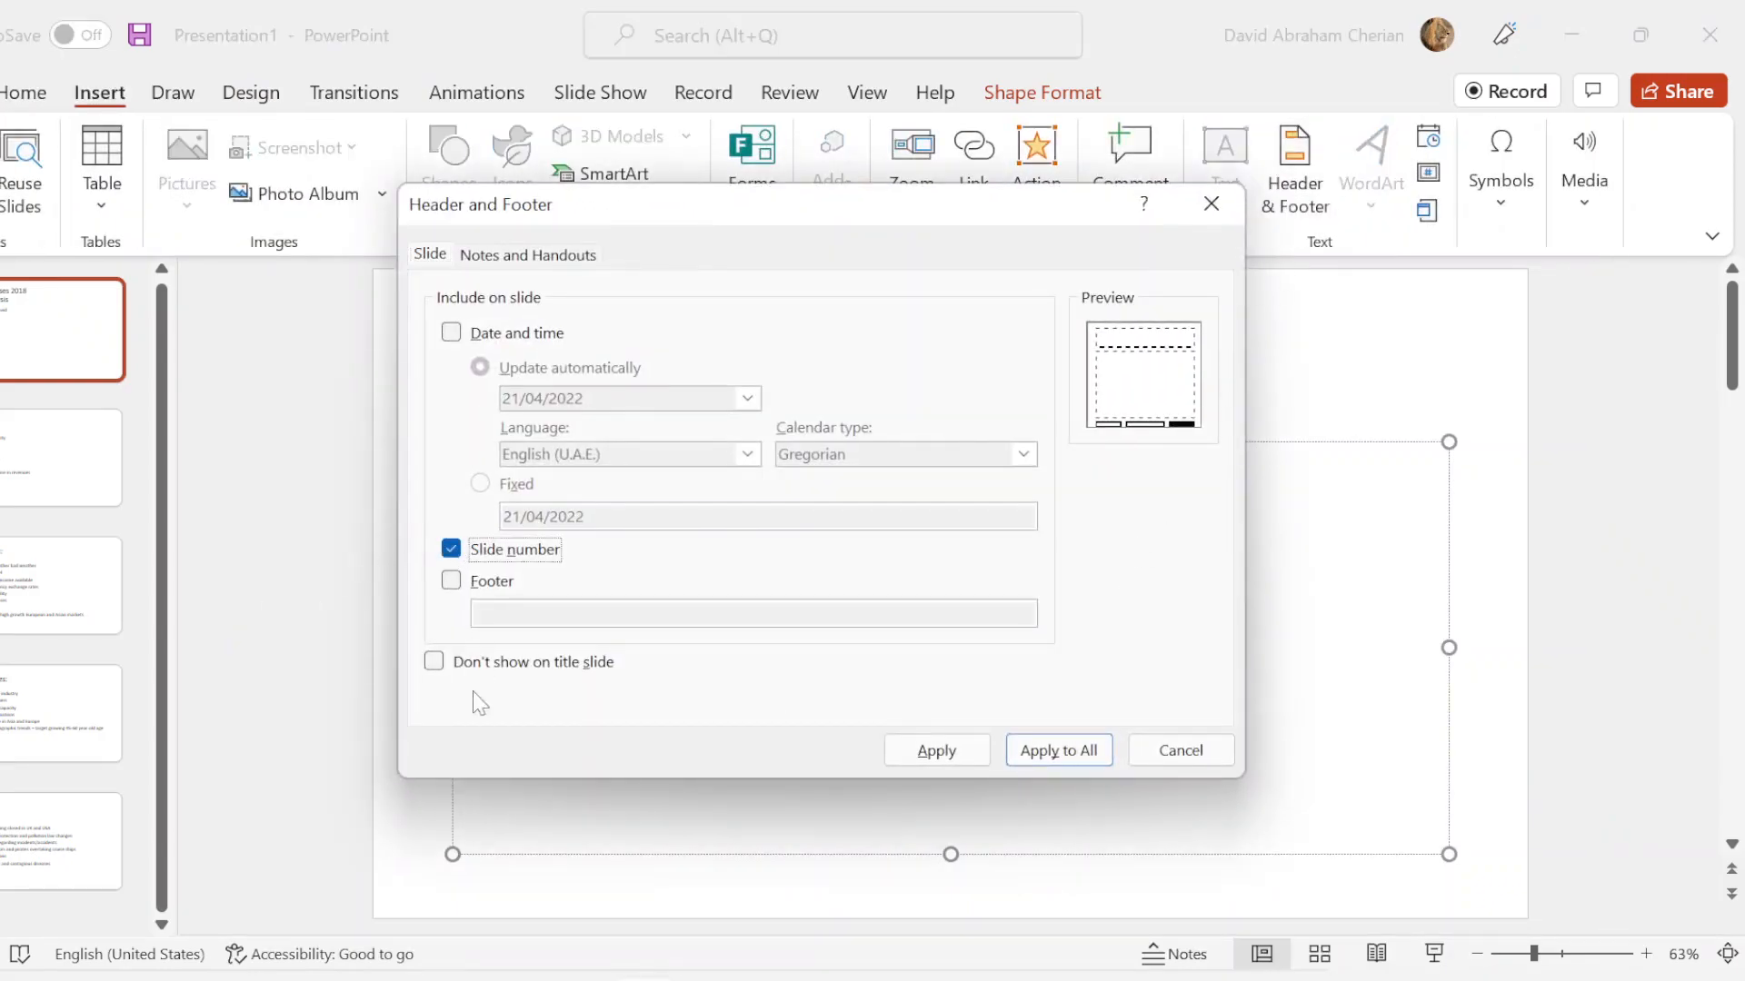
type("D")
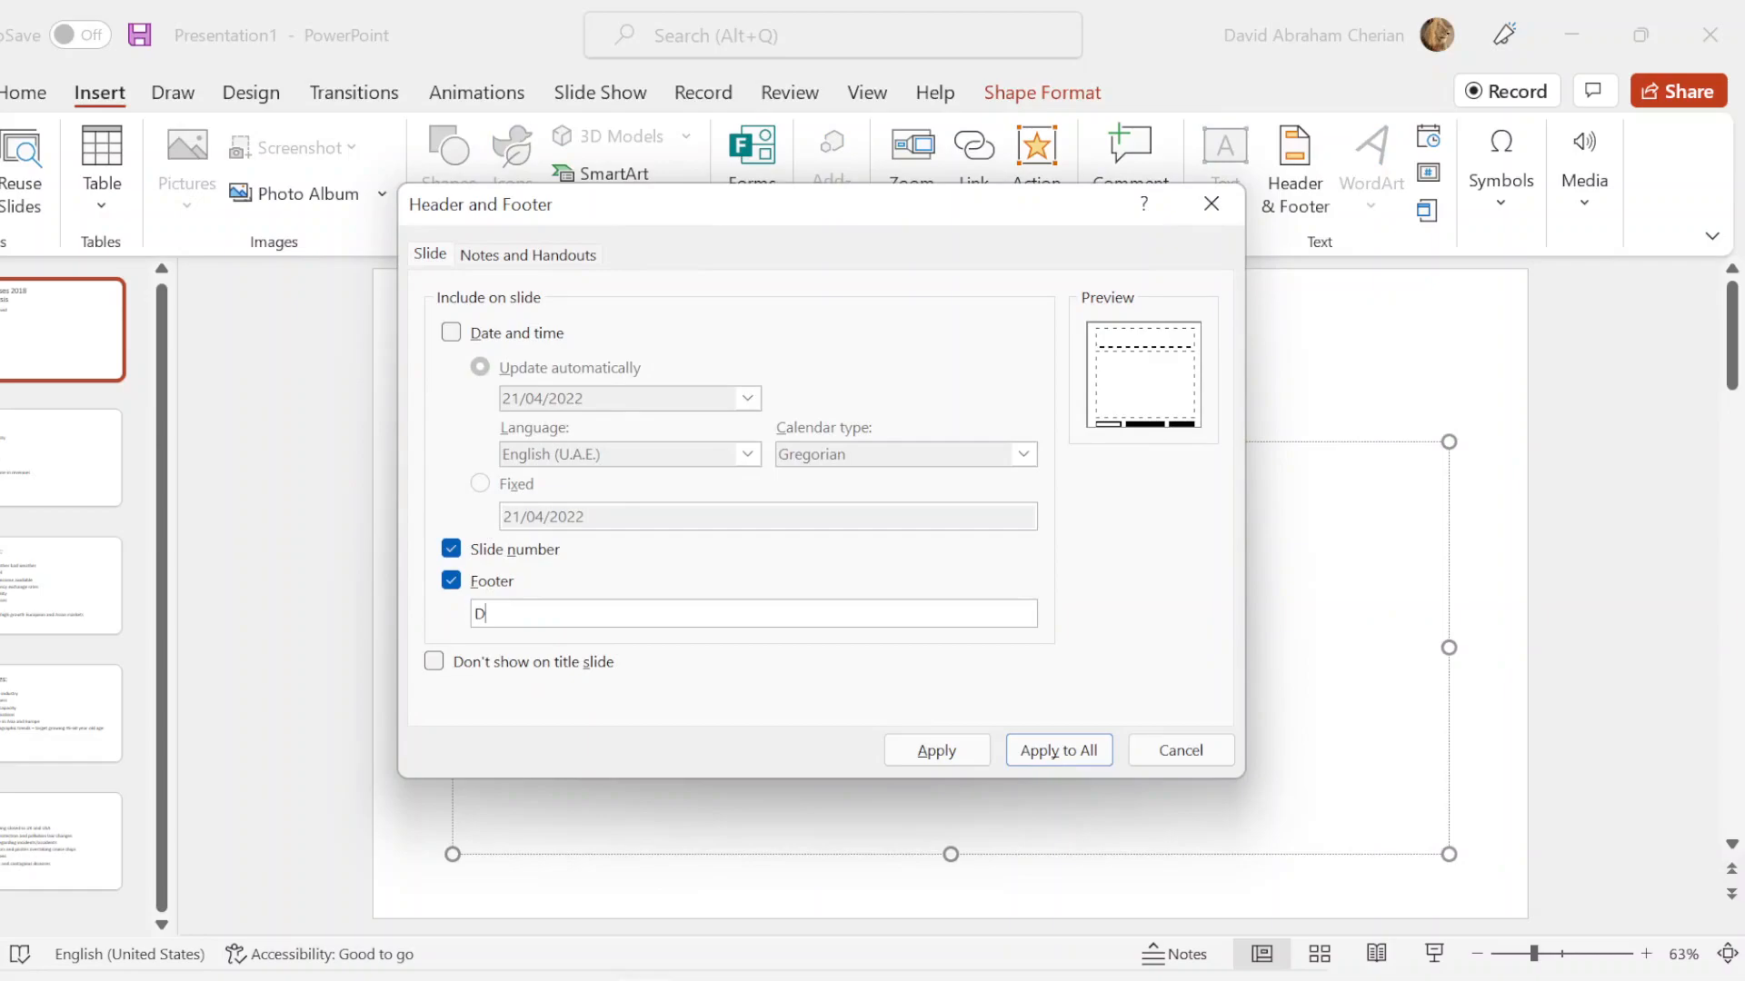
type("avid, 6")
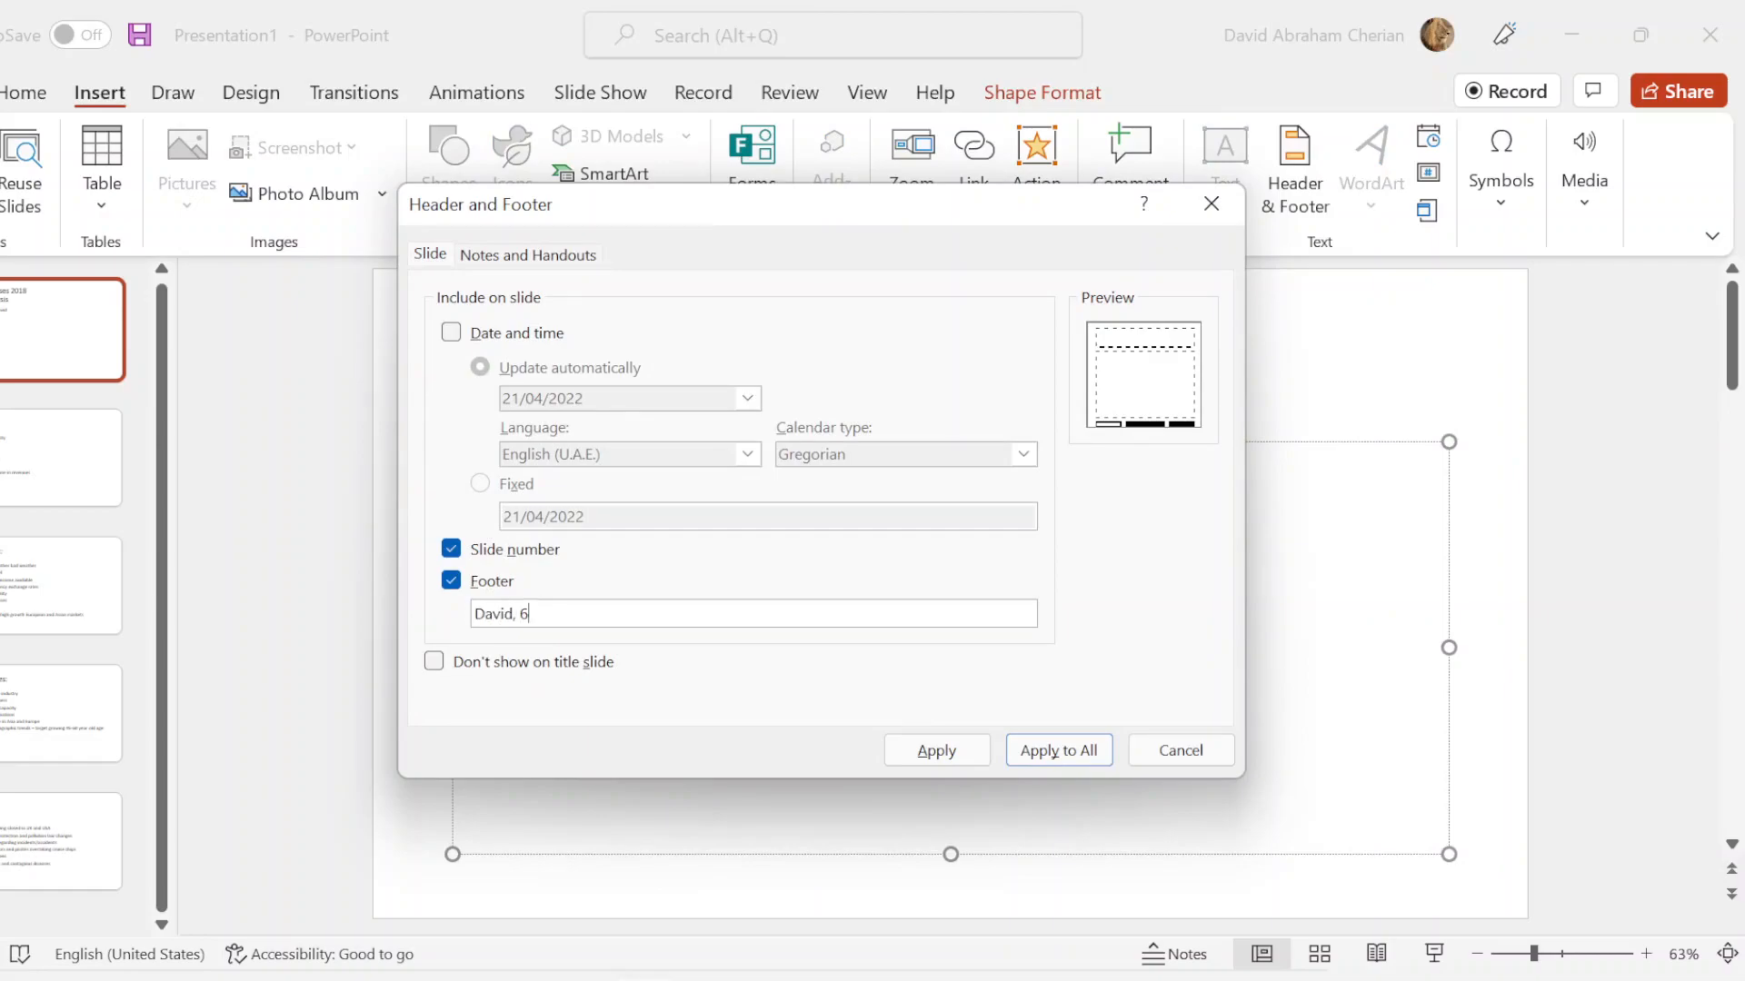
type("789,")
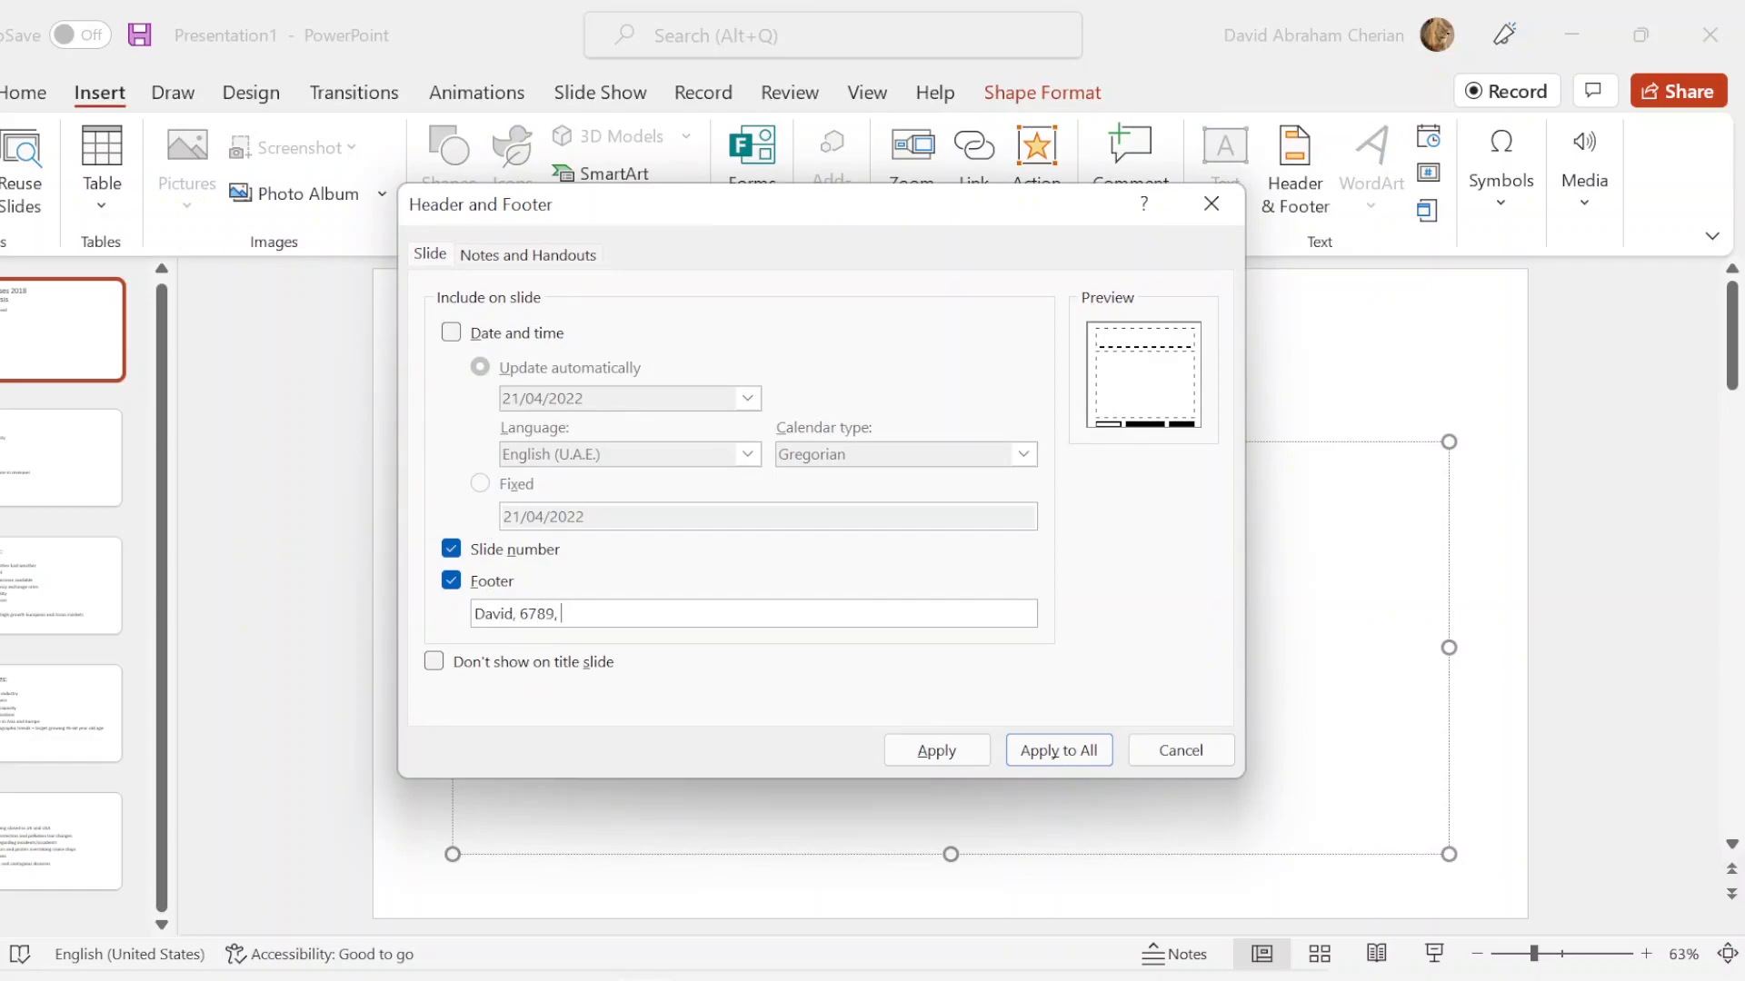
type("3456")
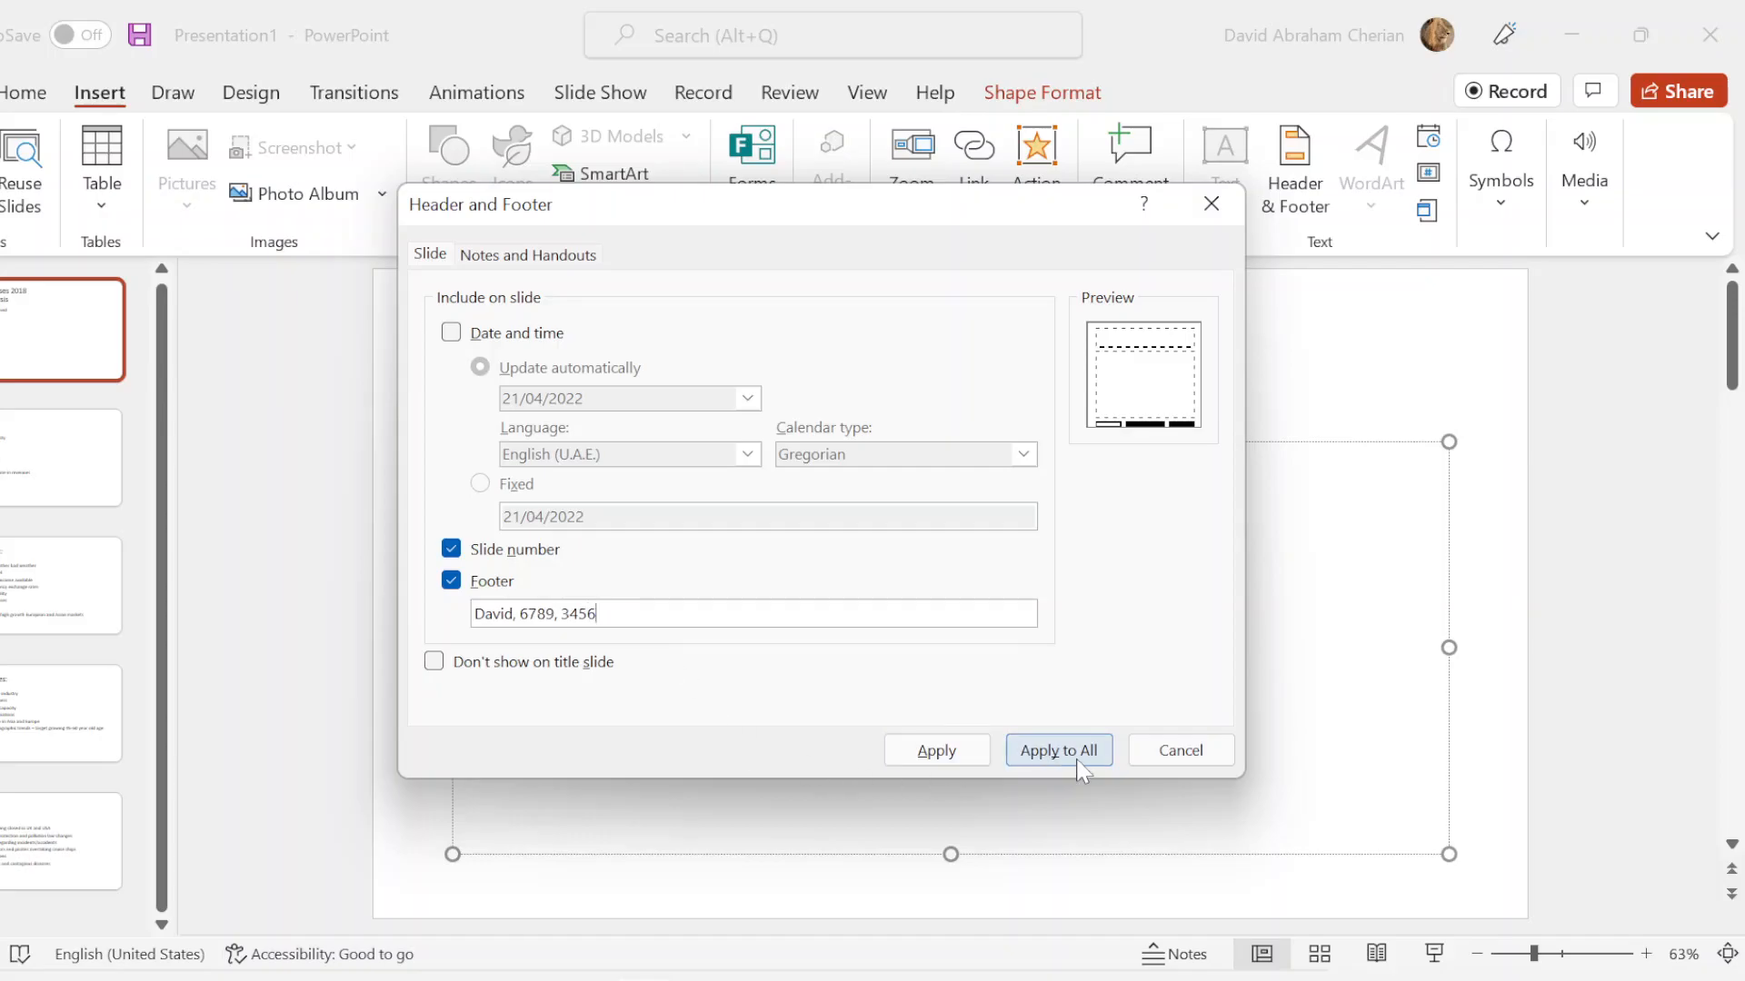
mouse_move(1179, 750)
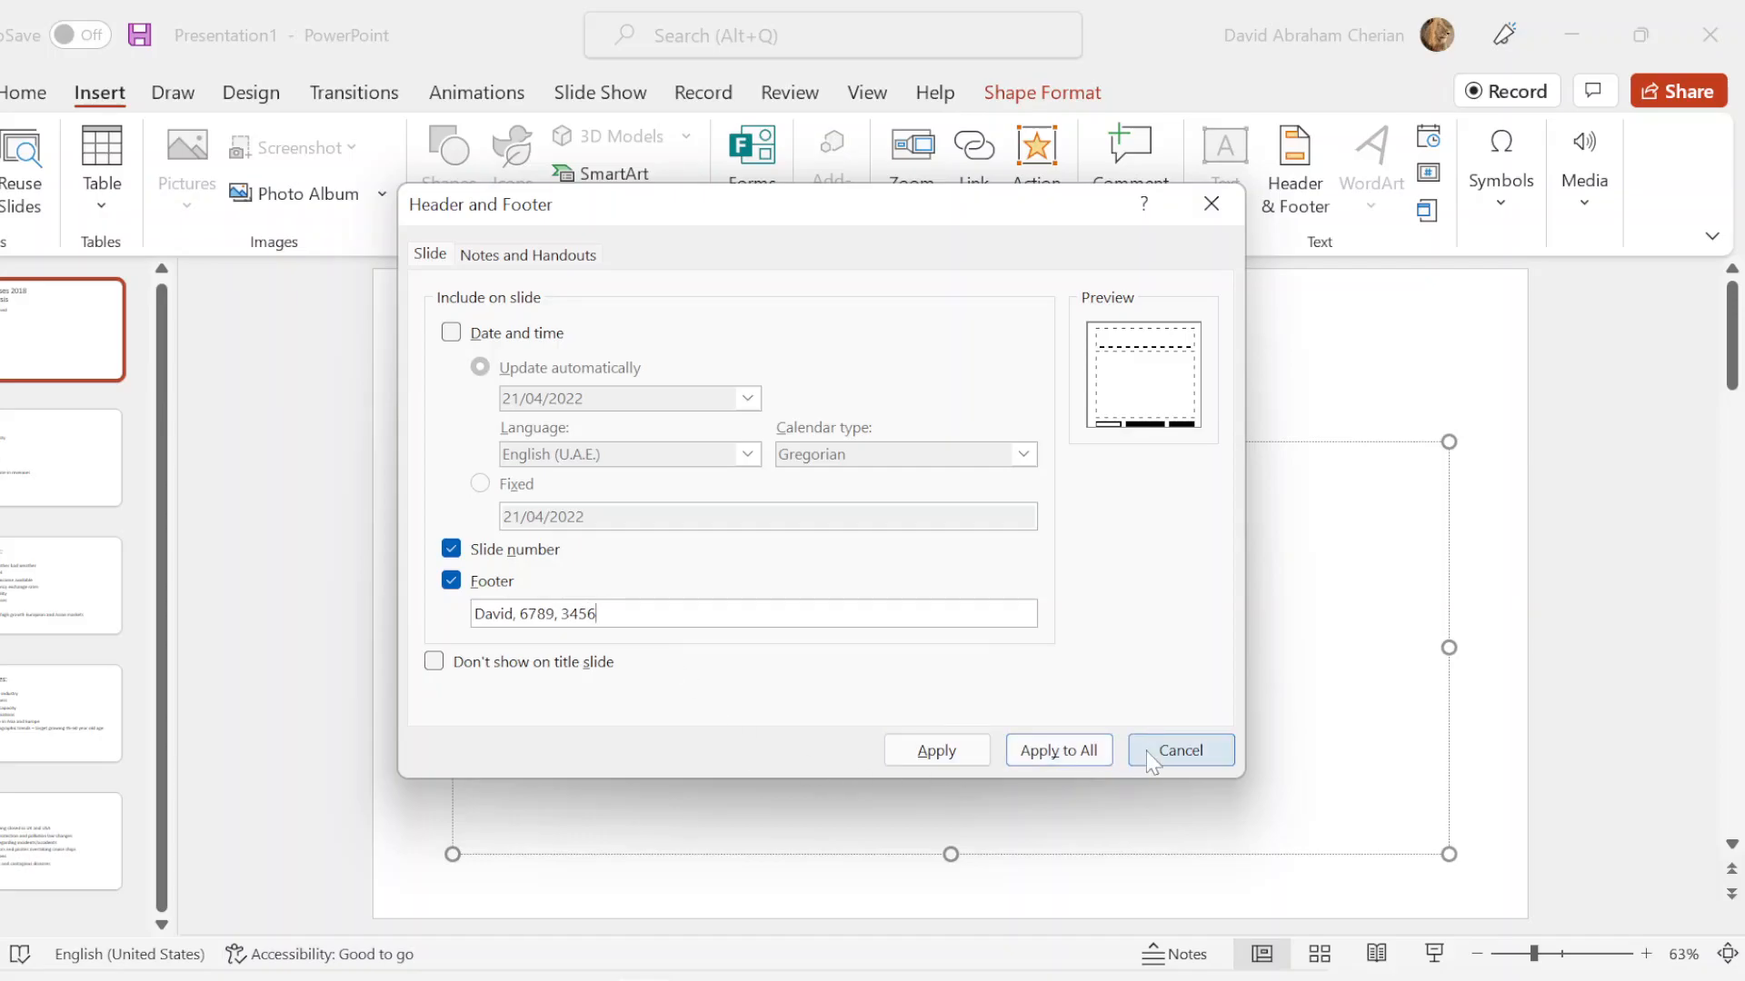
left_click(1180, 749)
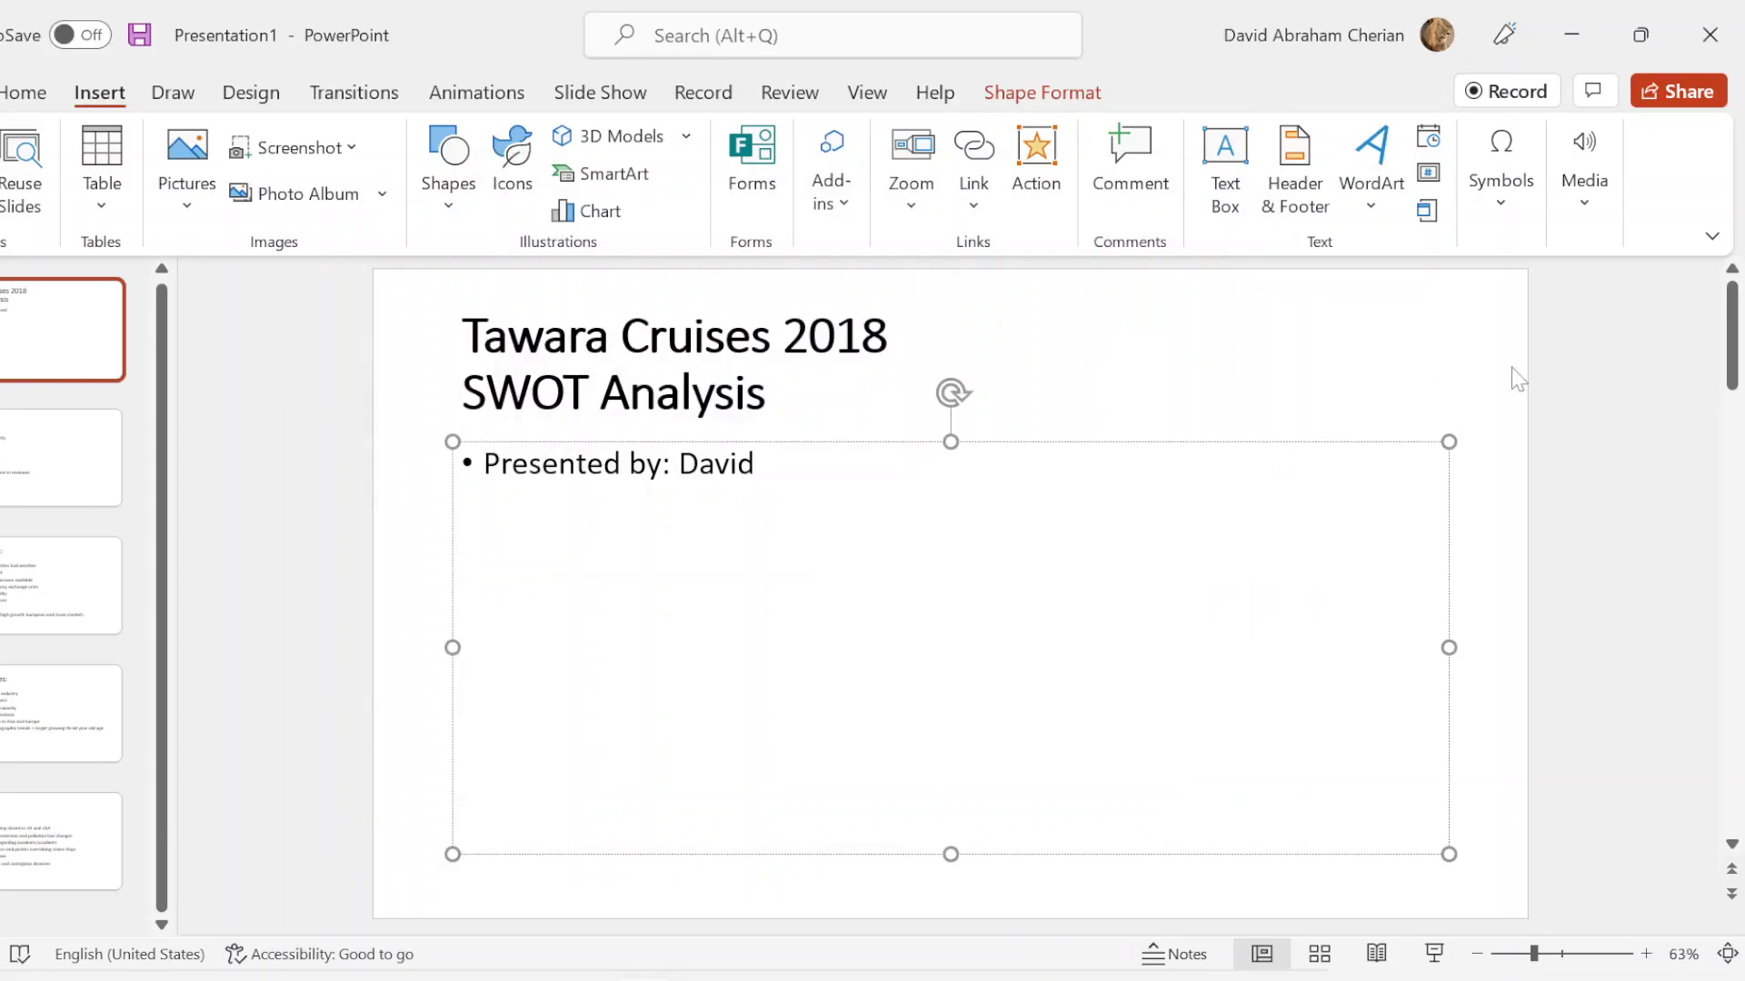
Step: Via the slide master, apply footer 'David, 6789, 3456' and slide numbers to all slides
left_click(867, 93)
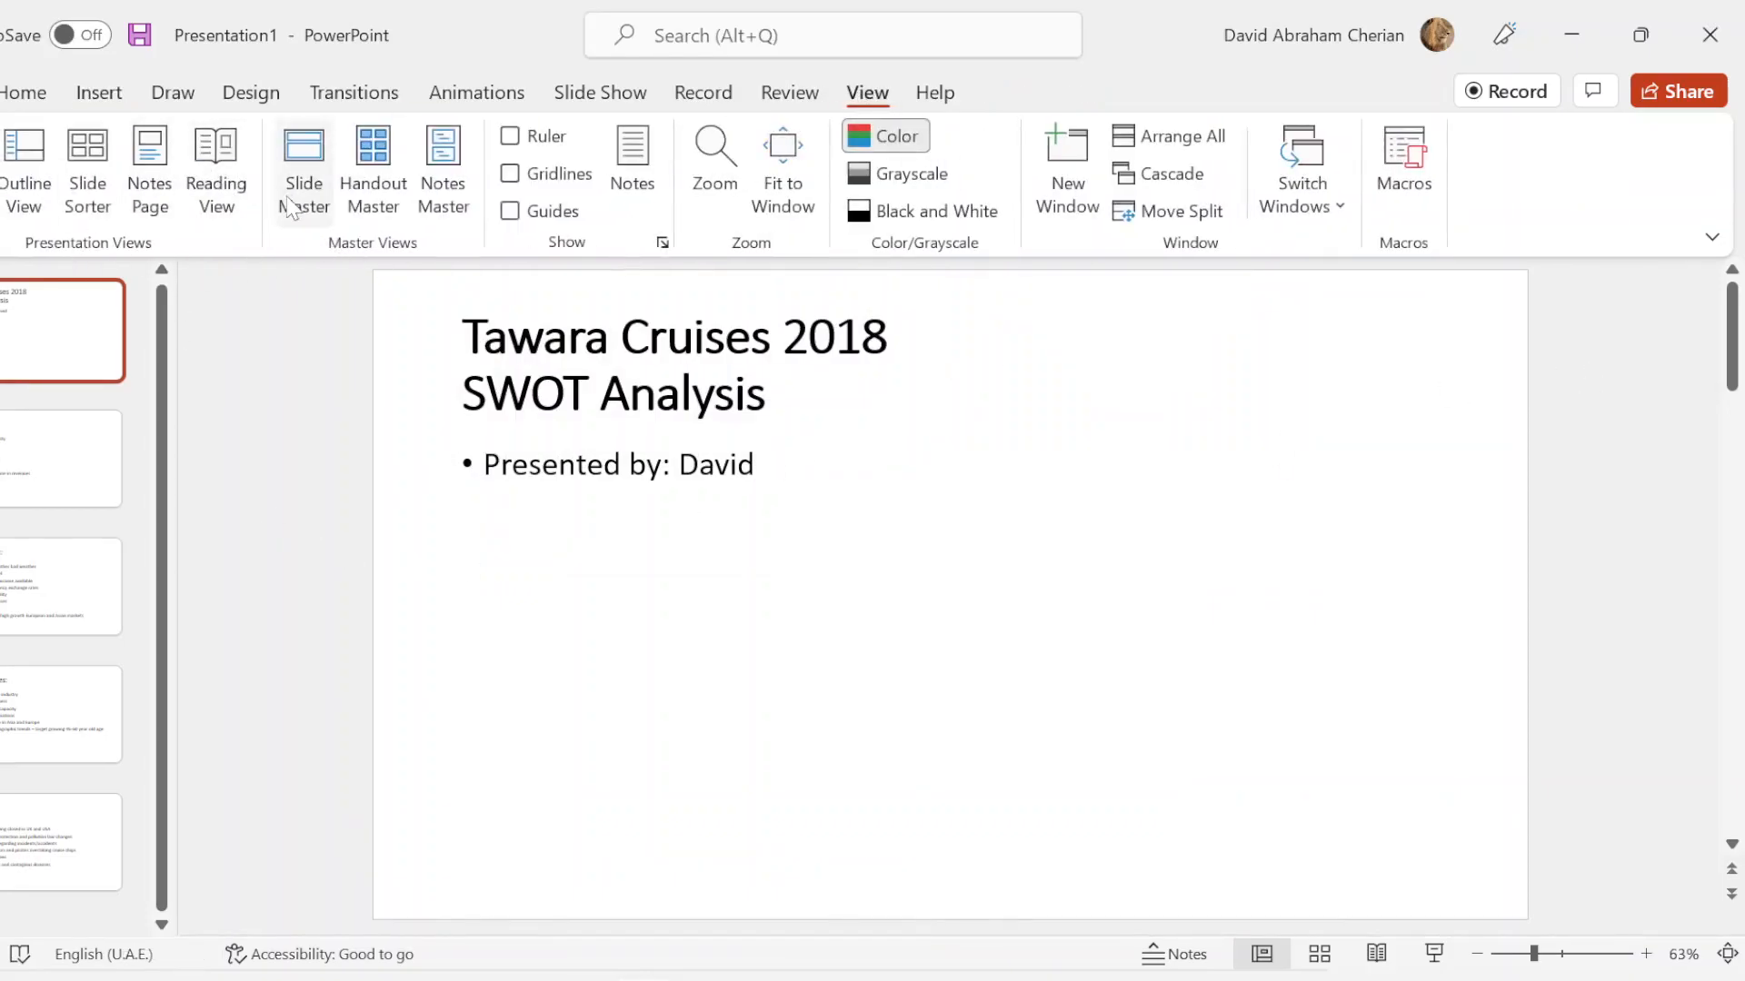
left_click(302, 167)
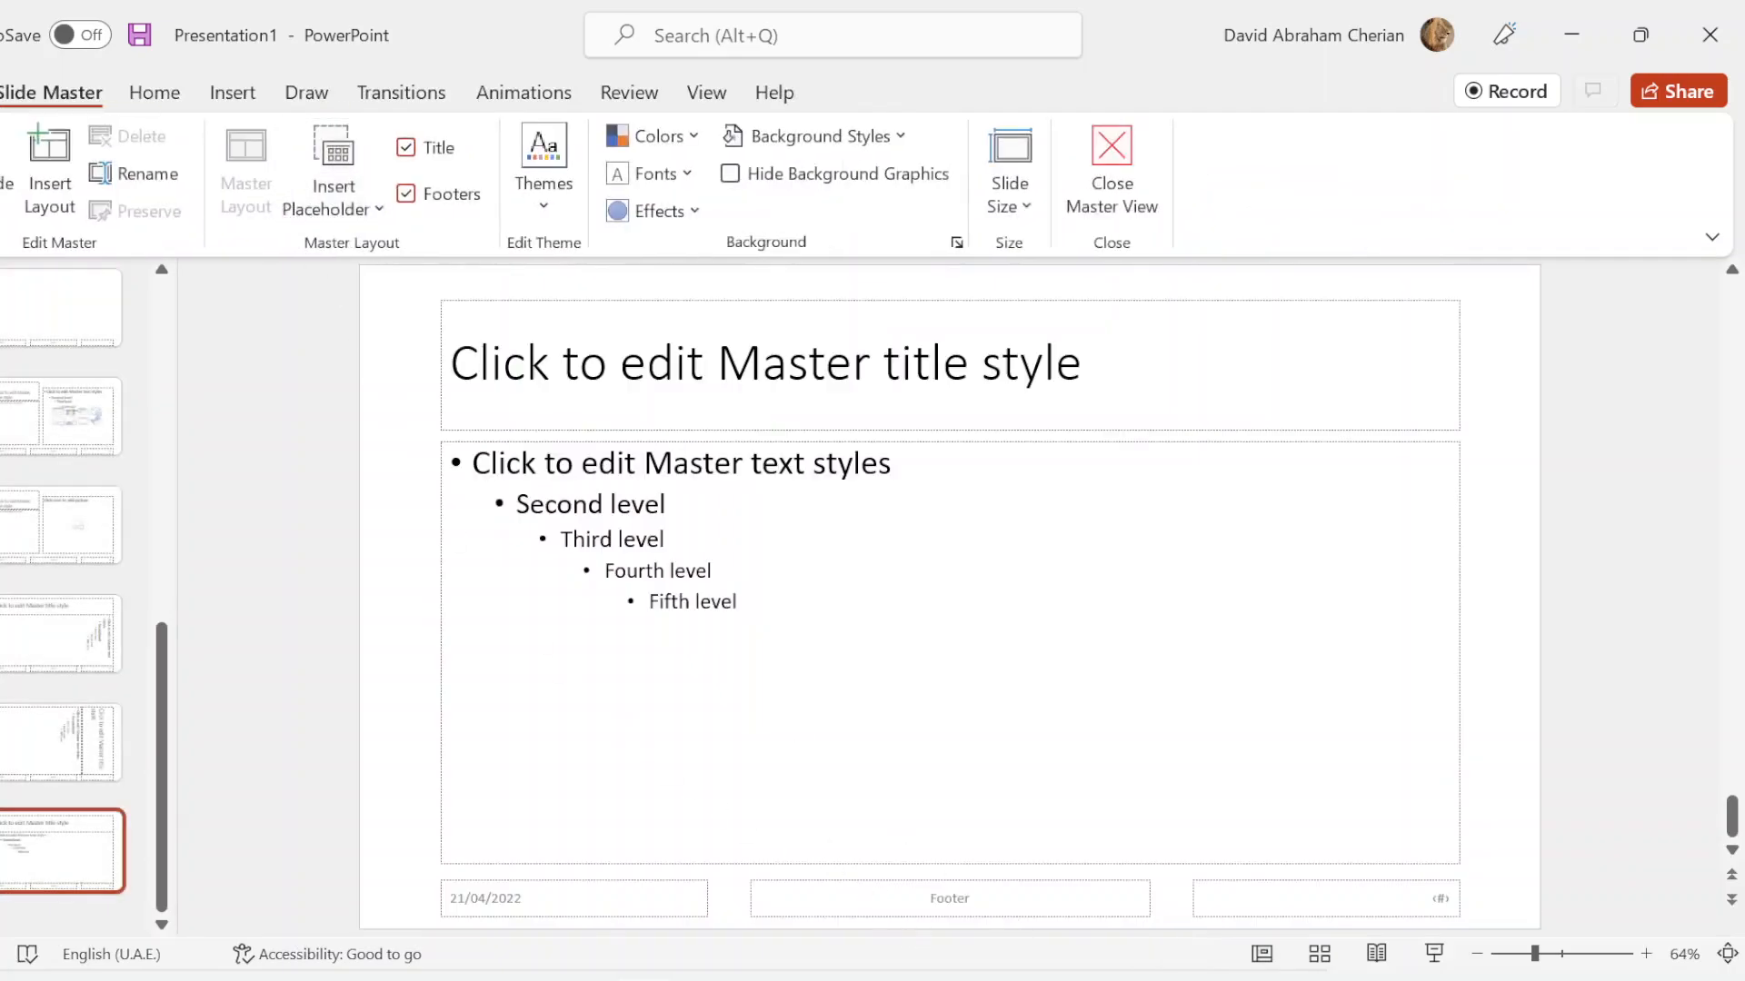
left_click(1294, 167)
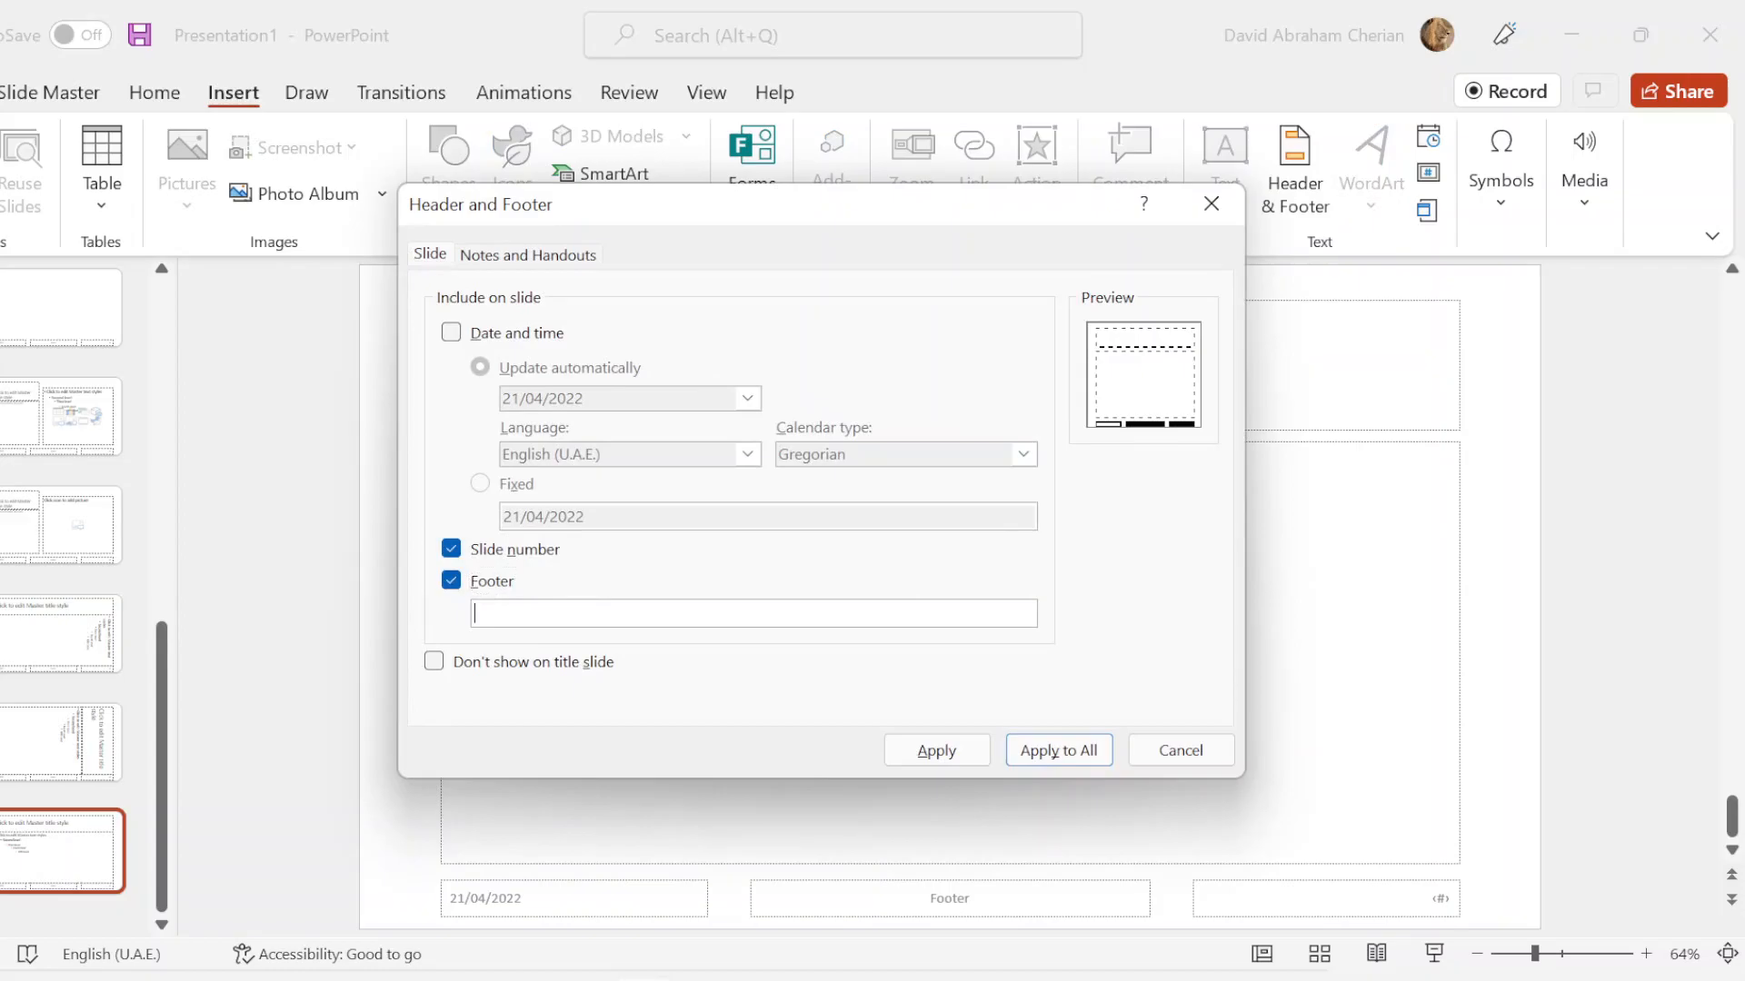
type("David,")
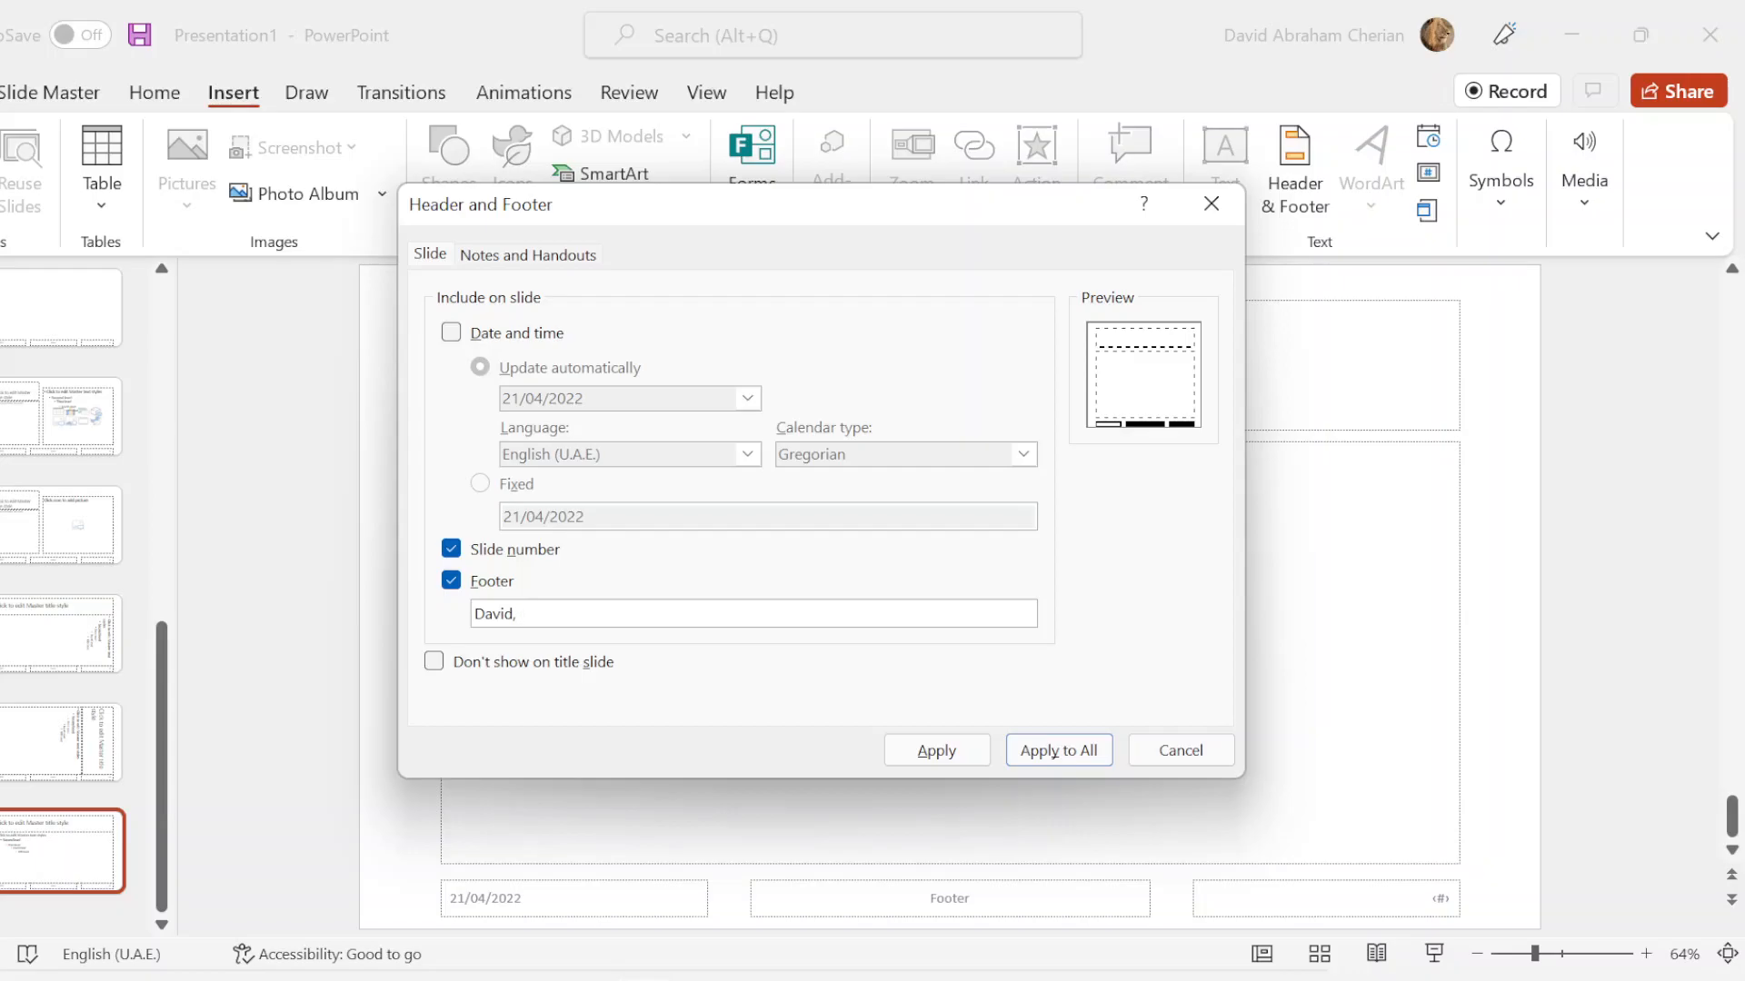
type("6789,")
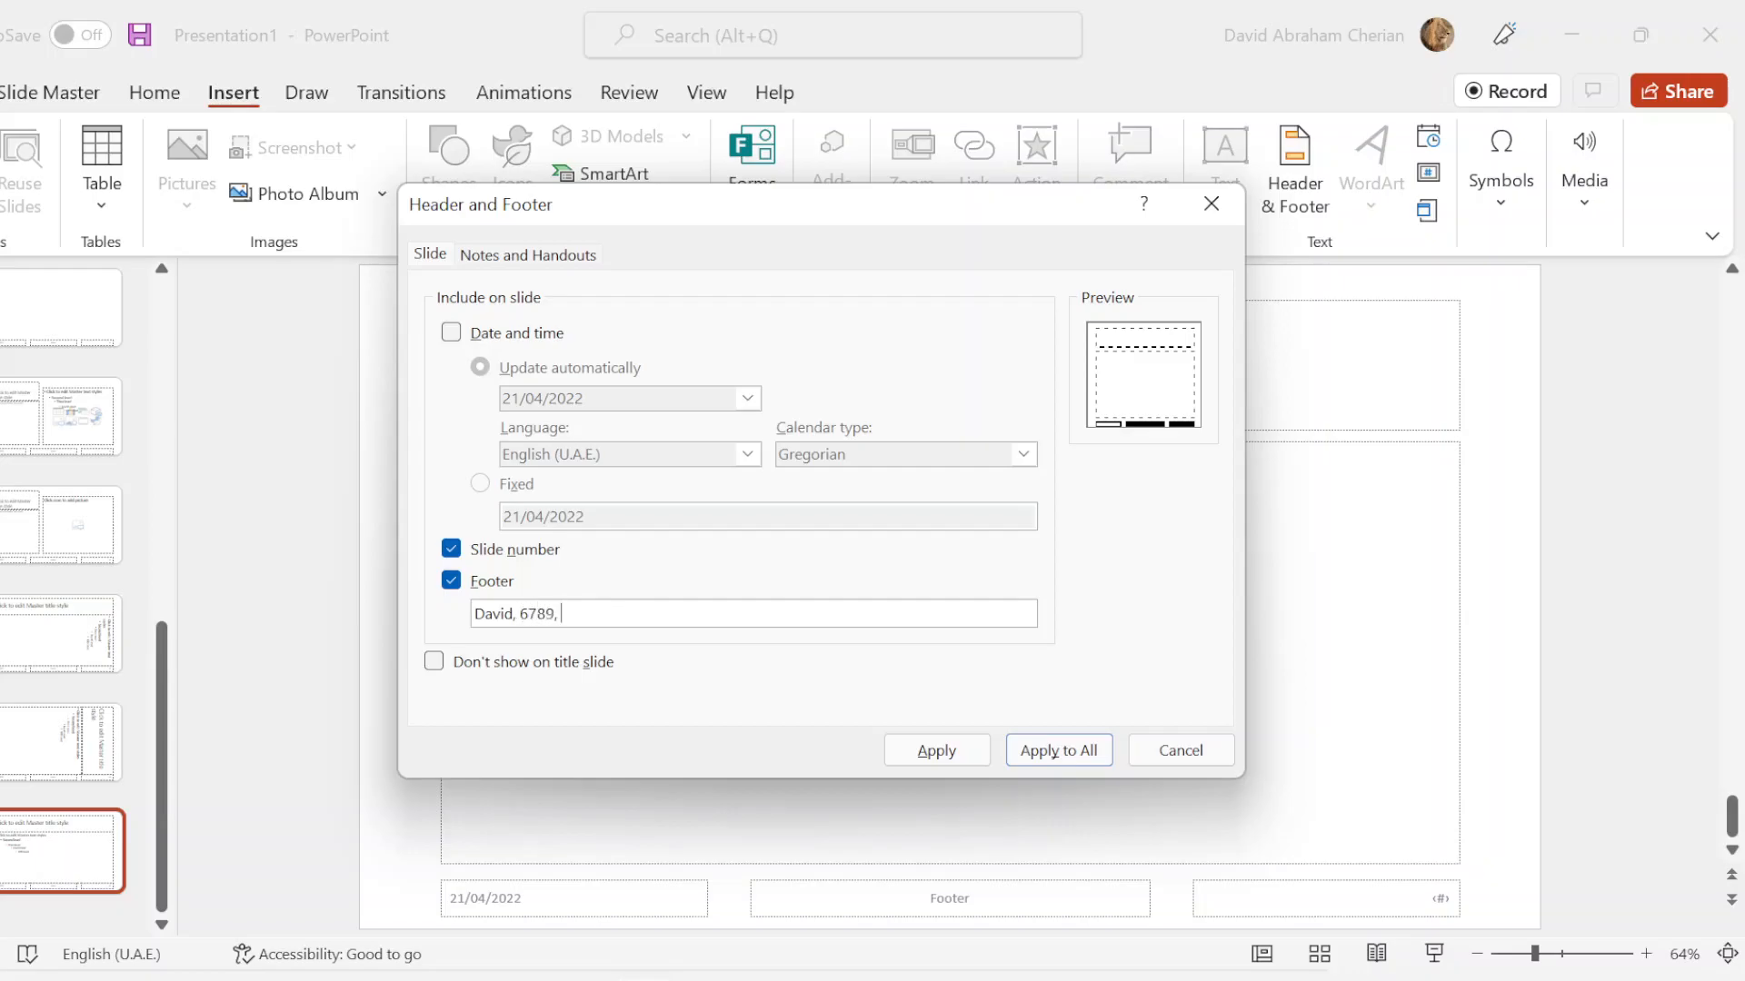
type("345")
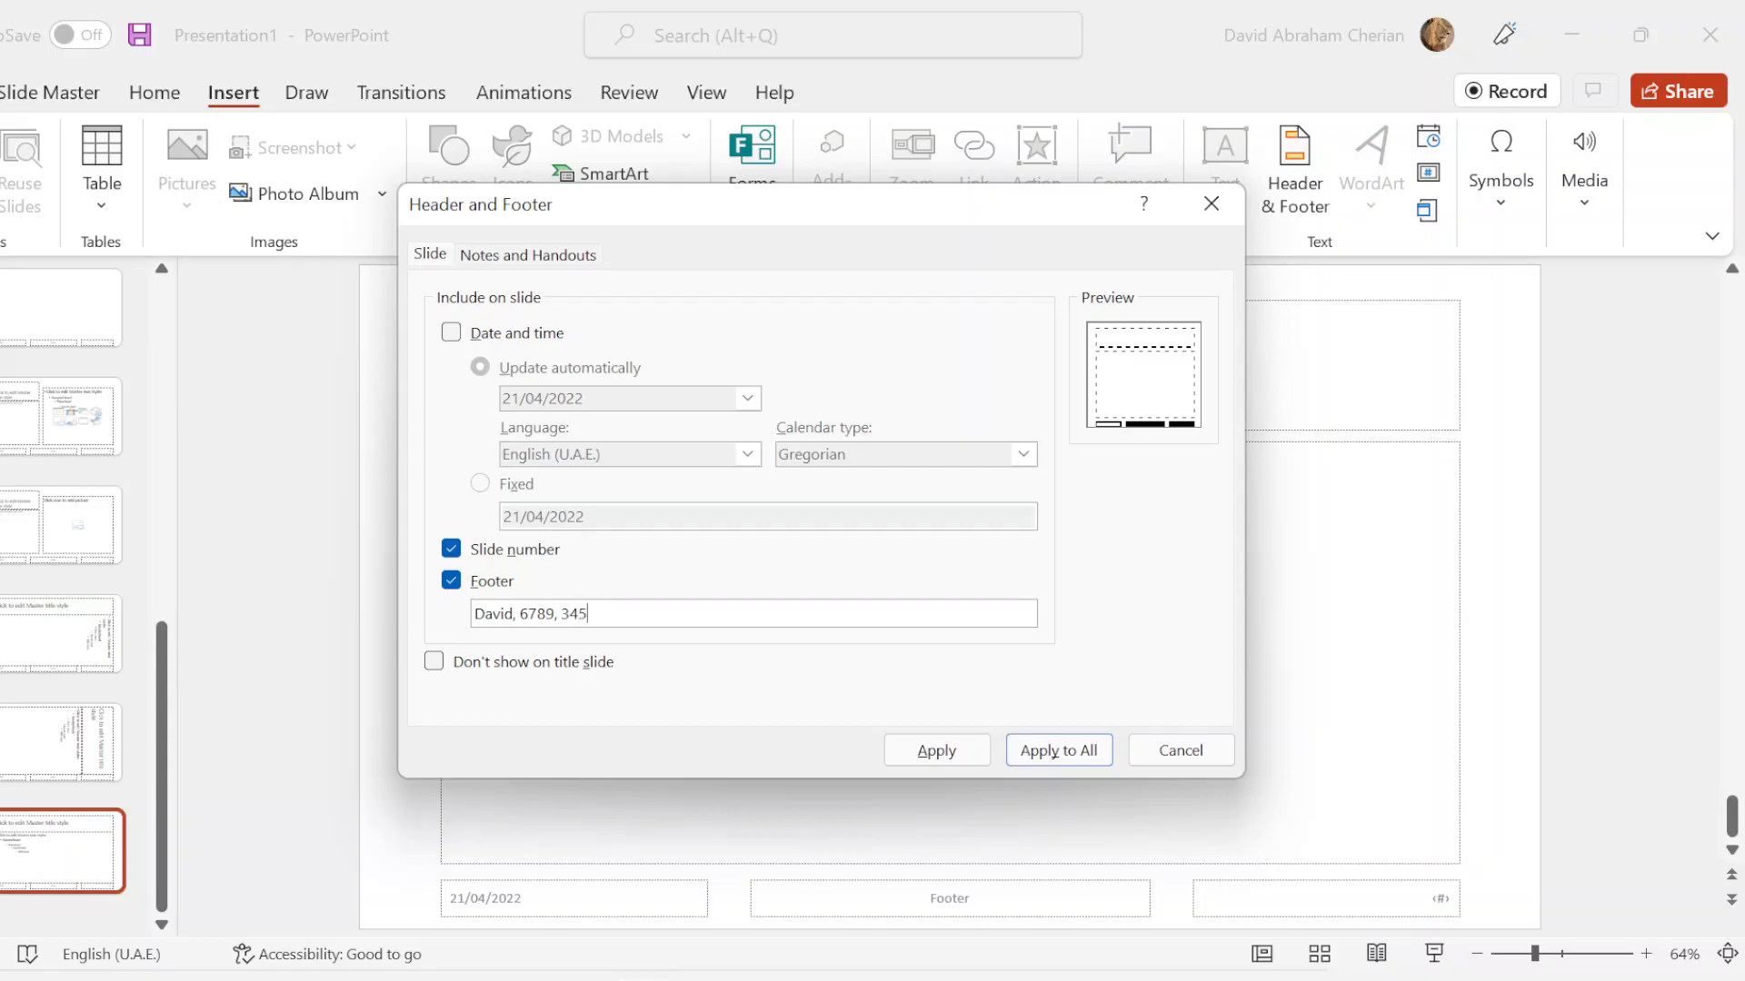
left_click(1056, 750)
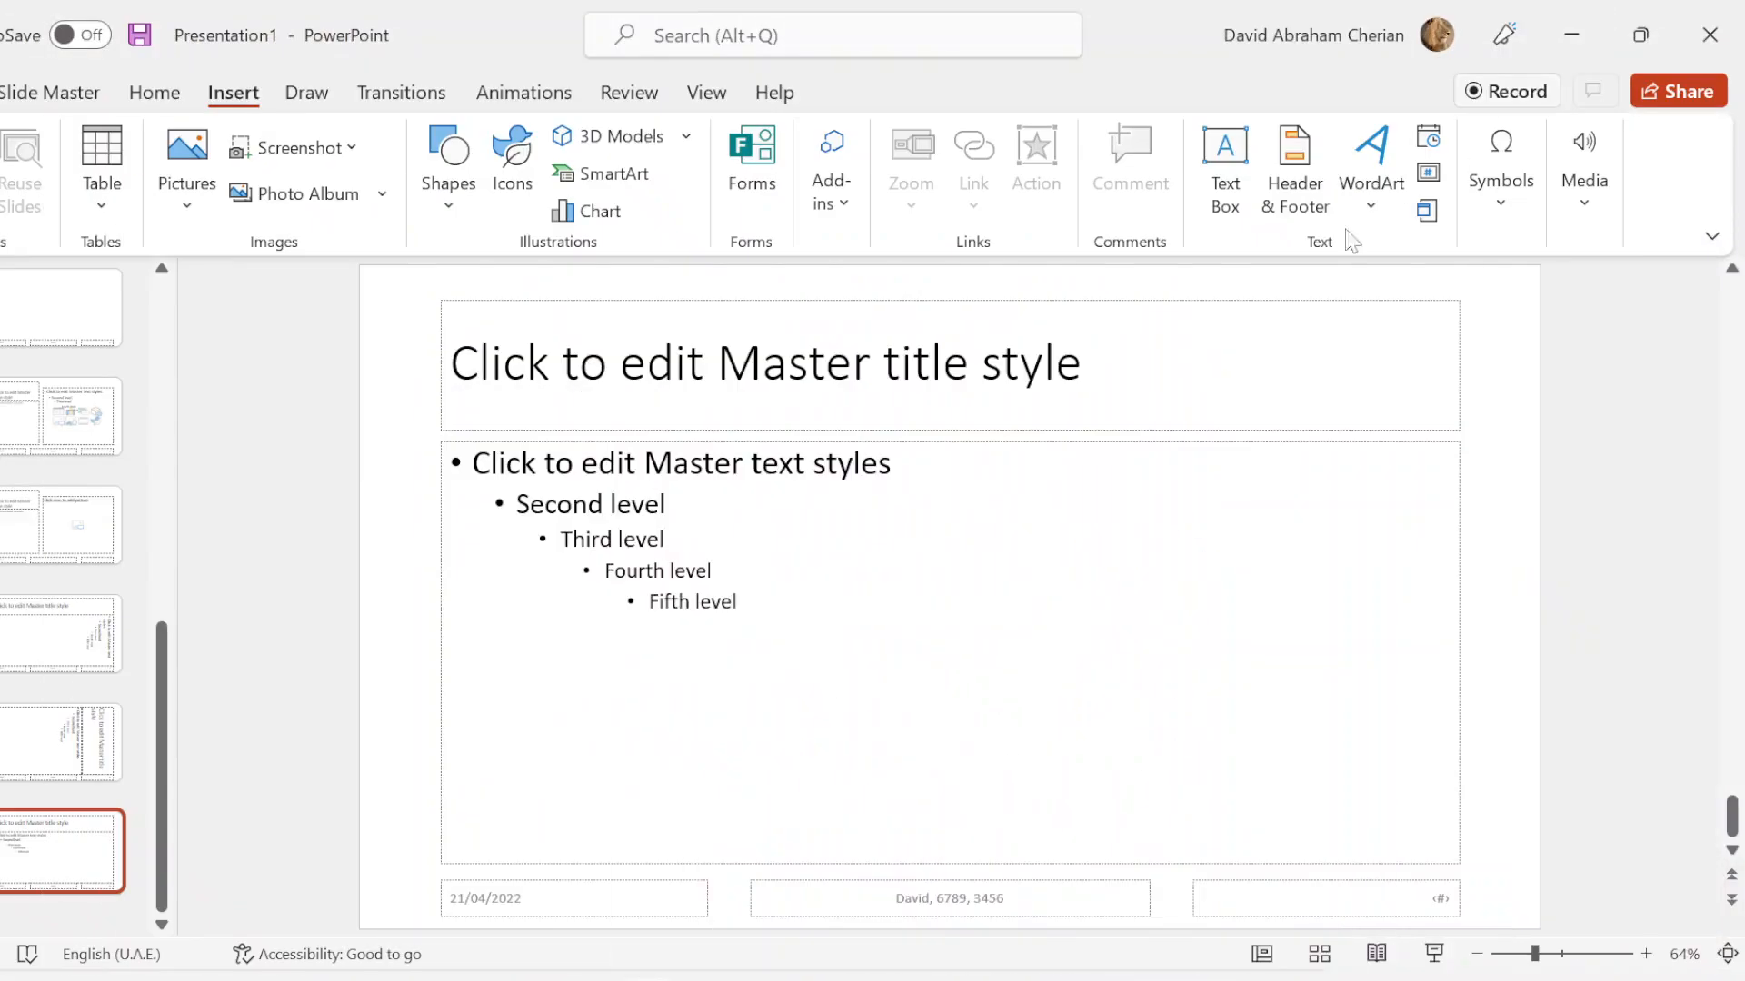
left_click(705, 93)
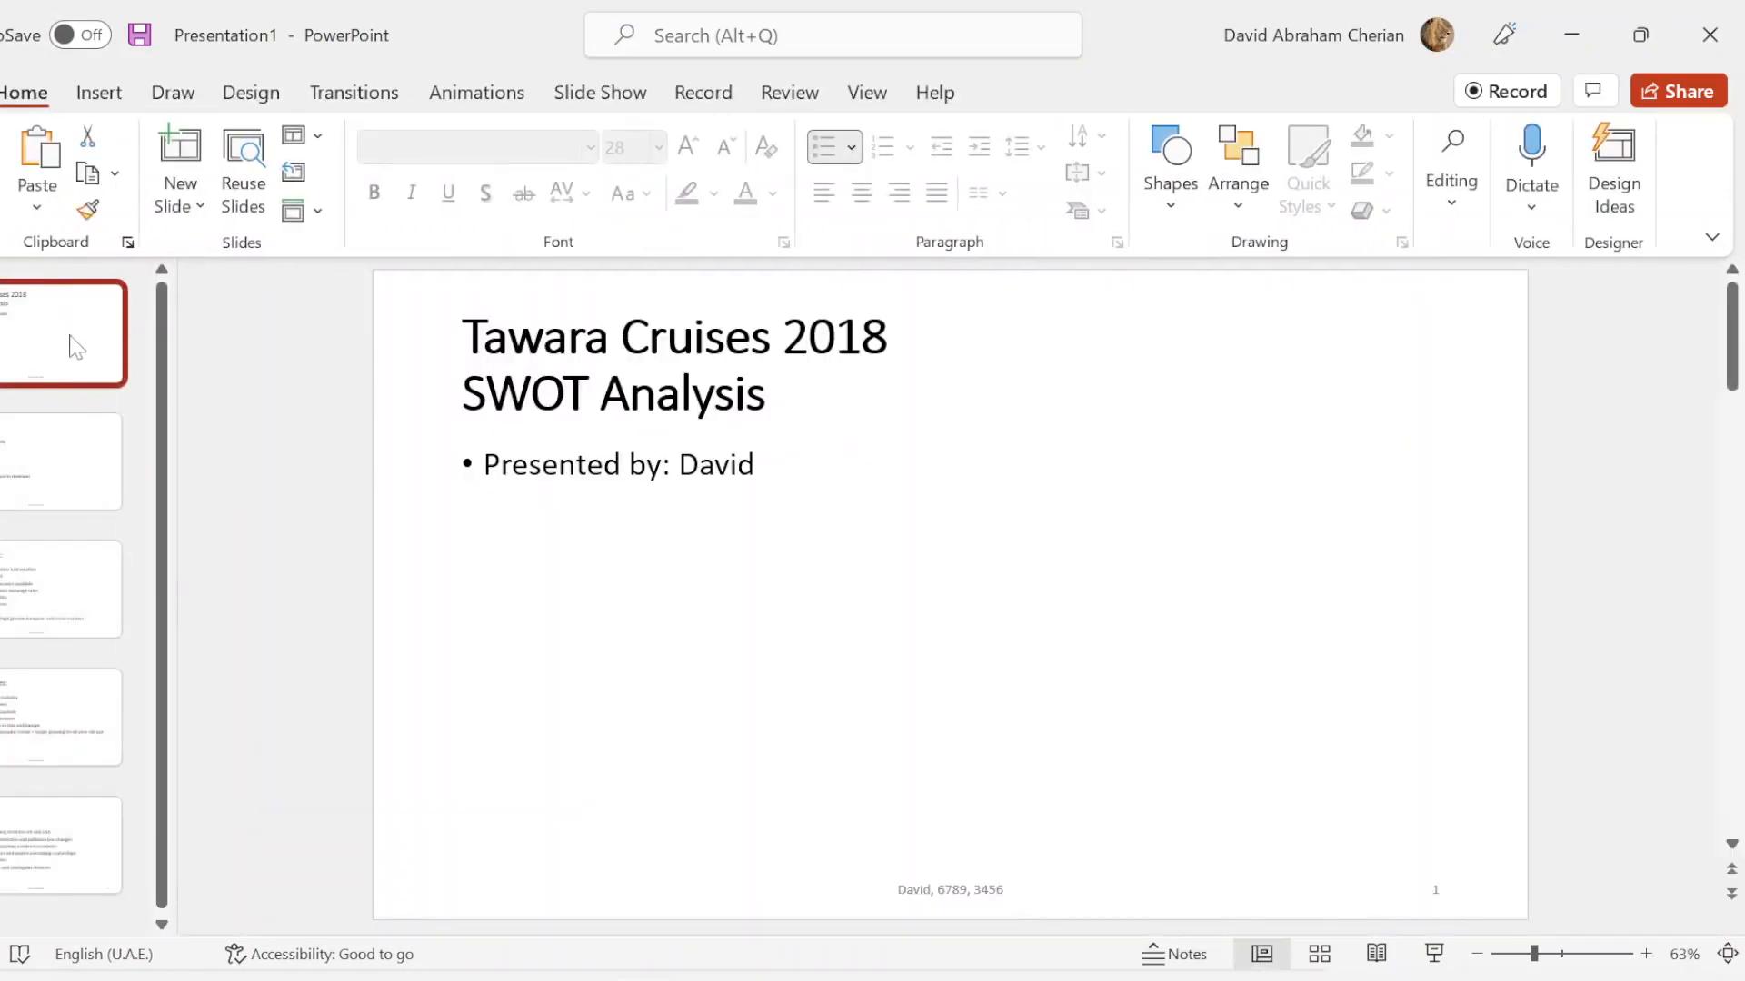
Step: Centre-align the Tawara Cruises 2018 SWOT Analysis title on slide 1
left_click(296, 134)
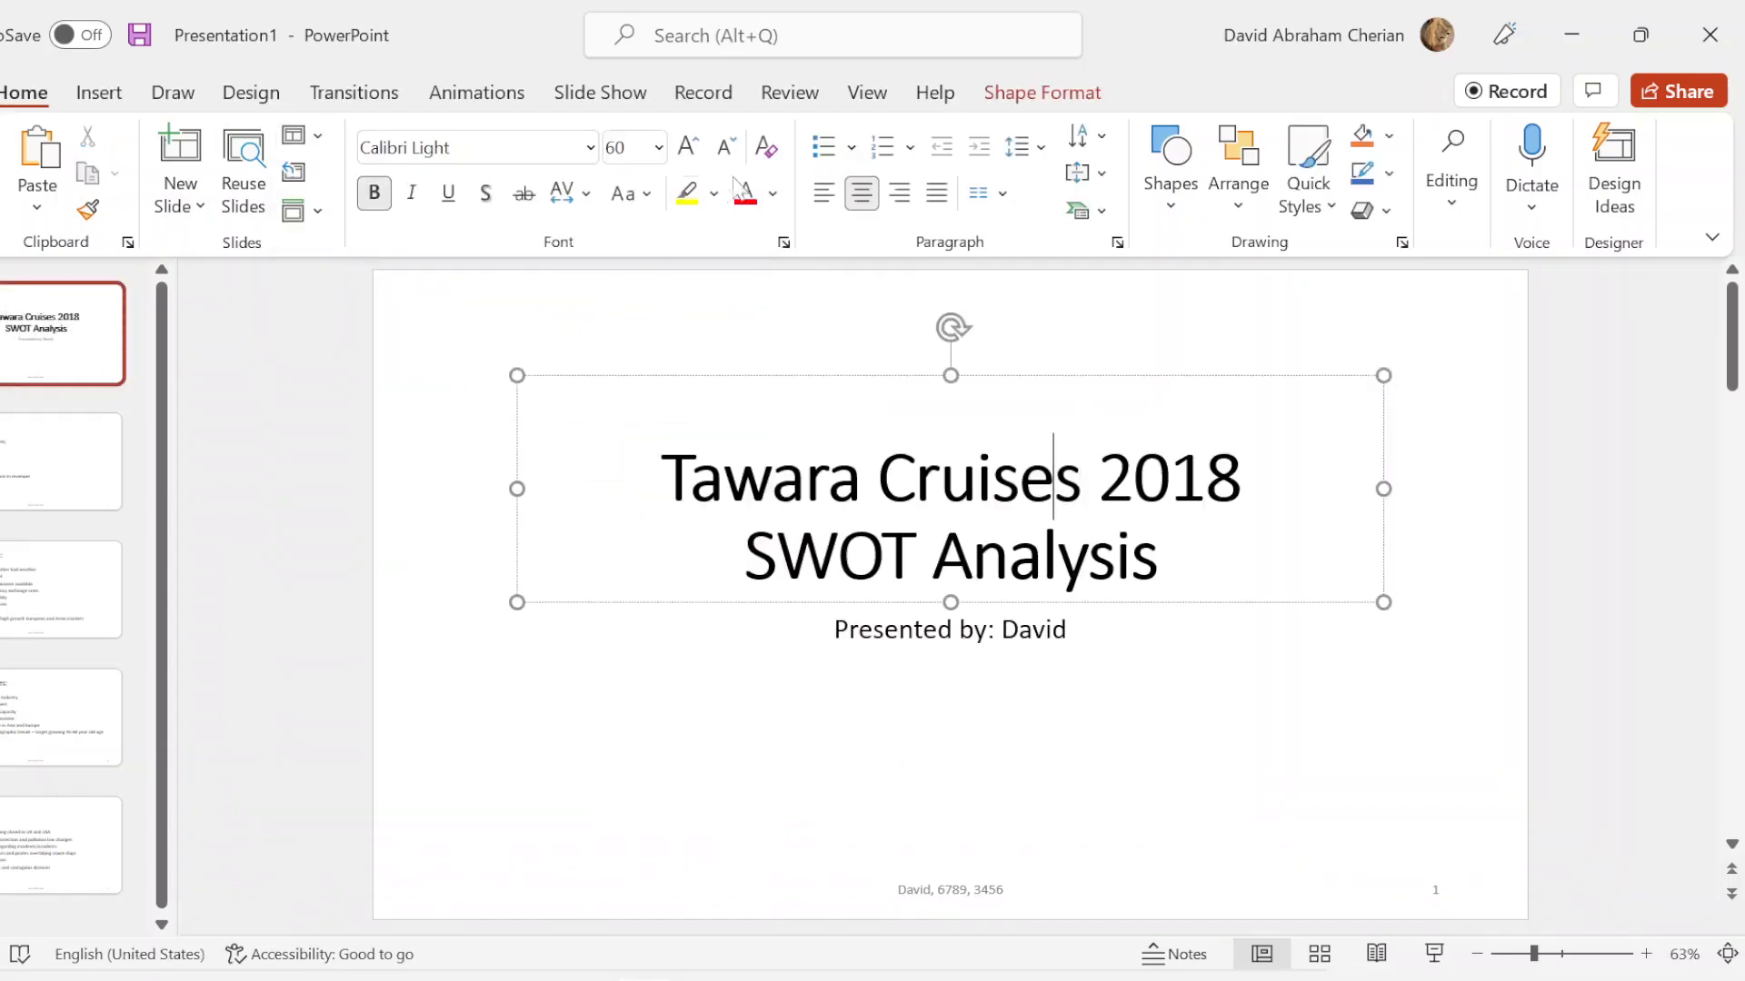
mouse_move(861, 193)
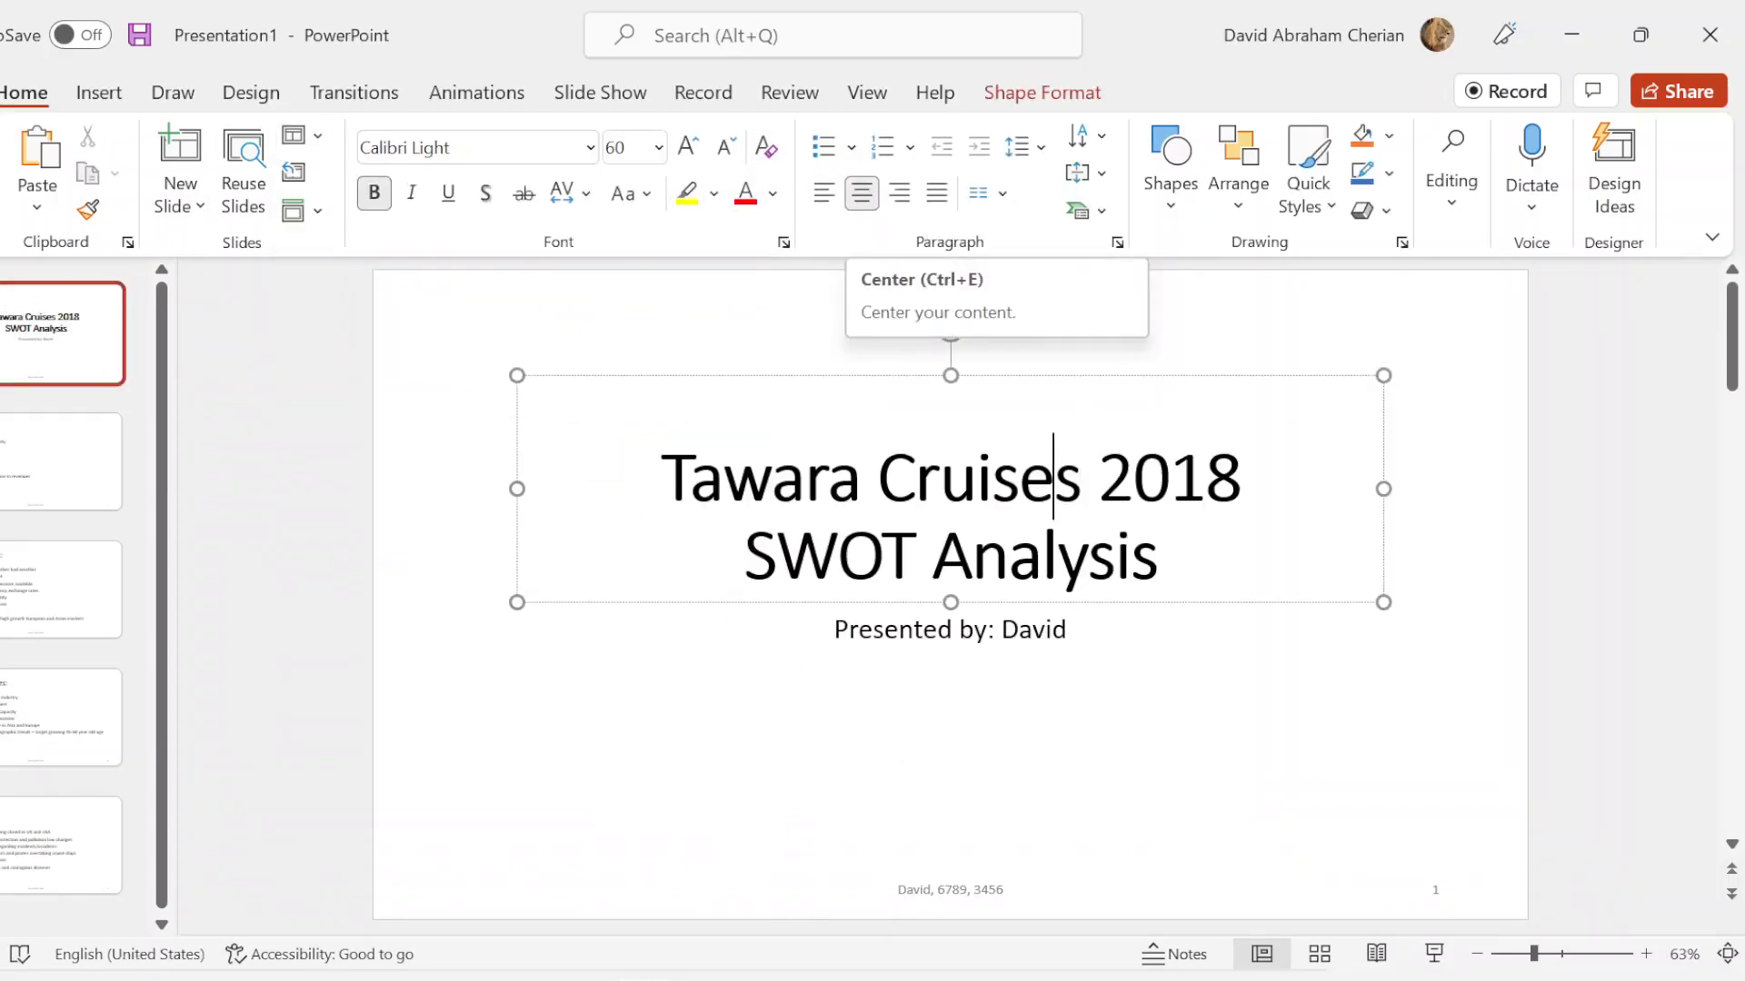
left_click(949, 628)
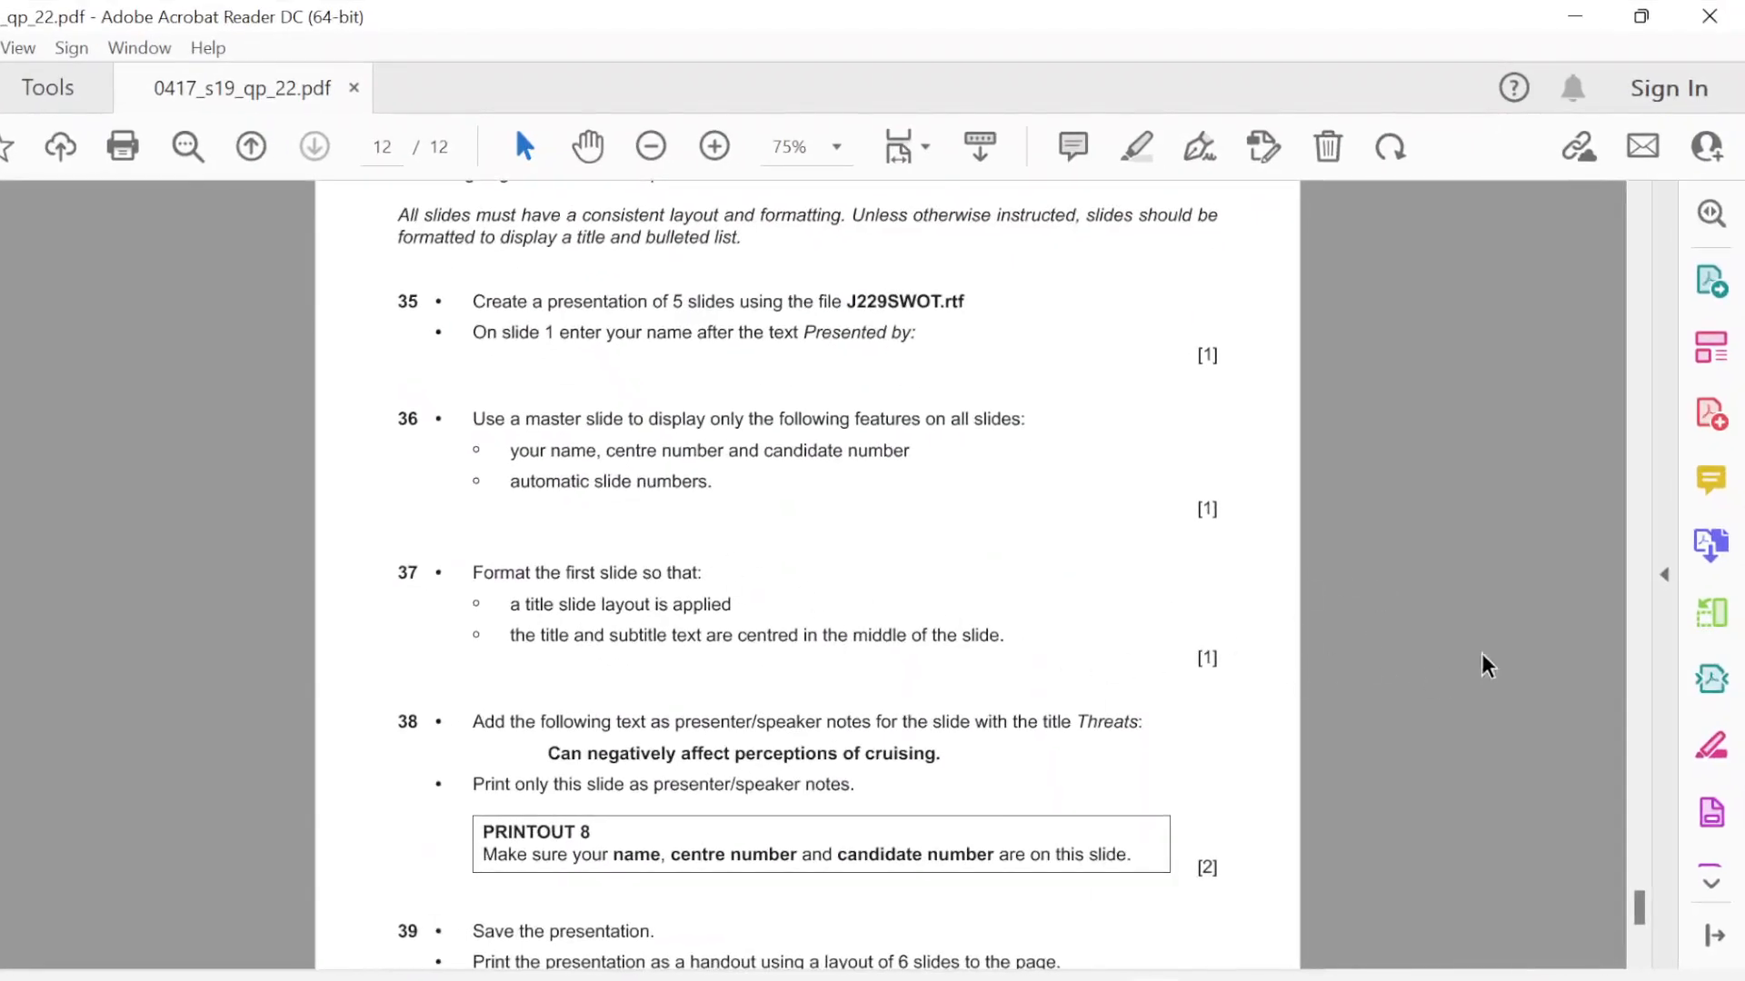
Step: Highlight question 38's note 'Can negatively affect perceptions of cruising.' in Acrobat Reader
scroll("down", 3)
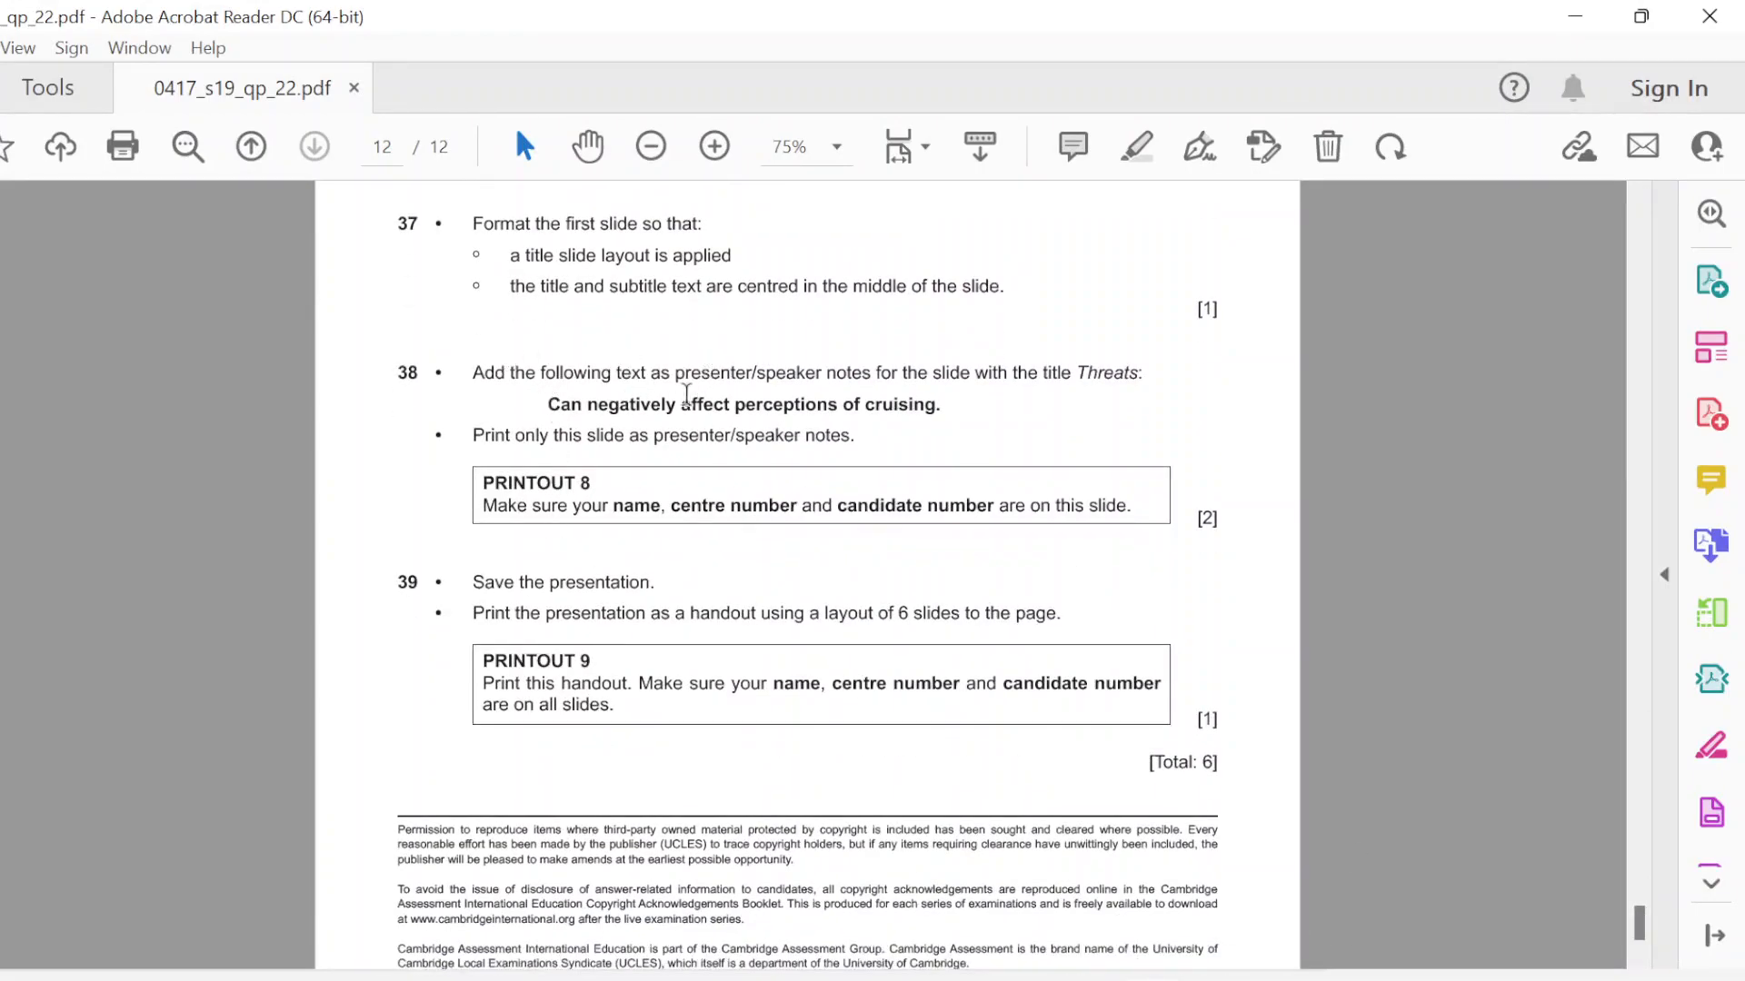
mouse_move(1133, 414)
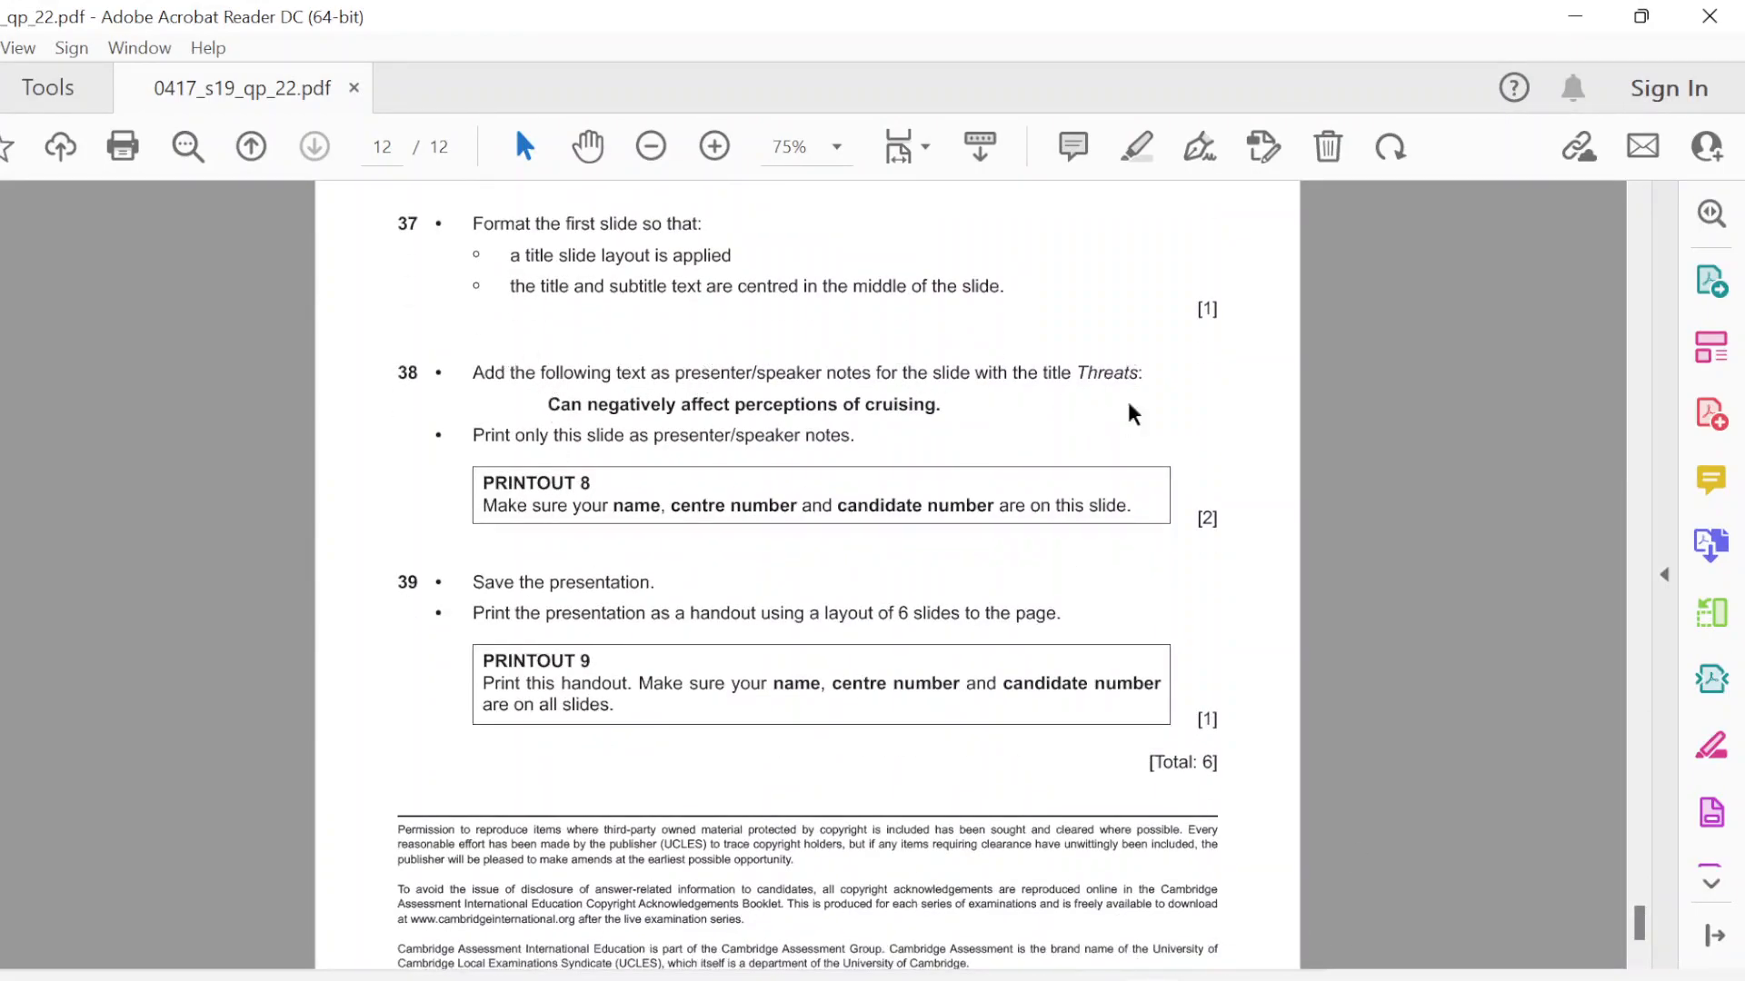
left_click_drag(546, 404, 837, 403)
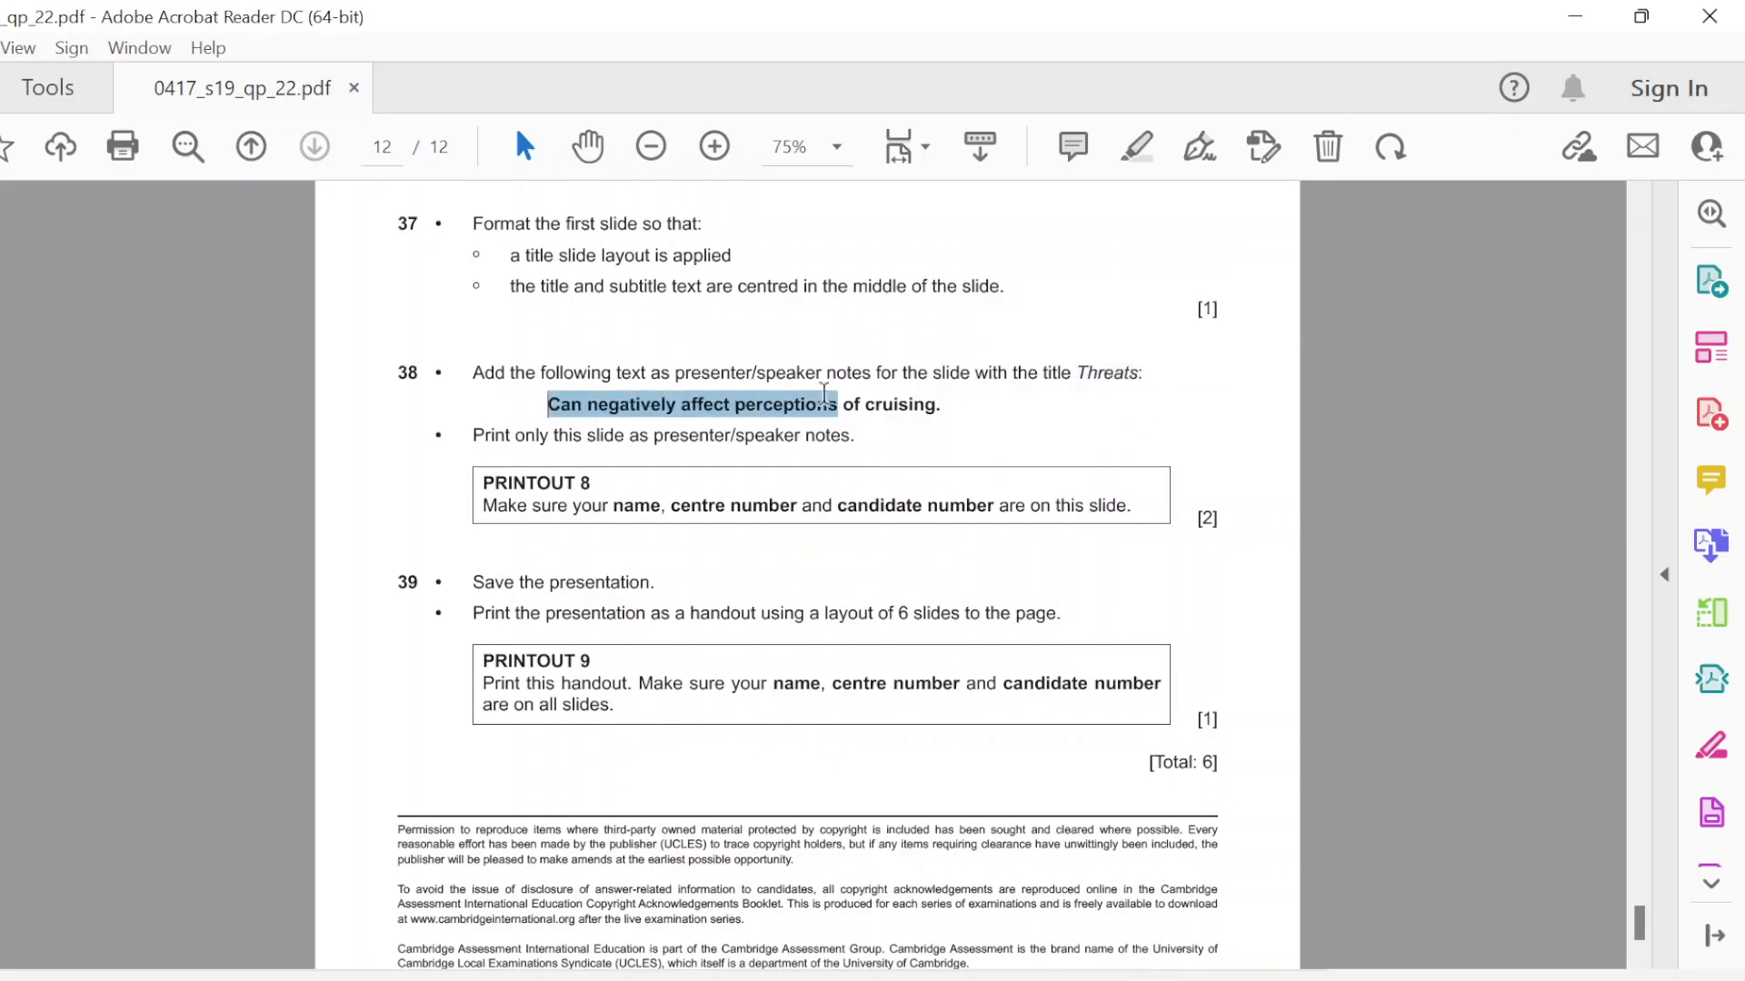
left_click_drag(838, 404, 938, 403)
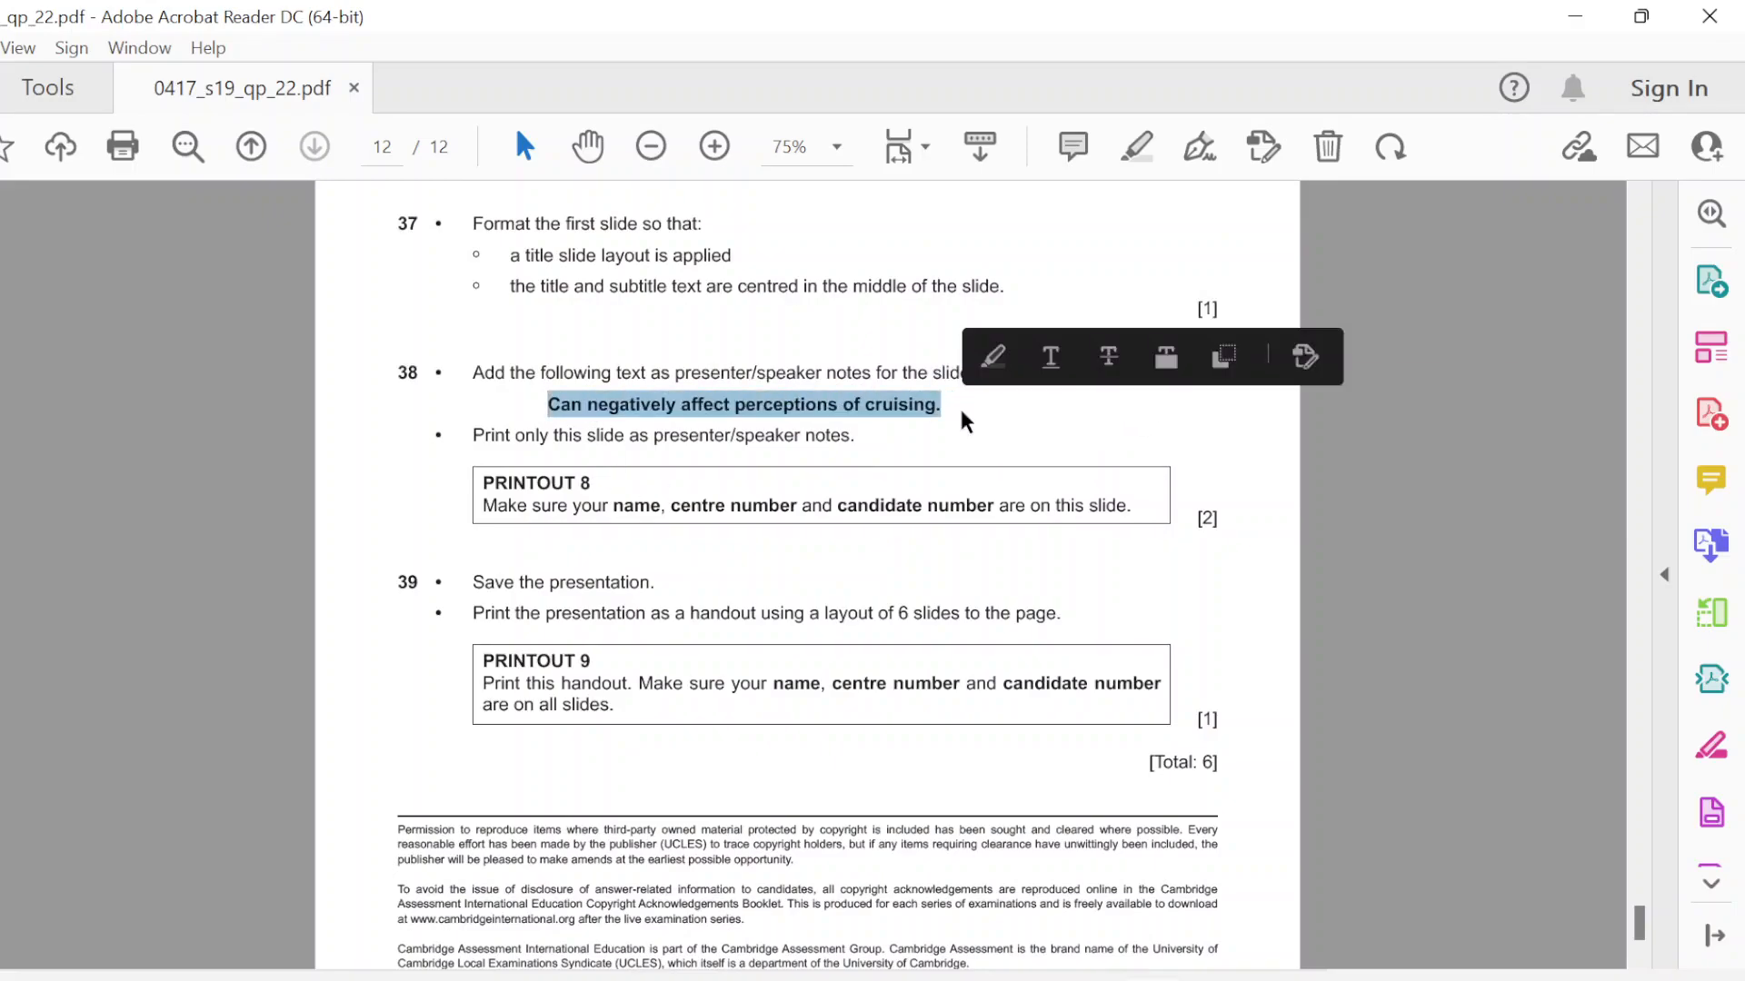
mouse_move(1496, 12)
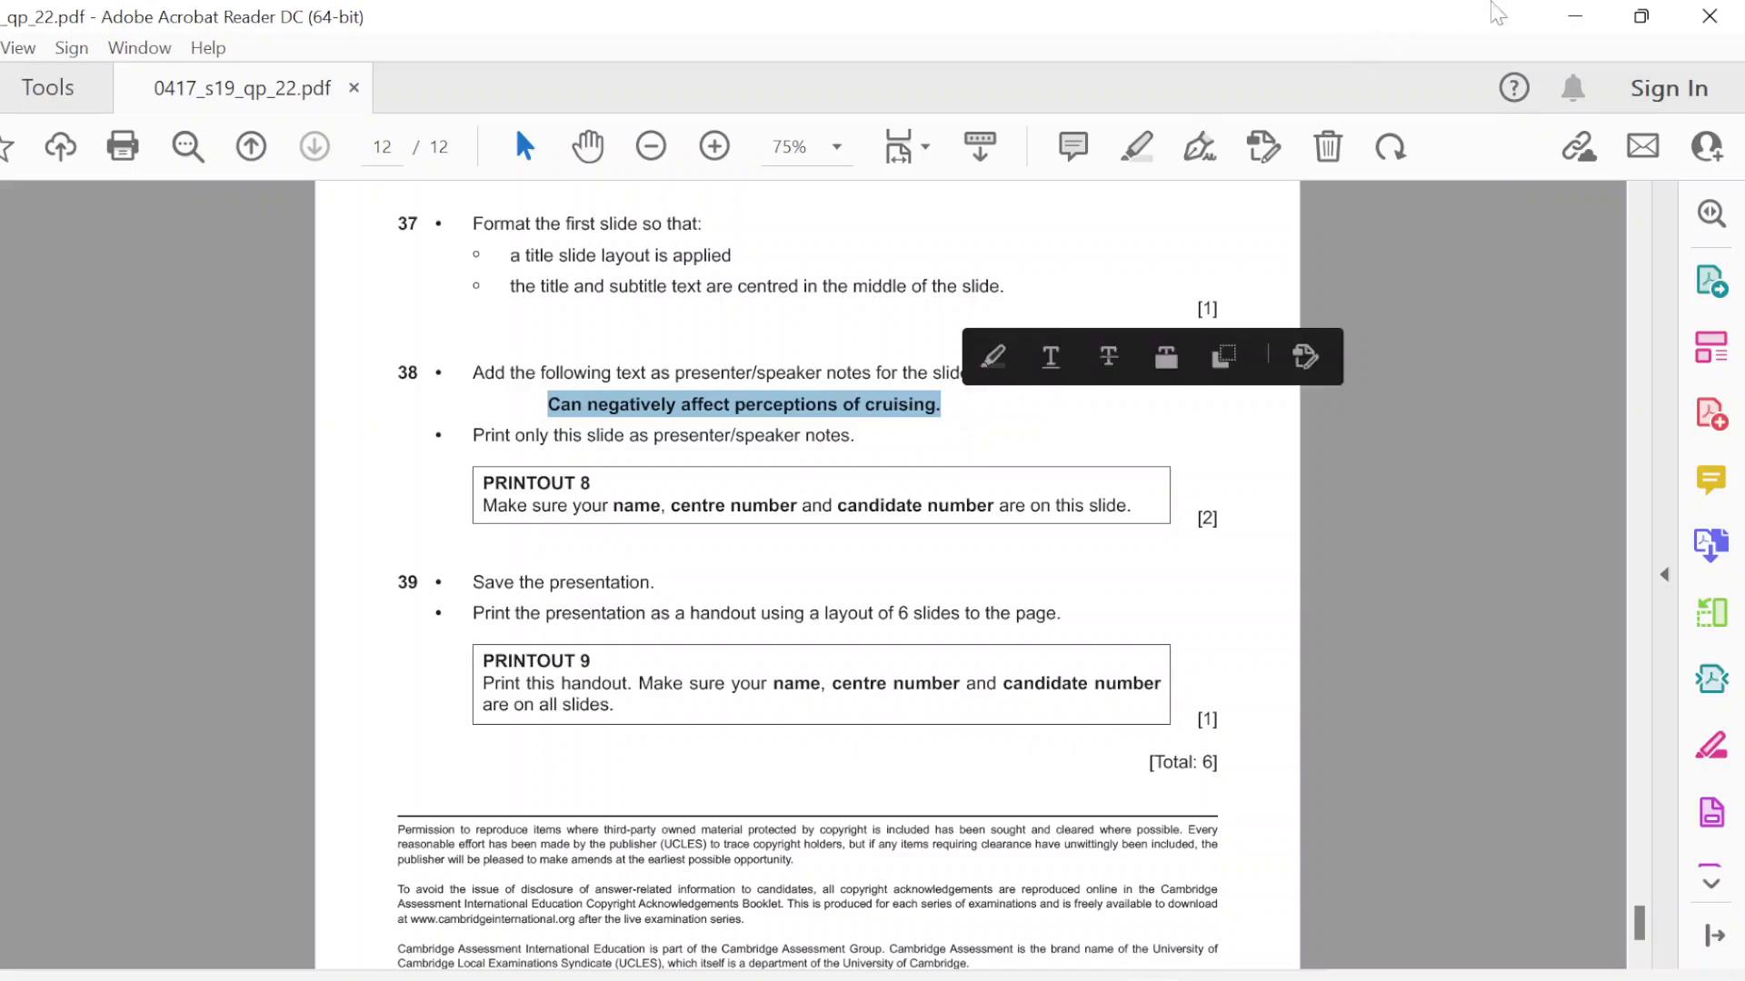
mouse_move(1574, 16)
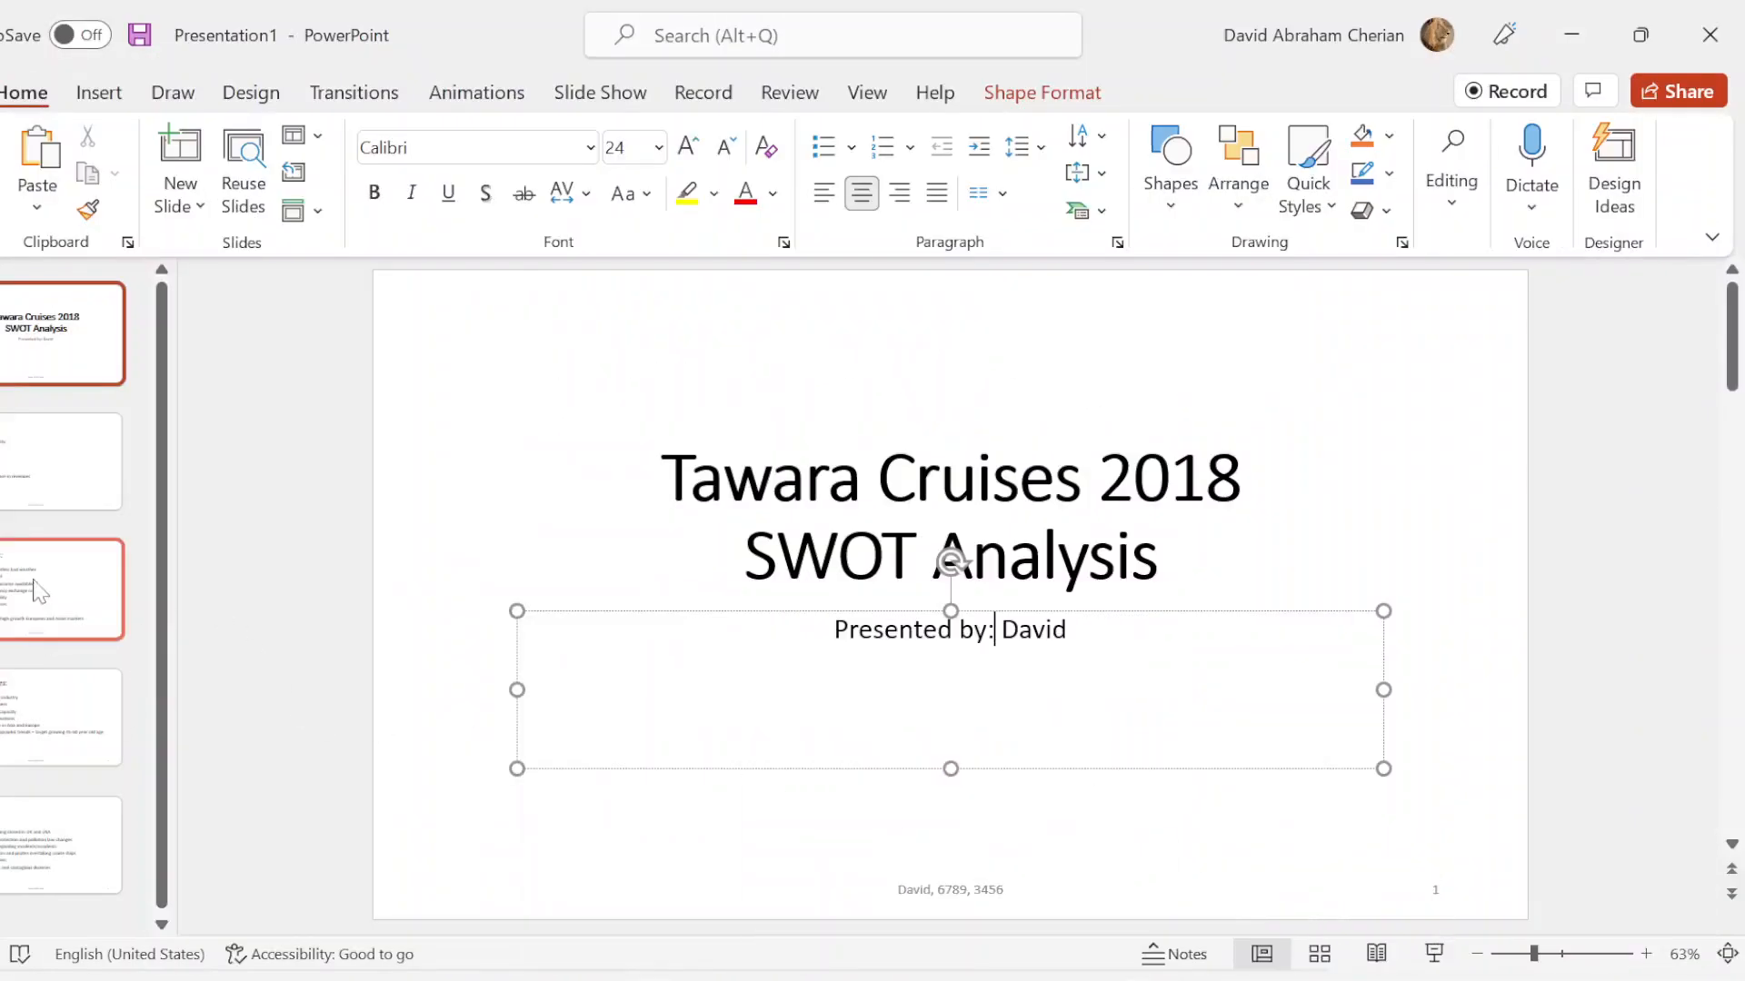
Step: Go to slide 5, Threats, and show its speaker notes pane
left_click(61, 843)
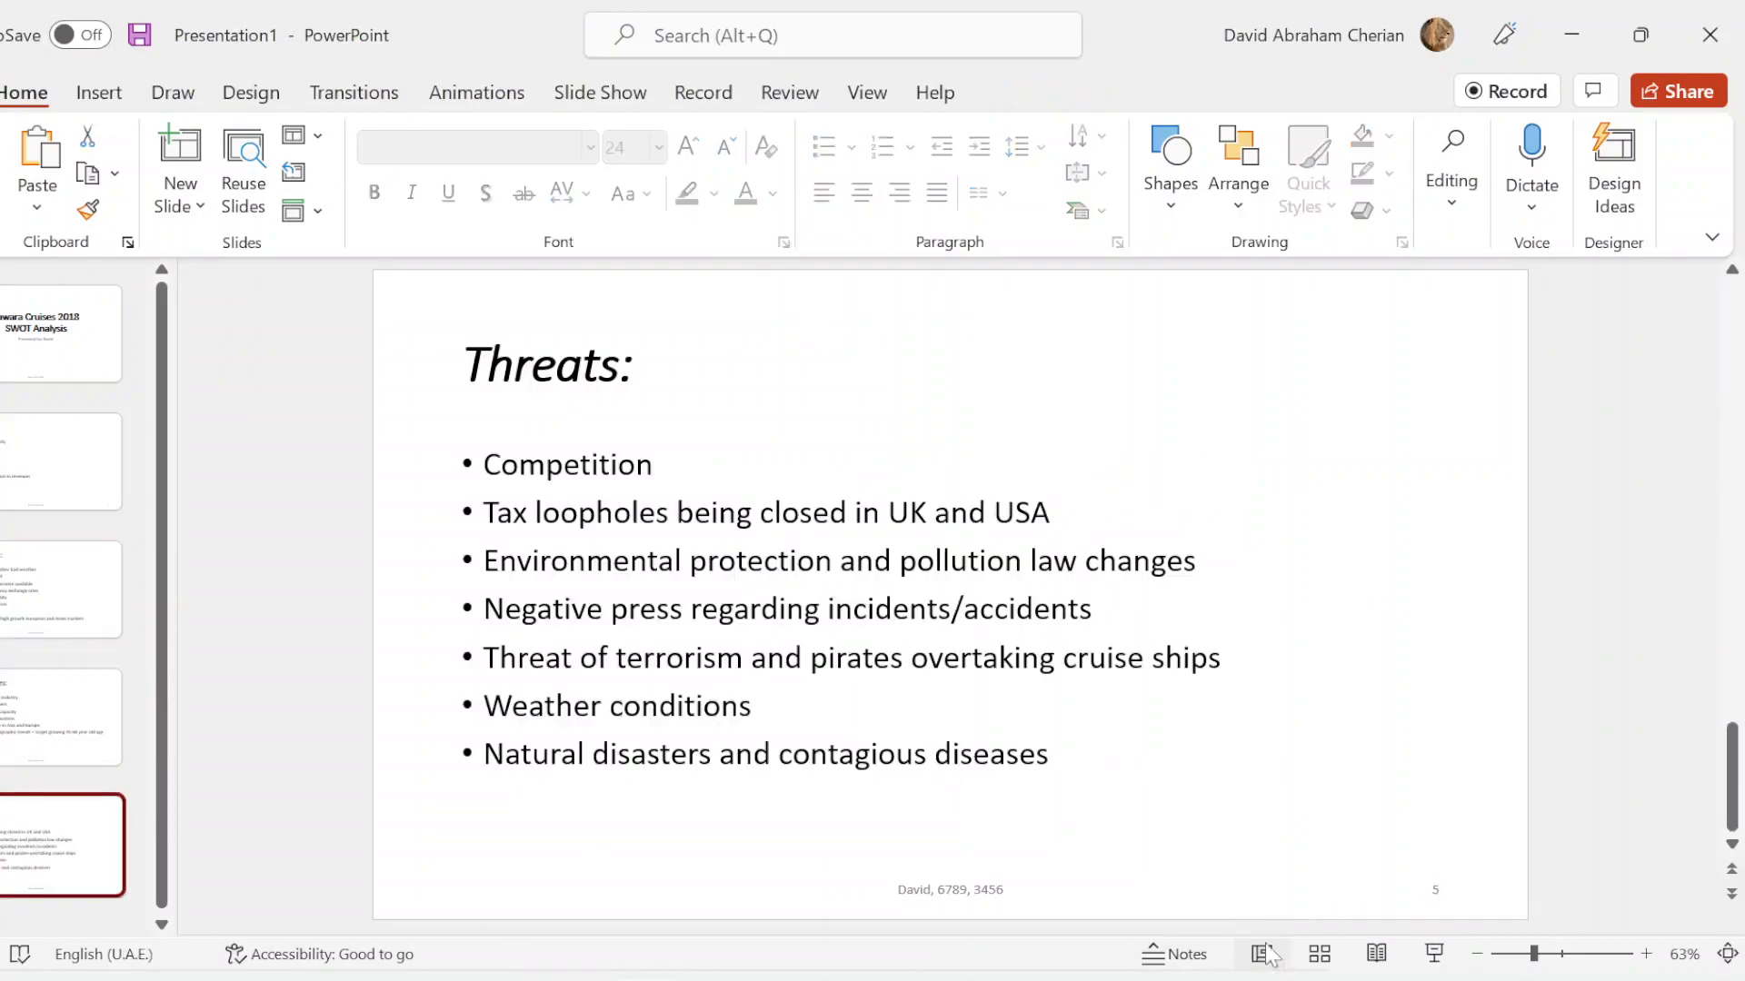
left_click(1176, 954)
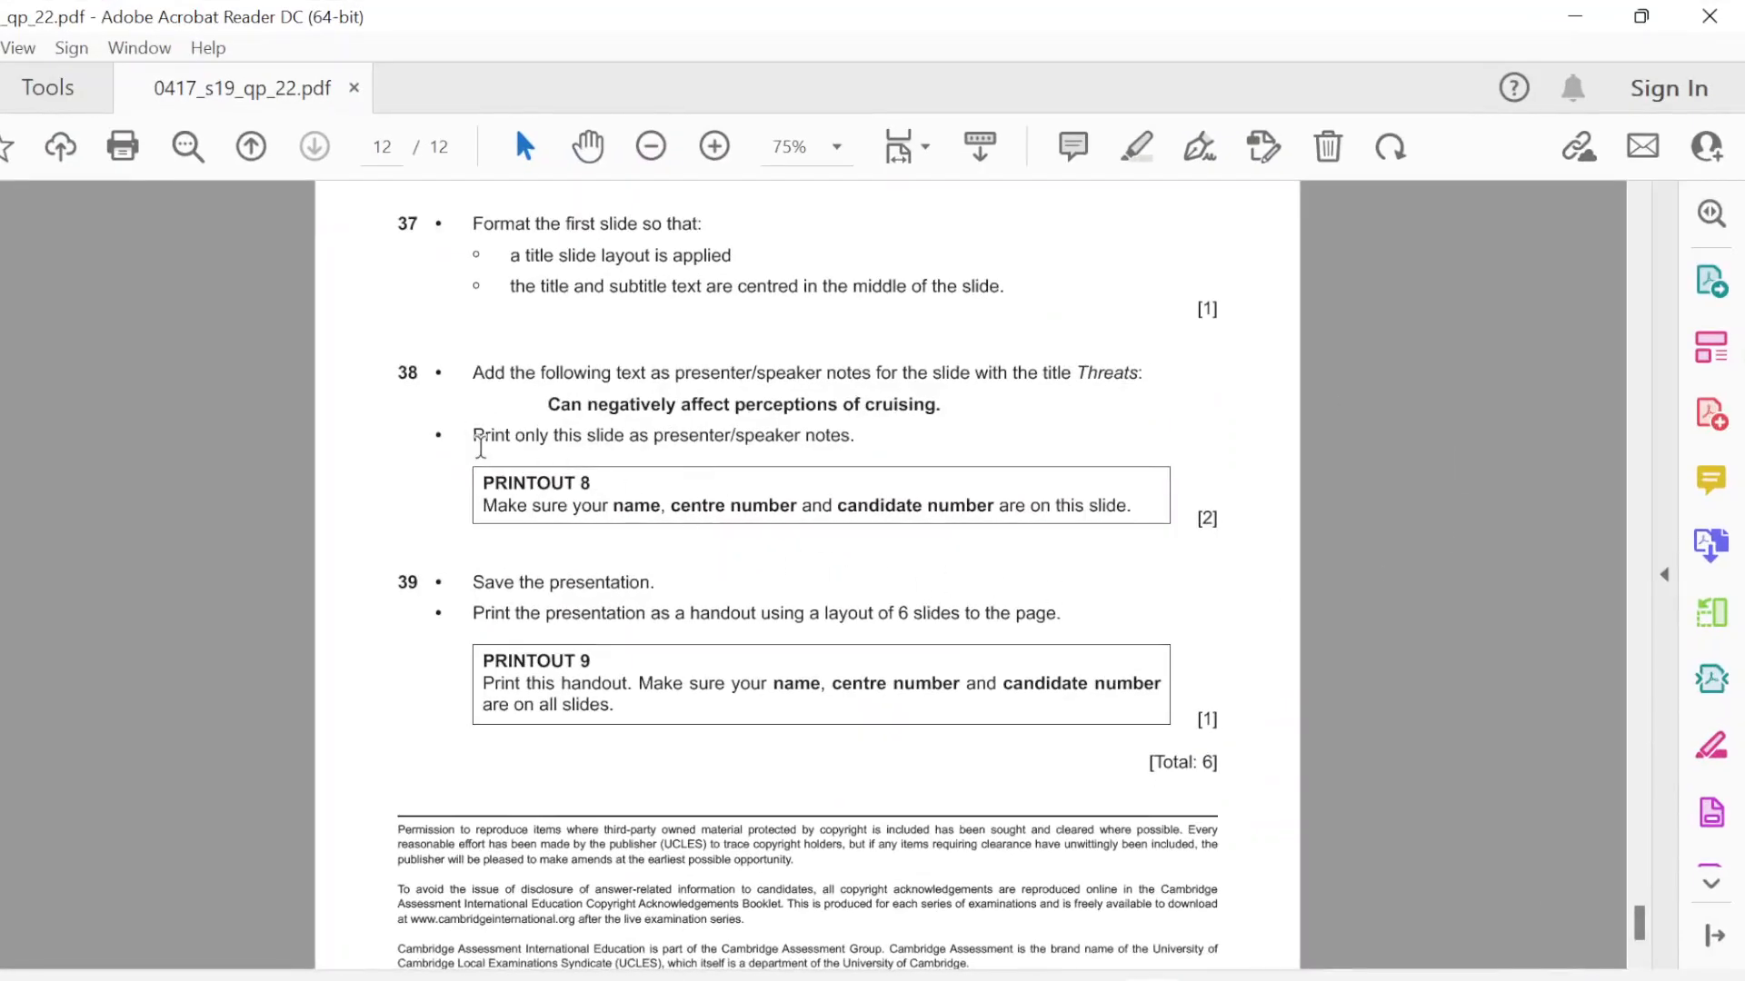
left_click_drag(471, 435, 854, 435)
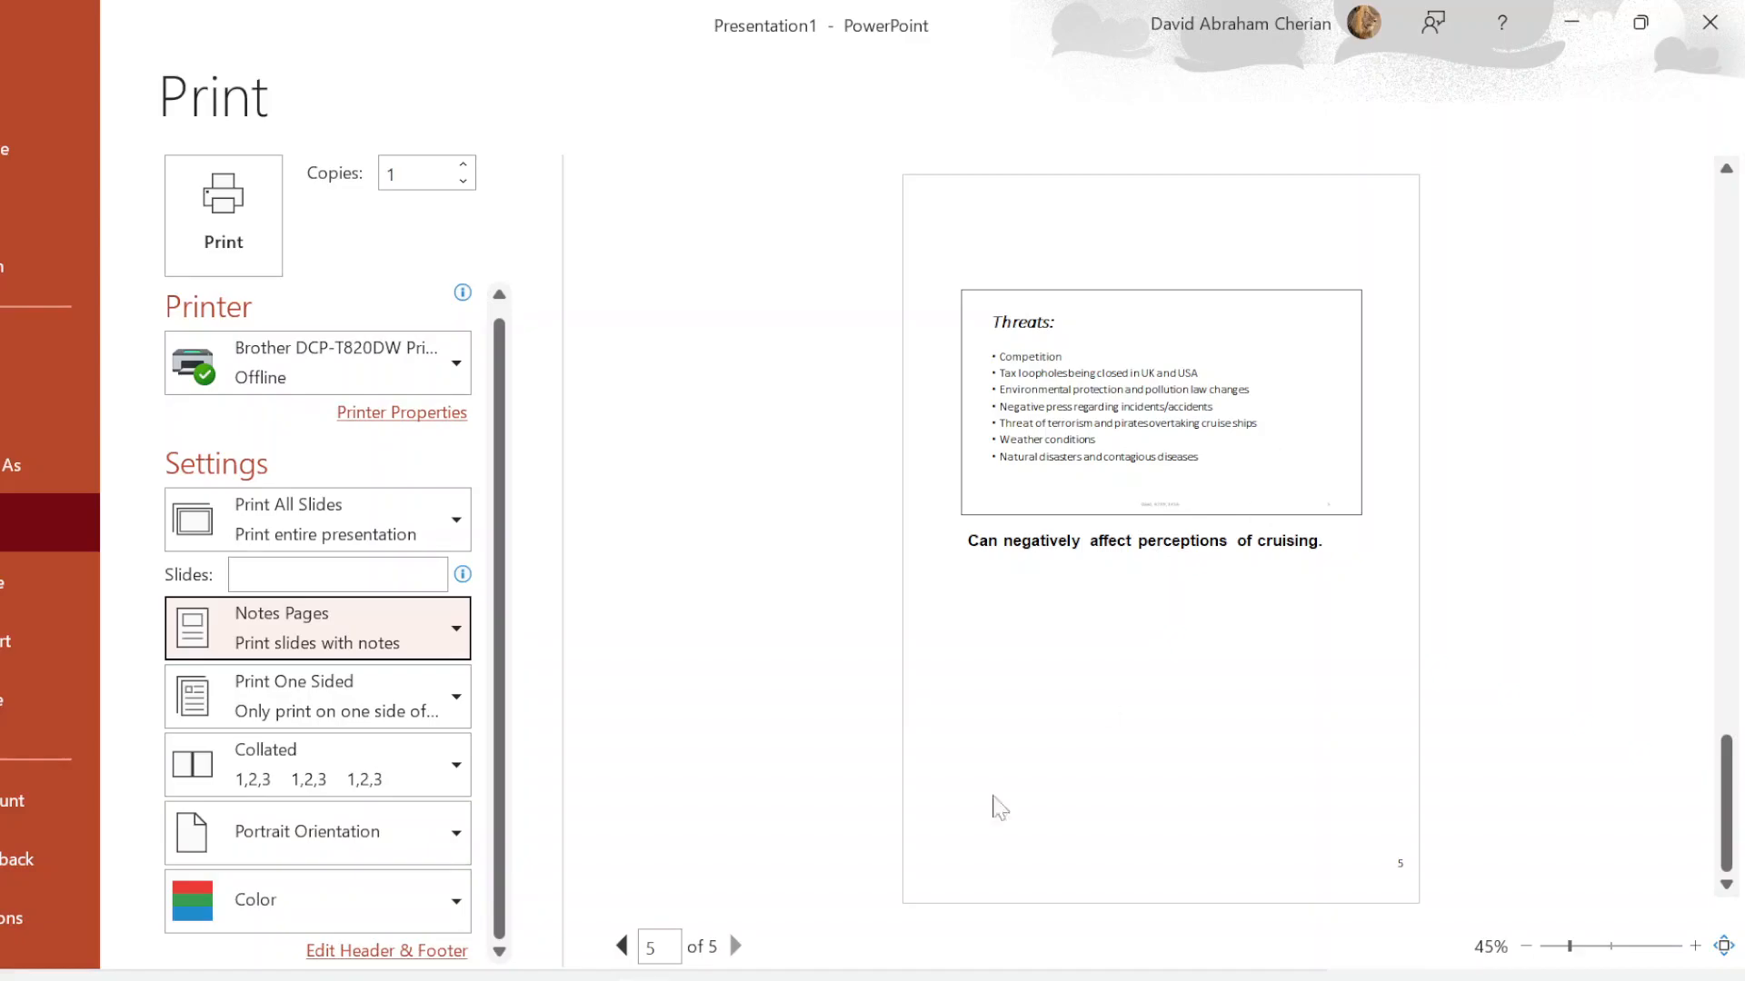
Step: Turn on a notes-page footer reading 'David' and apply it to all pages
left_click(386, 950)
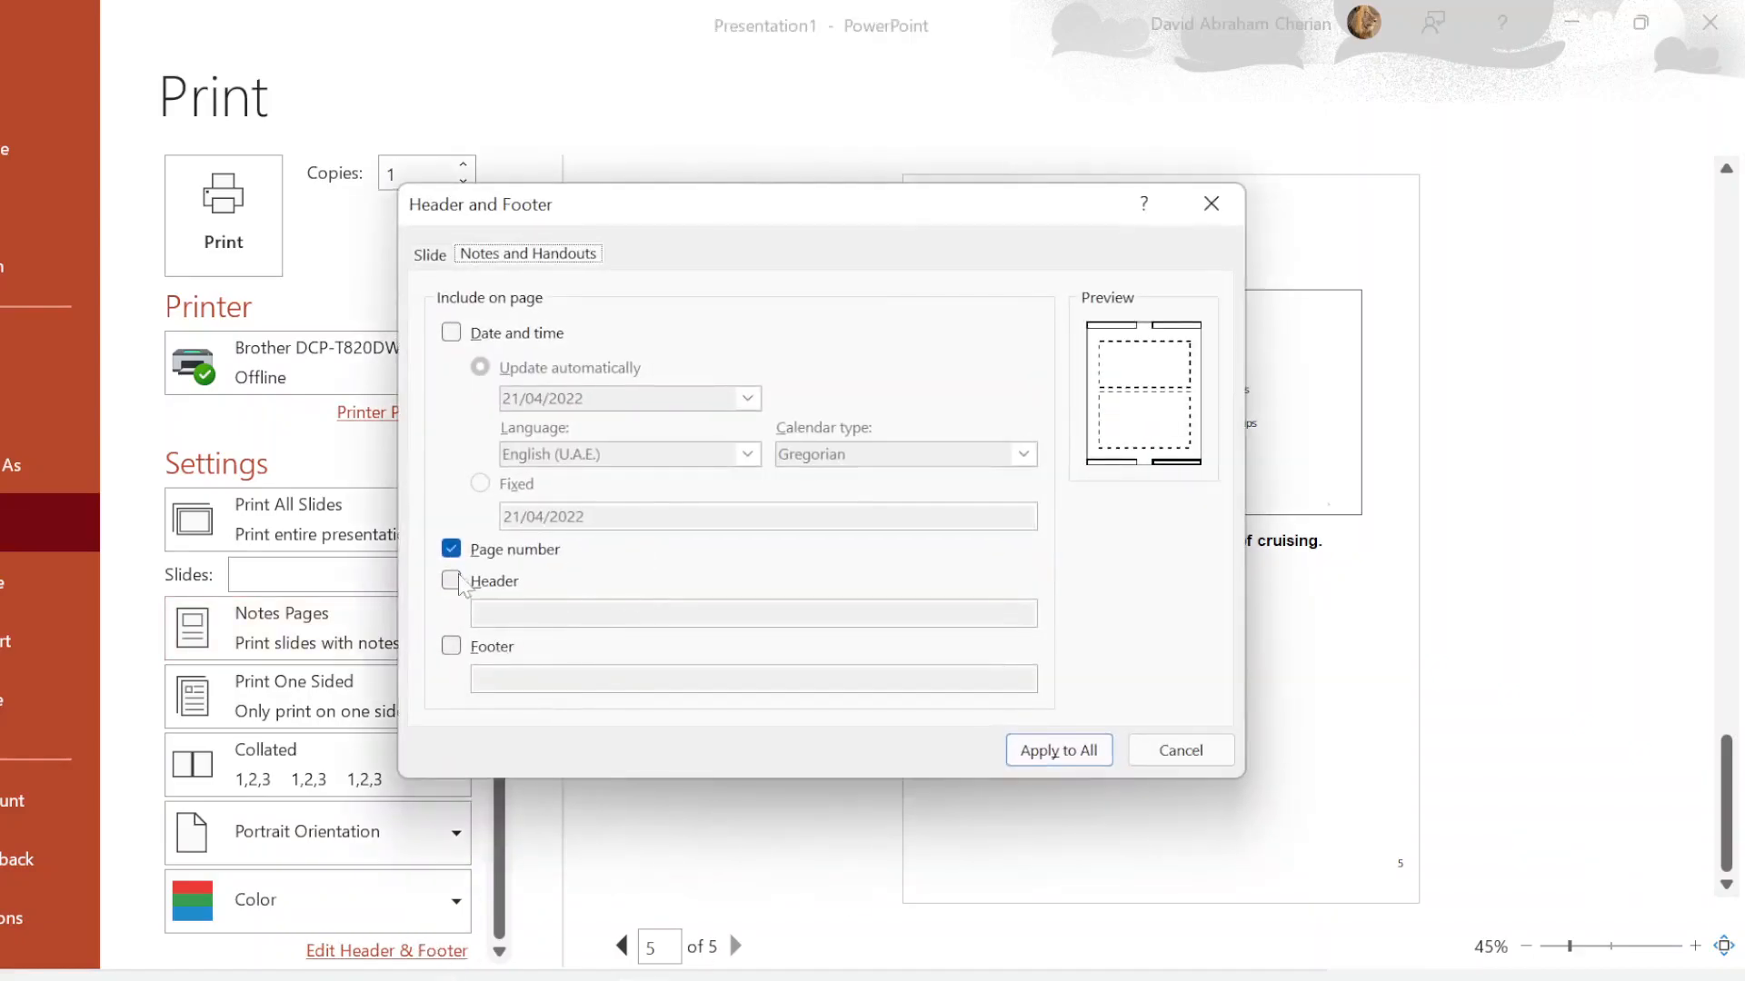
left_click(452, 646)
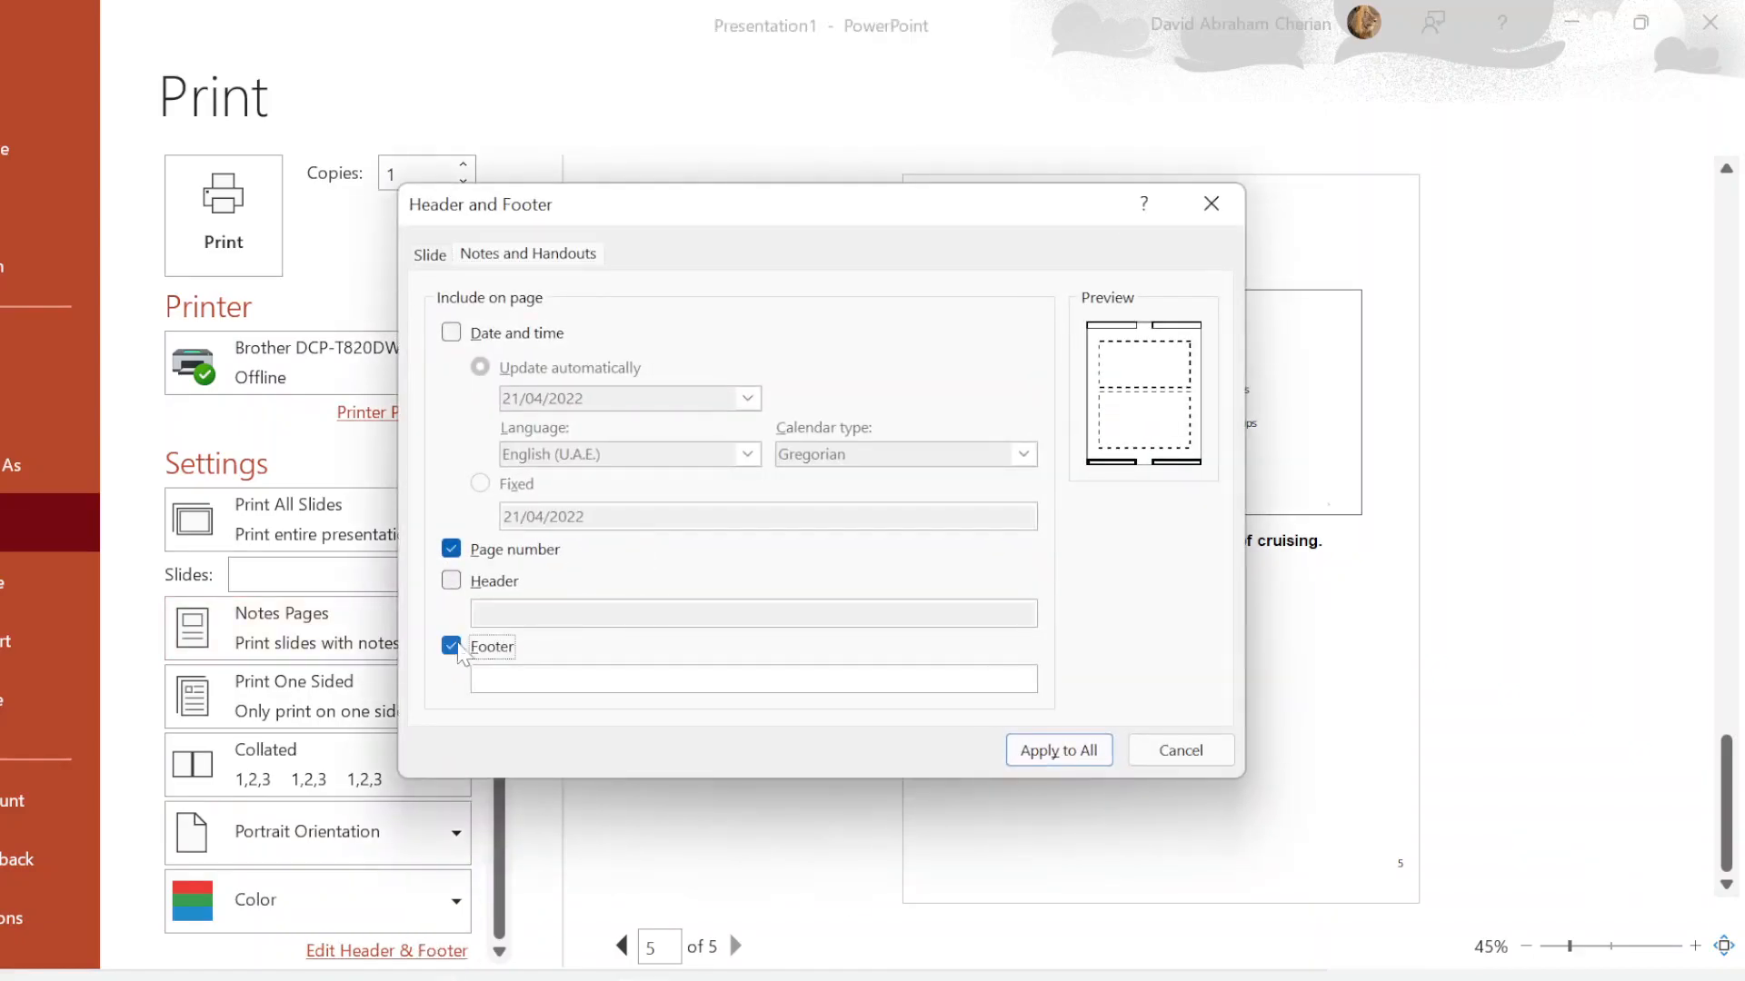
type("David")
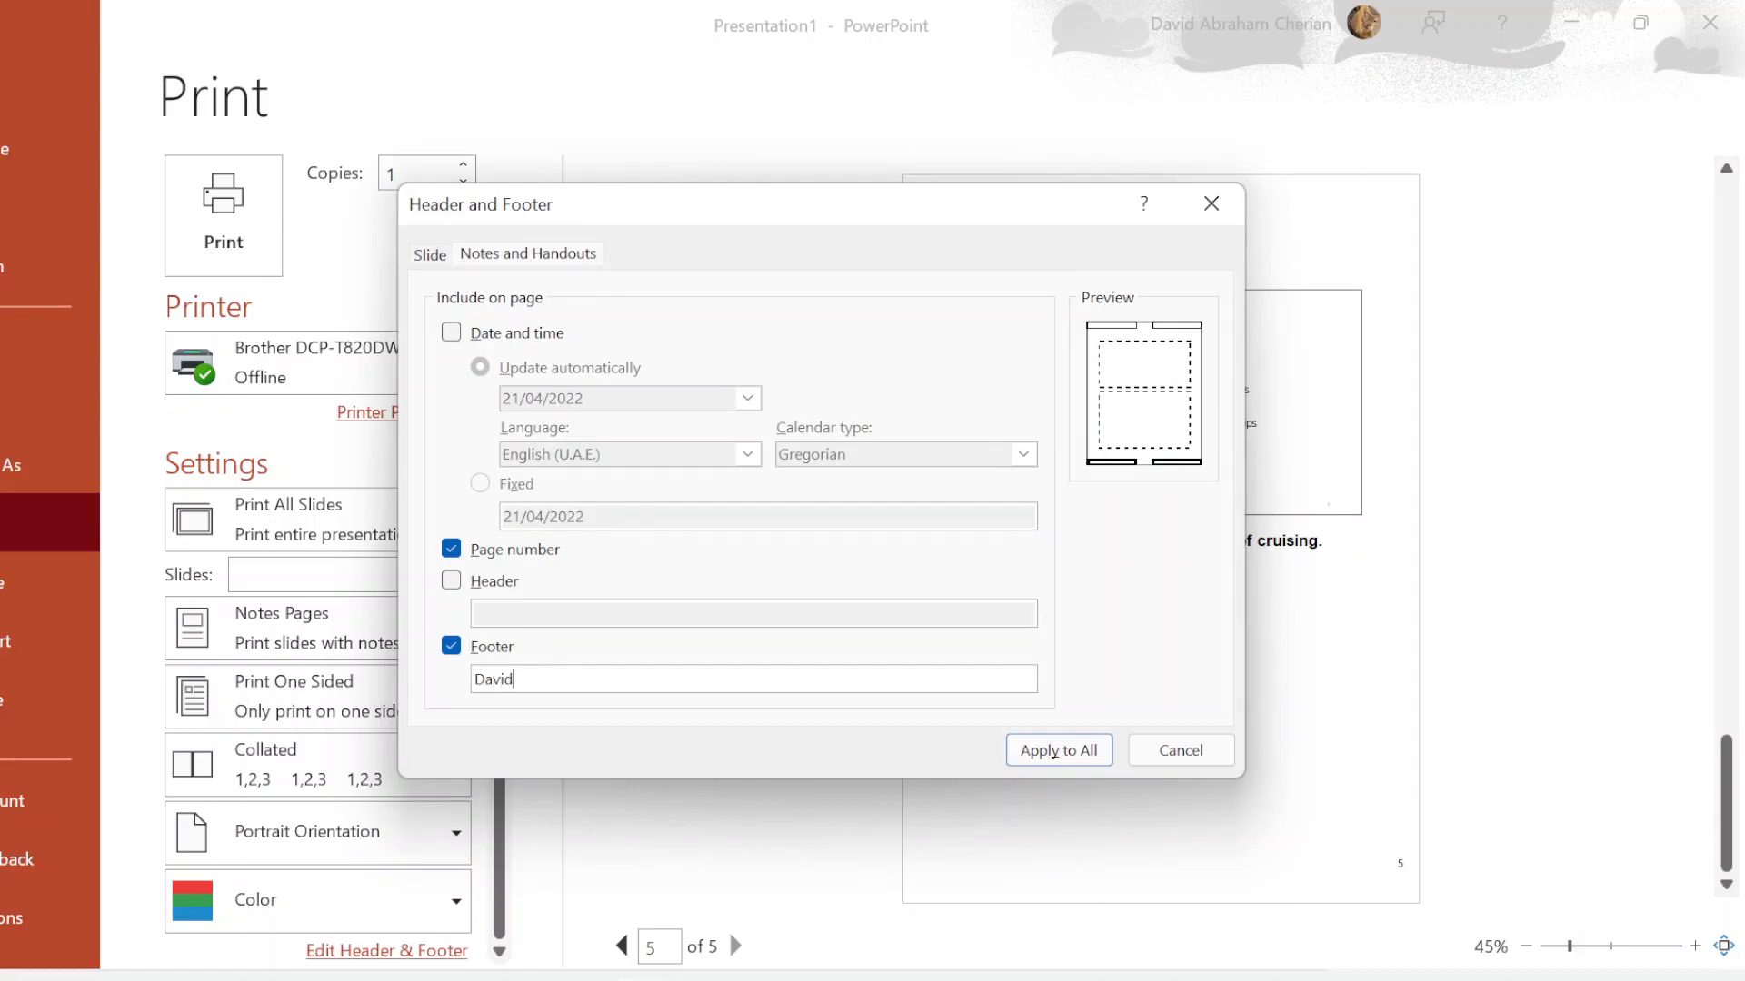
left_click(1057, 749)
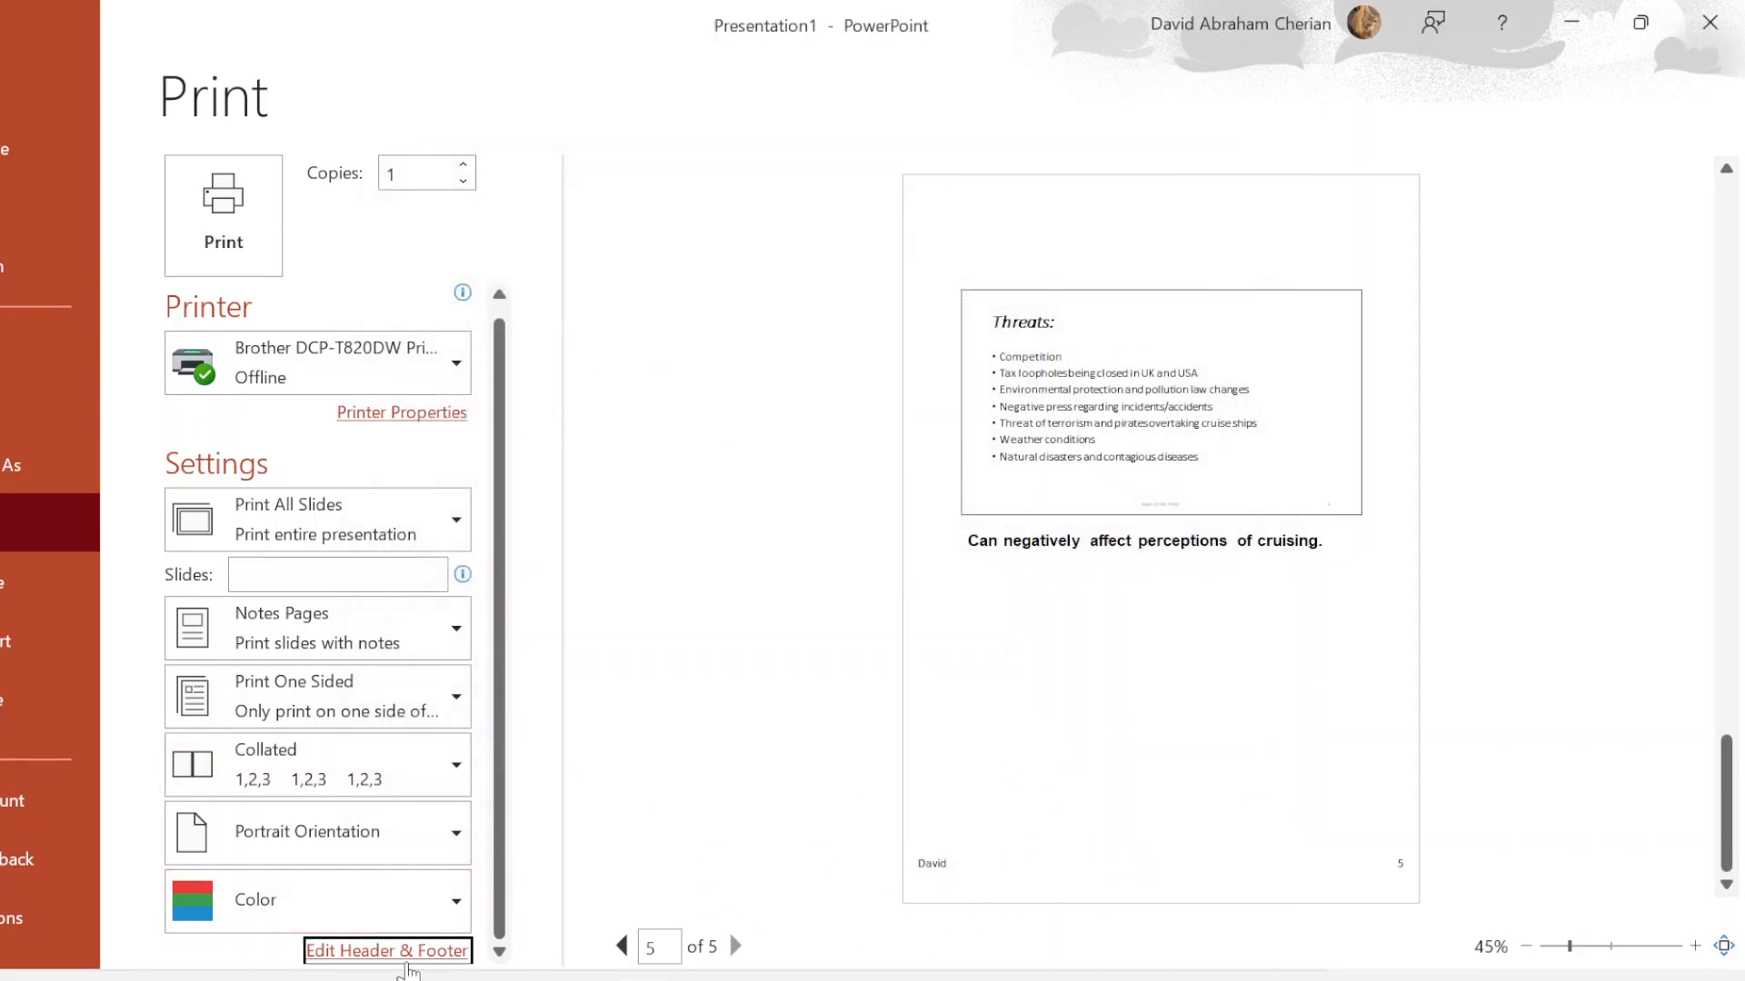
Step: Extend the notes footer with the centre and candidate numbers and reapply to all
left_click(386, 950)
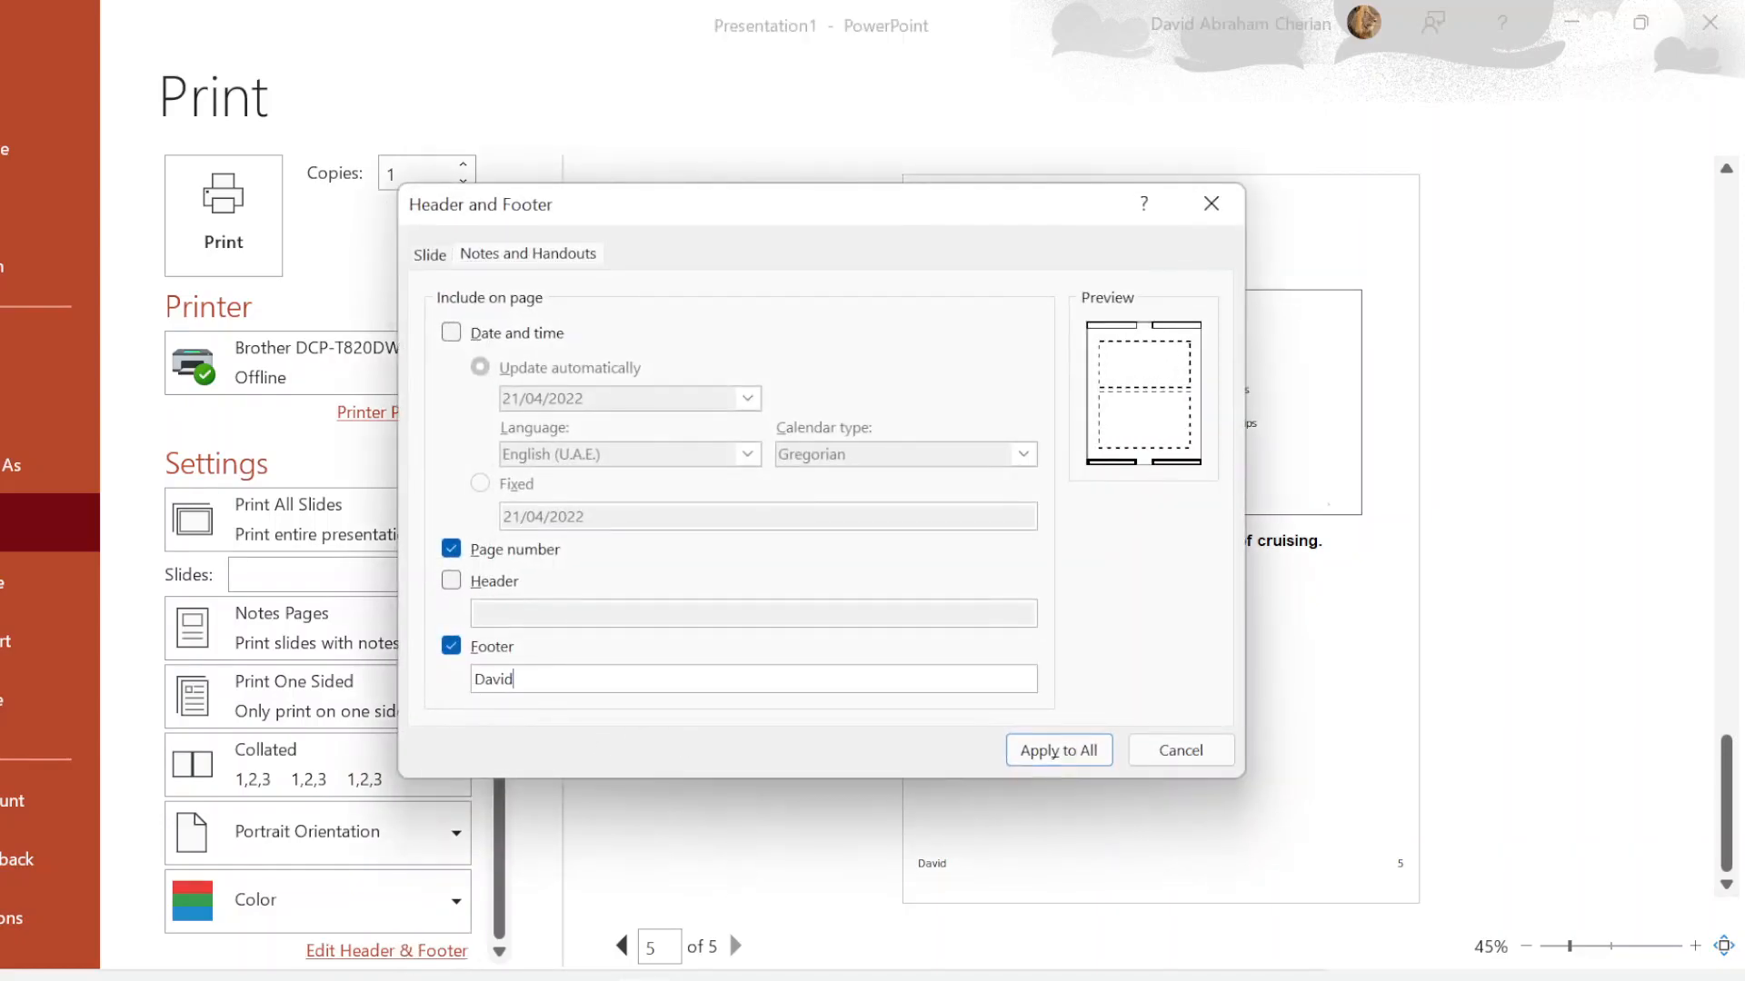
type(", 5")
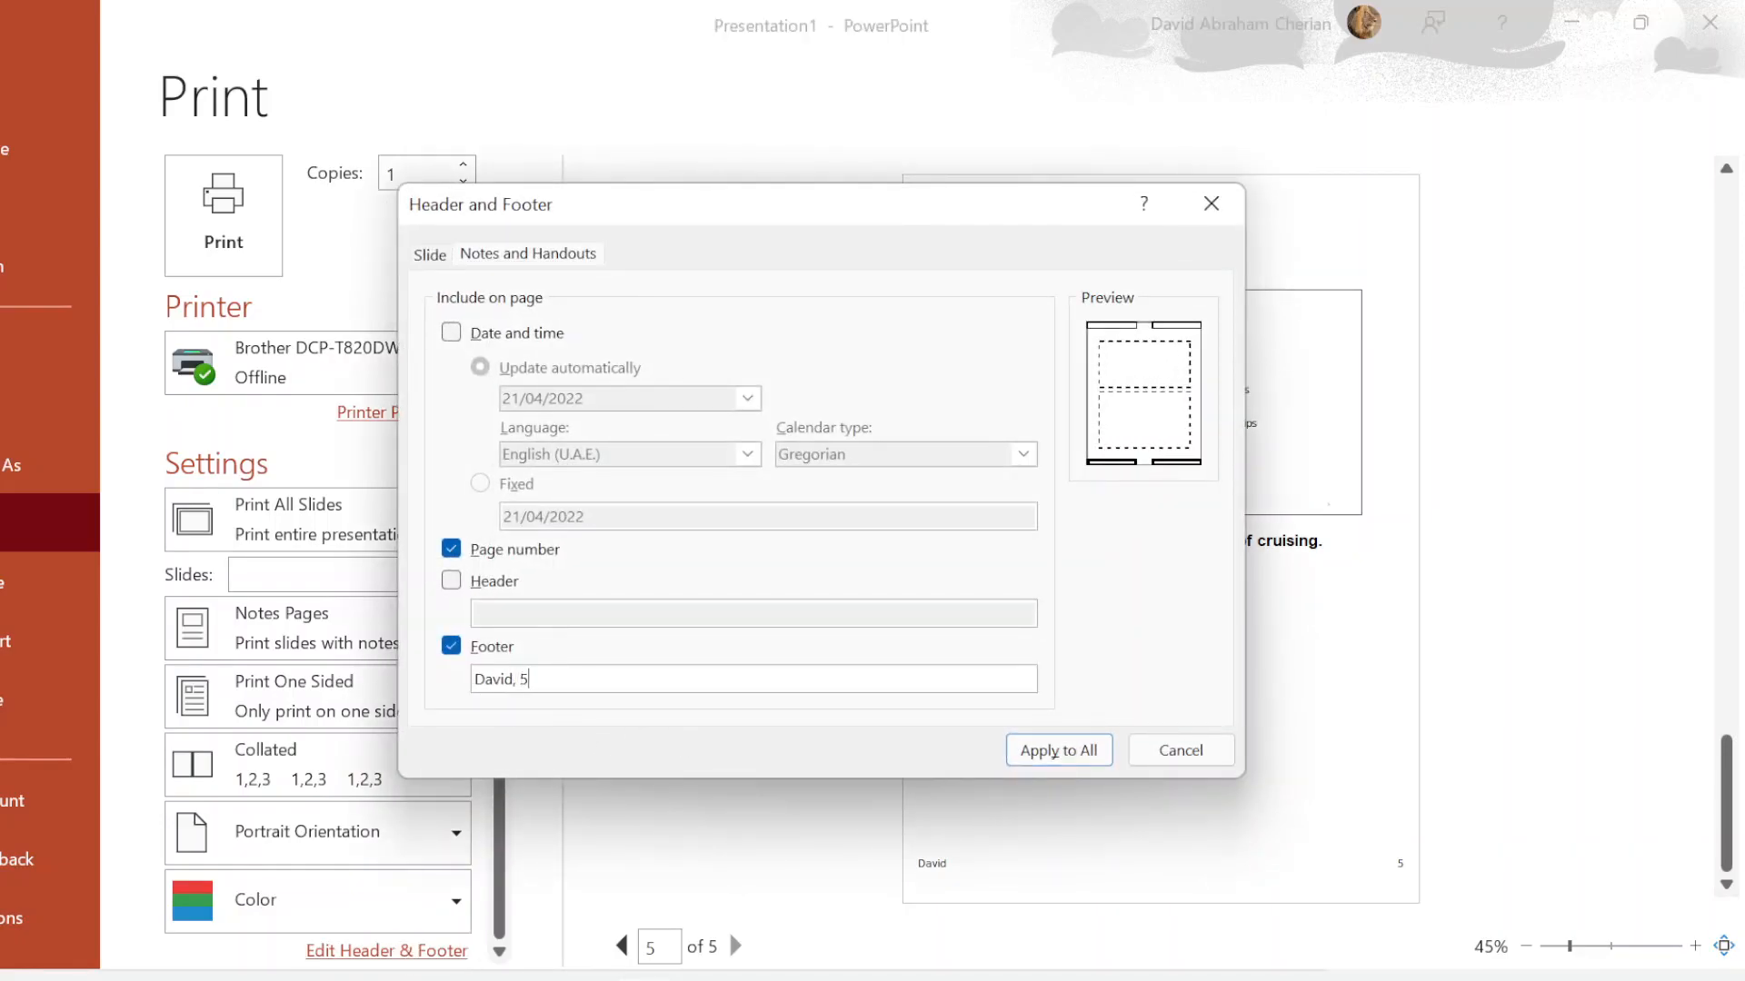
key("backspace")
type("6789, 34")
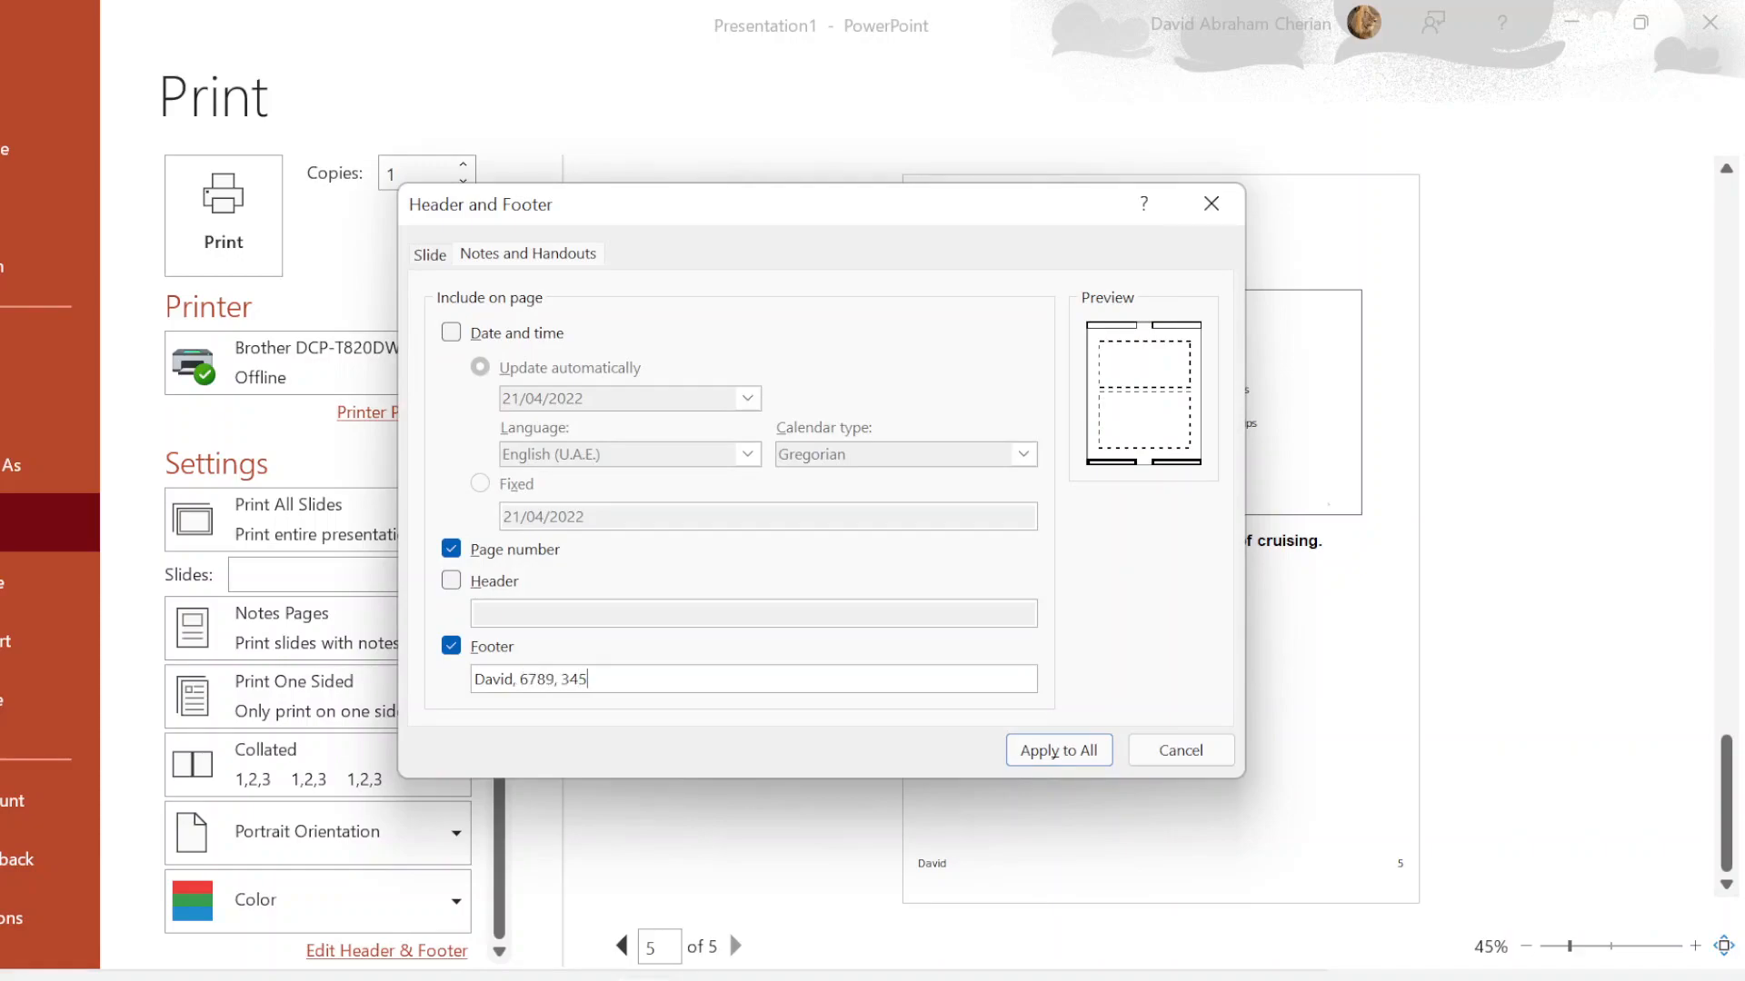
left_click(1057, 750)
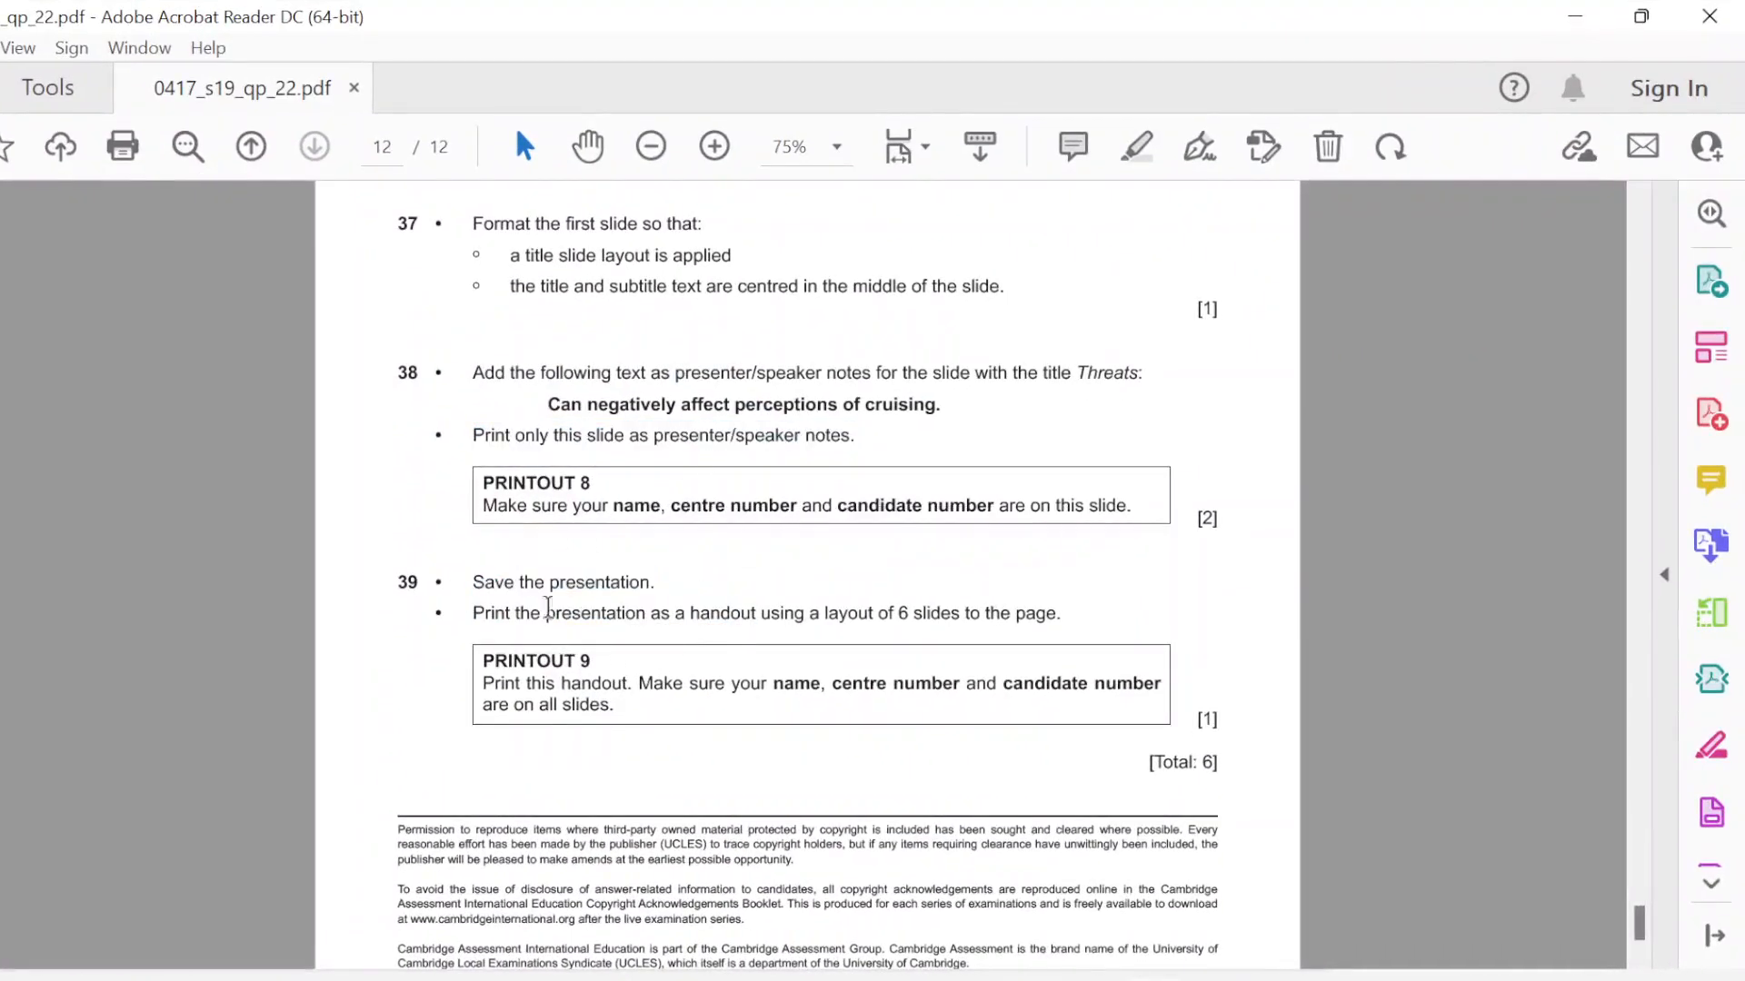
left_click_drag(692, 614, 960, 613)
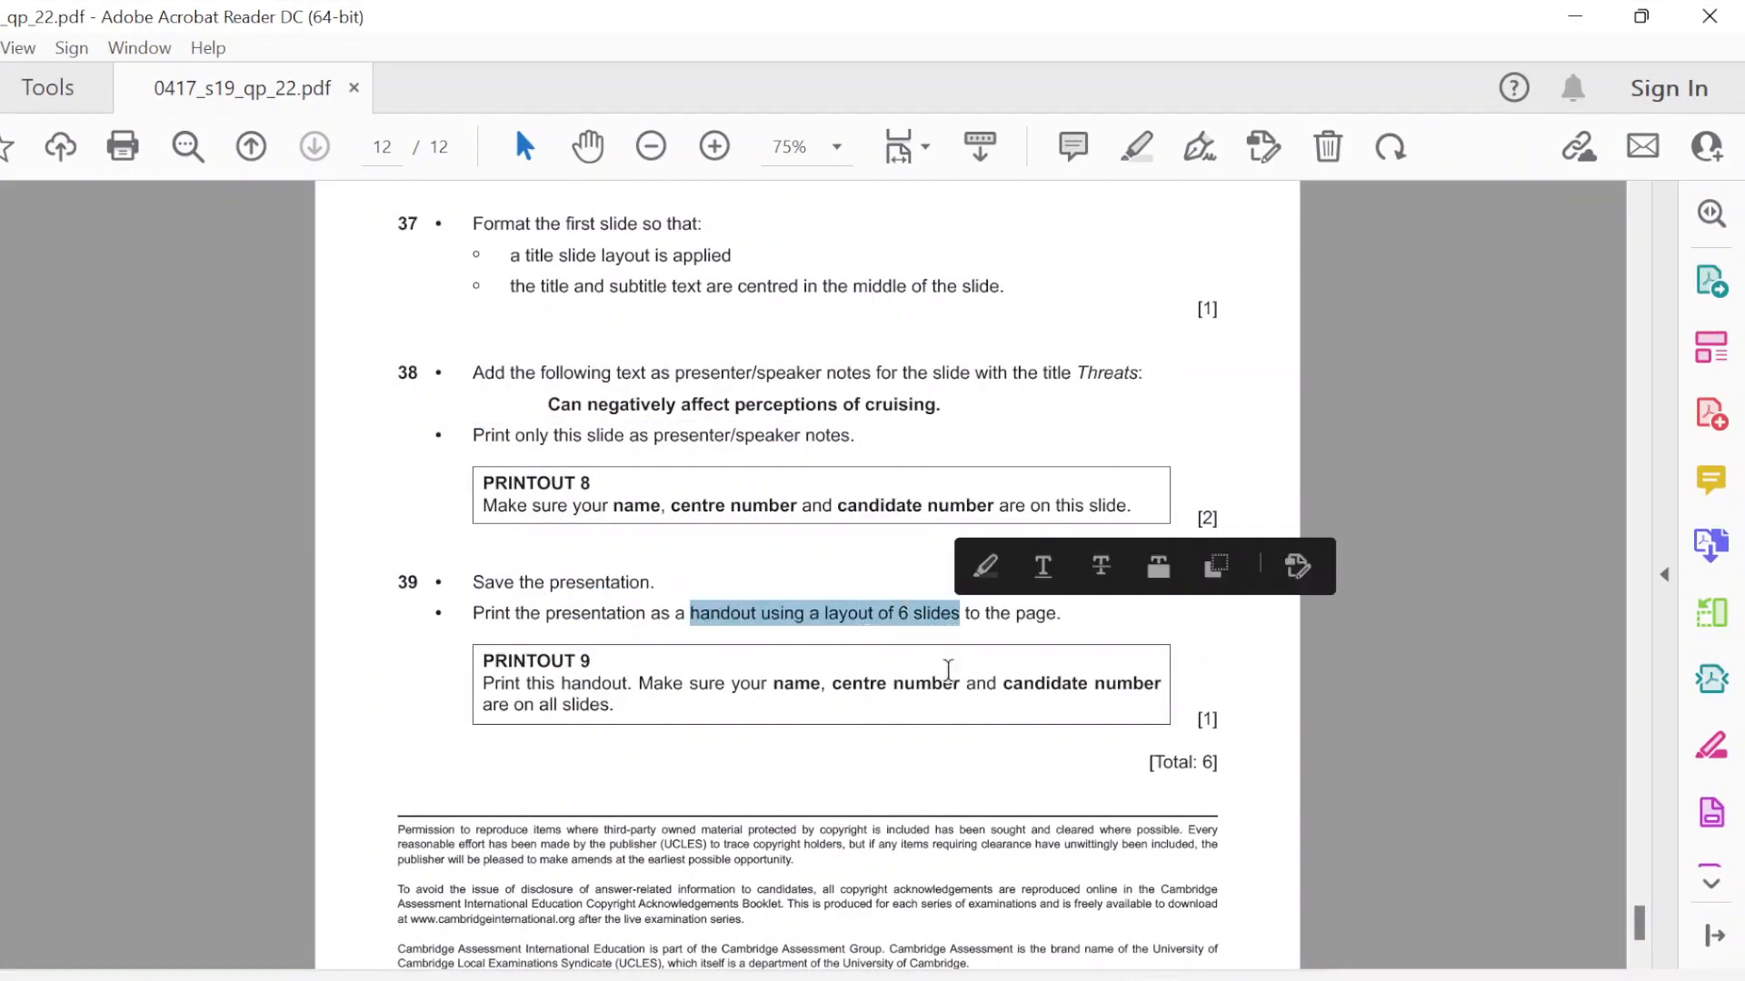
left_click(1016, 664)
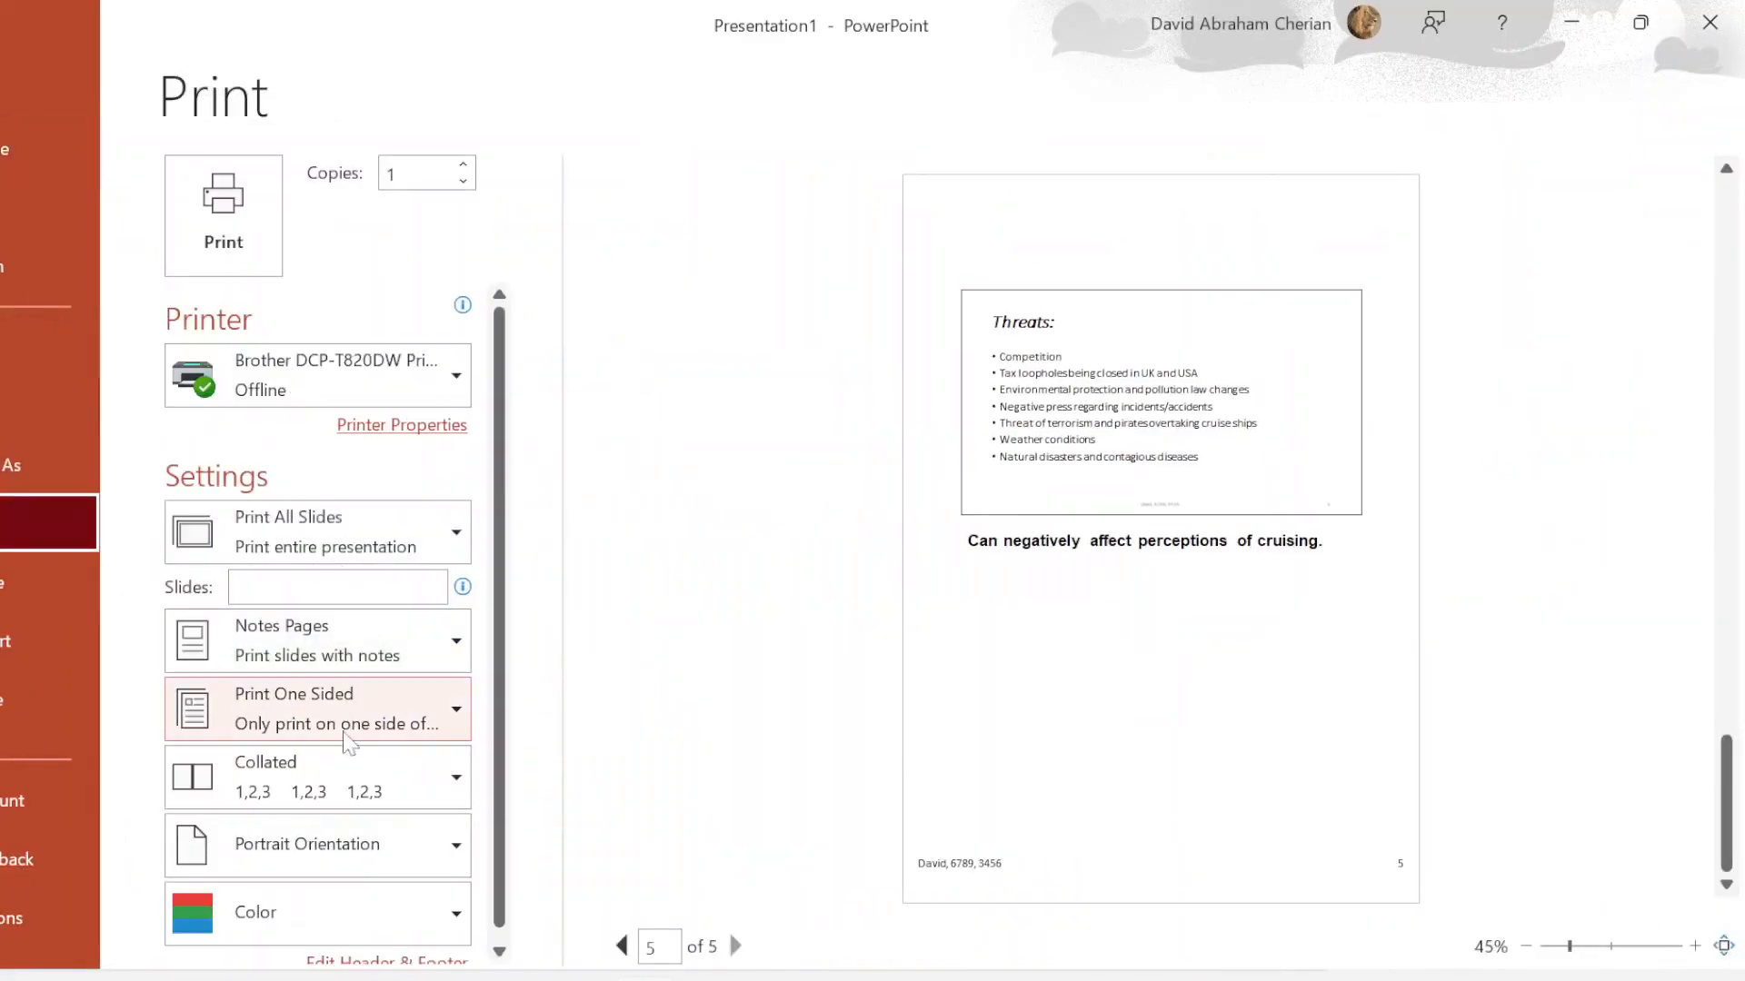
Step: Set the print layout to a 6 Slides Horizontal handout and confirm its header/footer settings
left_click(317, 640)
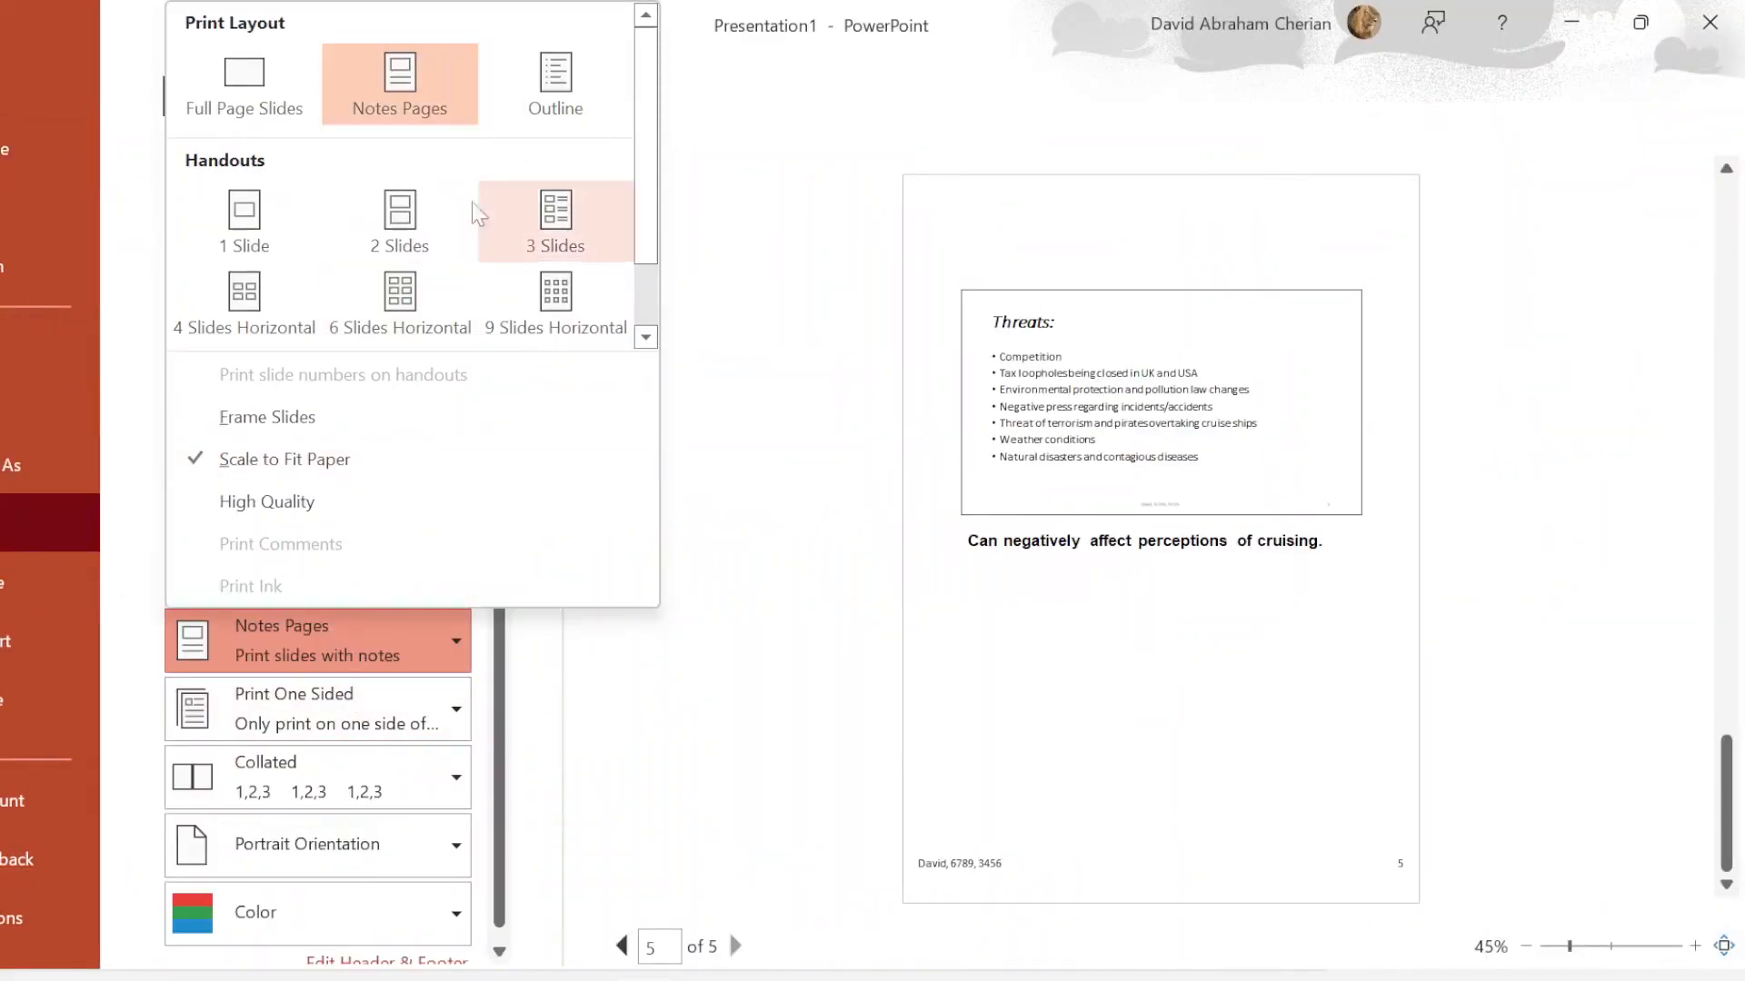
mouse_move(398, 301)
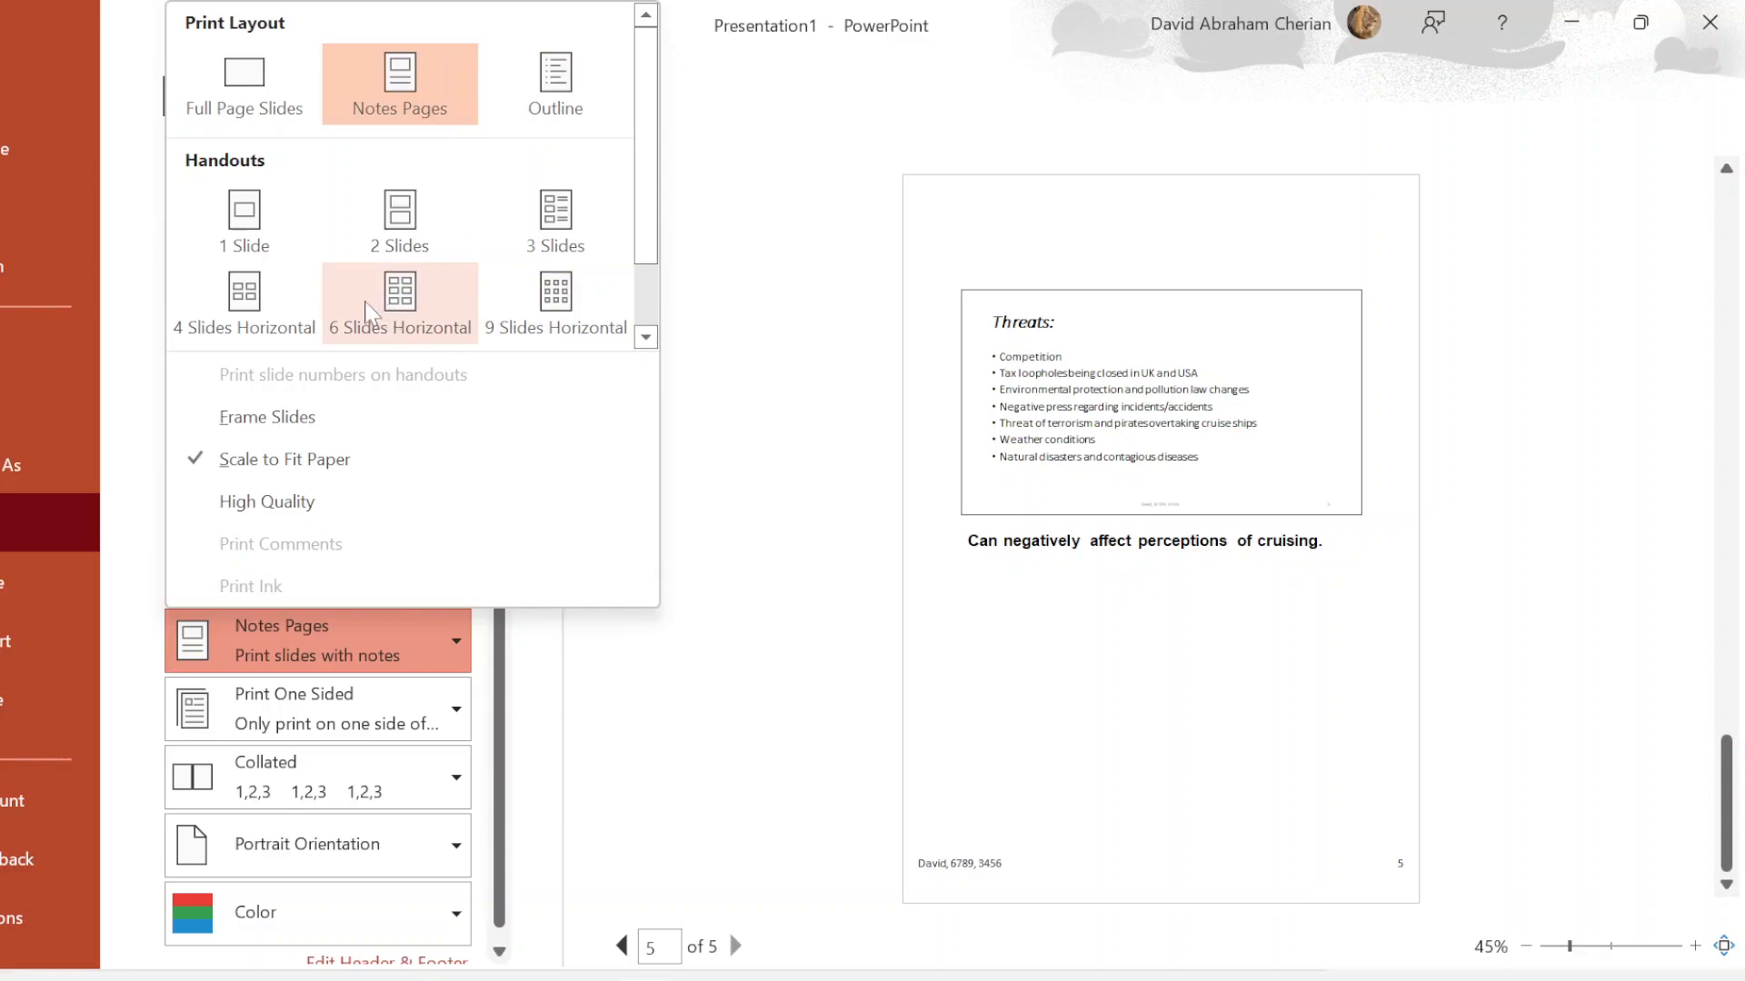
left_click(398, 294)
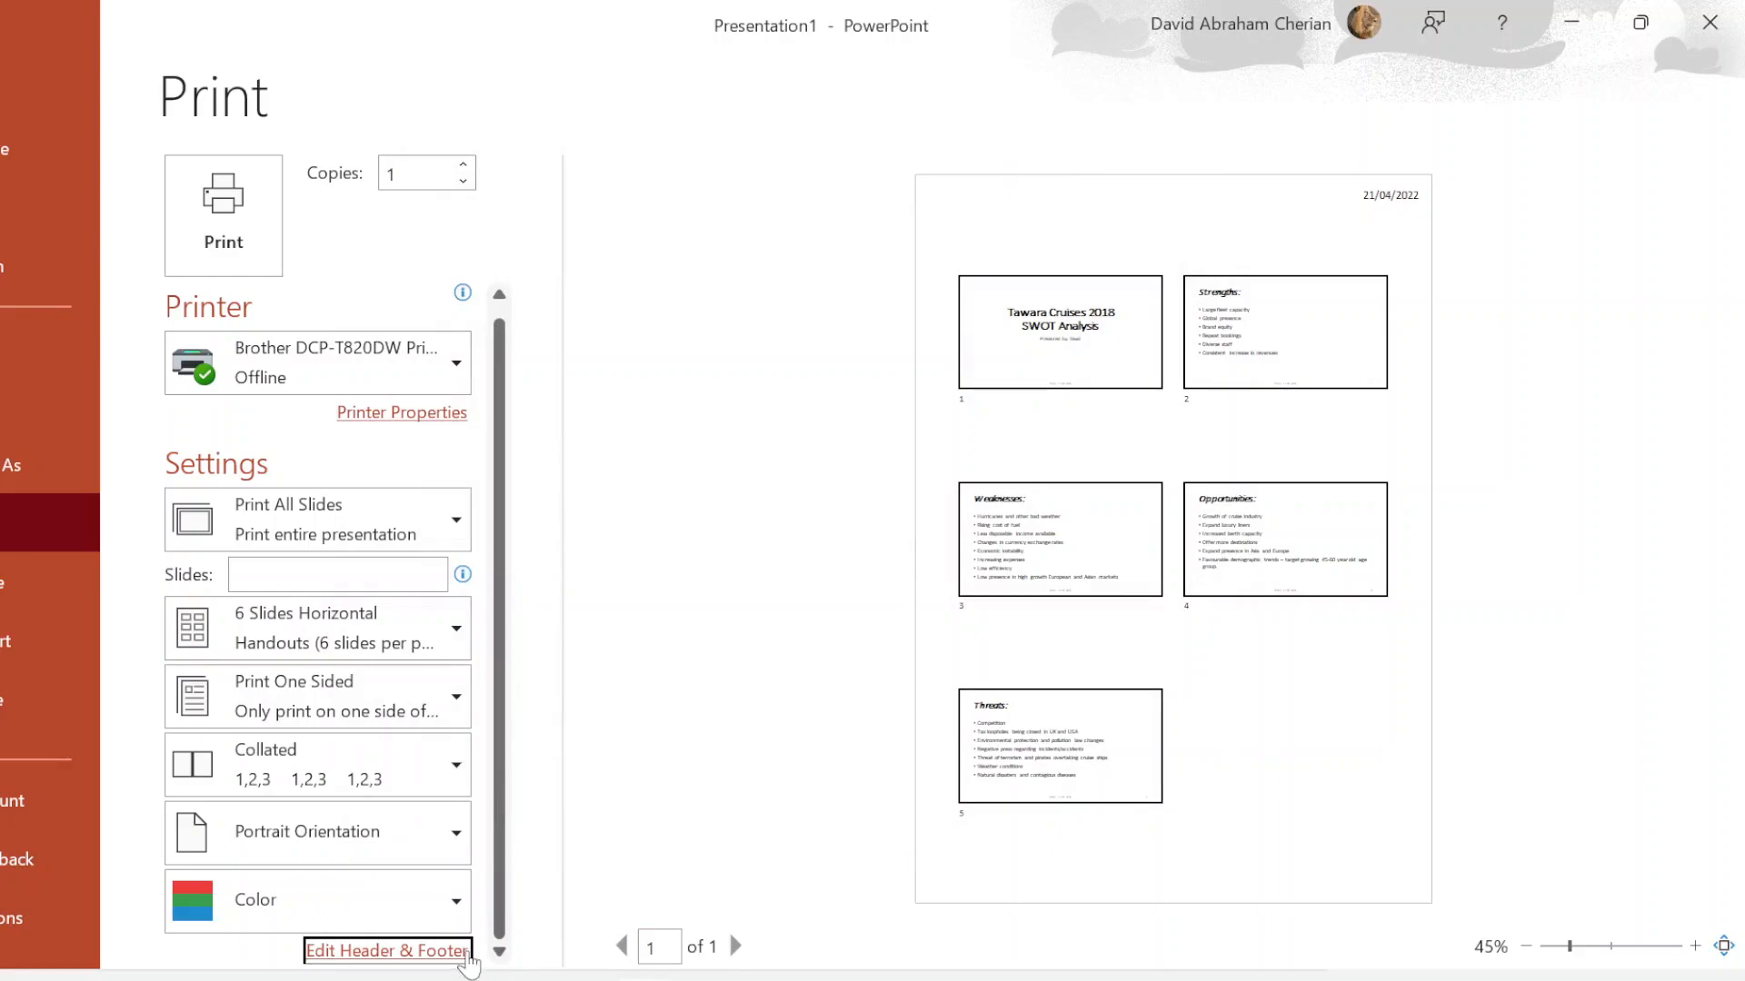
left_click(386, 951)
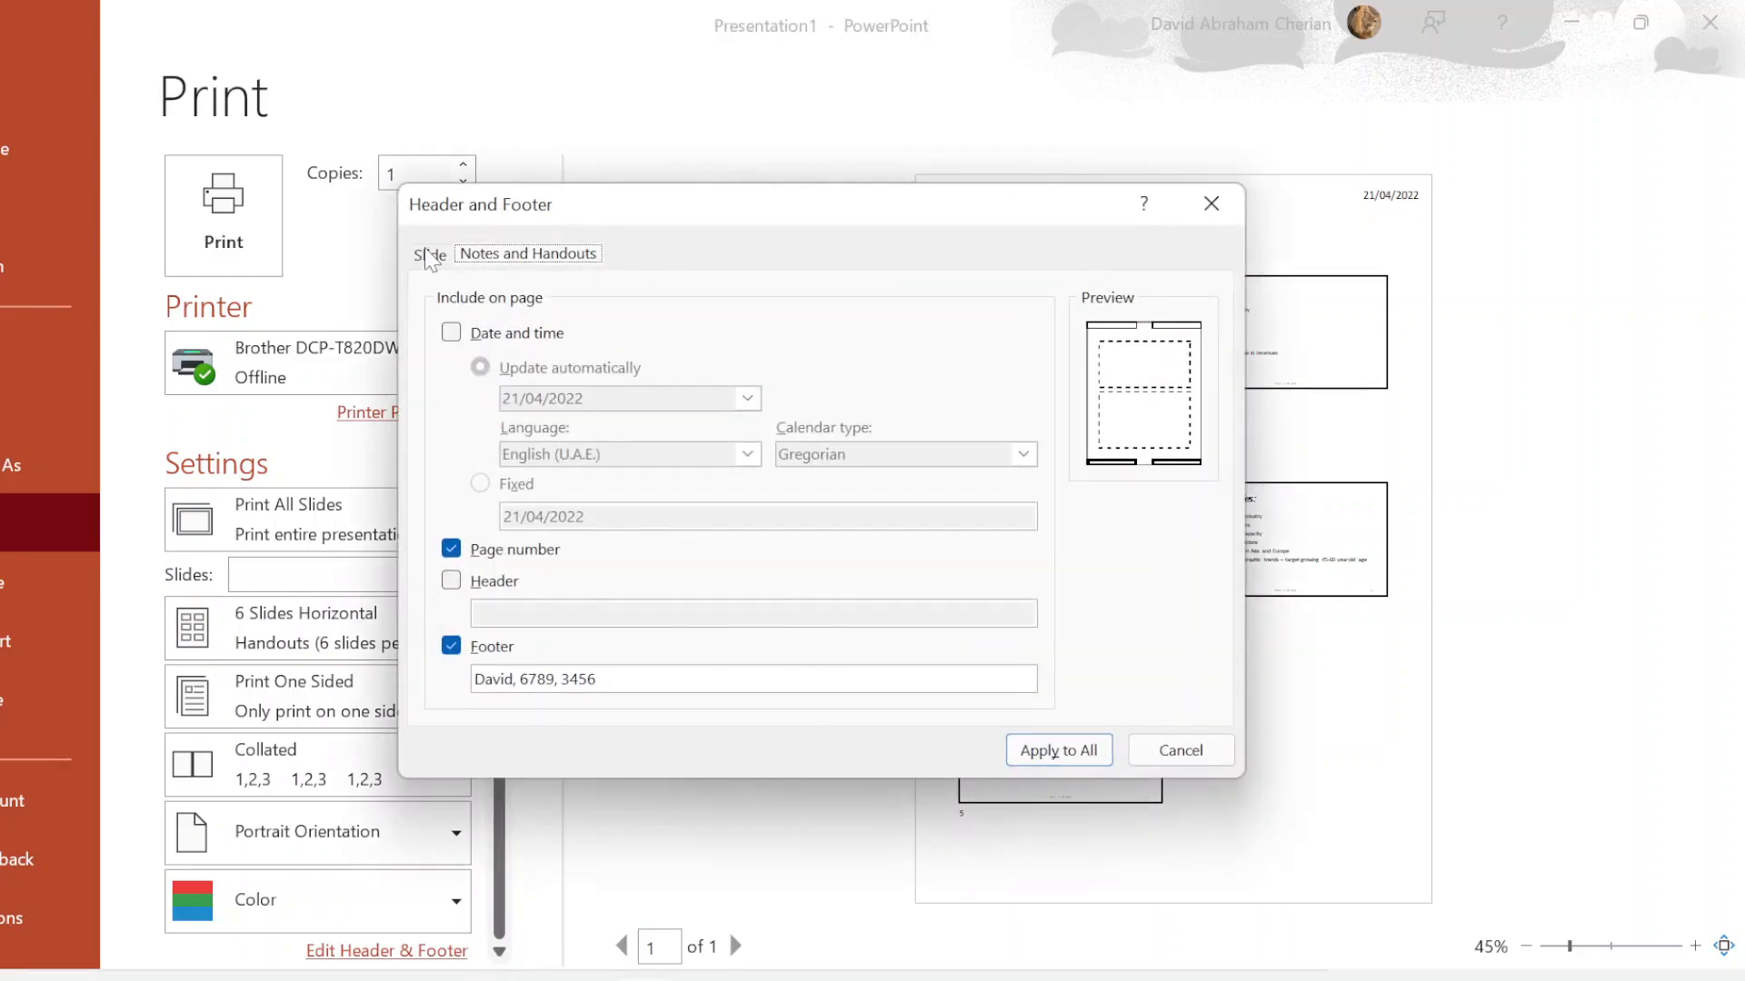
left_click(1056, 749)
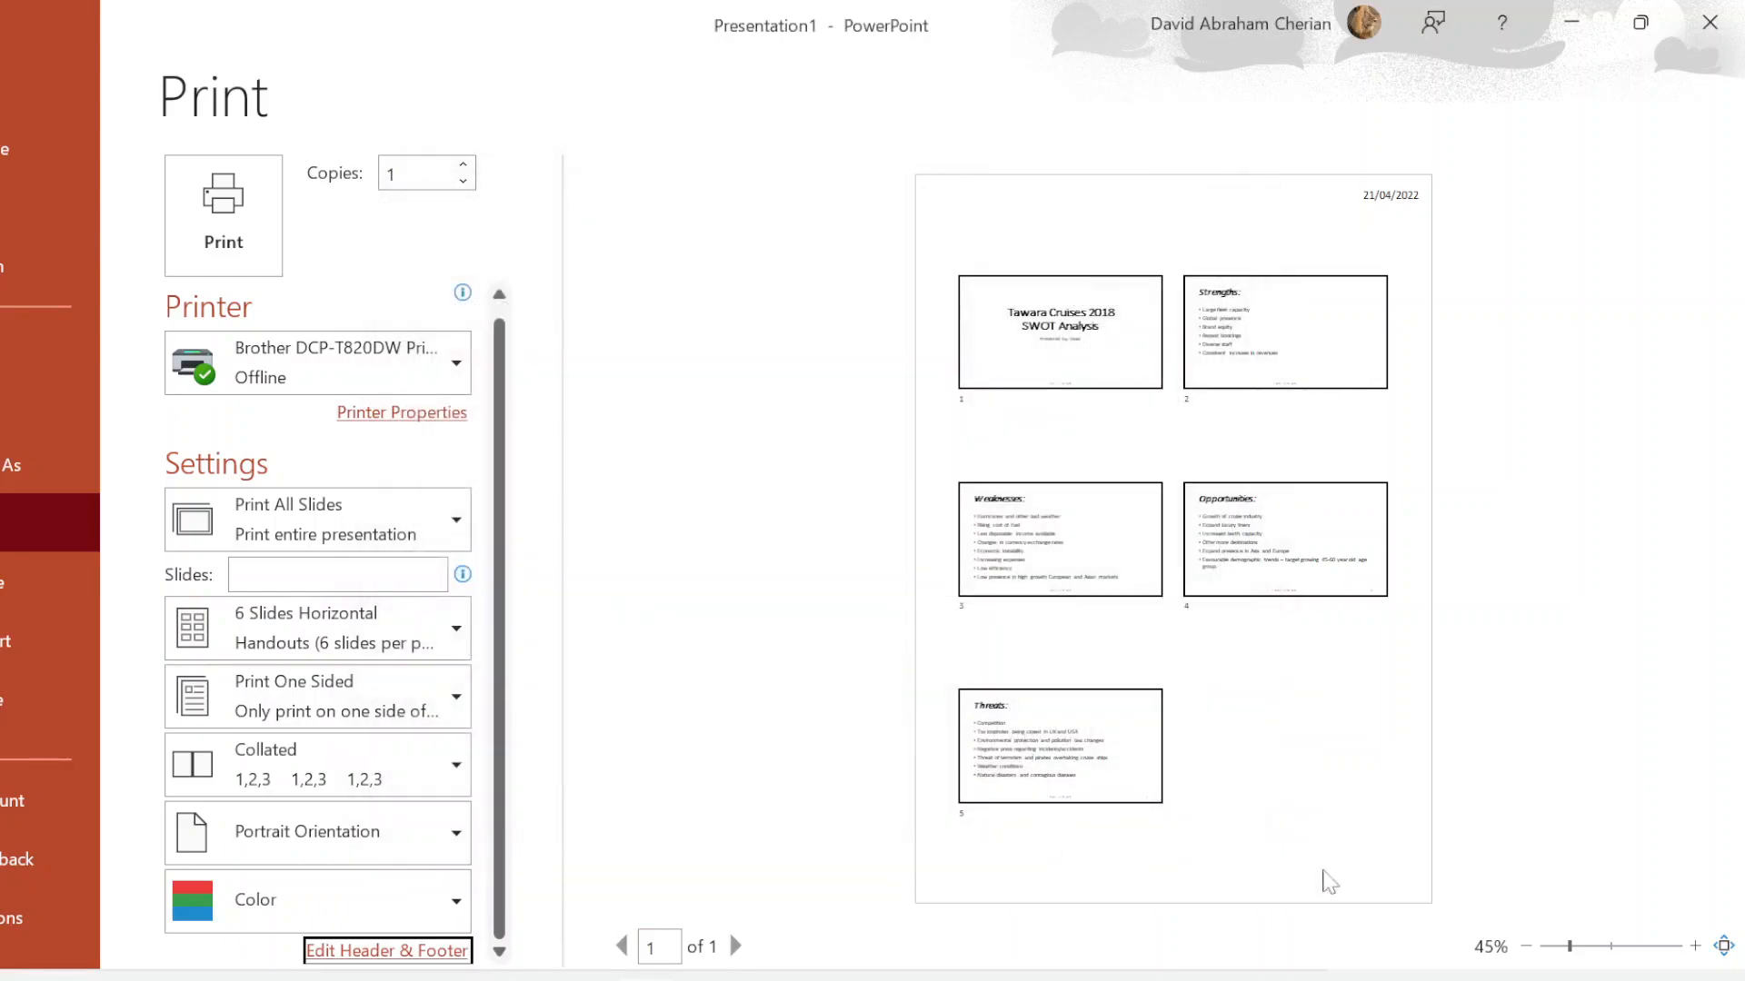